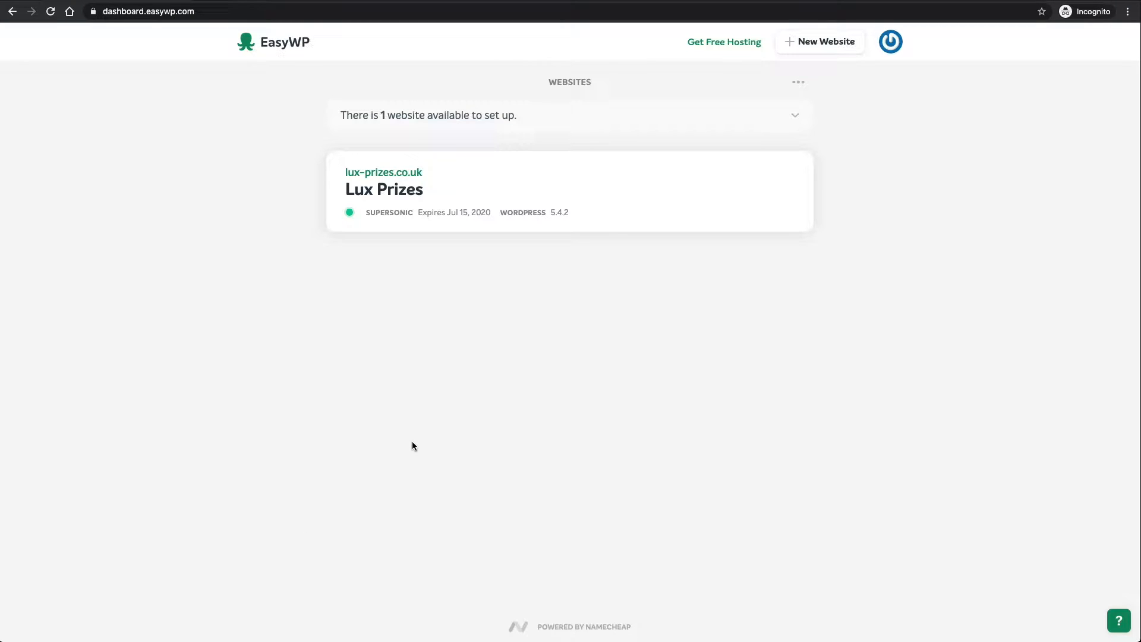
mouse_move(635, 430)
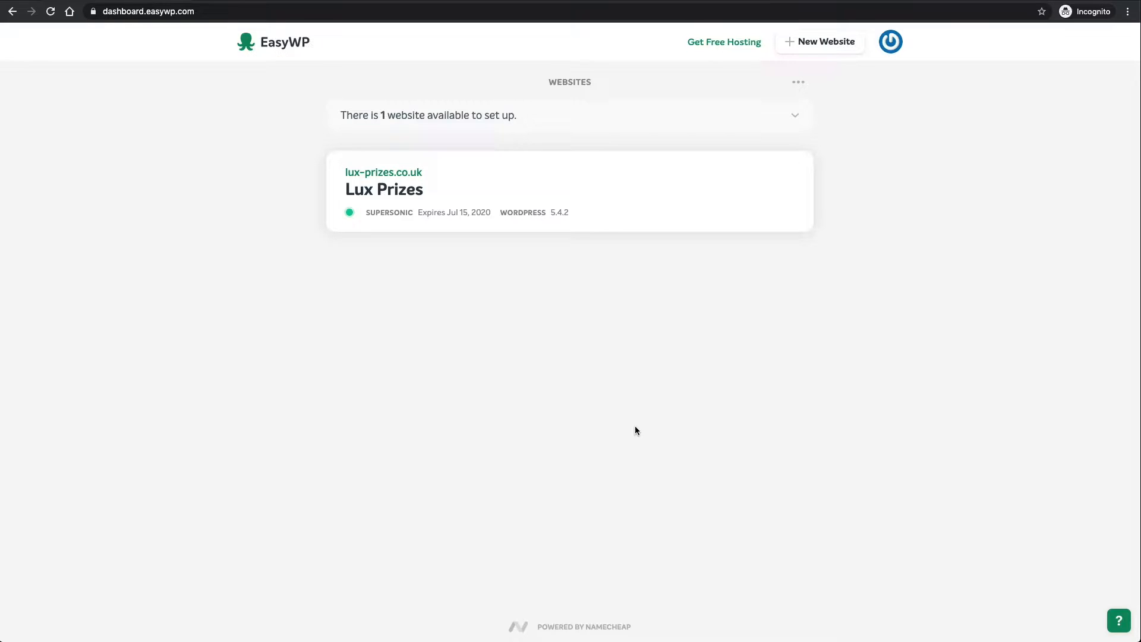
mouse_move(606, 372)
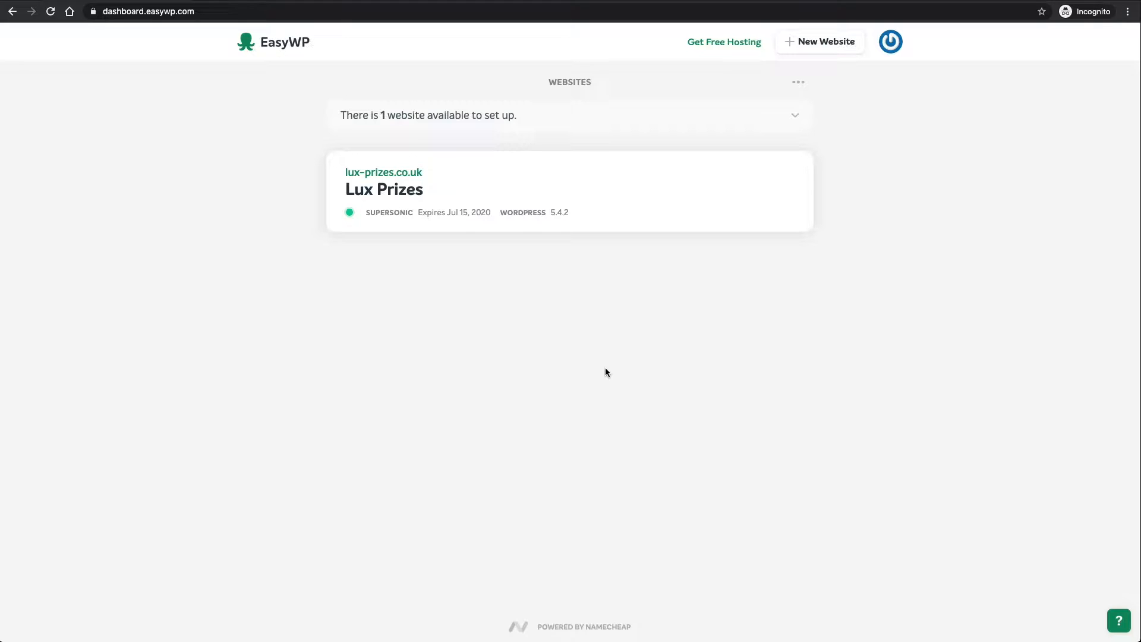
mouse_move(467, 341)
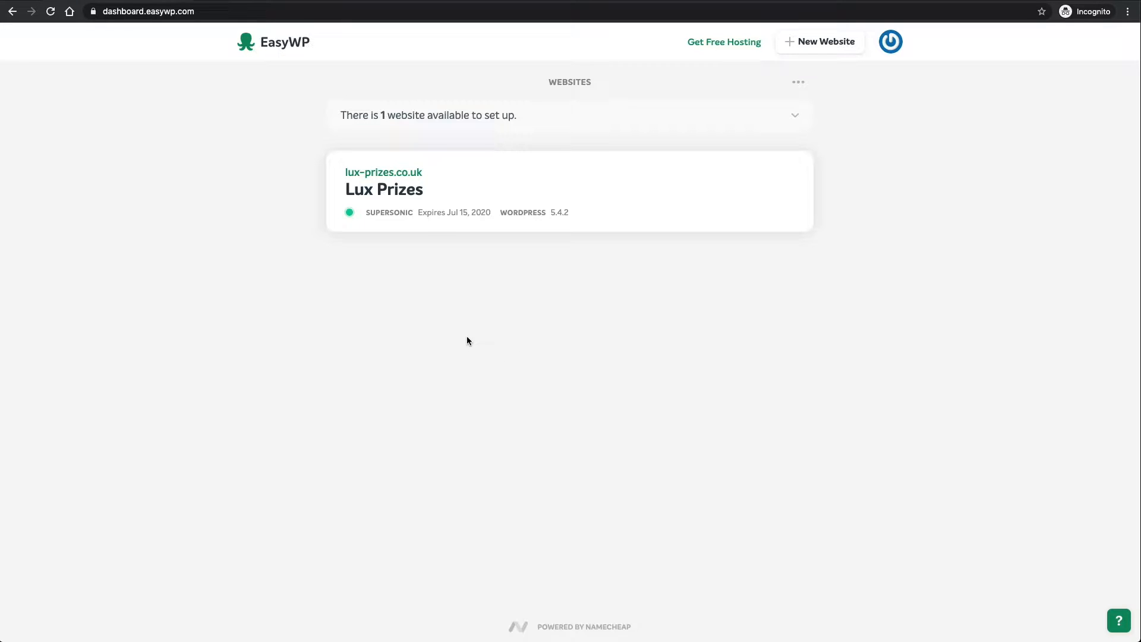
mouse_move(486, 204)
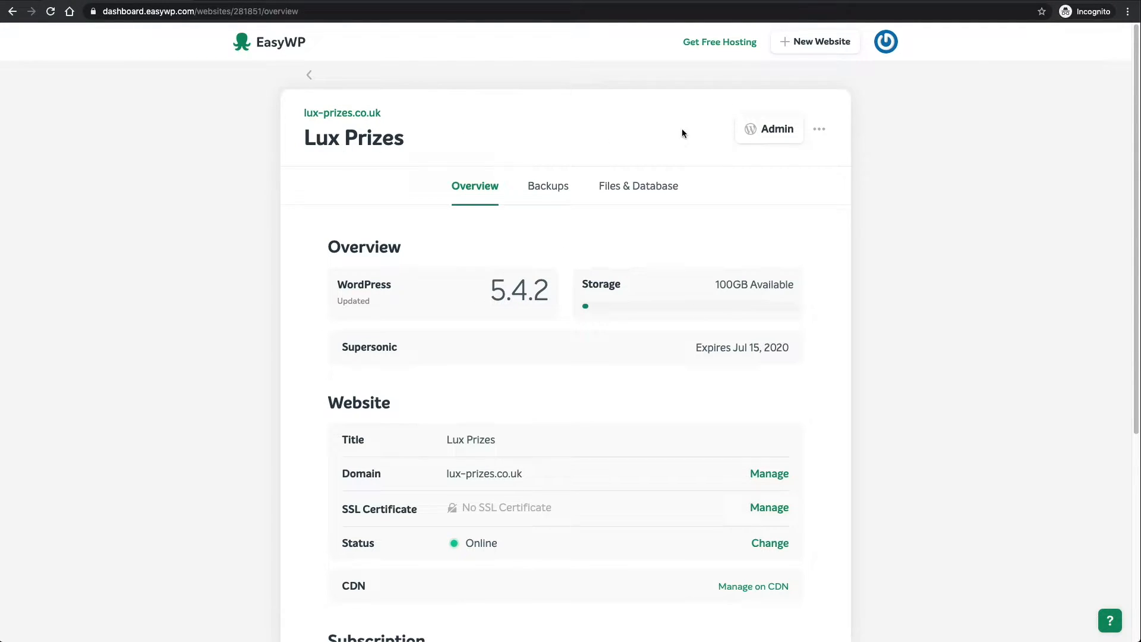
mouse_move(778, 139)
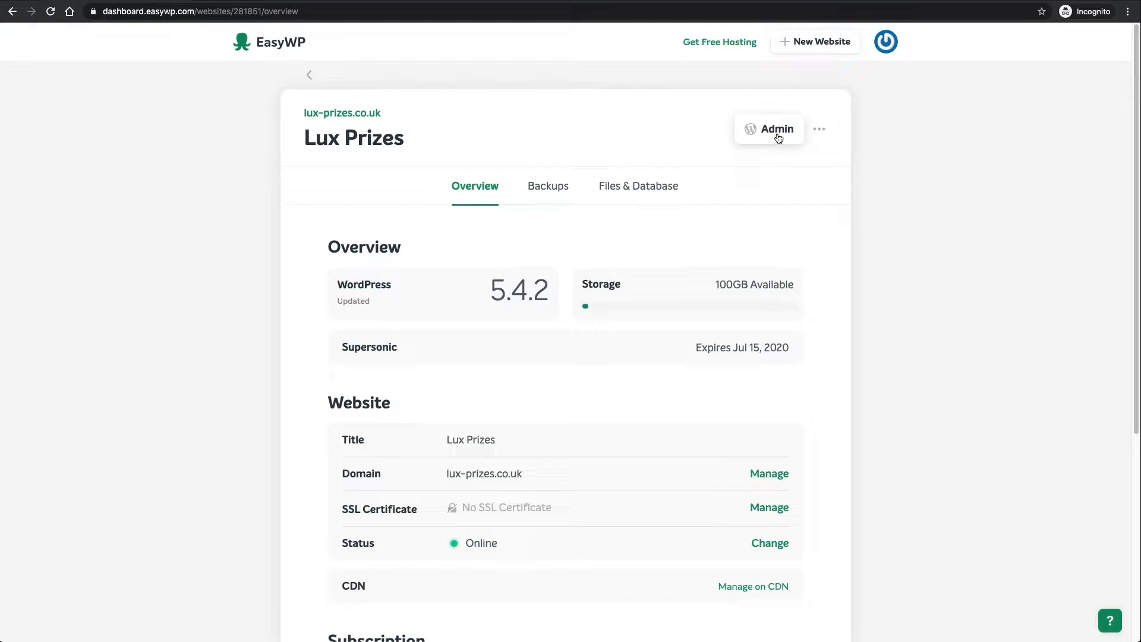
Open the Lux Prizes WordPress admin, expand the full menu and go to Settings
left_click(768, 129)
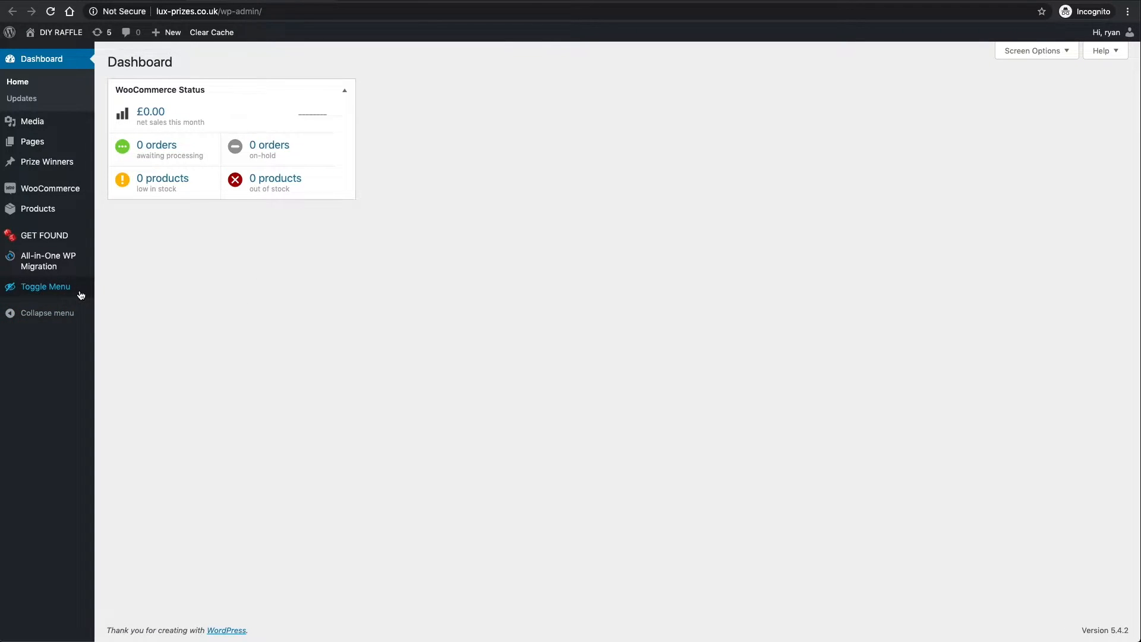
mouse_move(45, 286)
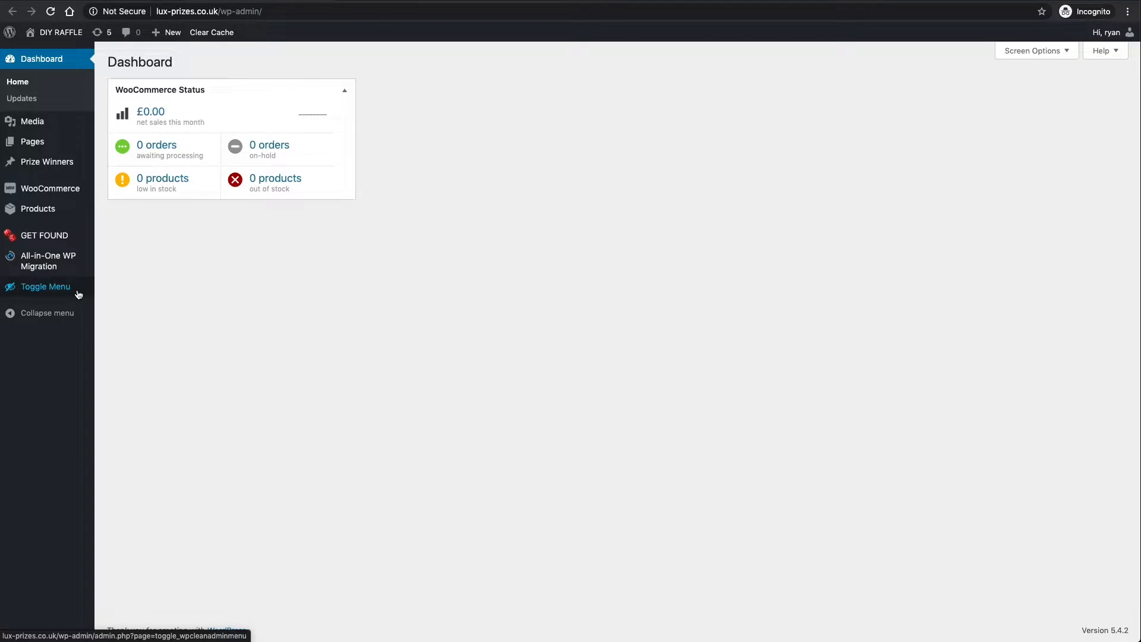
left_click(45, 286)
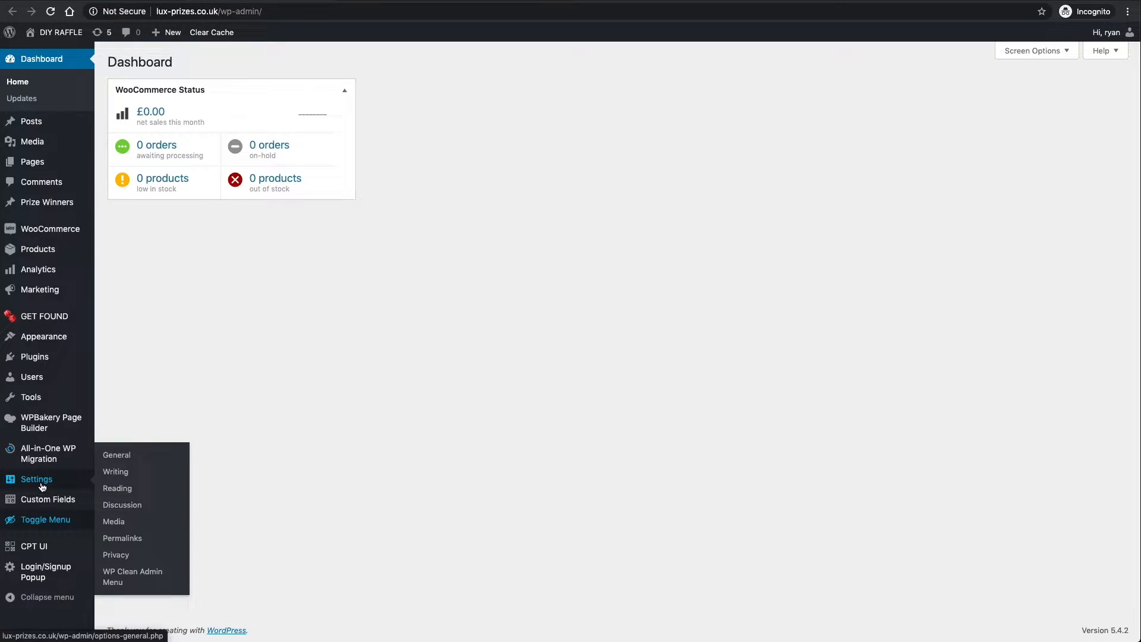
left_click(117, 455)
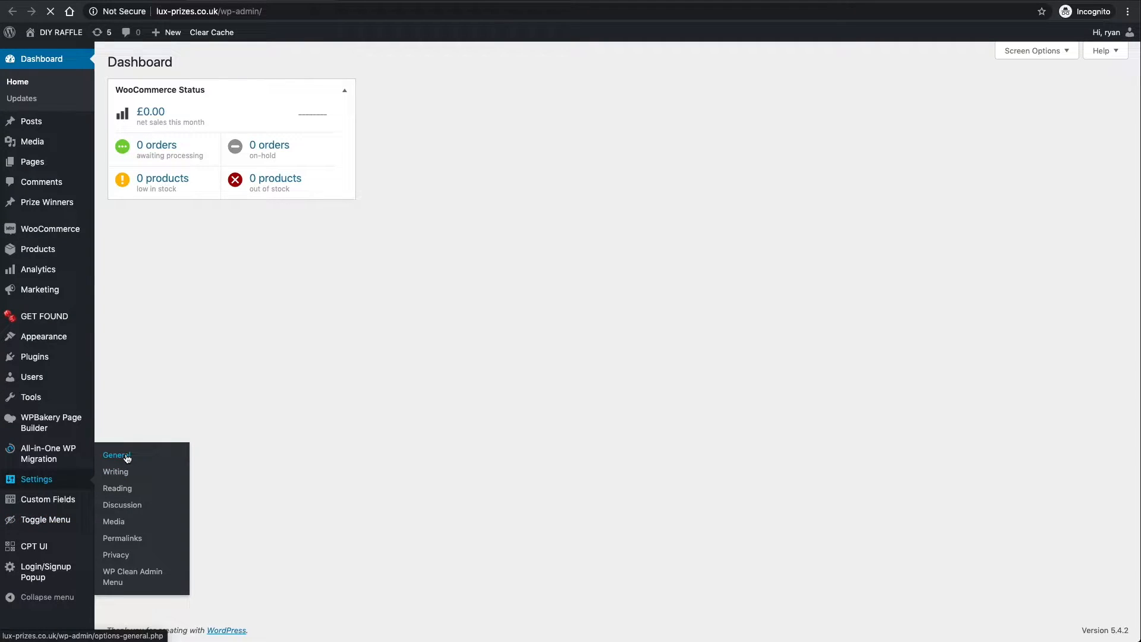
Replace the site title with 'LUX Raffle' in General Settings
left_click(116, 454)
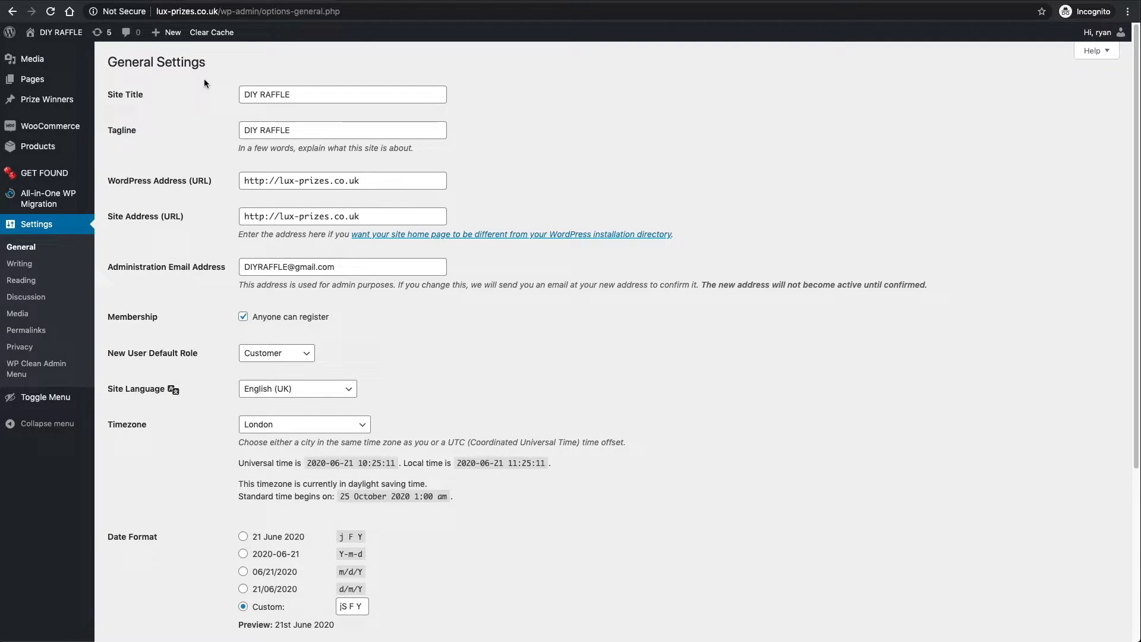
mouse_move(305, 119)
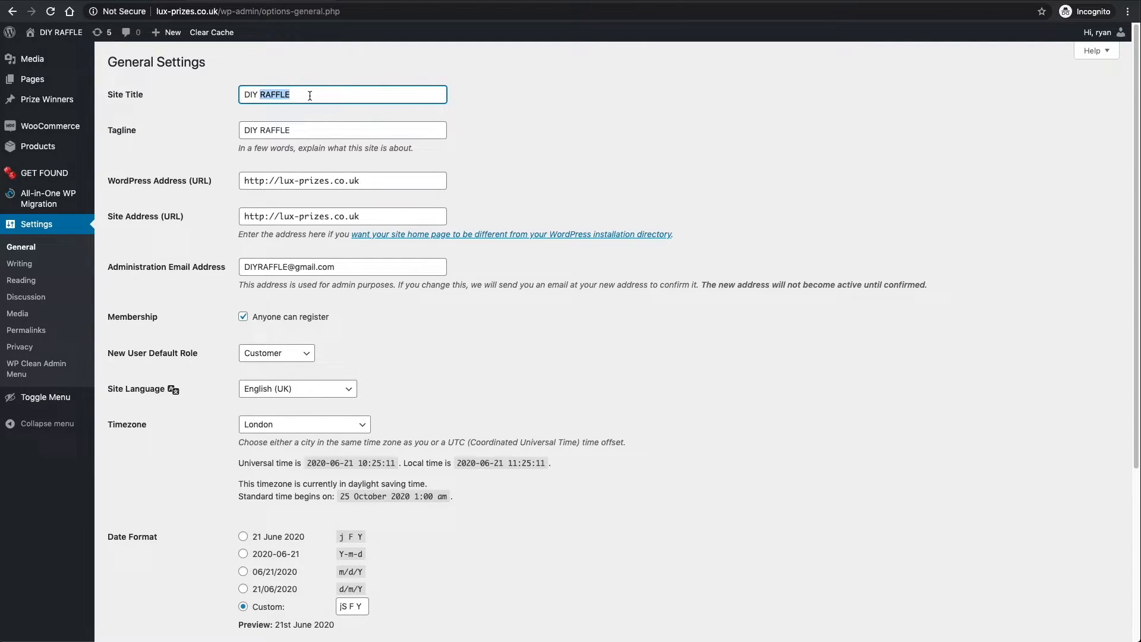
key("ctrl+a")
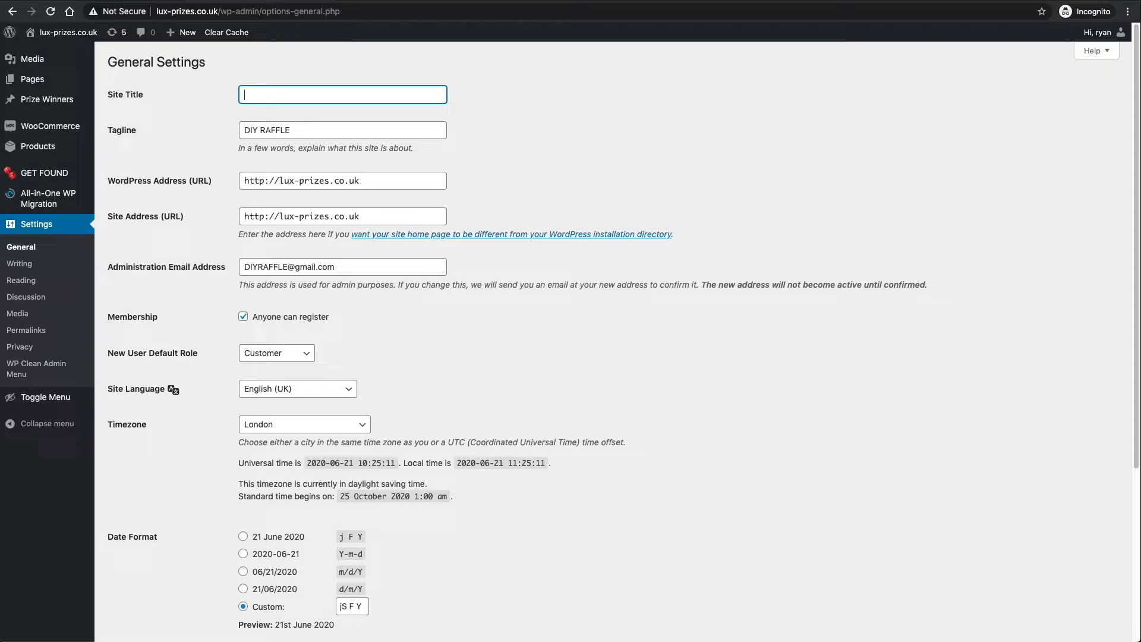
type("LUX")
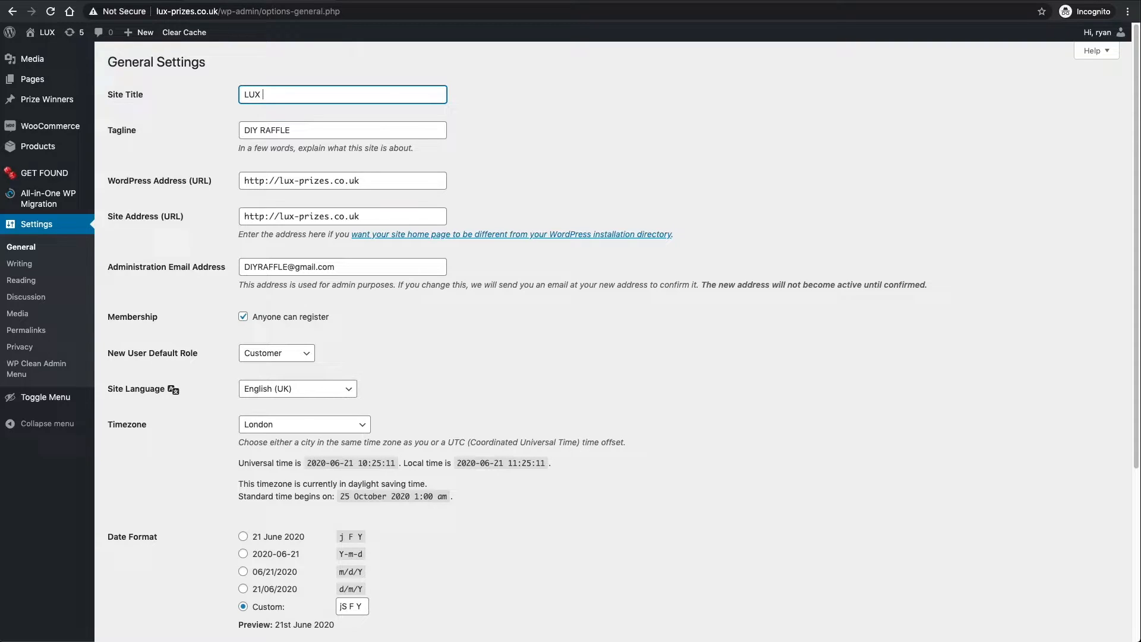
type("Raffle")
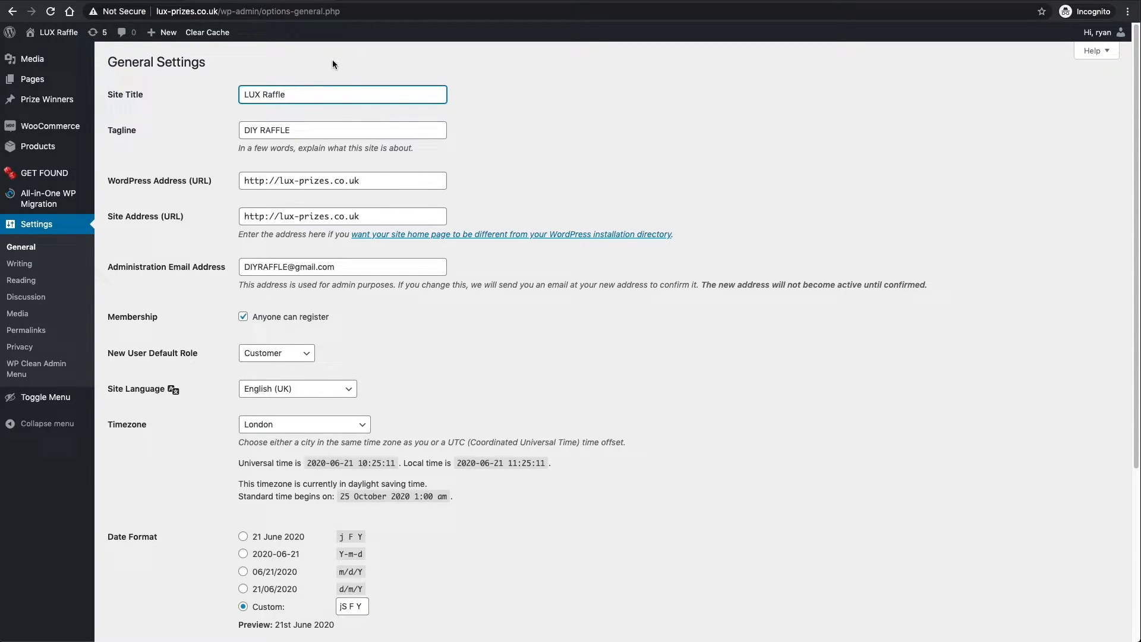
Replace the tagline with 'Lux Prizes For All'
triple_click(342, 129)
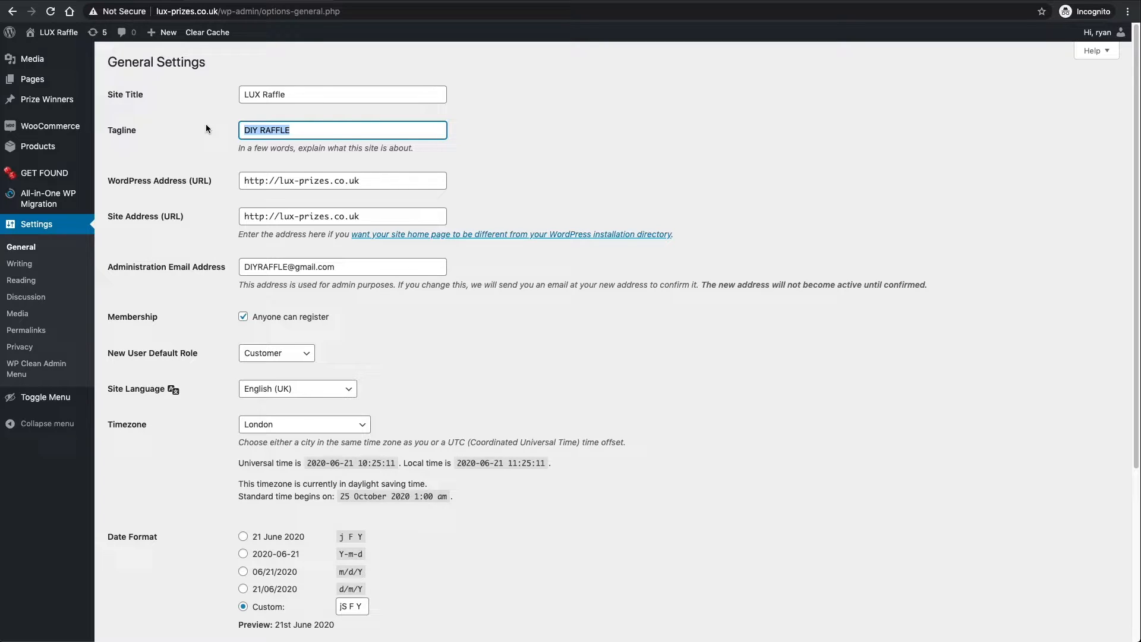
type("Lux")
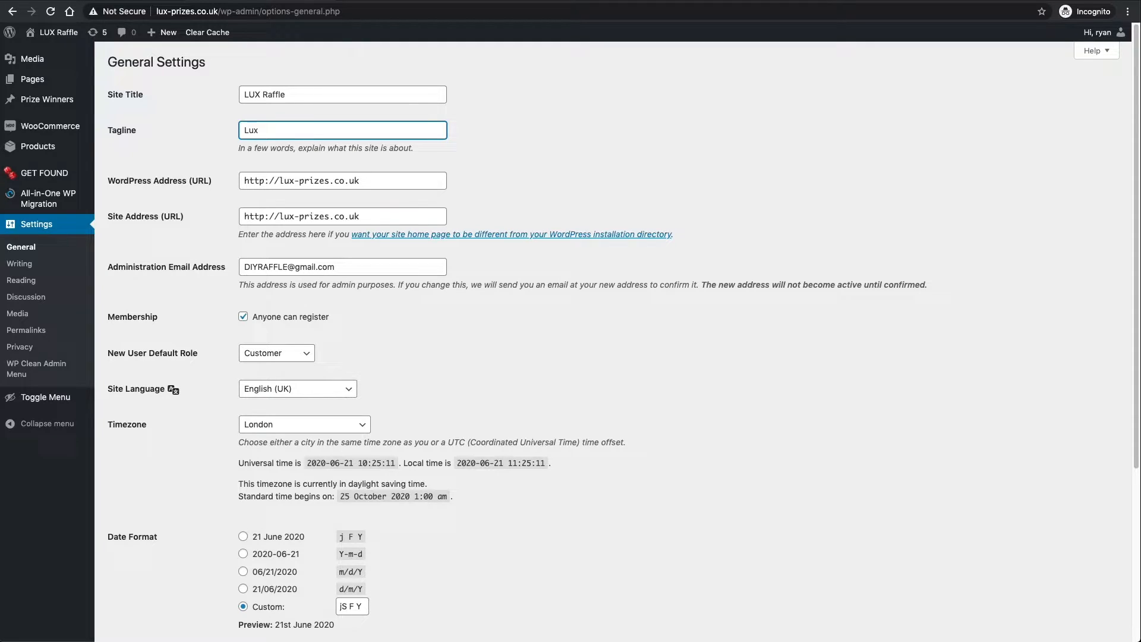
type("P")
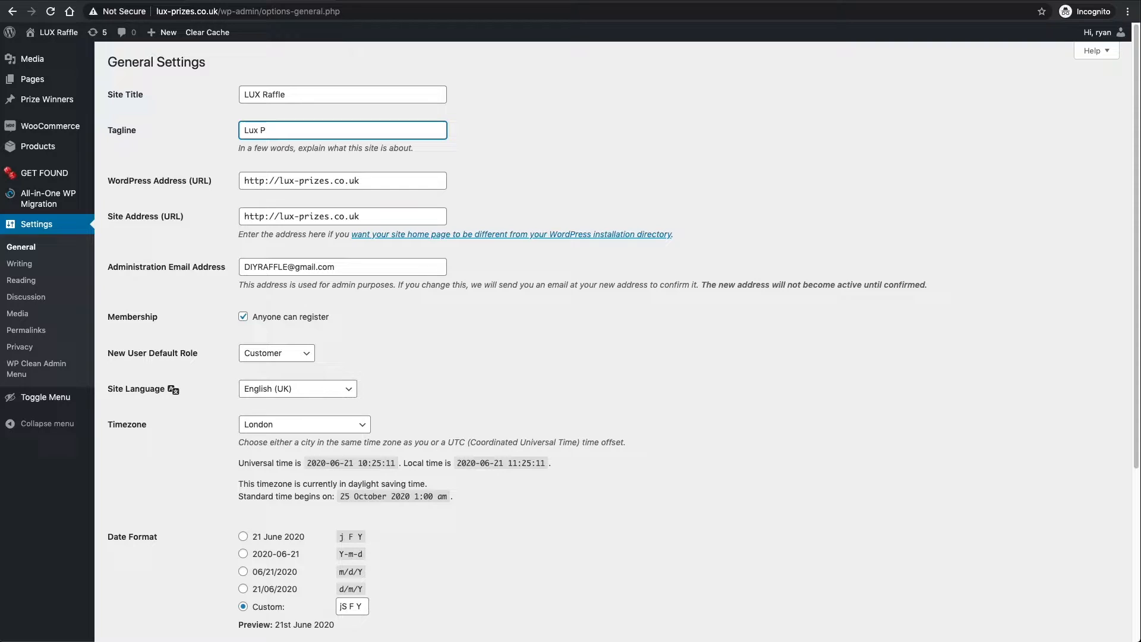
type("ri")
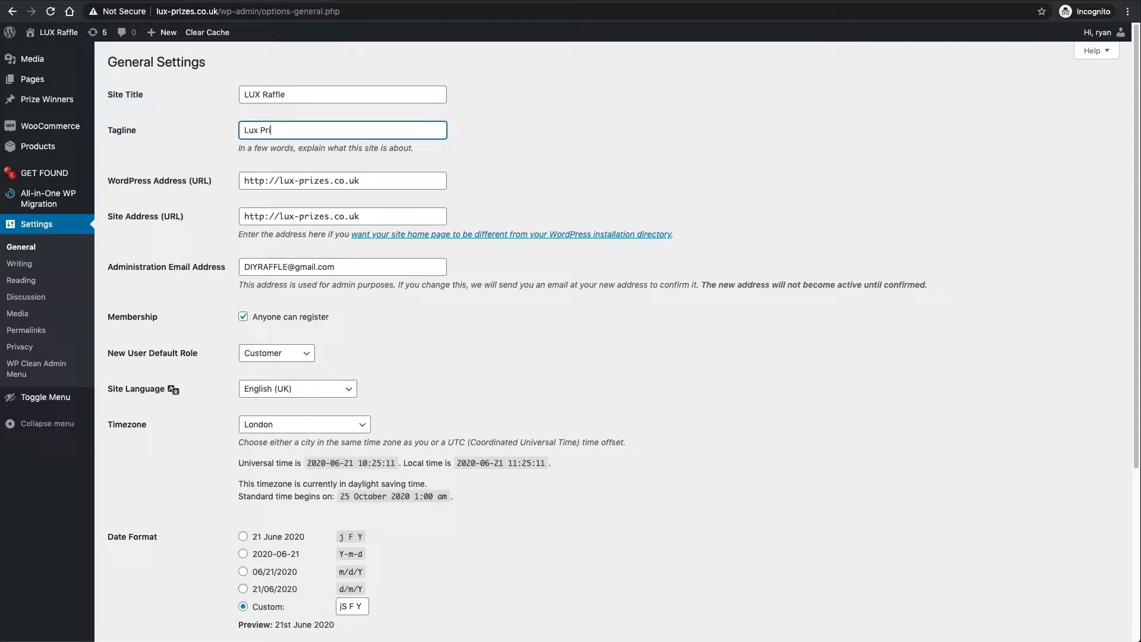
type("zes fo")
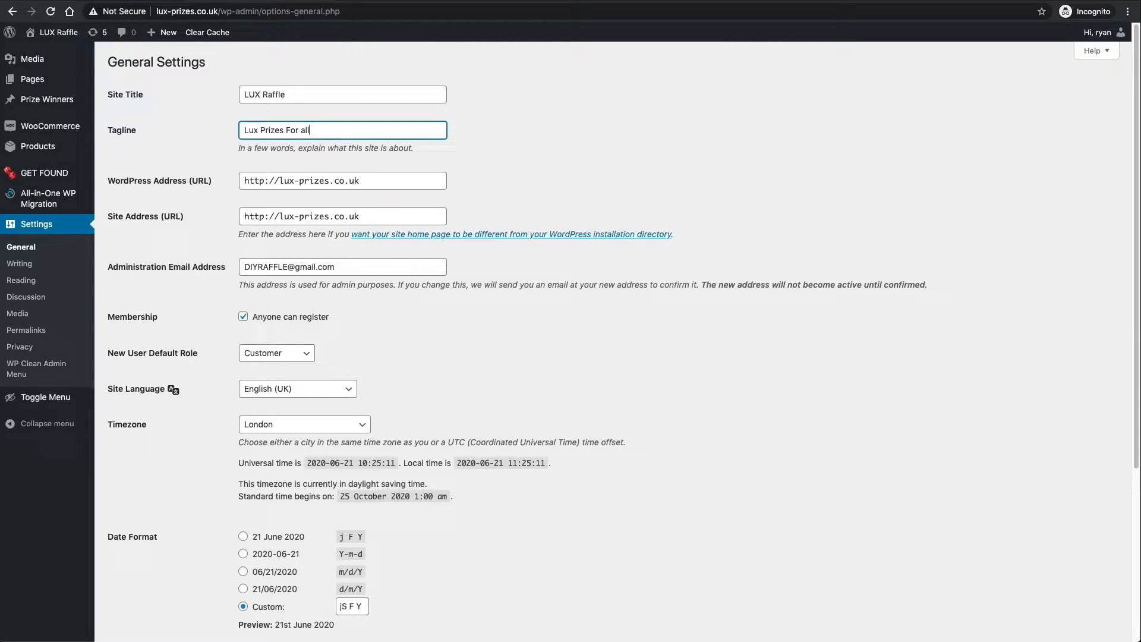
type("All")
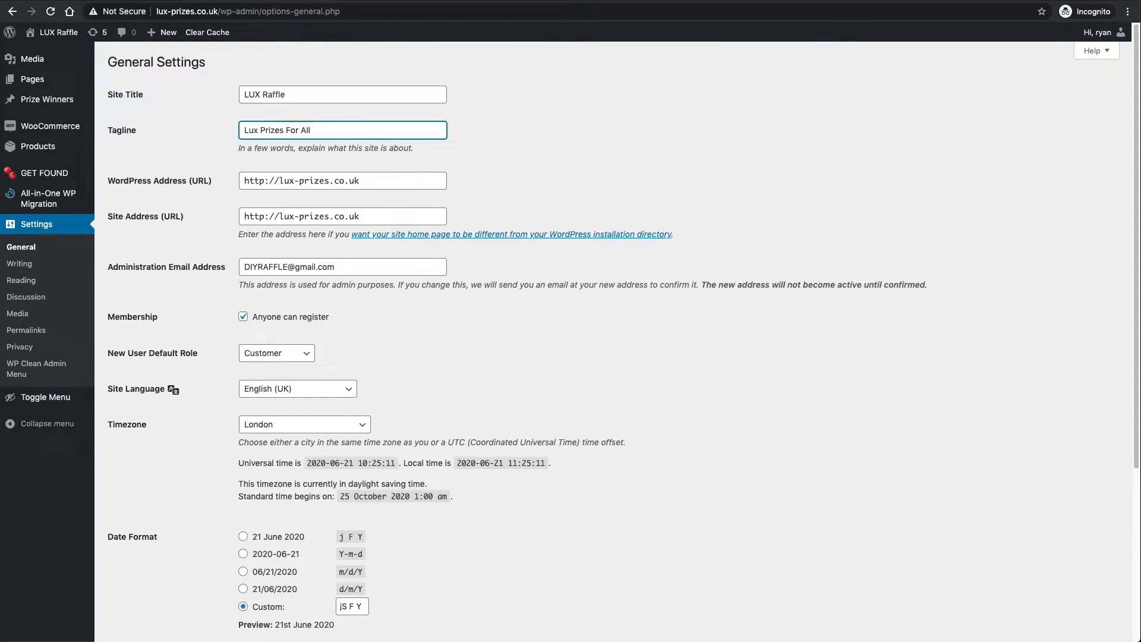
mouse_move(217, 116)
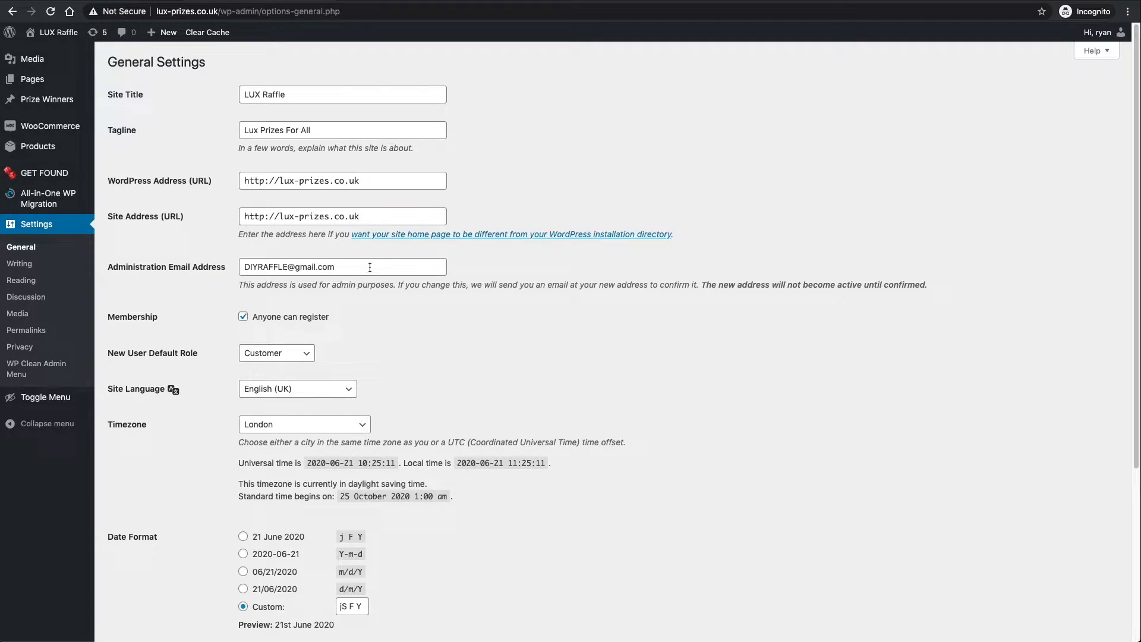
triple_click(342, 267)
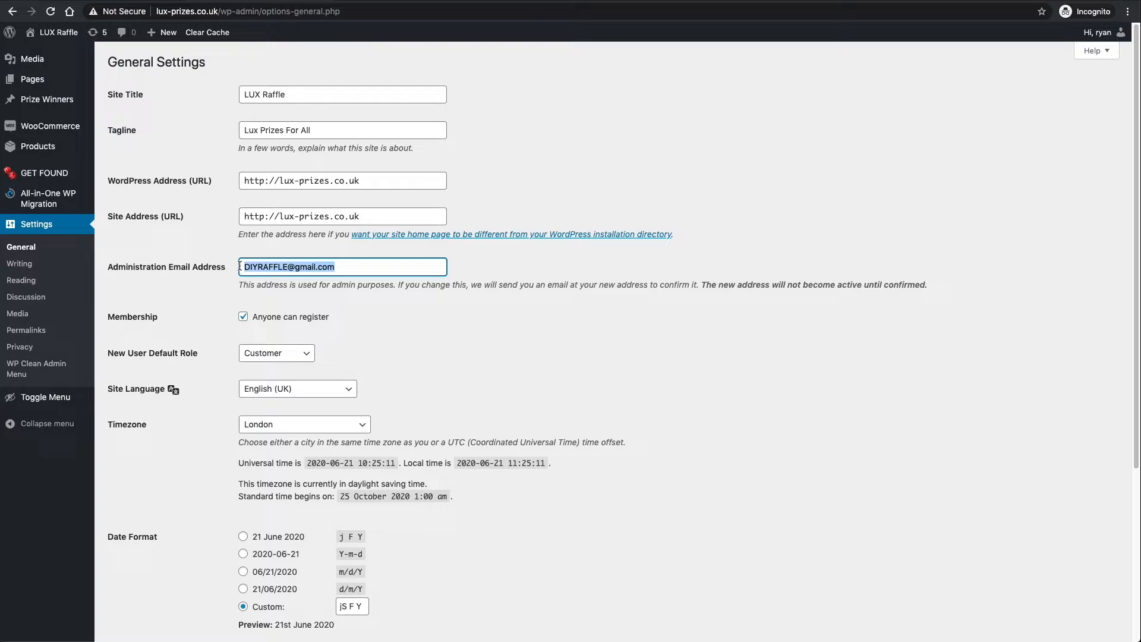
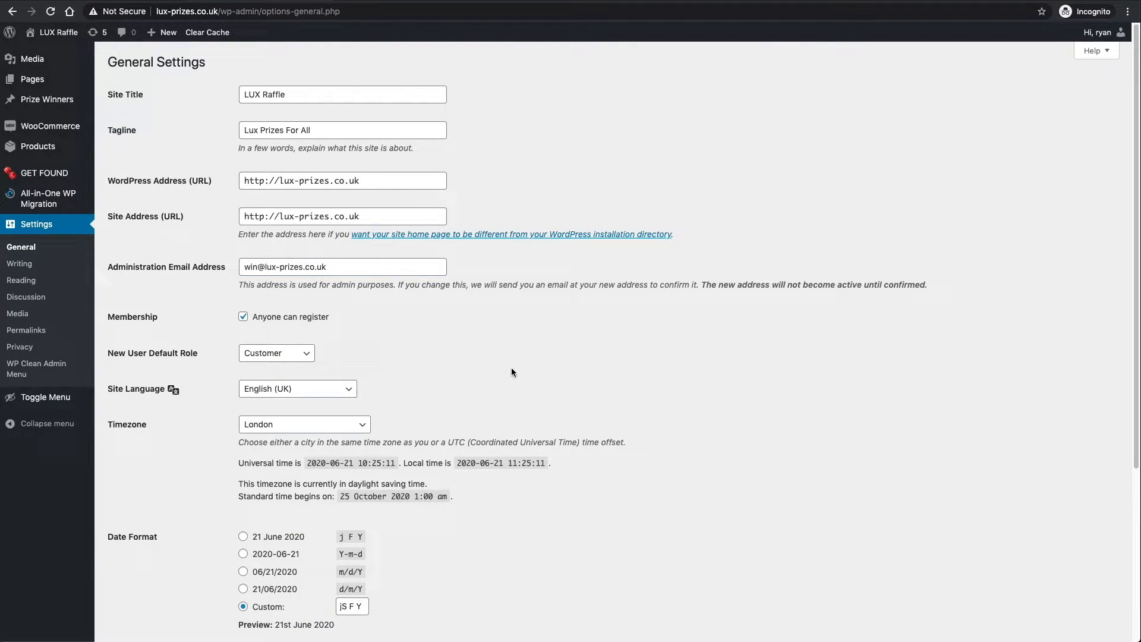
scroll("down", 3)
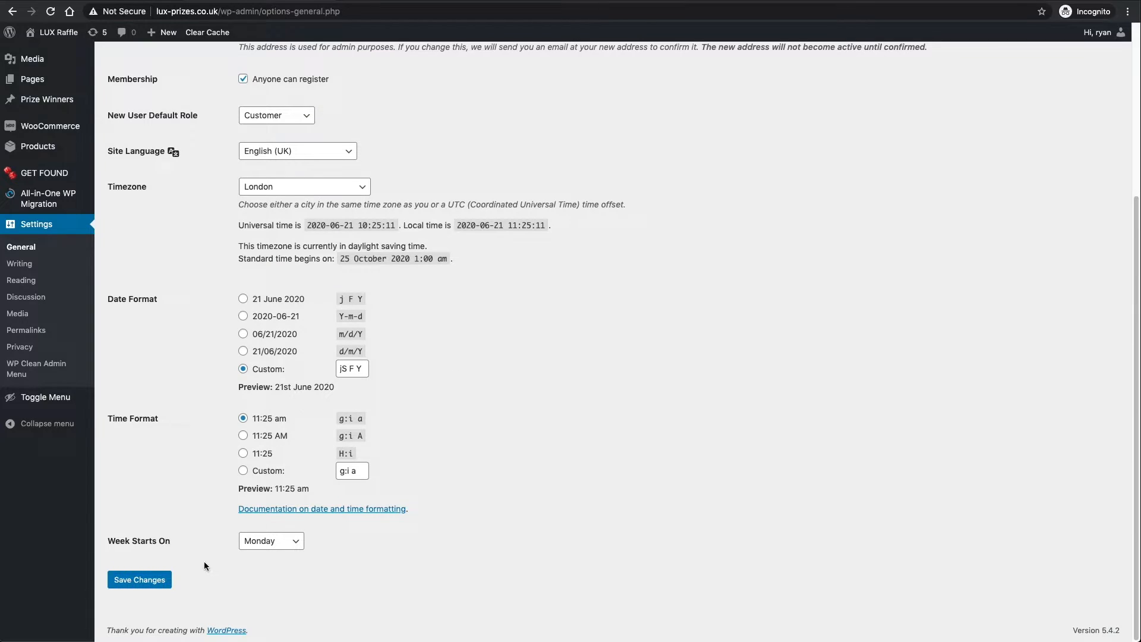
left_click(139, 579)
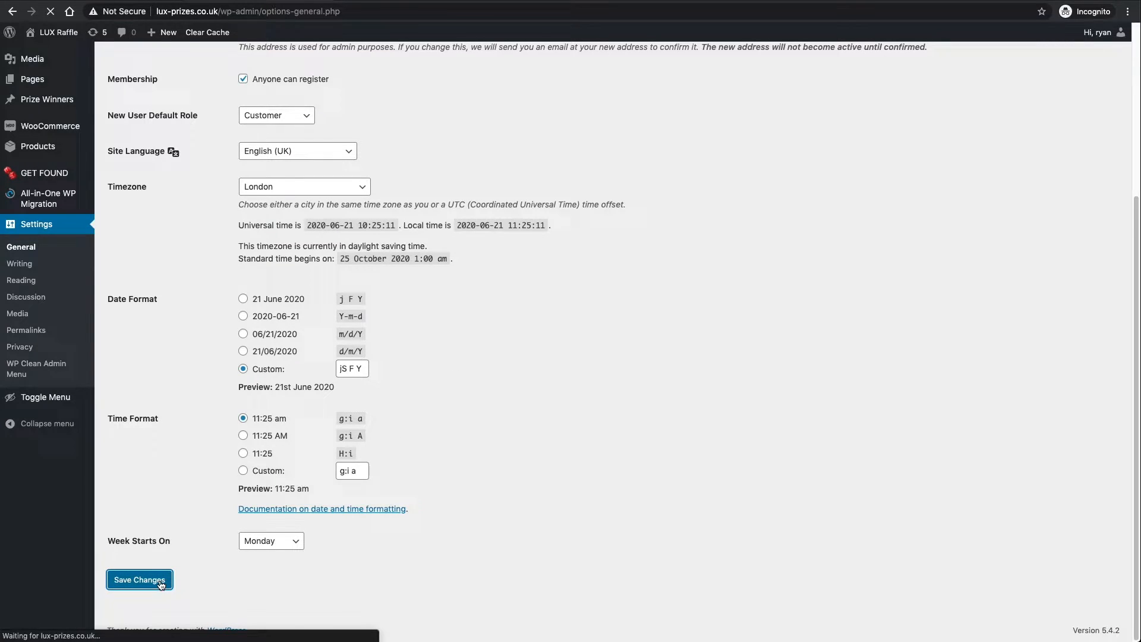
Confirm the General Settings save, leaving the new admin email pending confirmation
left_click(139, 580)
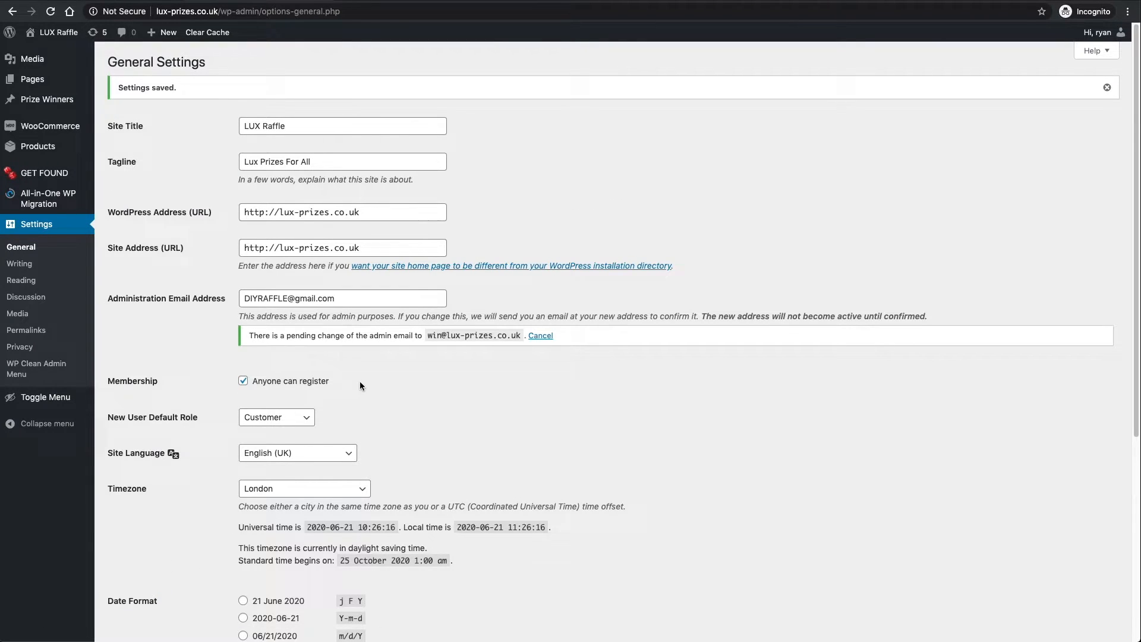
mouse_move(141, 311)
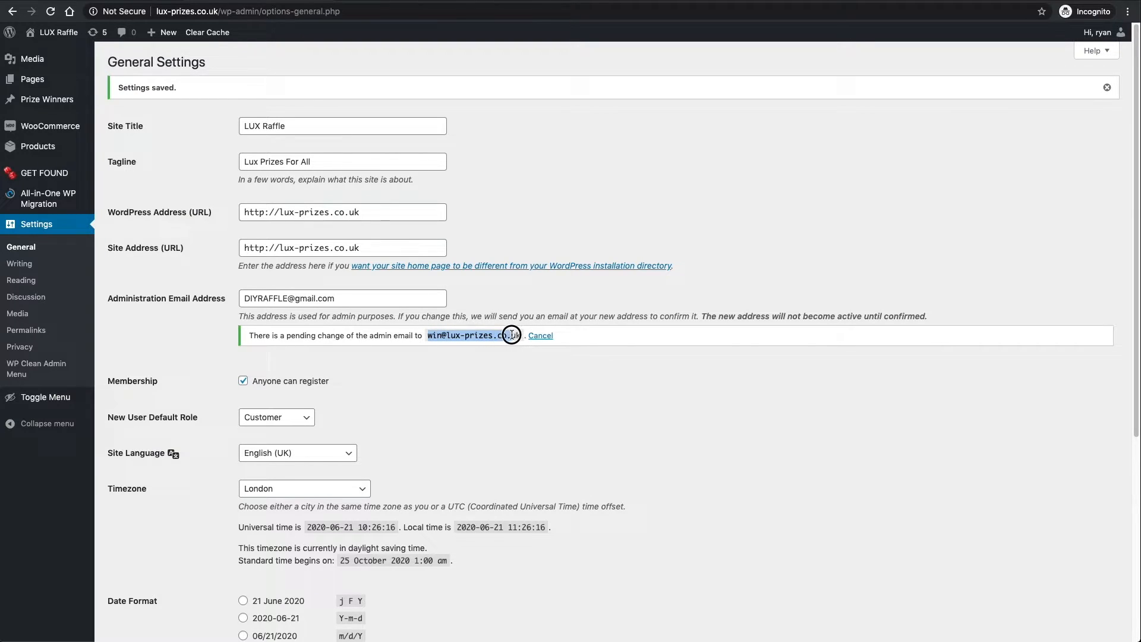
mouse_move(495, 350)
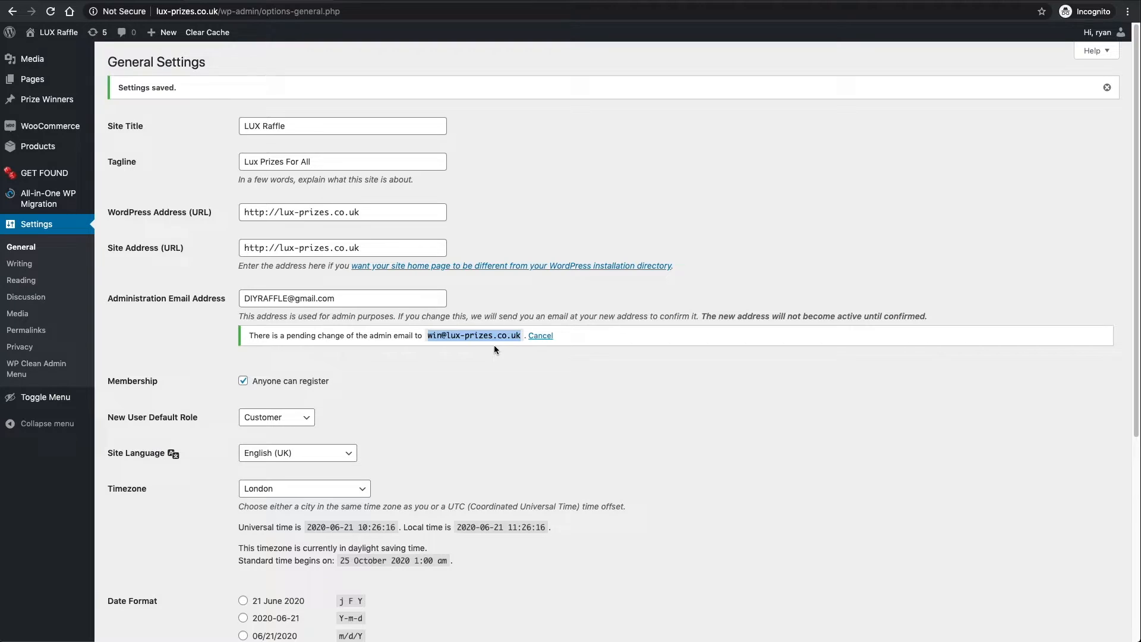
mouse_move(186, 371)
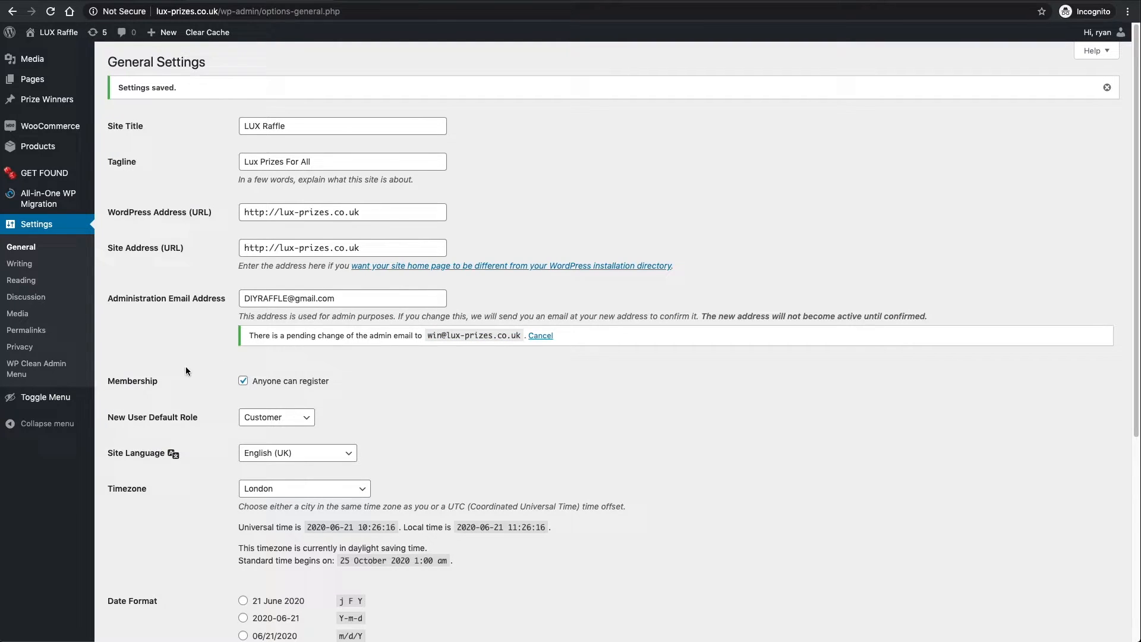
mouse_move(177, 197)
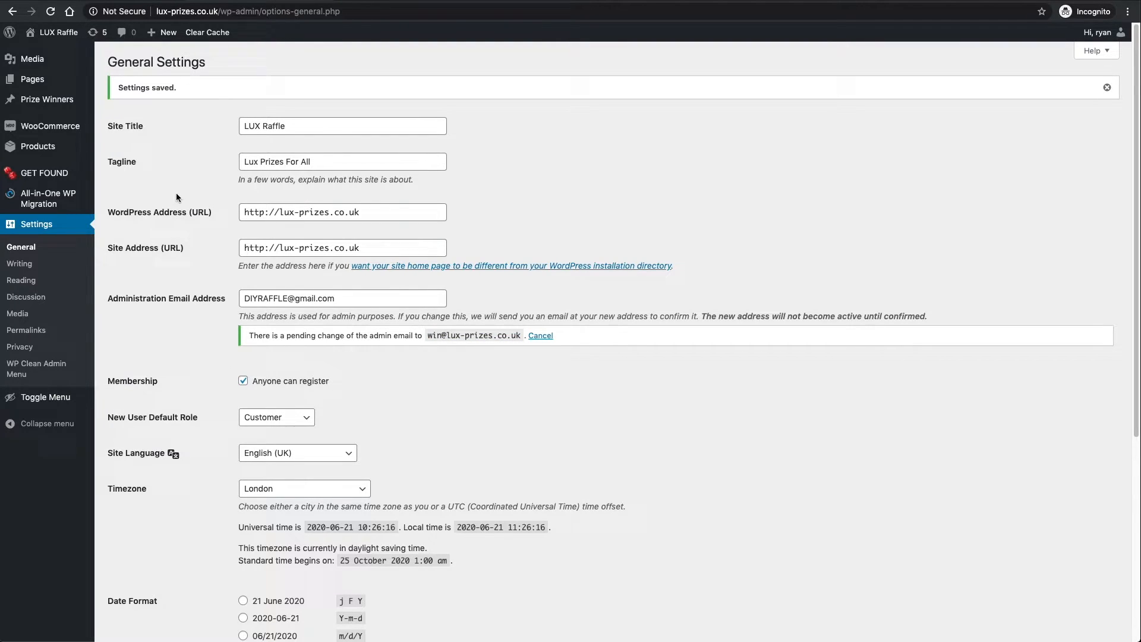
mouse_move(50, 125)
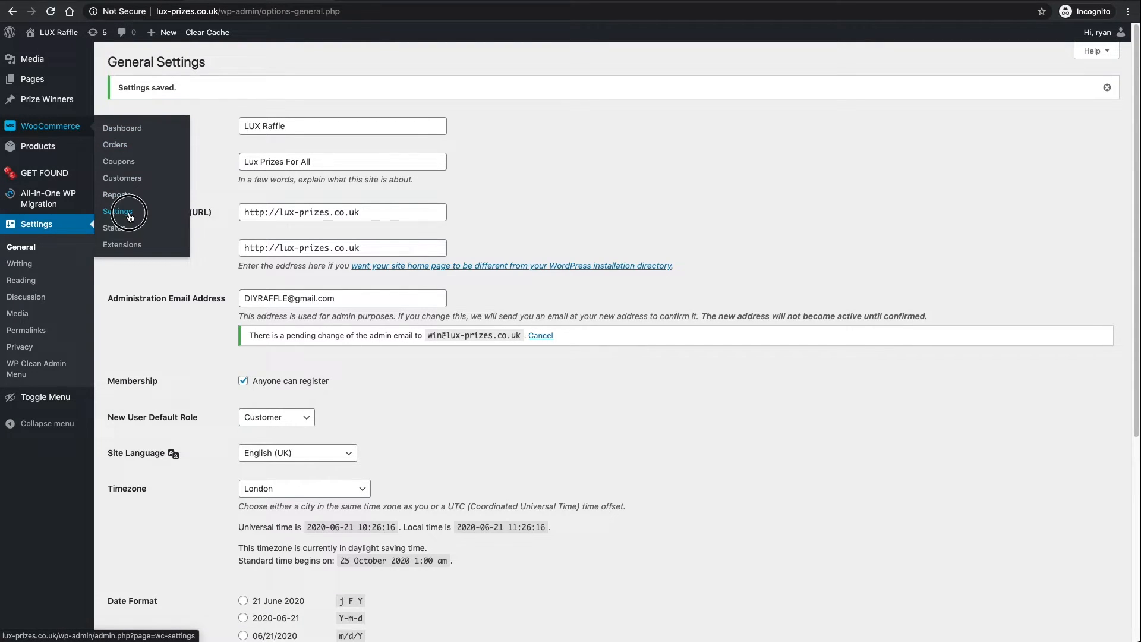
Limit WooCommerce selling locations to specific countries, choosing United Kingdom (UK)
left_click(117, 211)
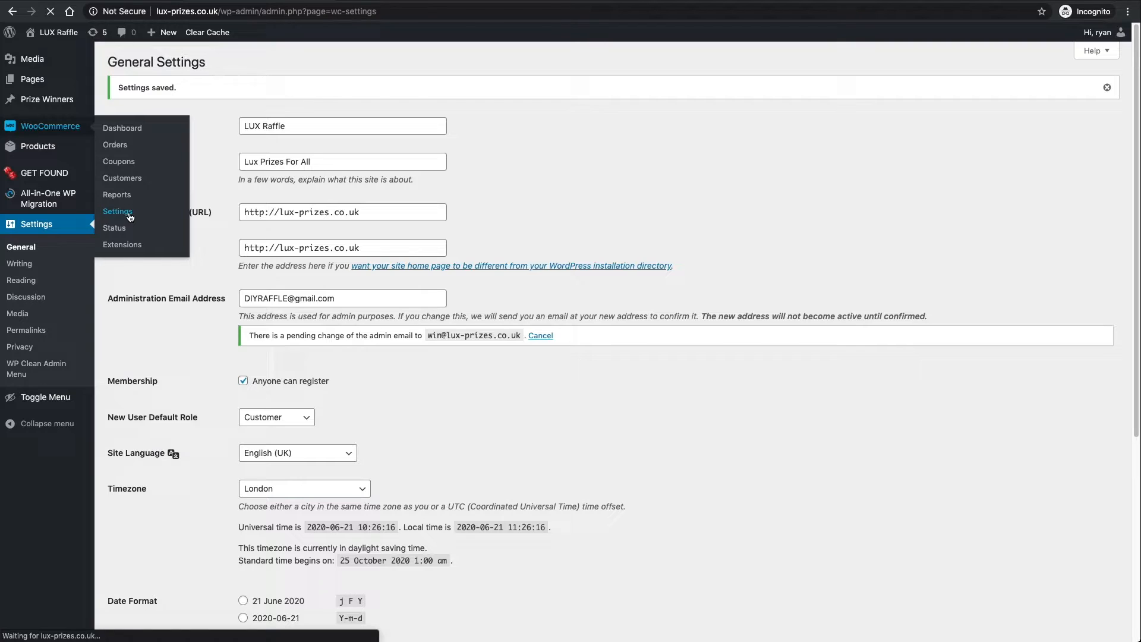
left_click(117, 211)
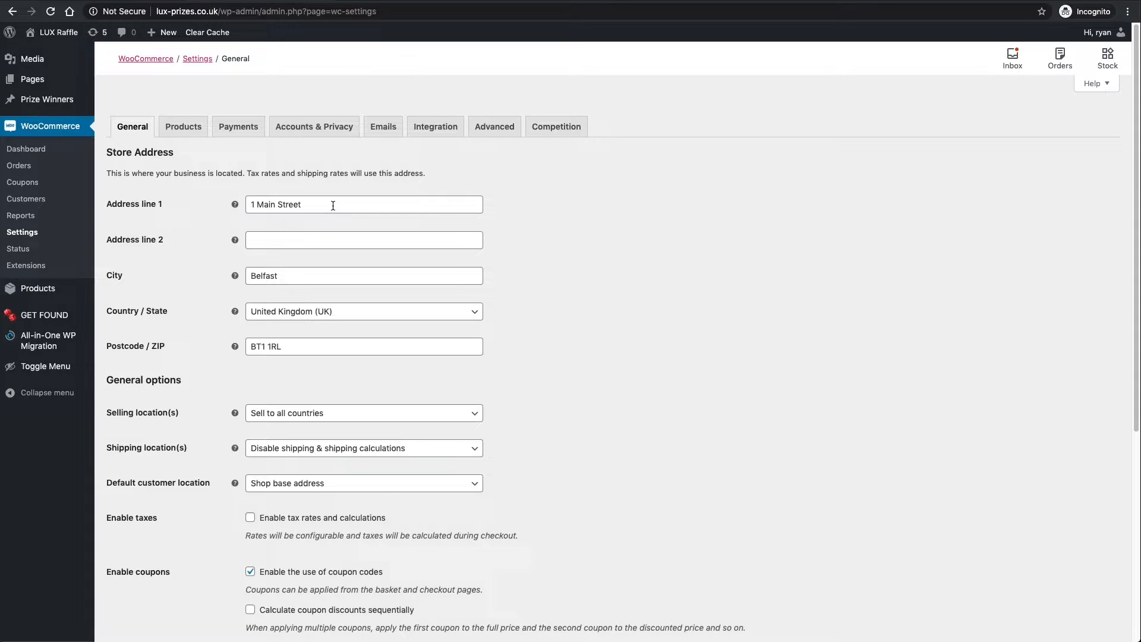
mouse_move(505, 210)
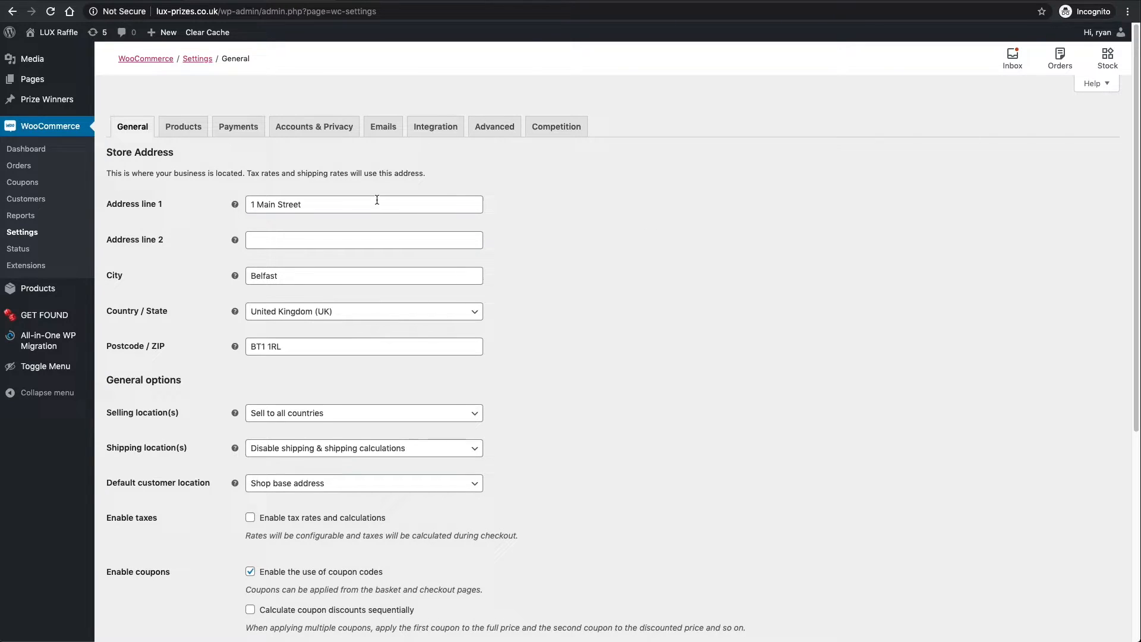
mouse_move(340, 197)
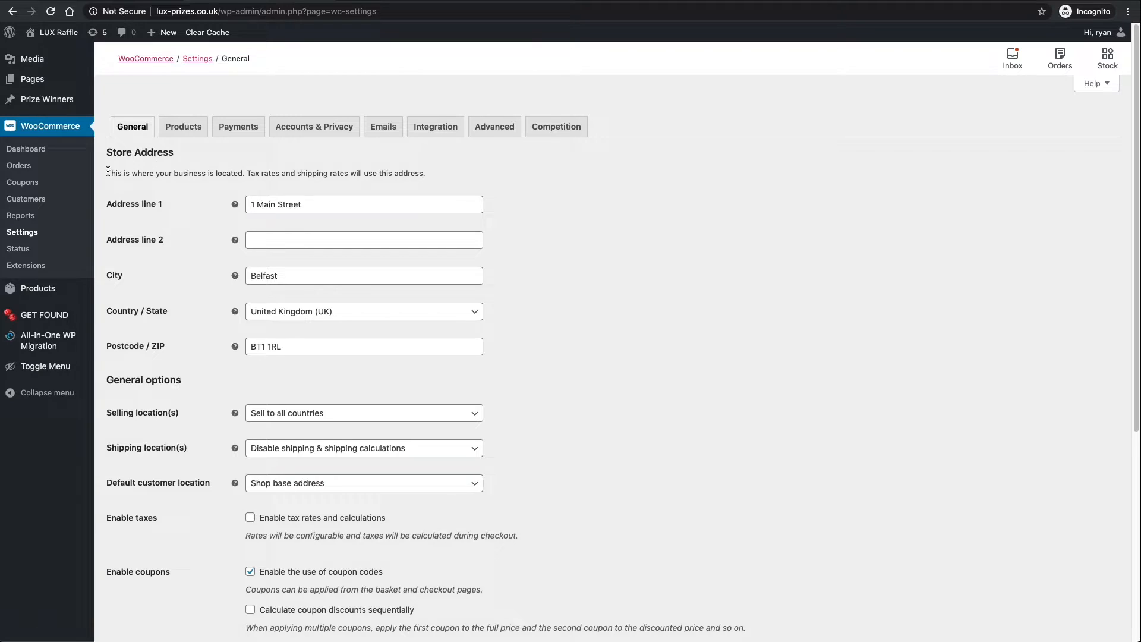
mouse_move(233, 202)
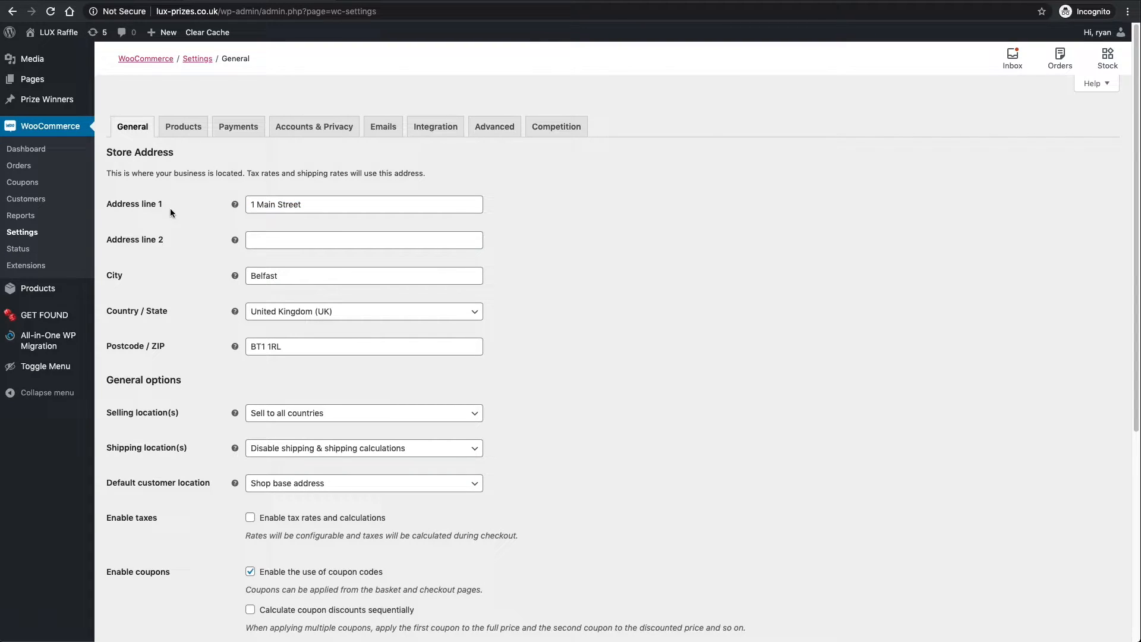
scroll("down", 3)
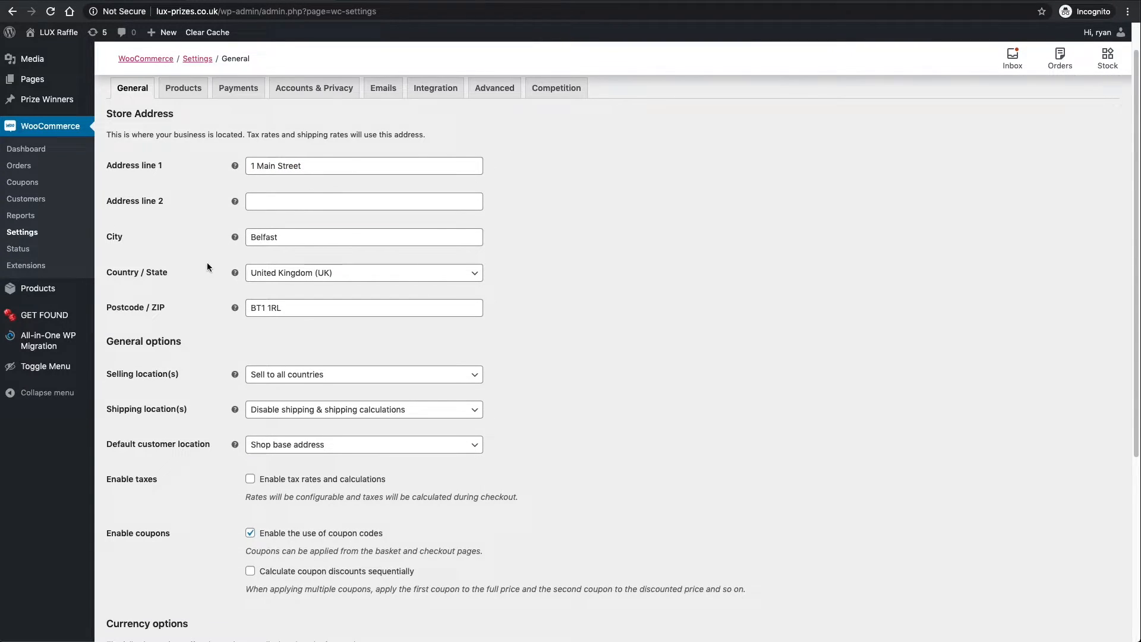
mouse_move(288, 281)
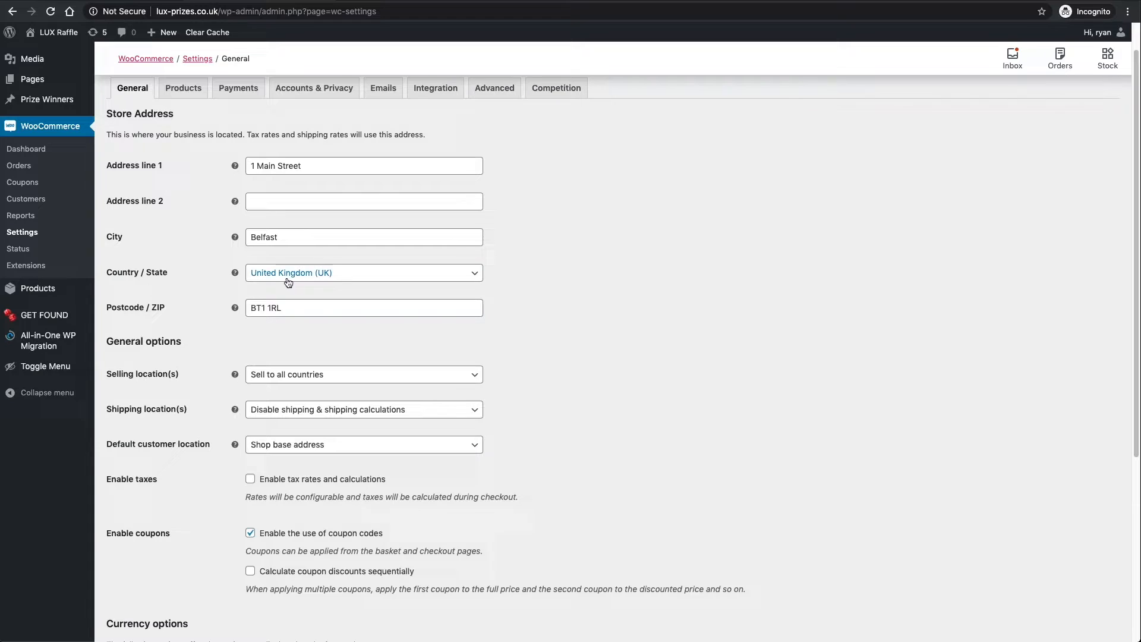
mouse_move(249, 330)
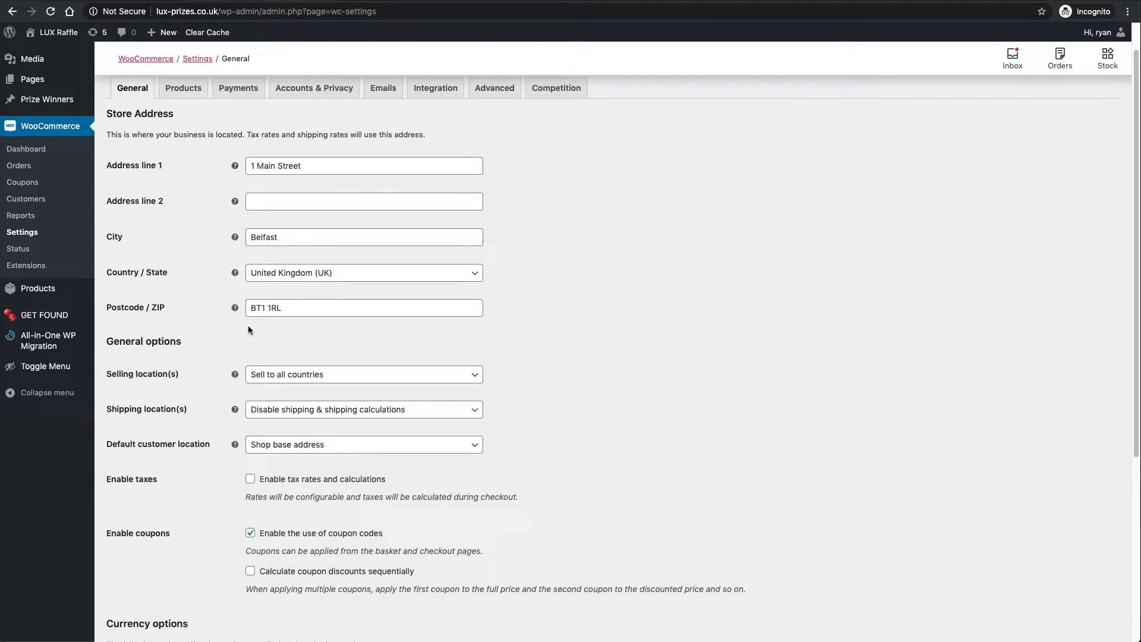
mouse_move(582, 315)
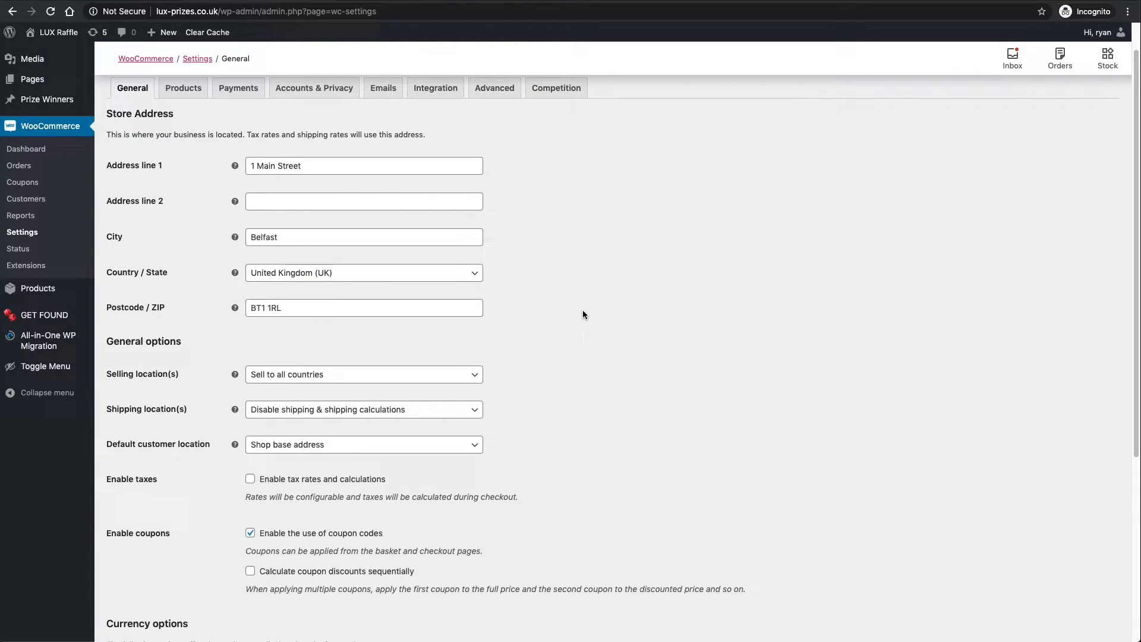
scroll("down", 3)
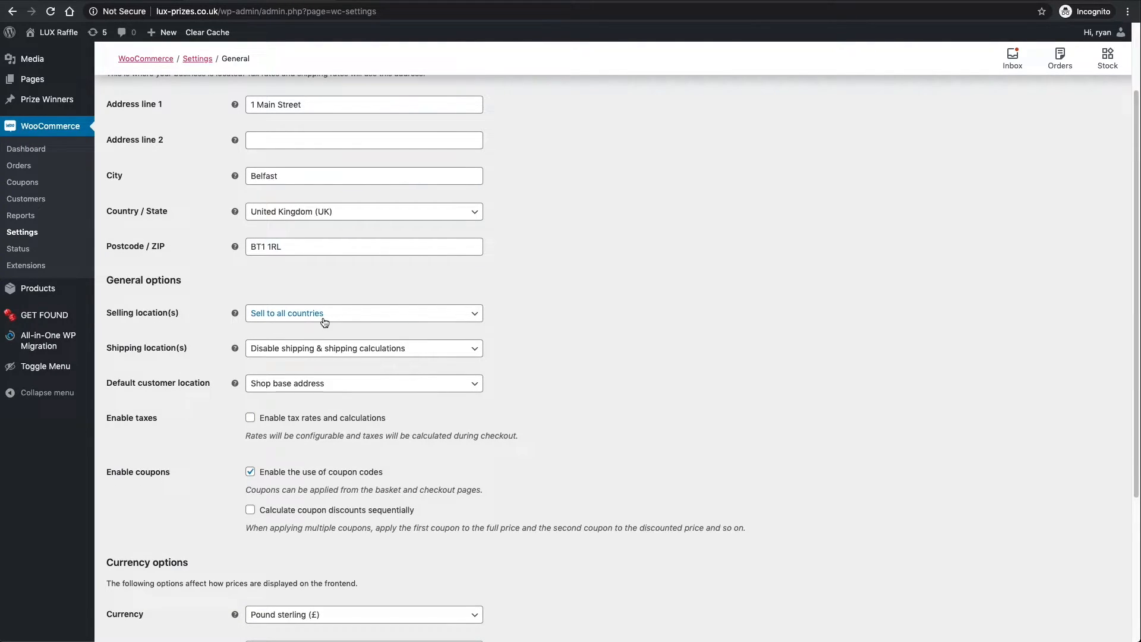
mouse_move(324, 320)
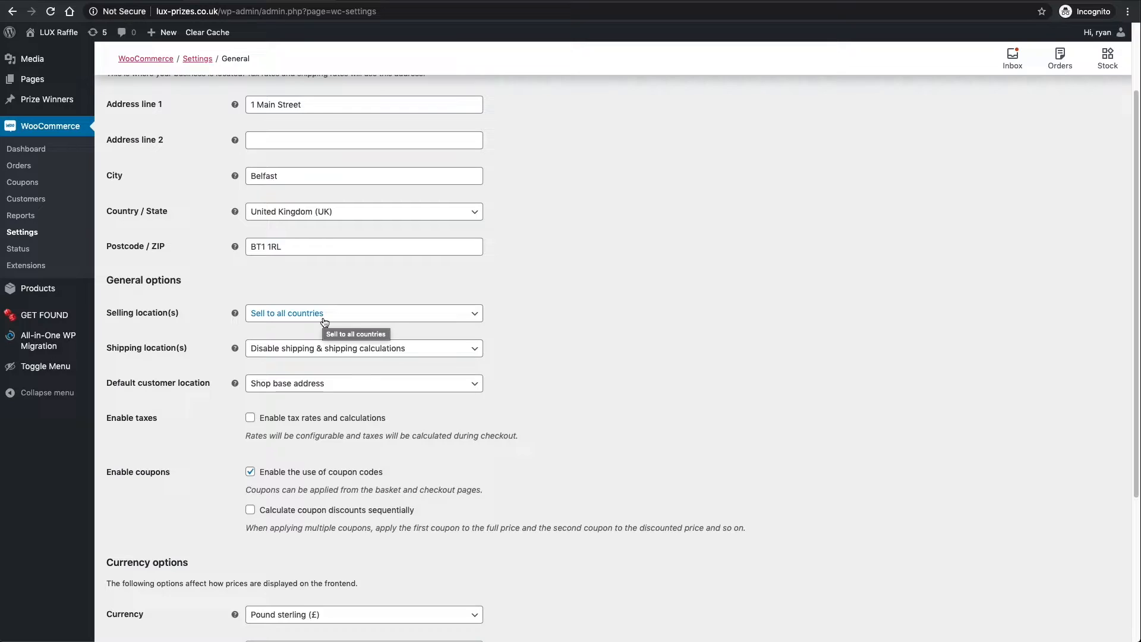
left_click(363, 313)
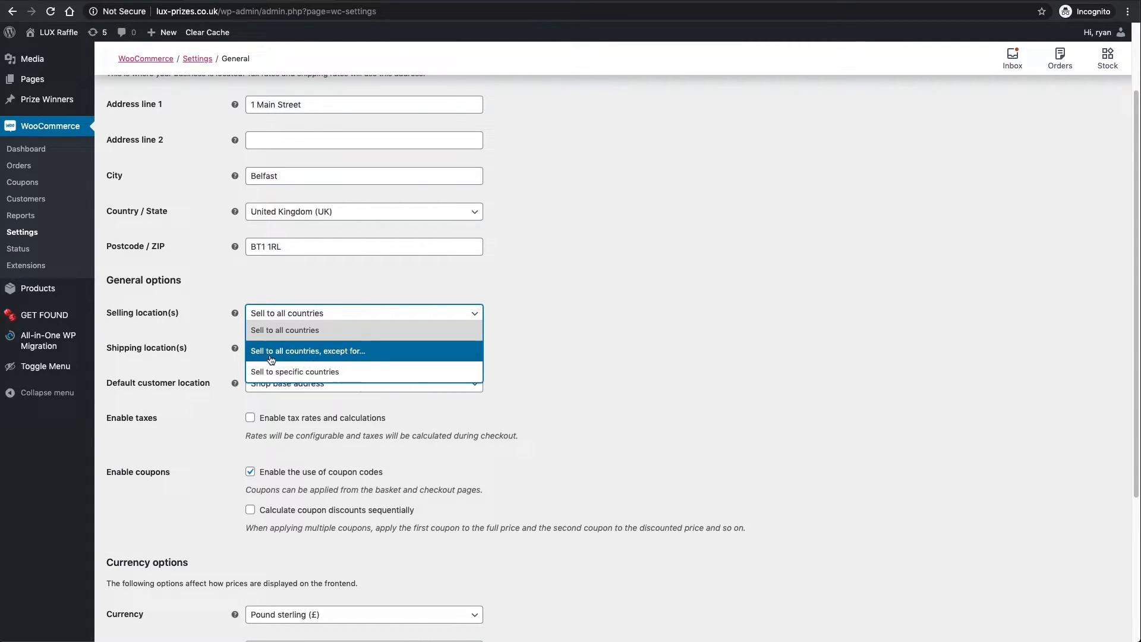
mouse_move(337, 351)
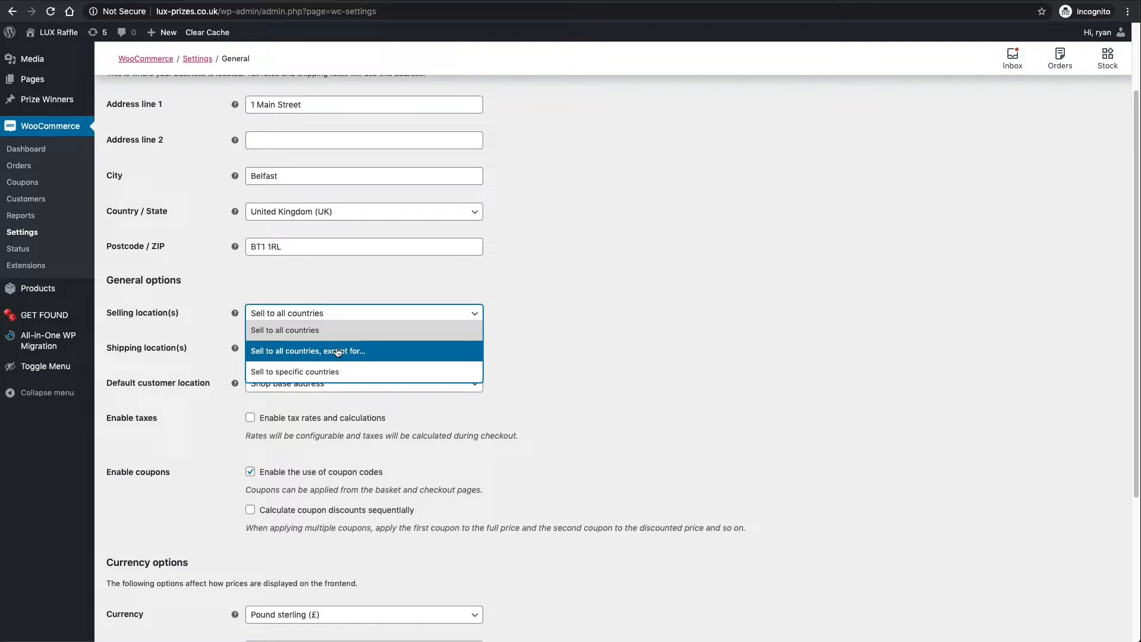
mouse_move(294, 372)
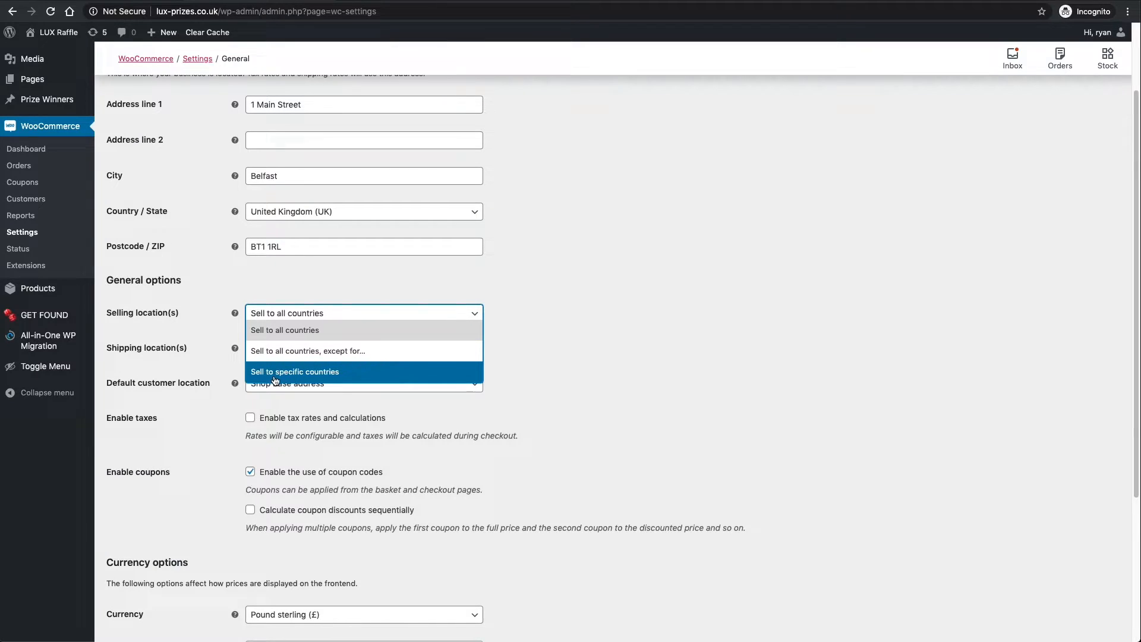
left_click(295, 370)
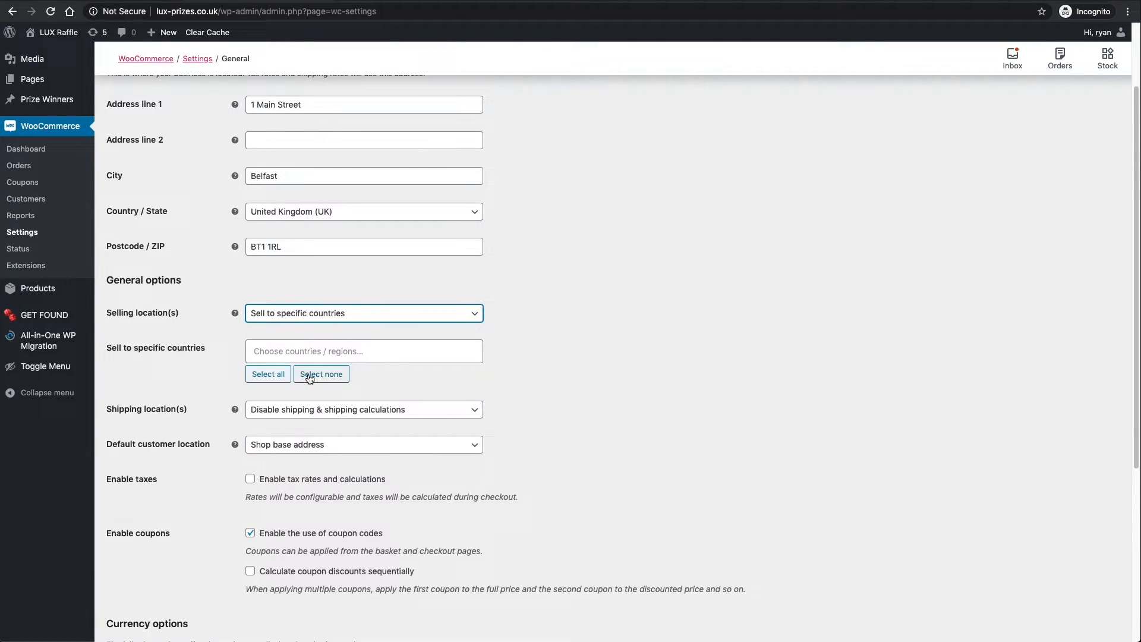
type("un")
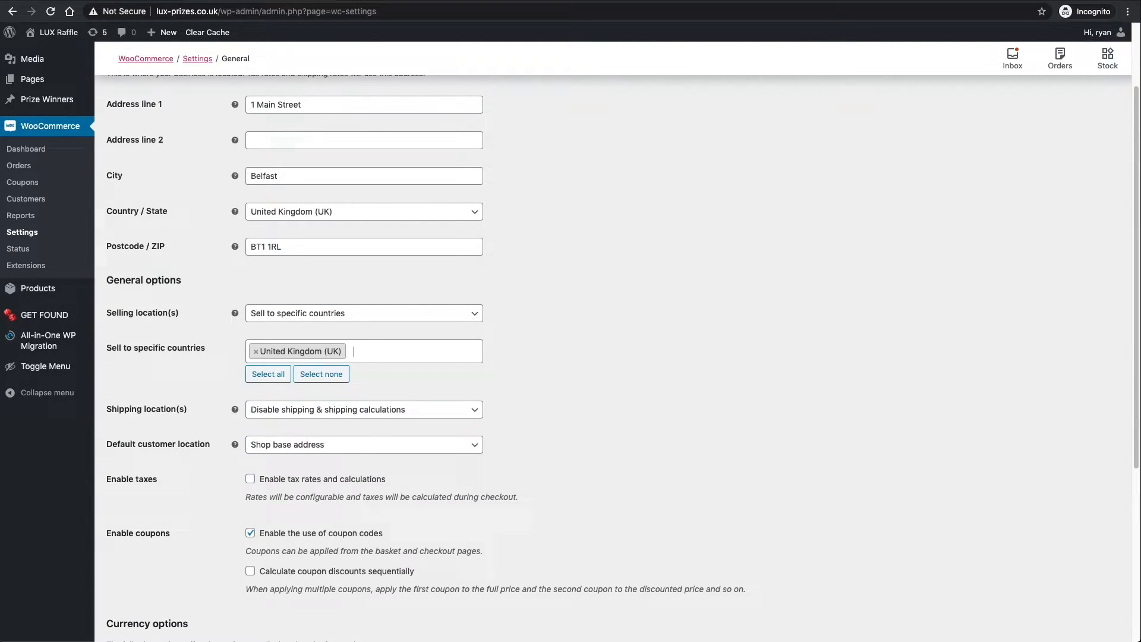
mouse_move(553, 385)
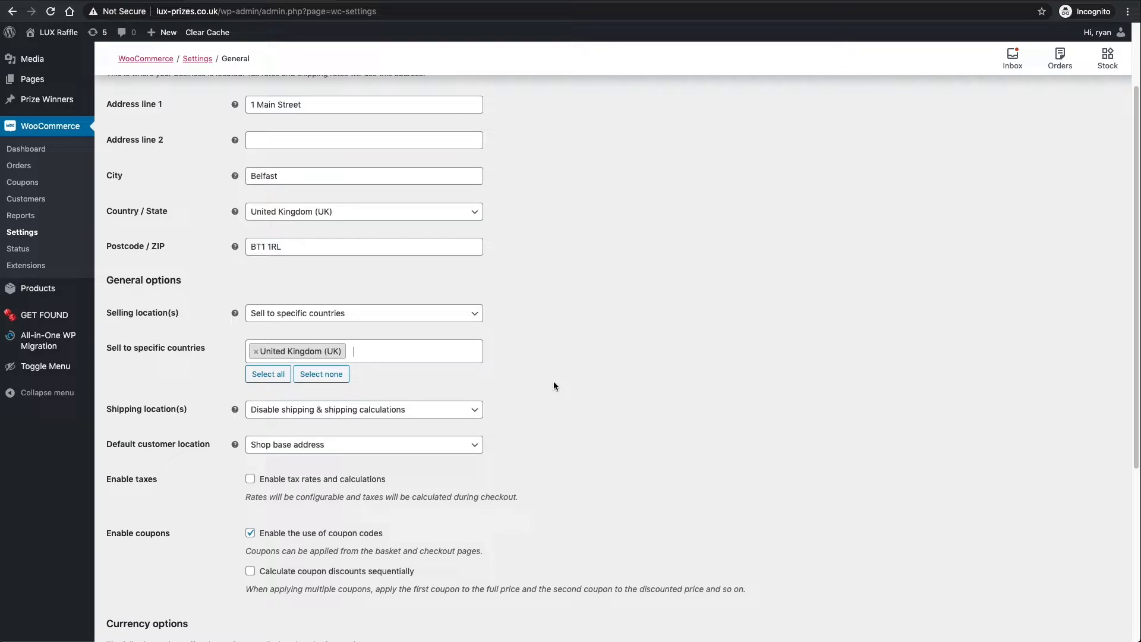
left_click(363, 313)
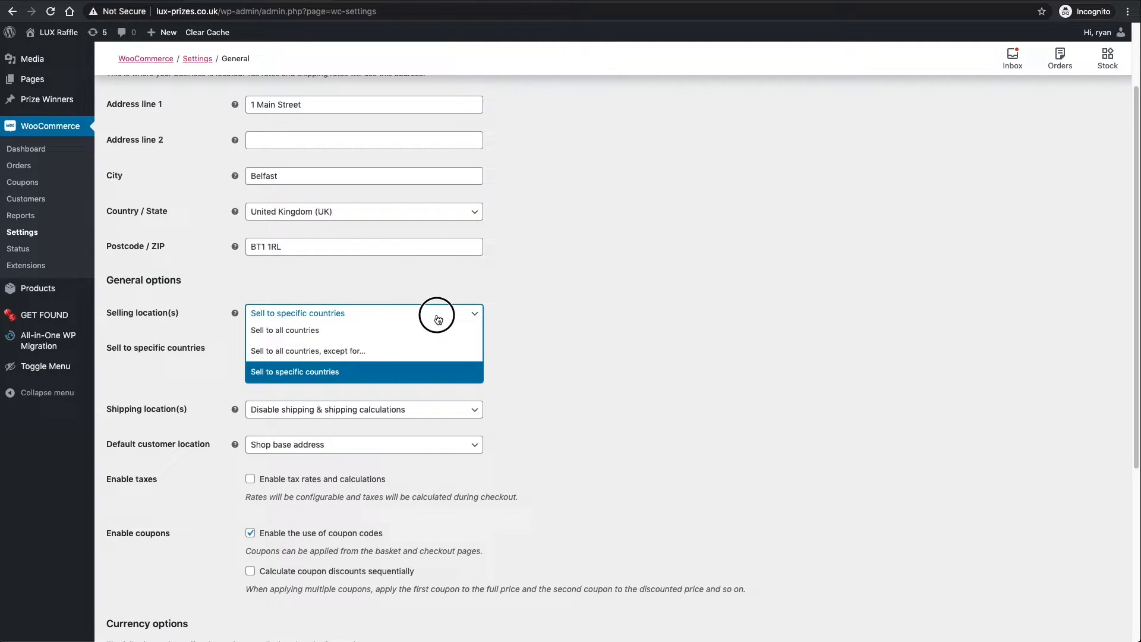
mouse_move(367, 330)
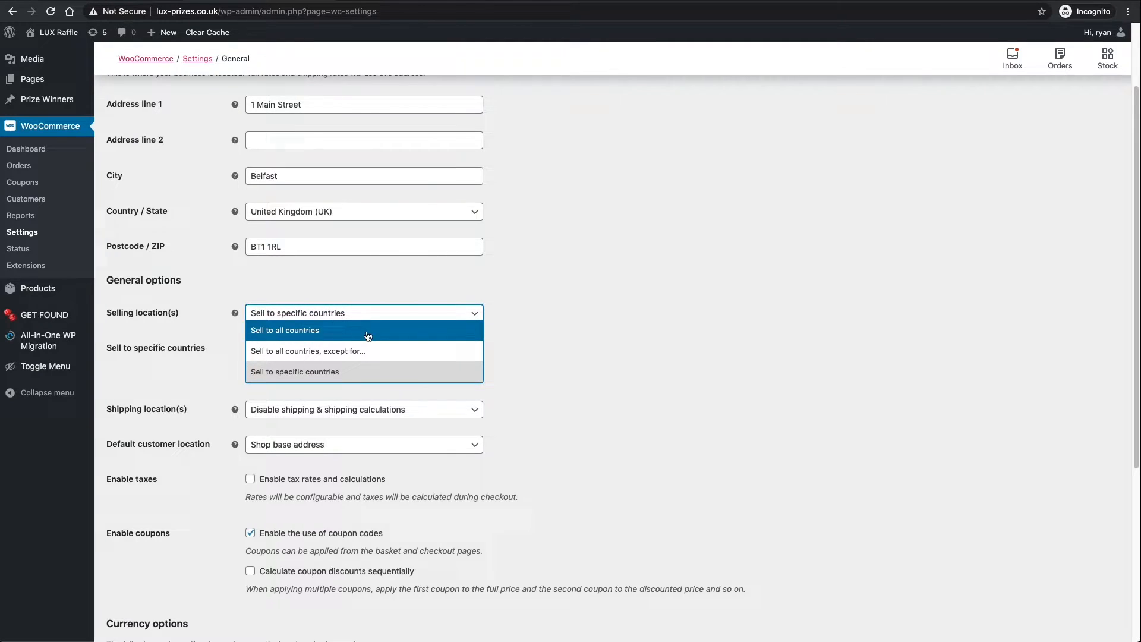
left_click(295, 371)
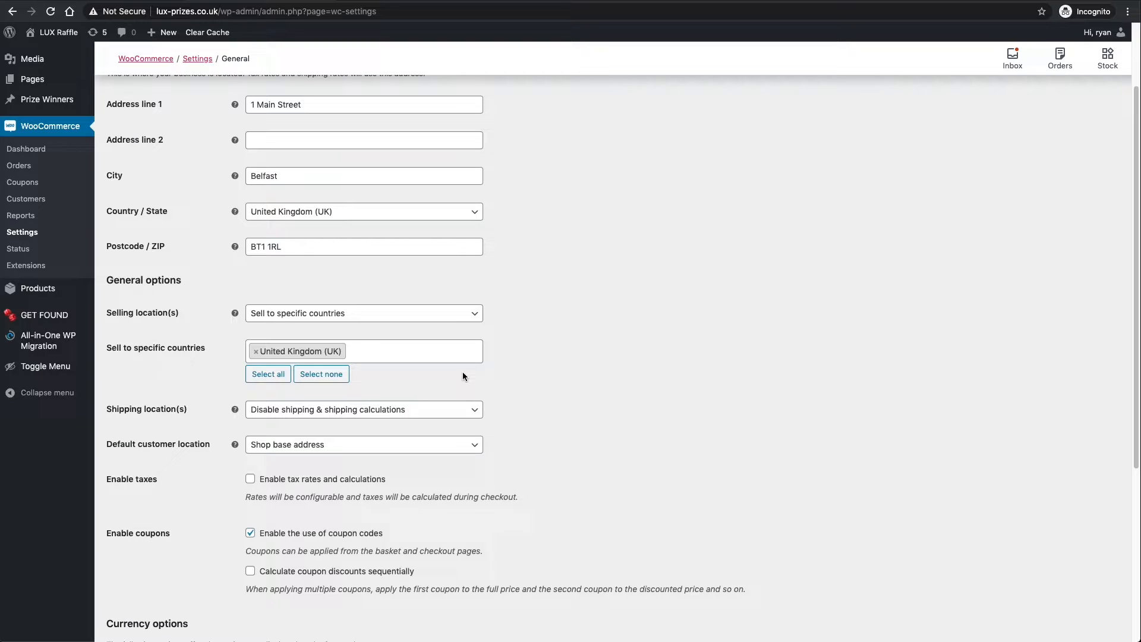
Review the Belfast store address and UK-only selling, then save WooCommerce general settings
scroll("down", 3)
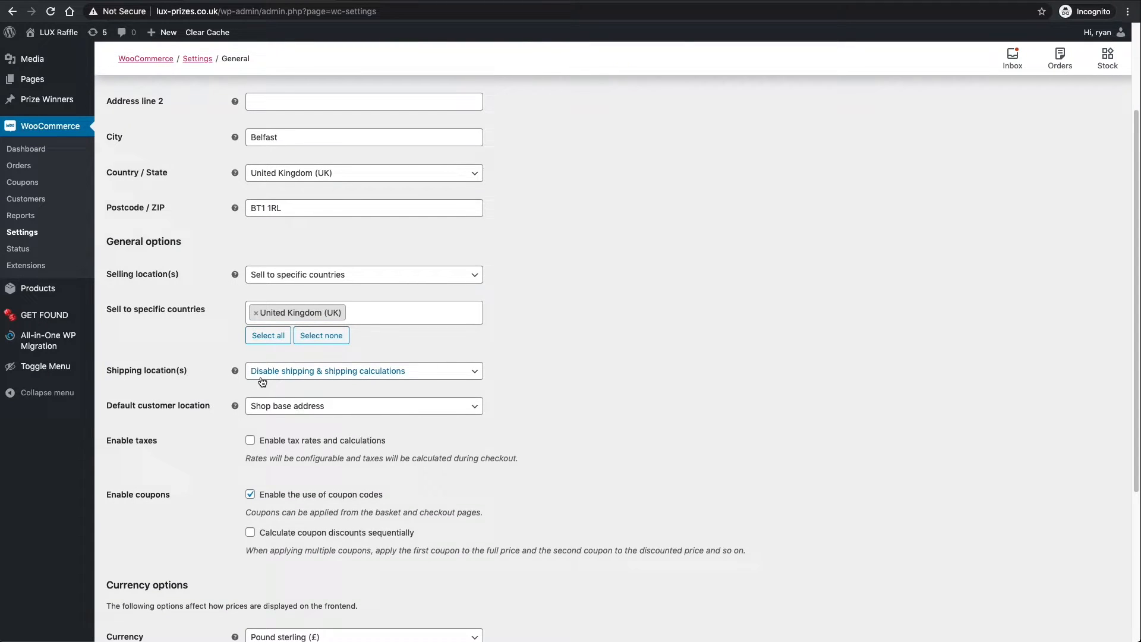
mouse_move(343, 382)
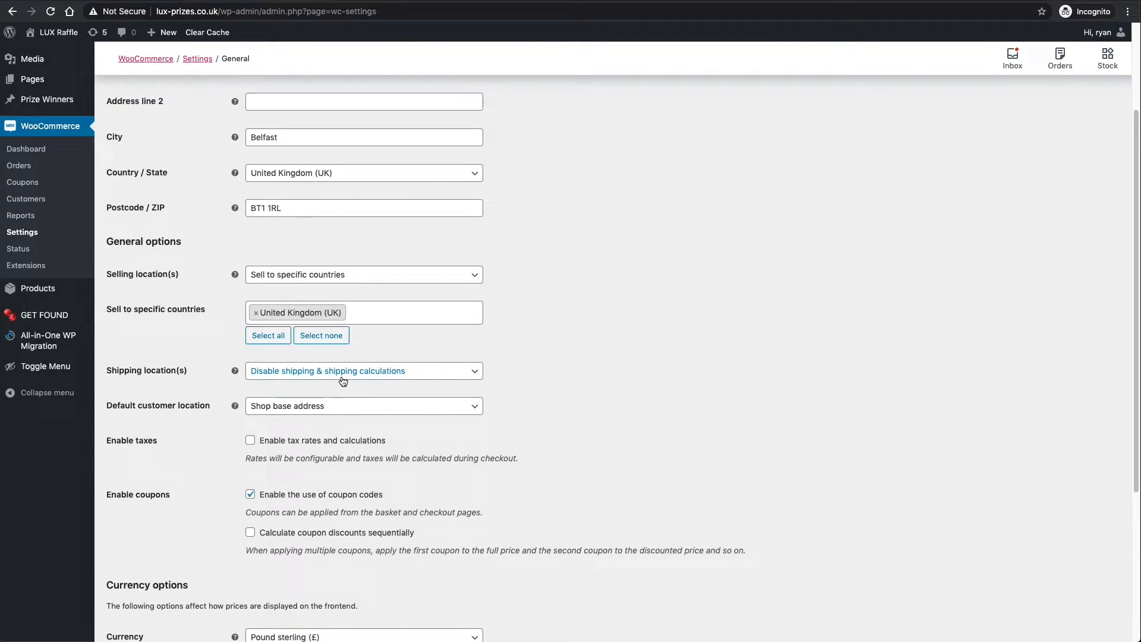
mouse_move(542, 376)
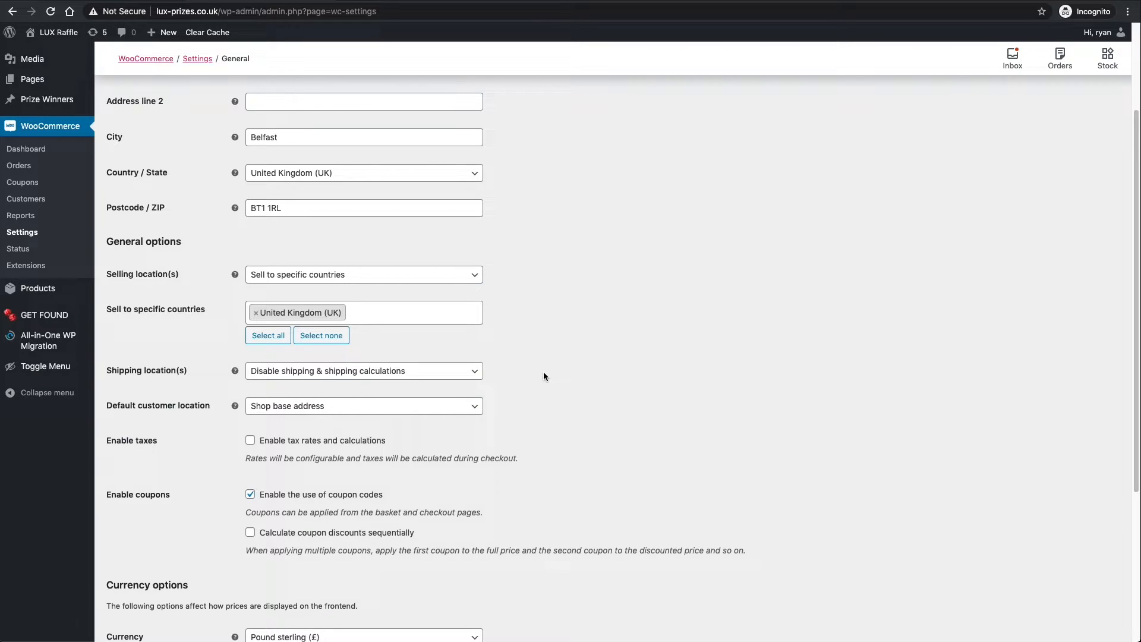
scroll("down", 3)
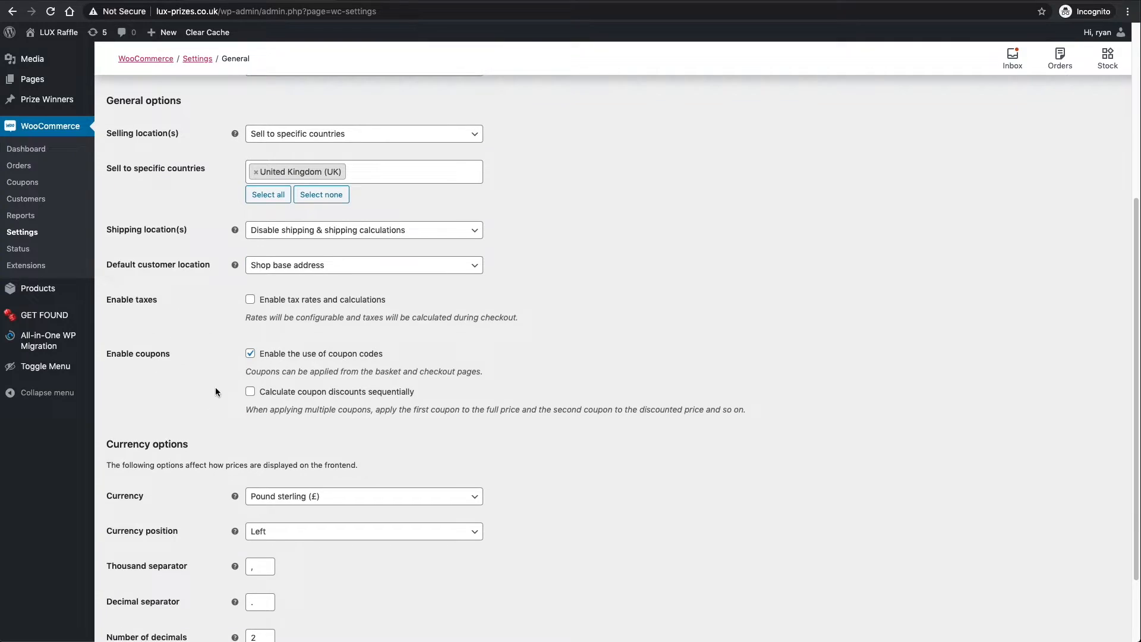
scroll("down", 3)
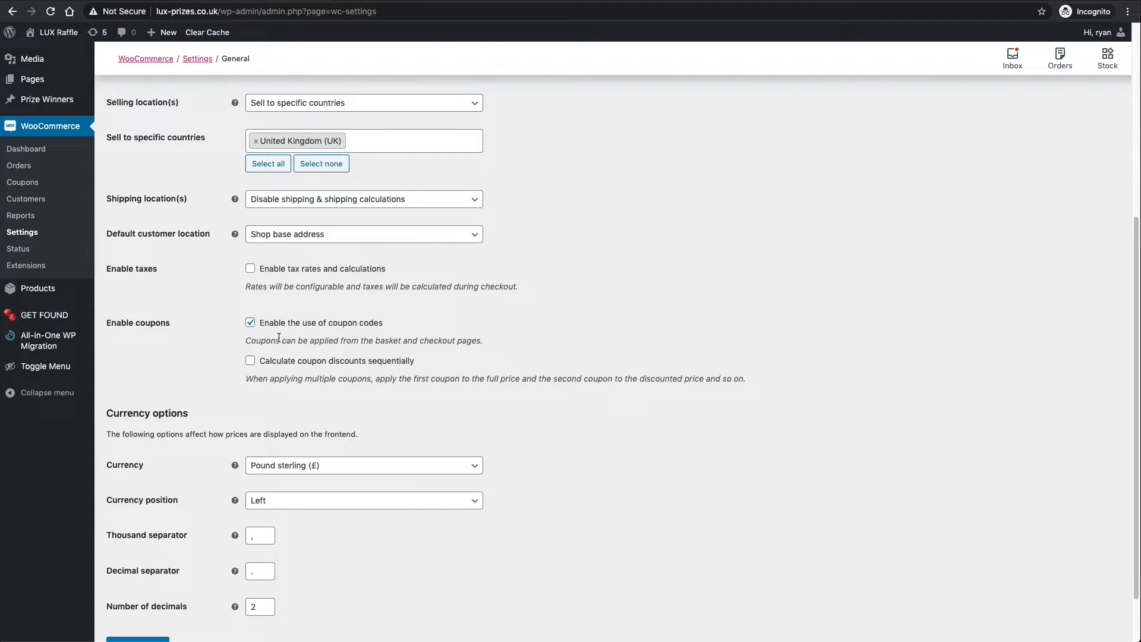
mouse_move(387, 326)
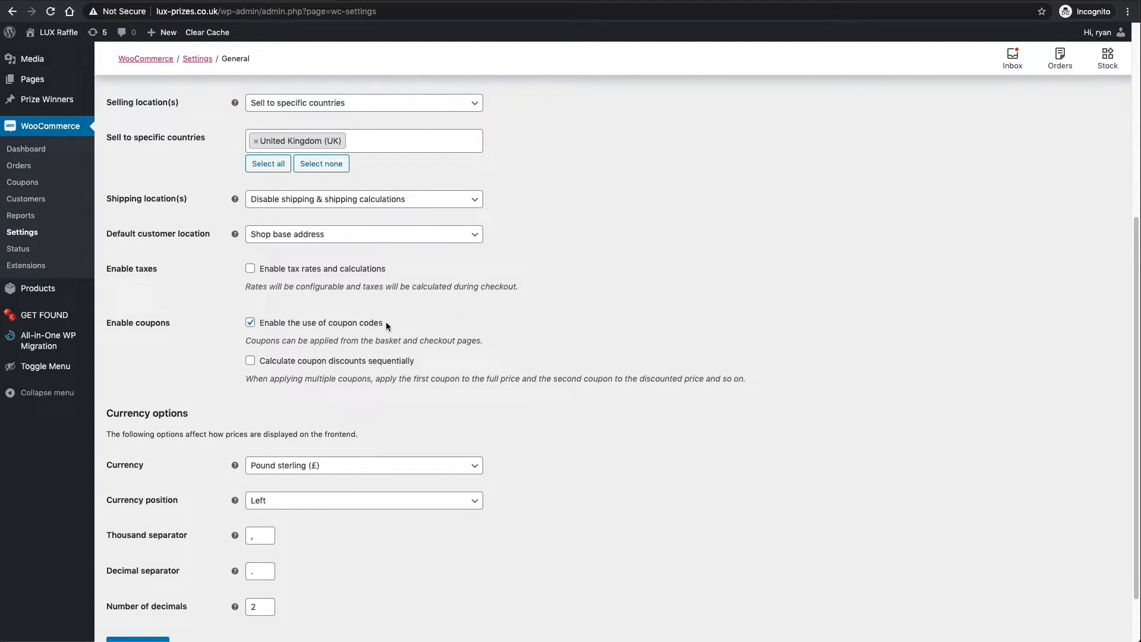
scroll("down", 3)
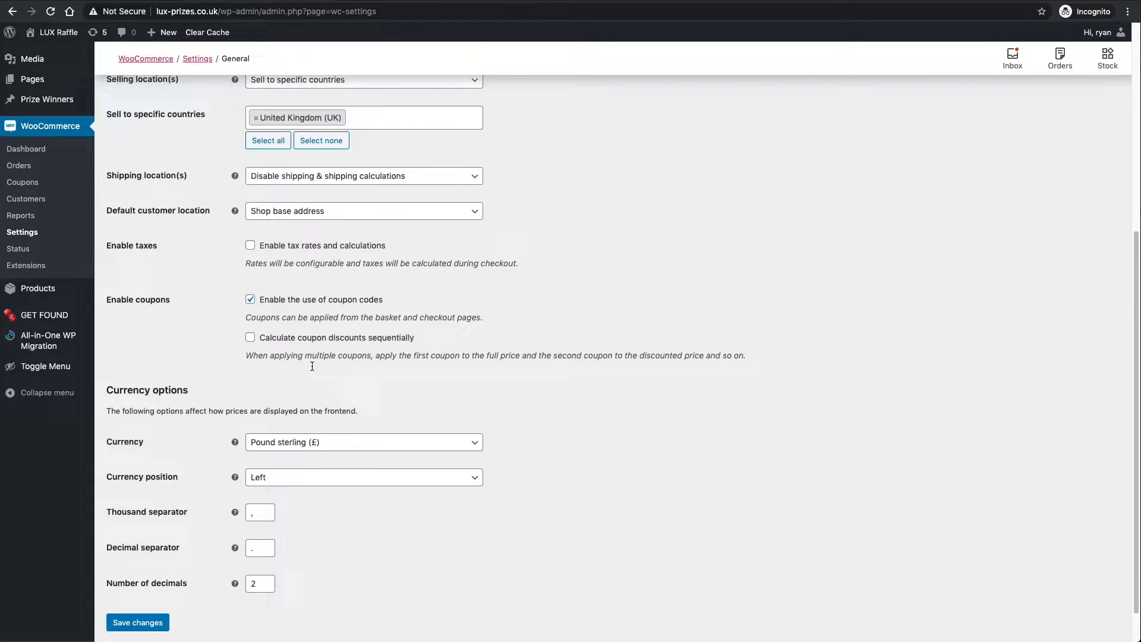
scroll("down", 3)
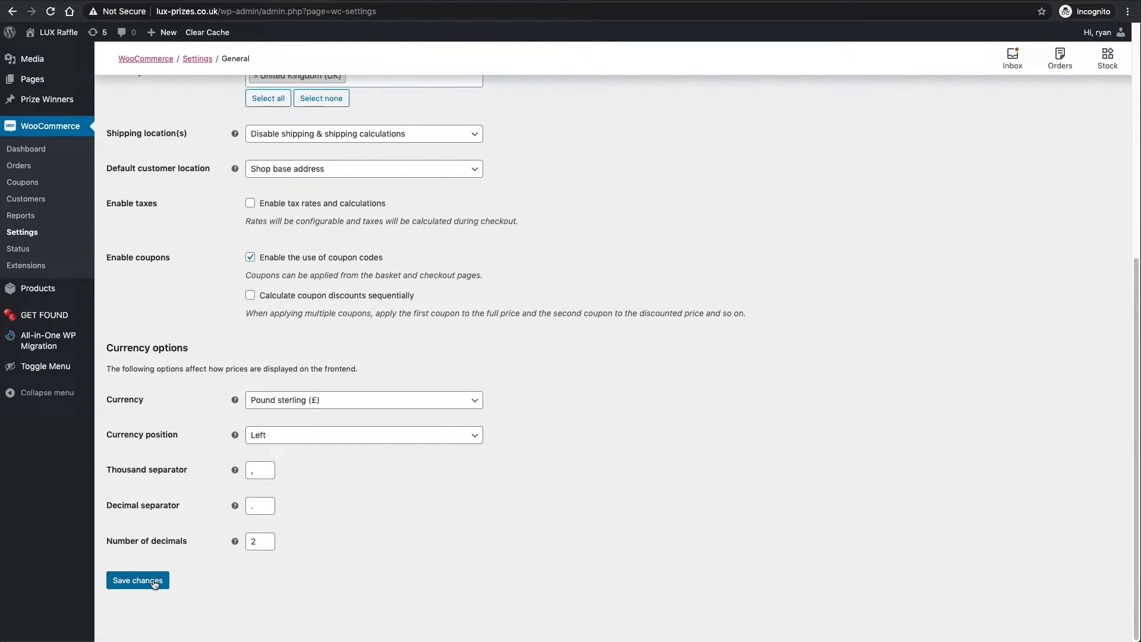
left_click(136, 580)
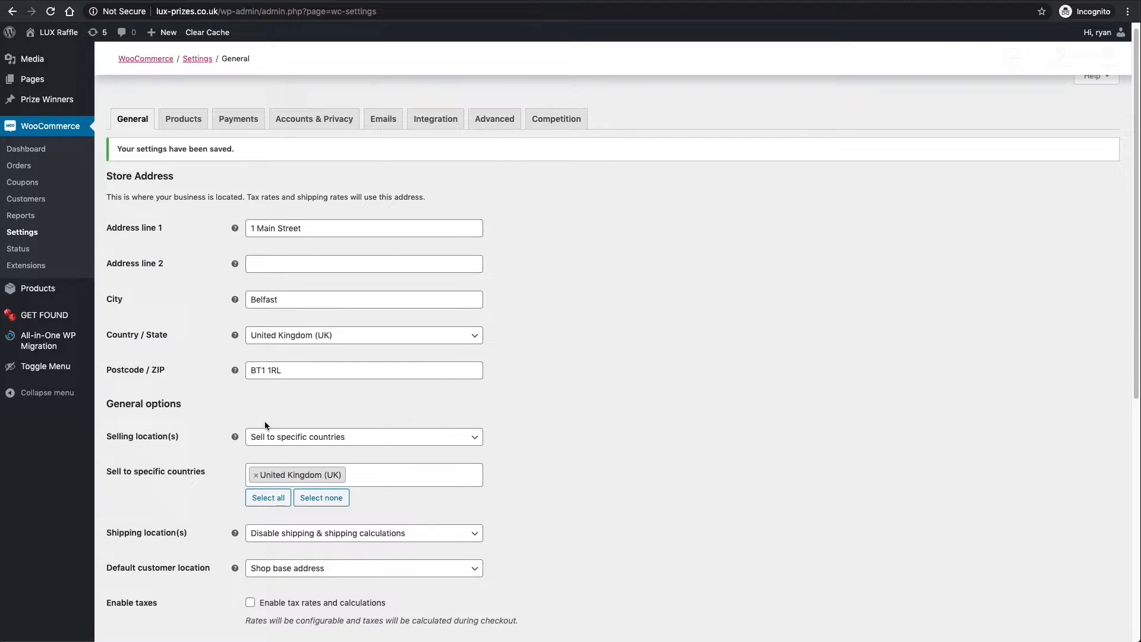
scroll("down", 3)
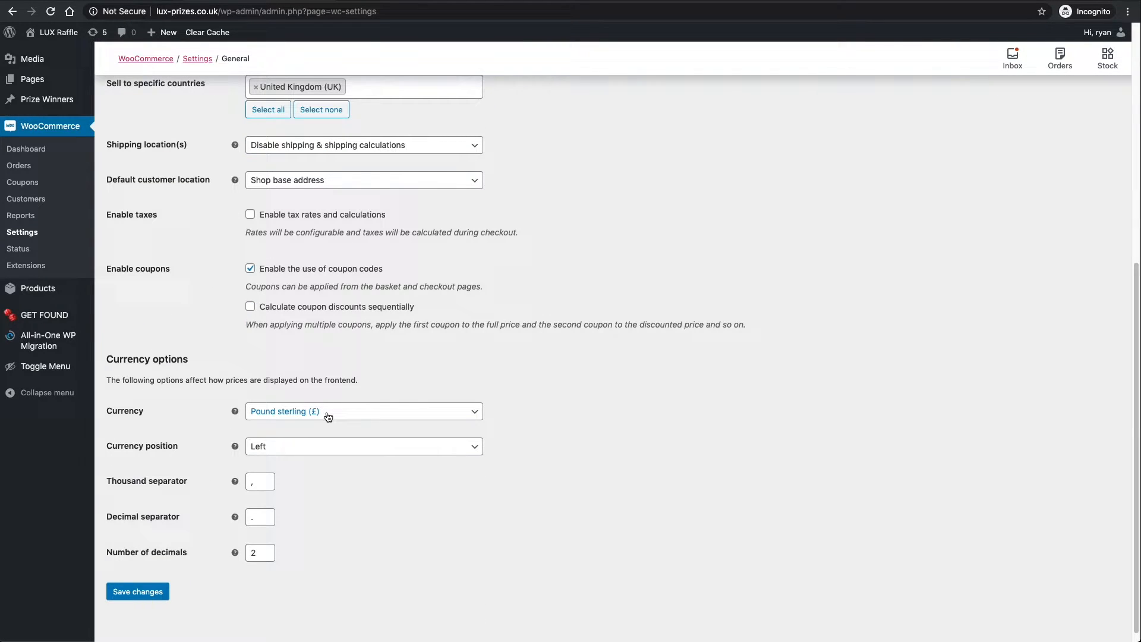
mouse_move(338, 414)
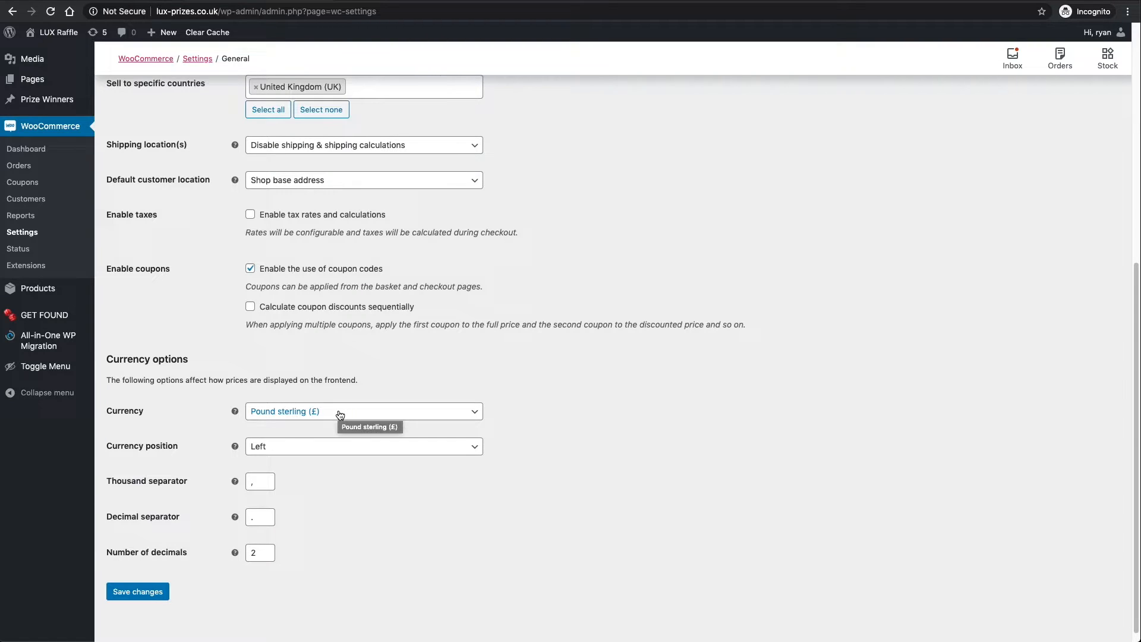
left_click(363, 411)
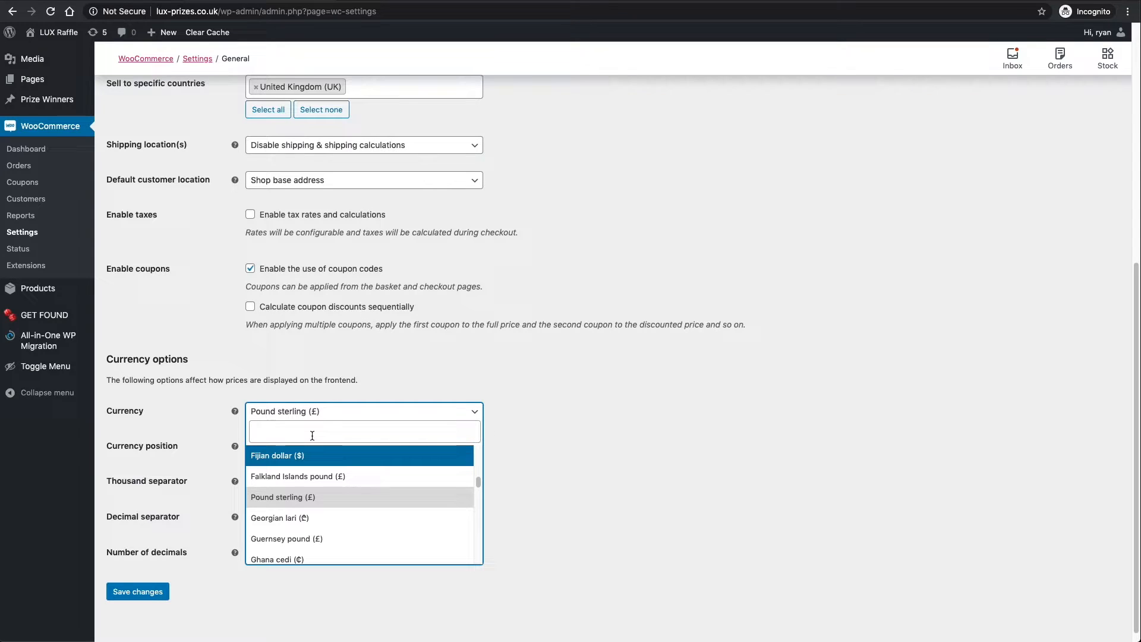
left_click(283, 497)
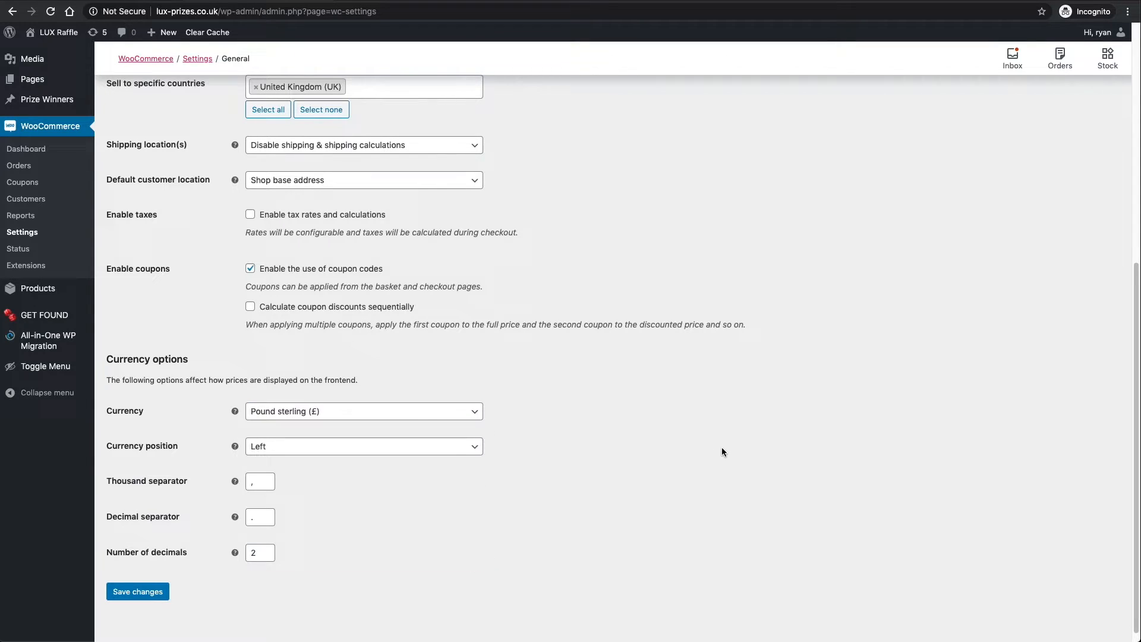
mouse_move(502, 493)
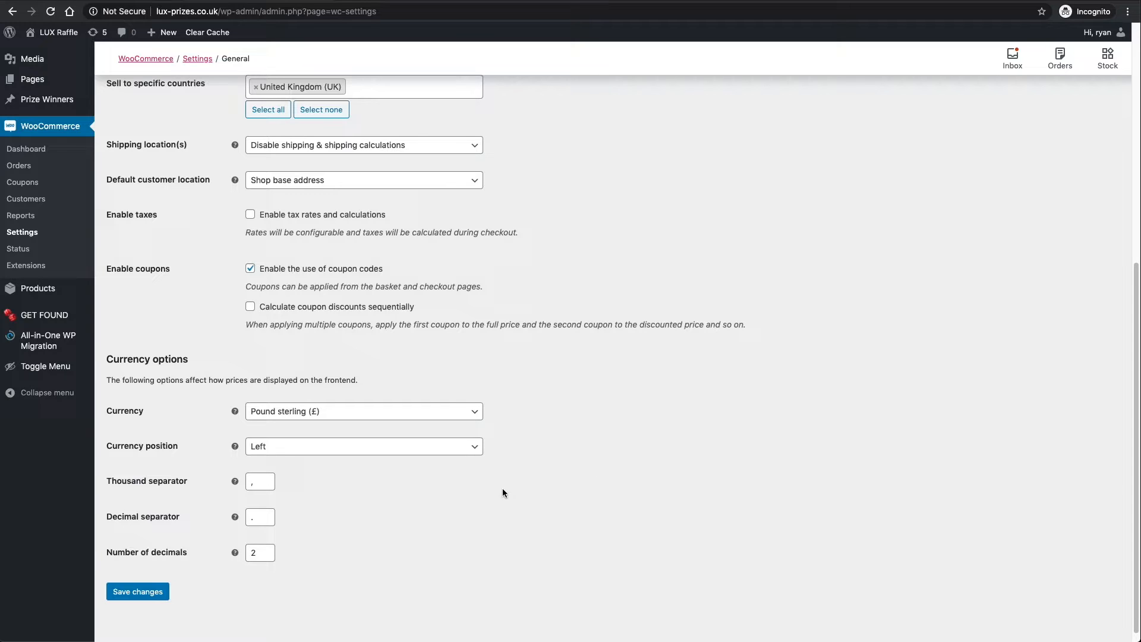
mouse_move(557, 490)
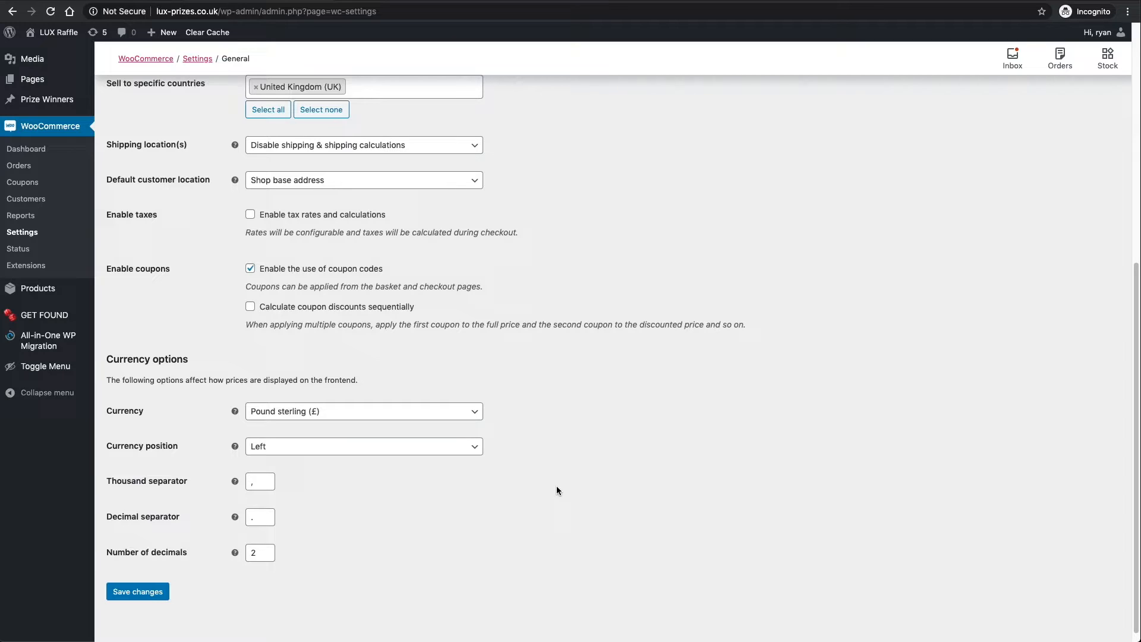
mouse_move(221, 374)
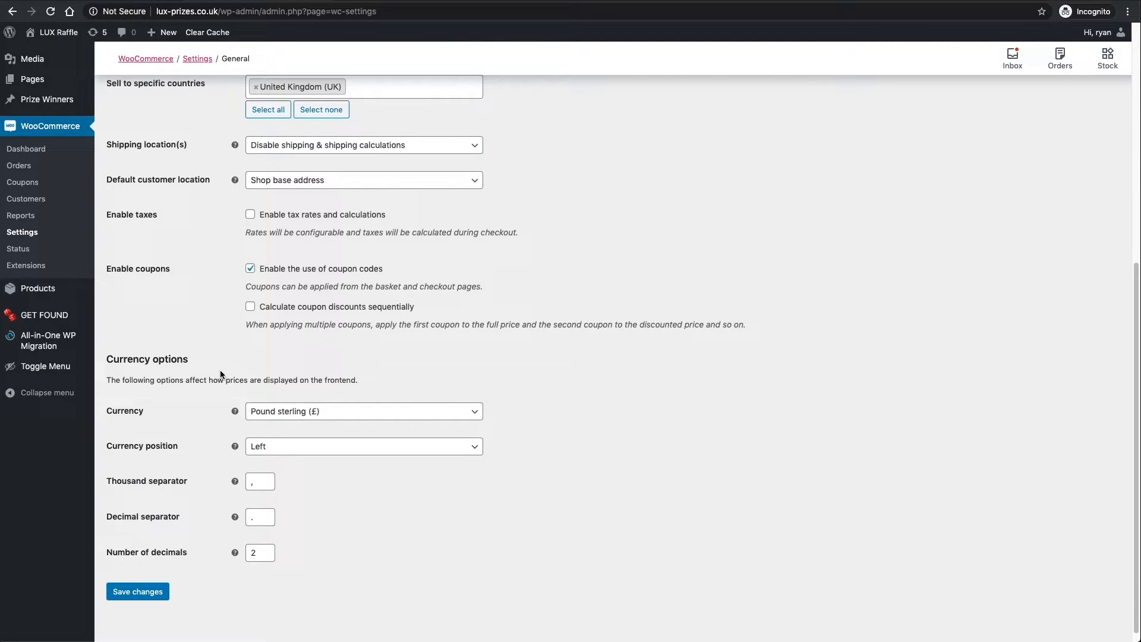
left_click(137, 590)
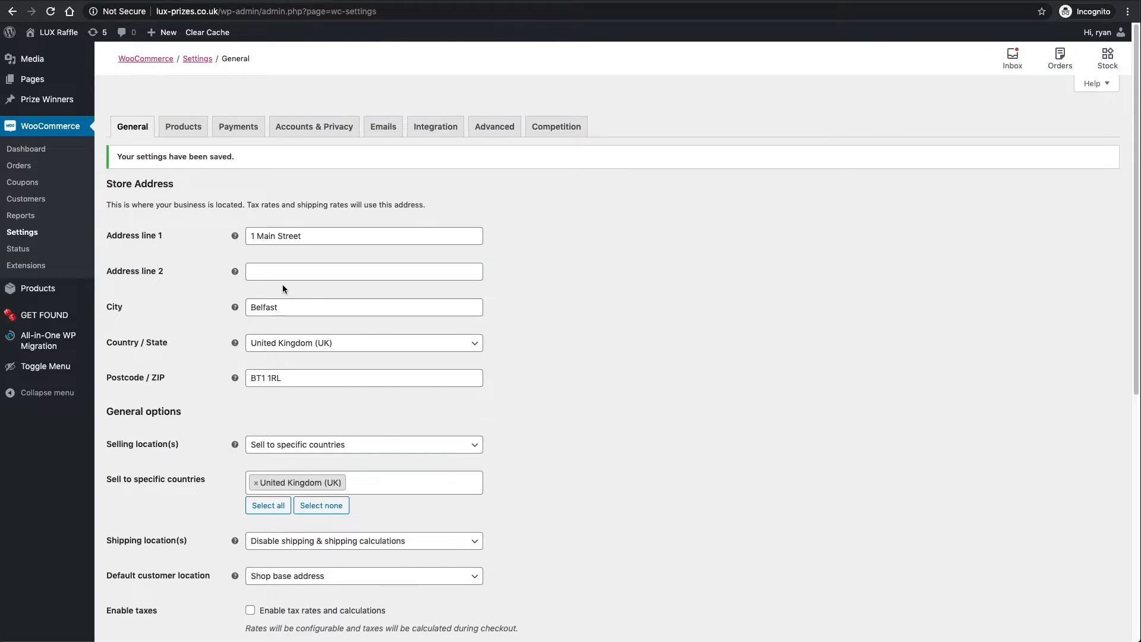
left_click(184, 126)
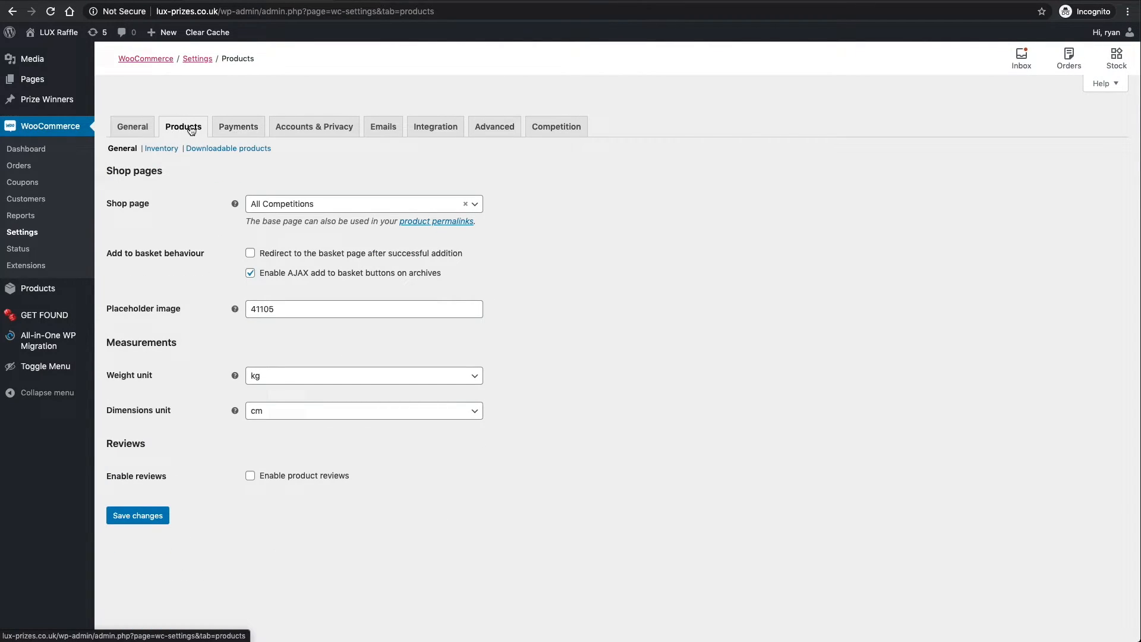
mouse_move(184, 163)
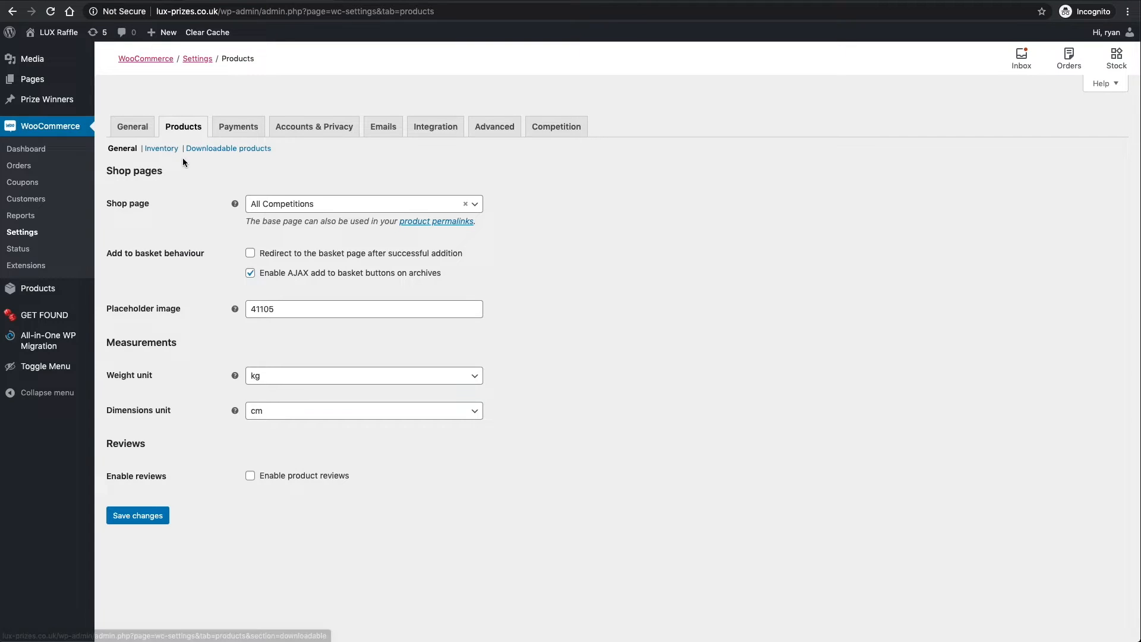
mouse_move(246, 353)
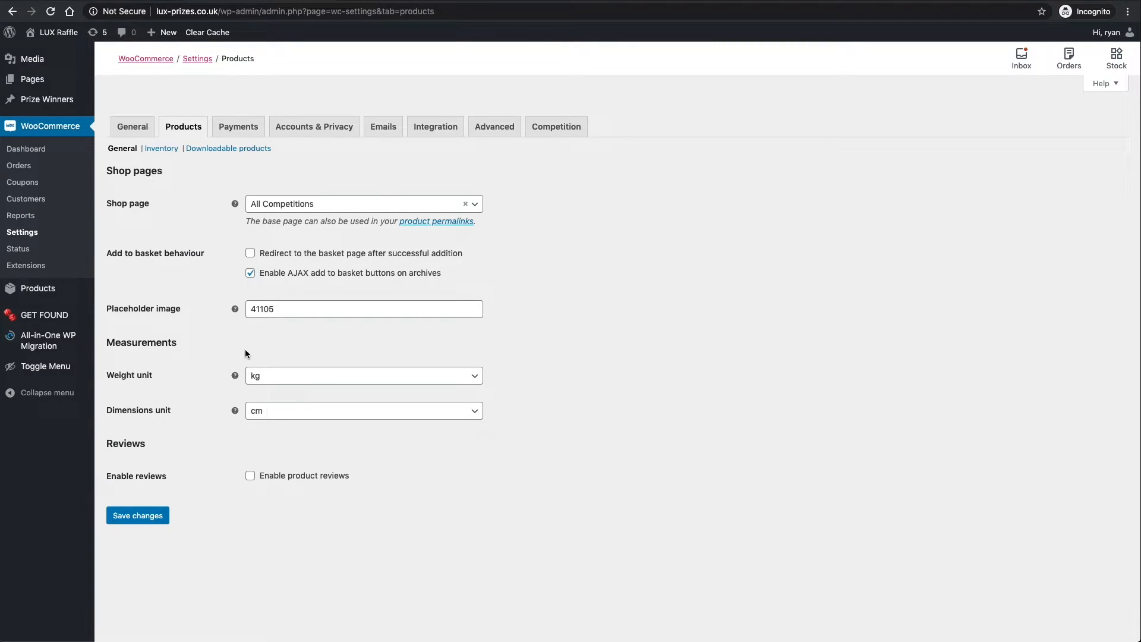
Go from the Products settings (All Competitions shop page) to WooCommerce's Payments settings
left_click(237, 126)
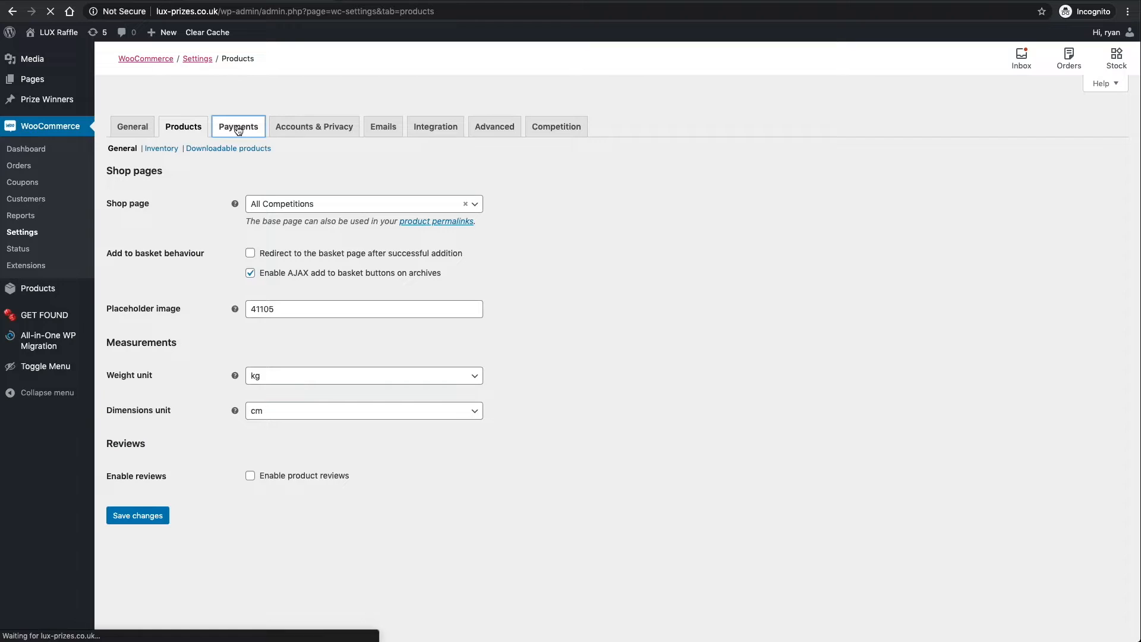
Review the payment methods list, confirming PayPal is the only enabled method
left_click(238, 126)
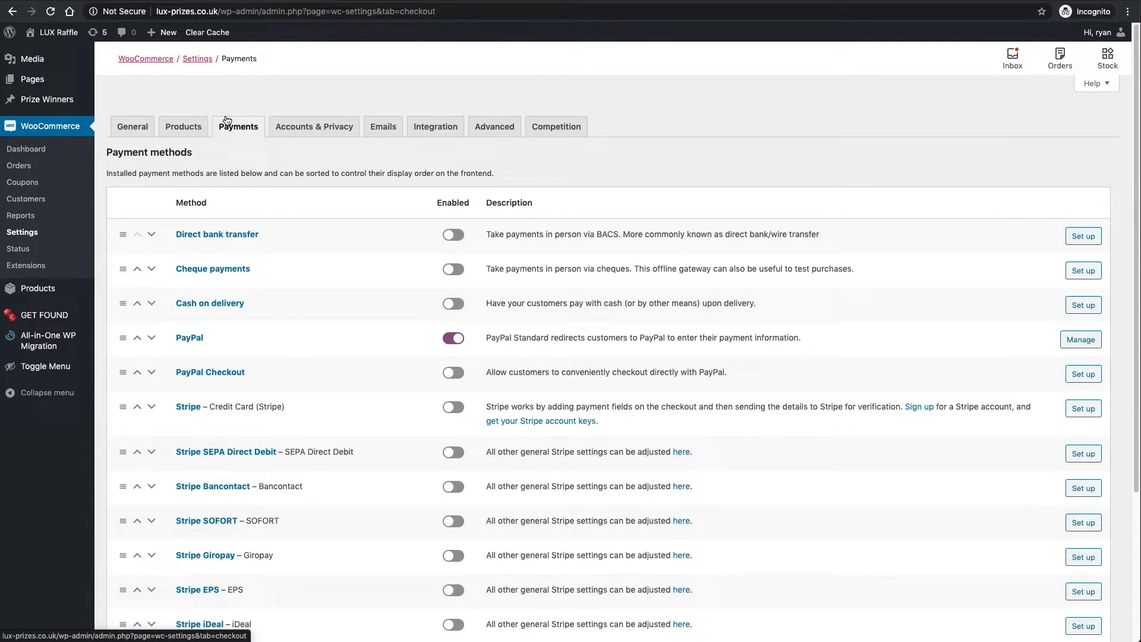
mouse_move(324, 195)
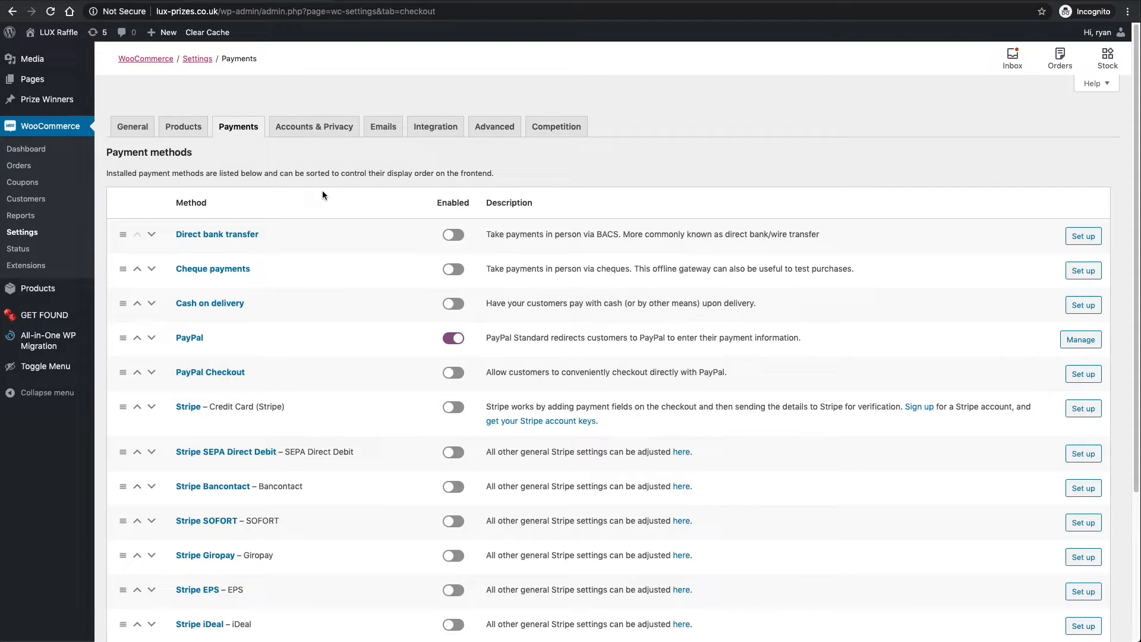
mouse_move(357, 198)
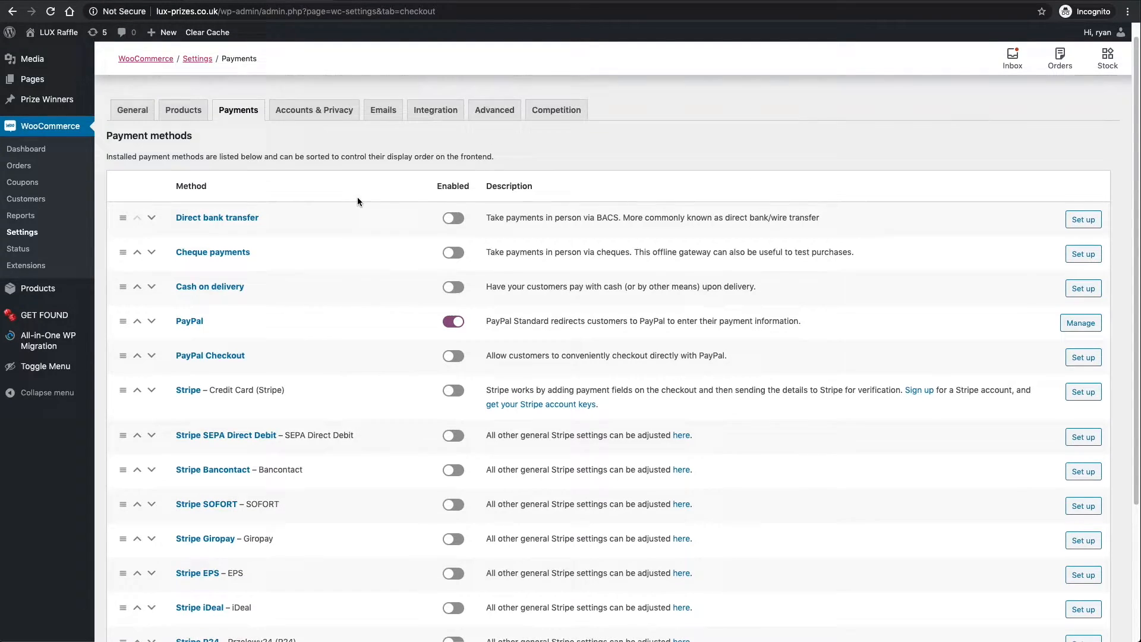
scroll("down", 3)
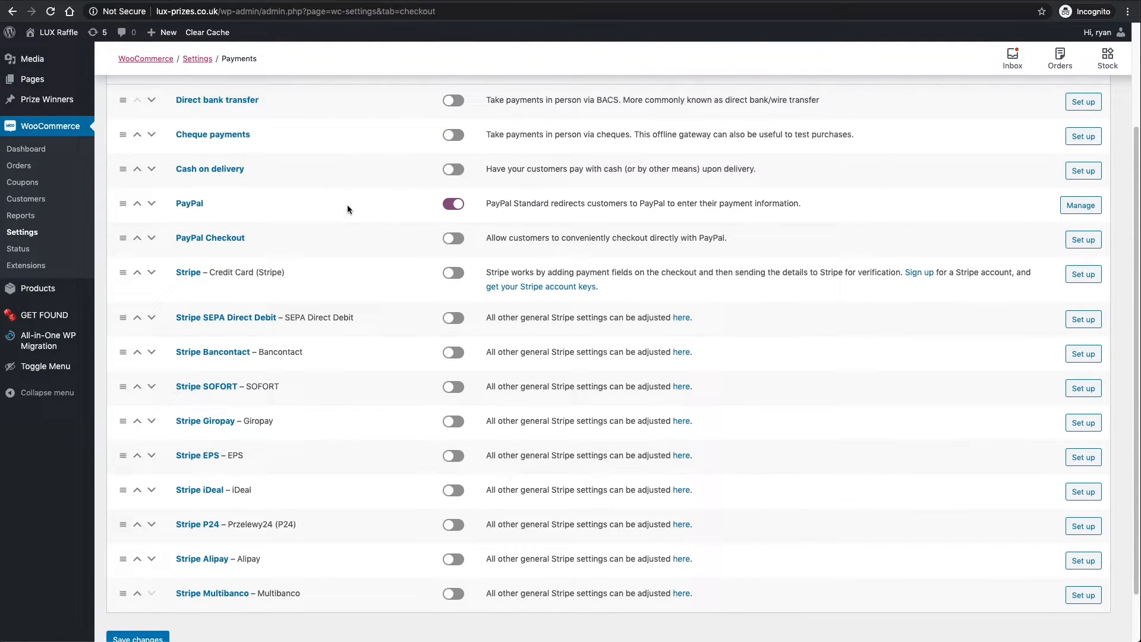
scroll("up", 3)
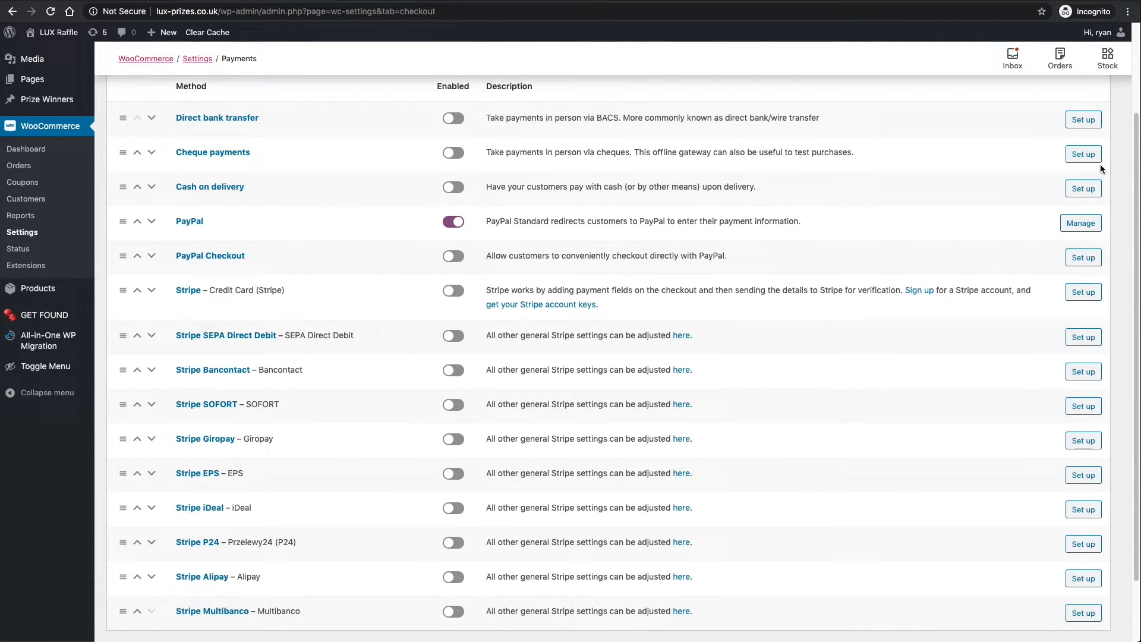
mouse_move(301, 204)
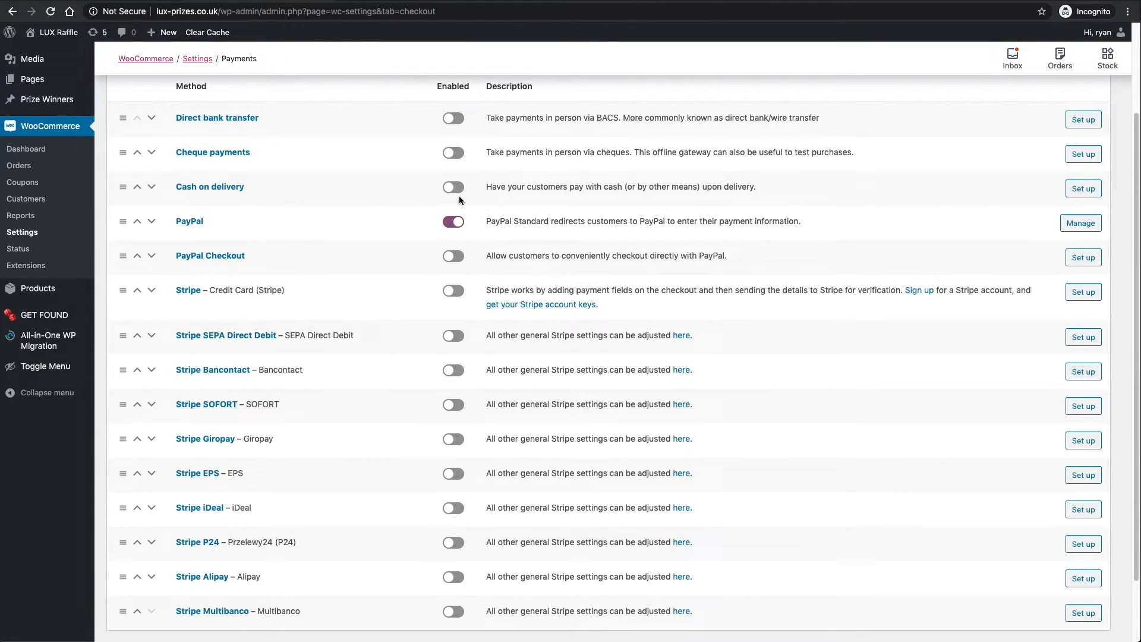
mouse_move(470, 182)
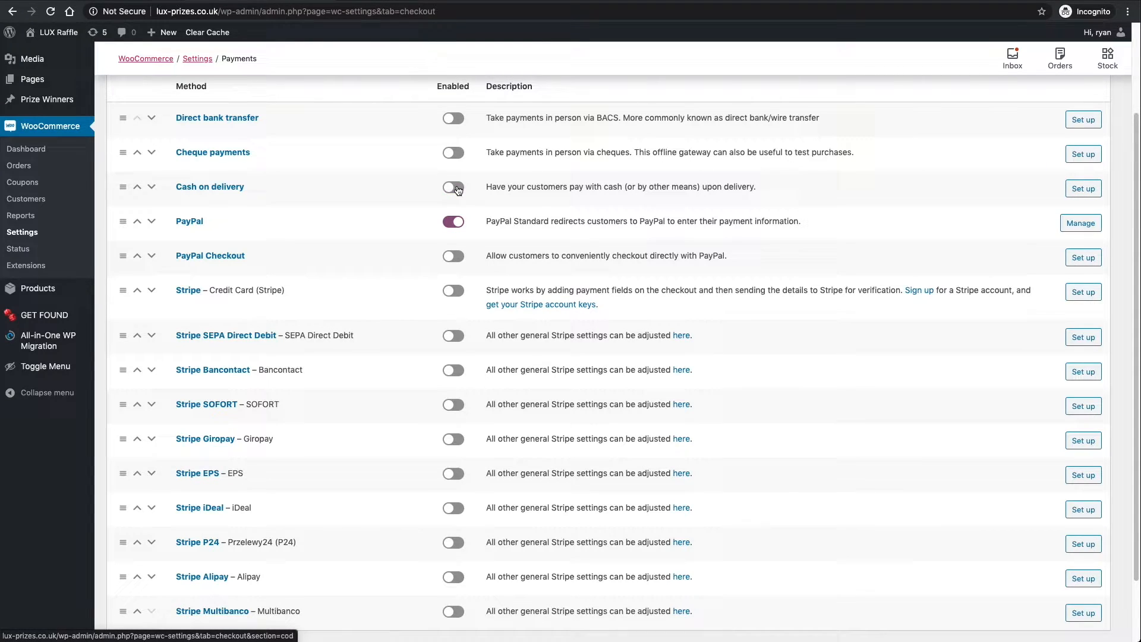
mouse_move(380, 185)
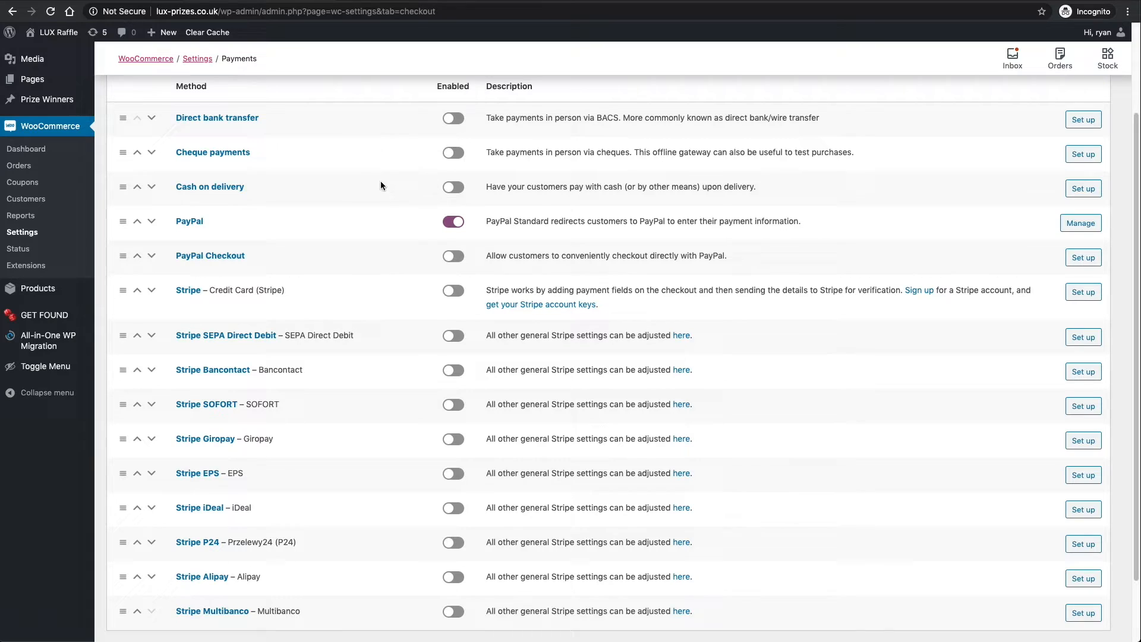
mouse_move(970, 256)
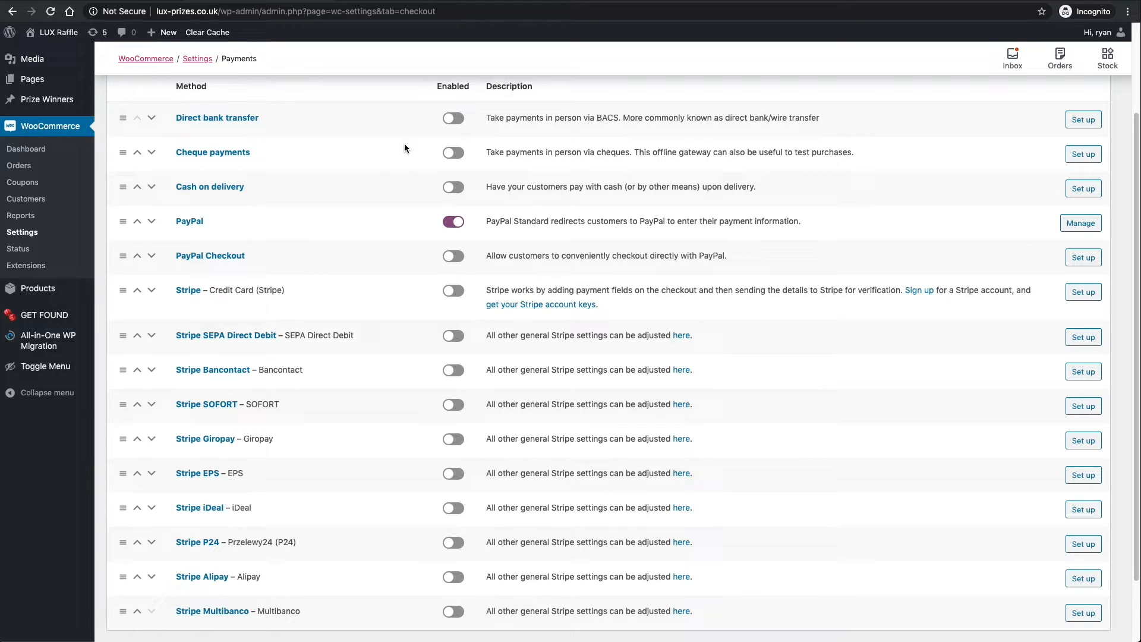
scroll("up", 3)
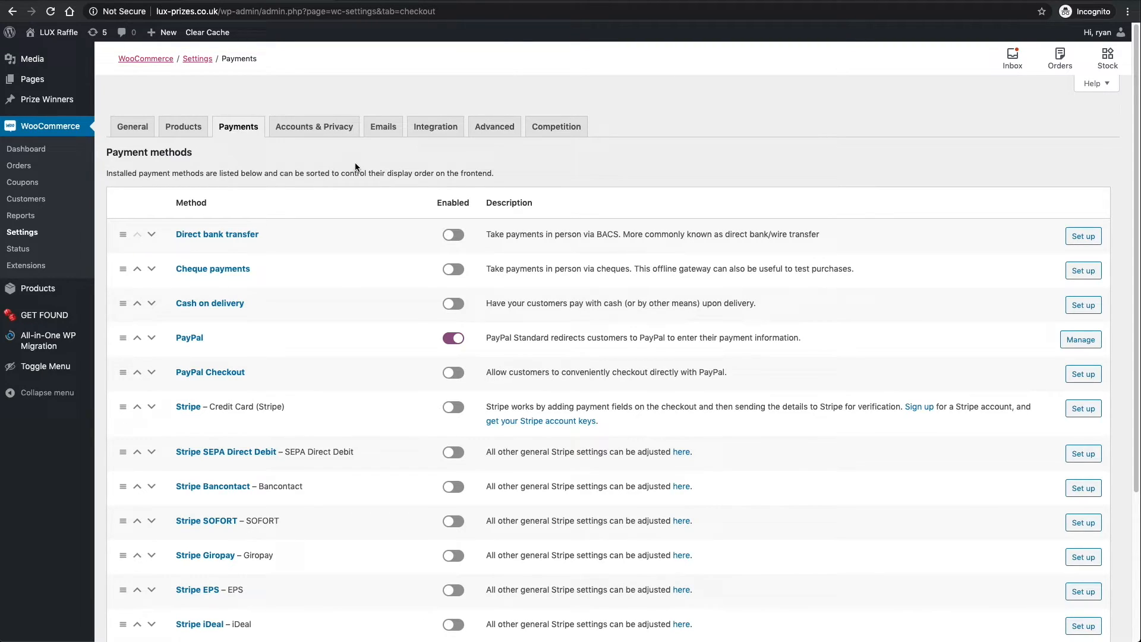
Review Accounts & Privacy: guest checkout off, account creation during checkout allowed
left_click(313, 126)
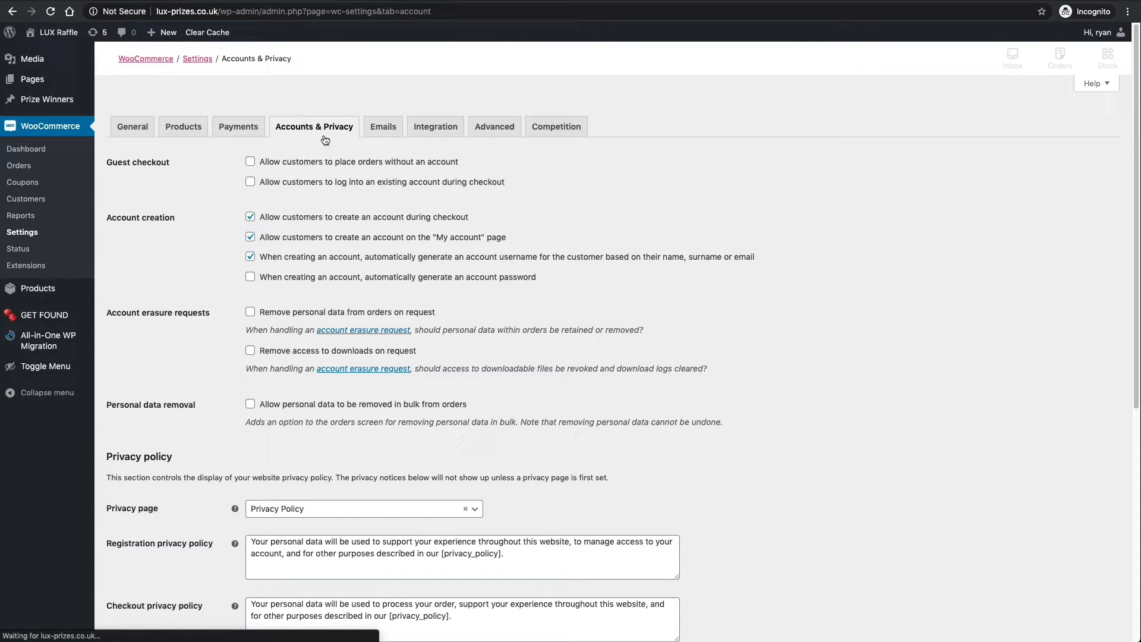
scroll("down", 3)
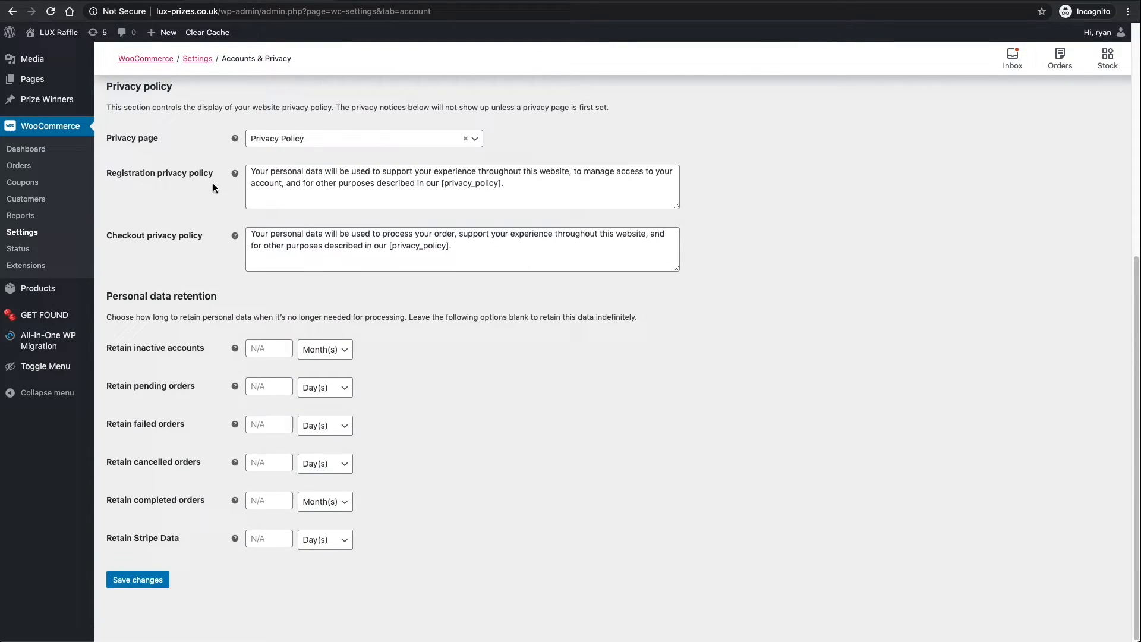
scroll("up", 3)
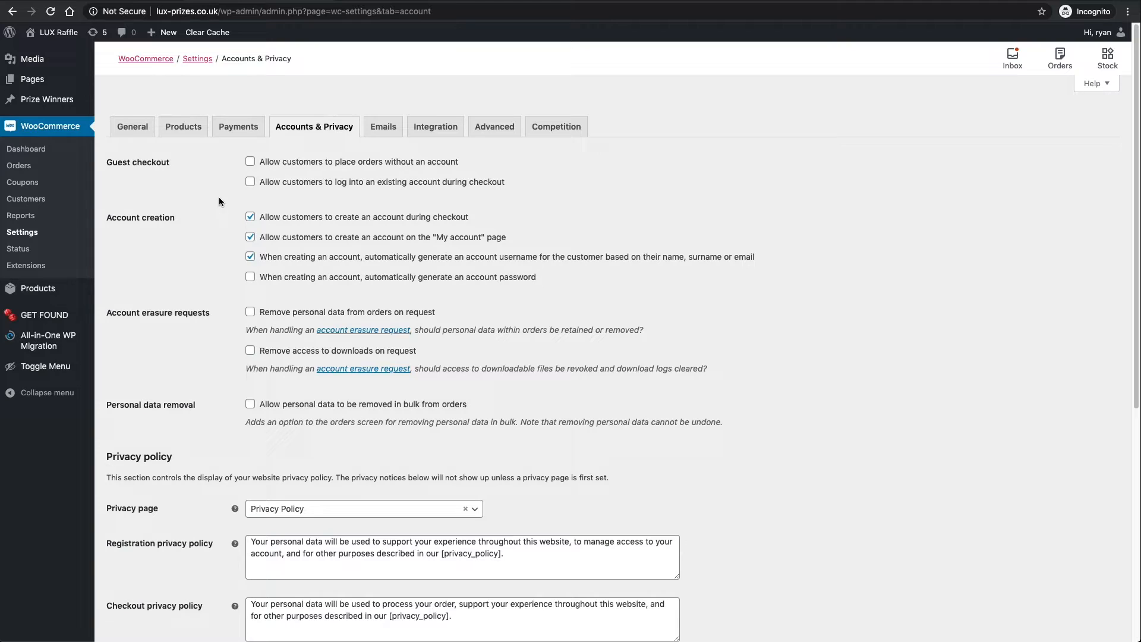
mouse_move(382, 125)
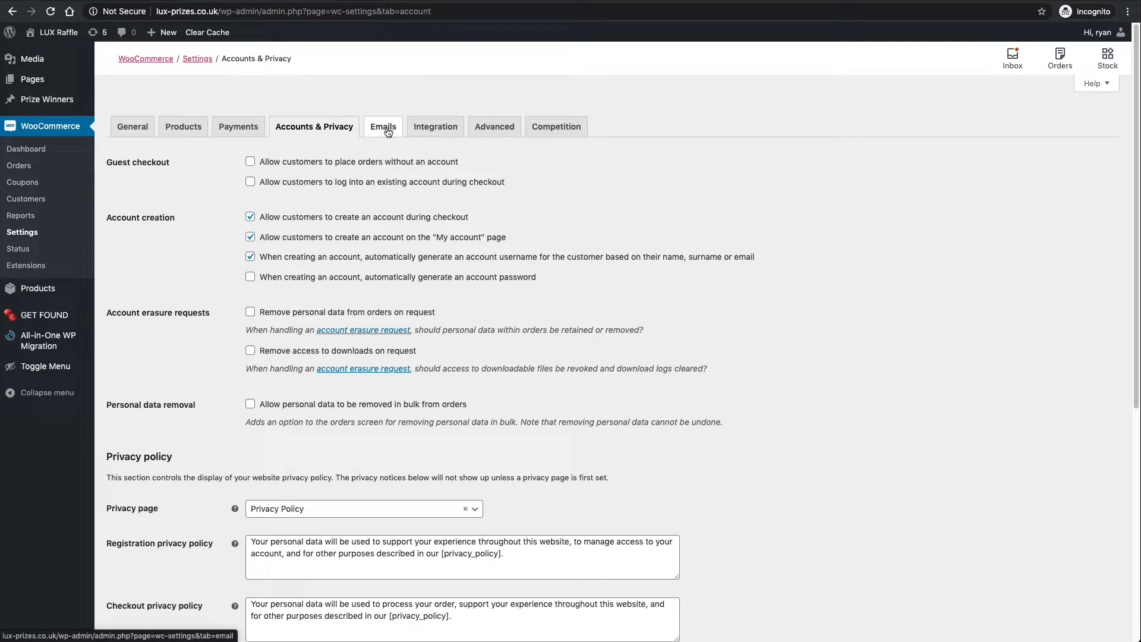
left_click(383, 126)
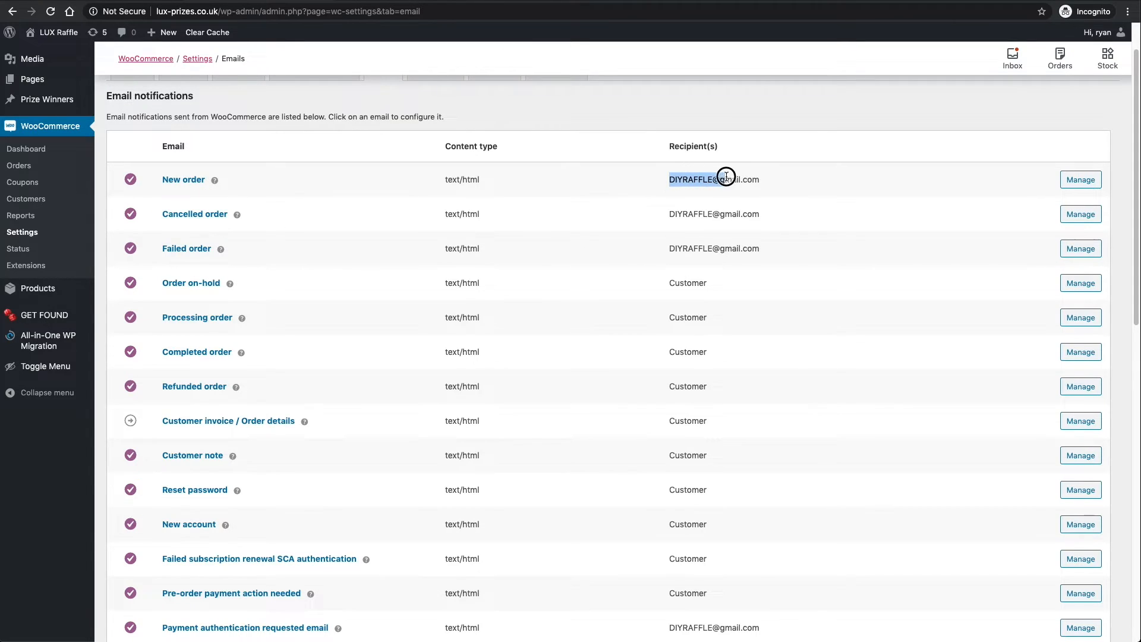
double_click(713, 178)
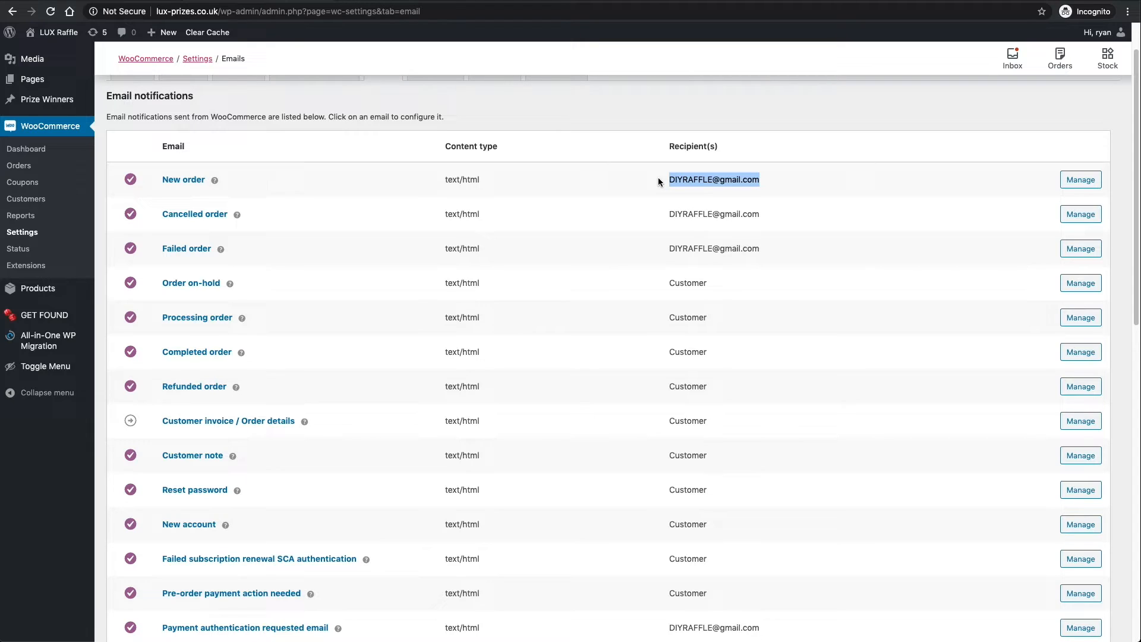
mouse_move(594, 200)
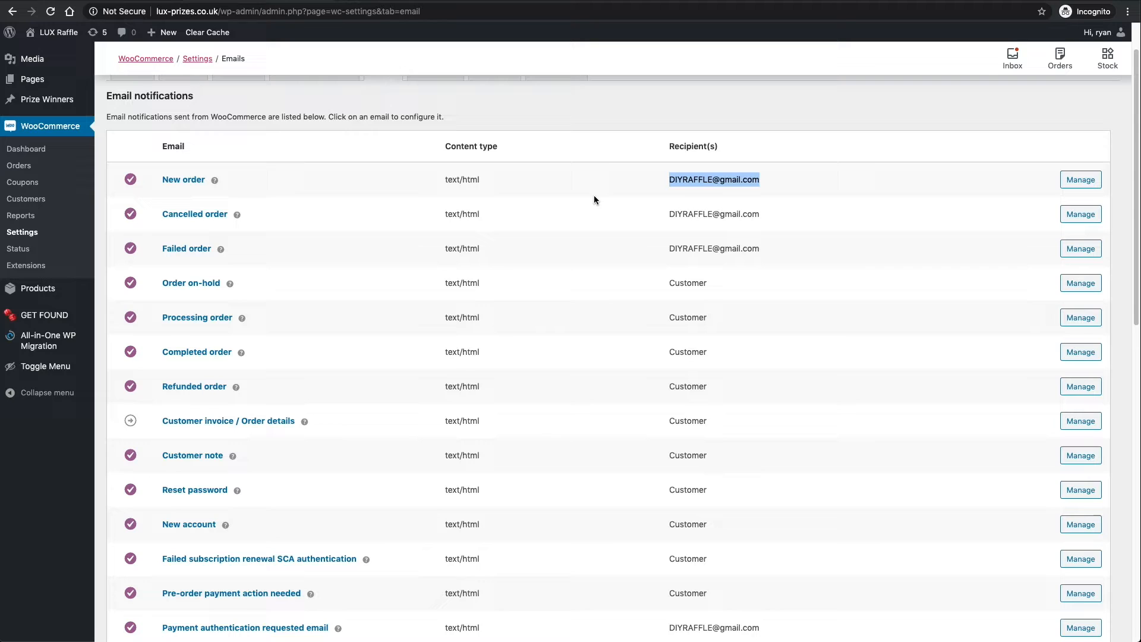
mouse_move(660, 192)
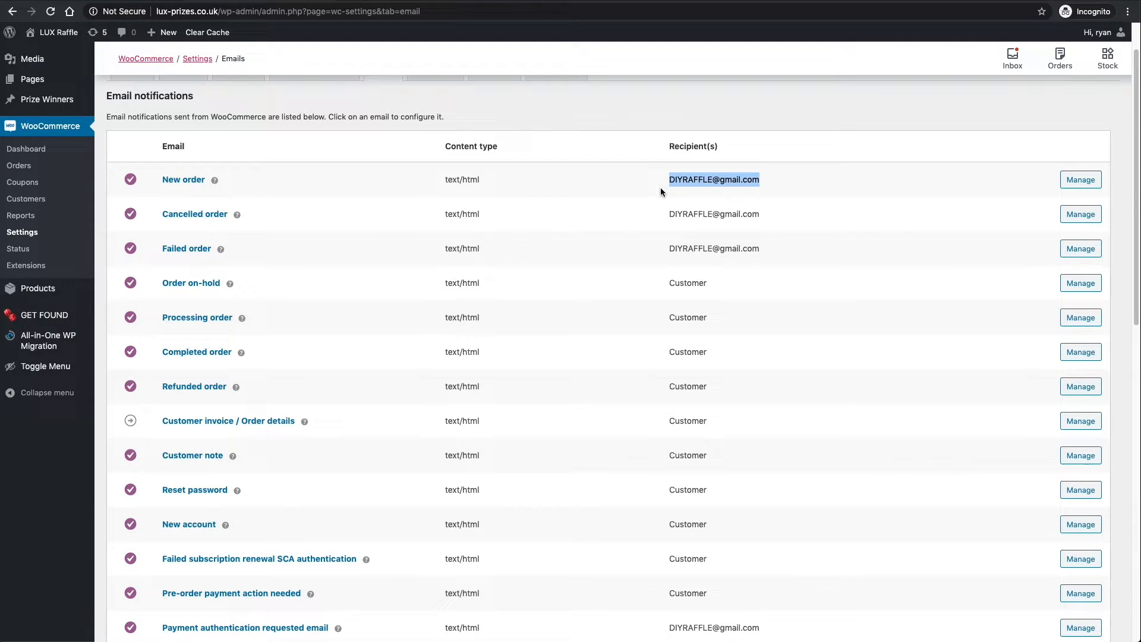
scroll("down", 3)
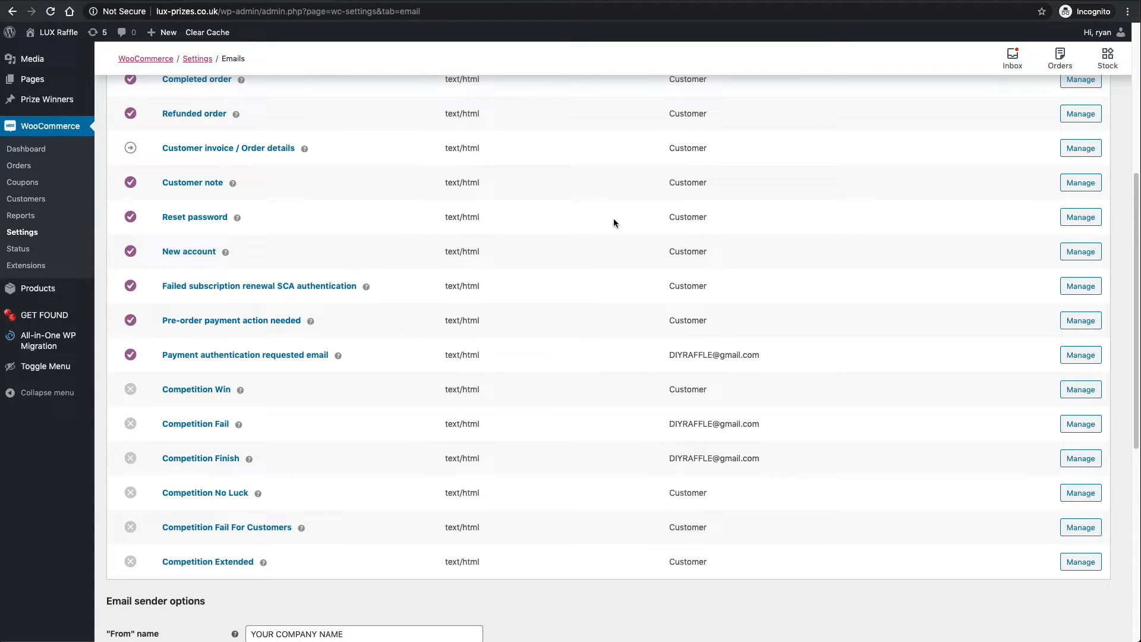
scroll("up", 3)
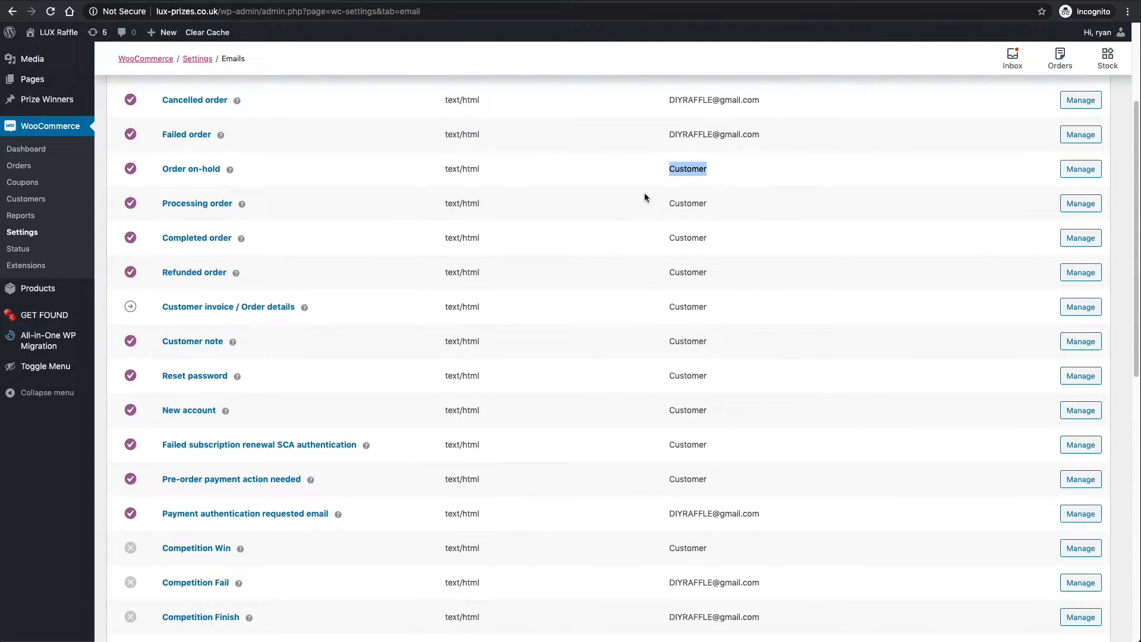
mouse_move(678, 198)
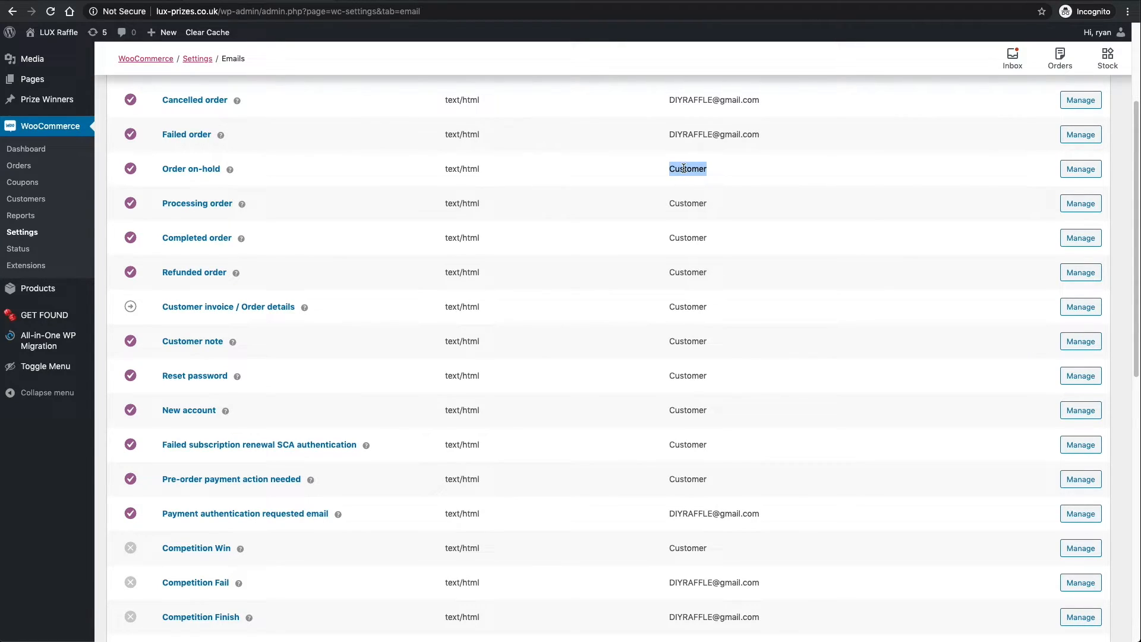
mouse_move(630, 218)
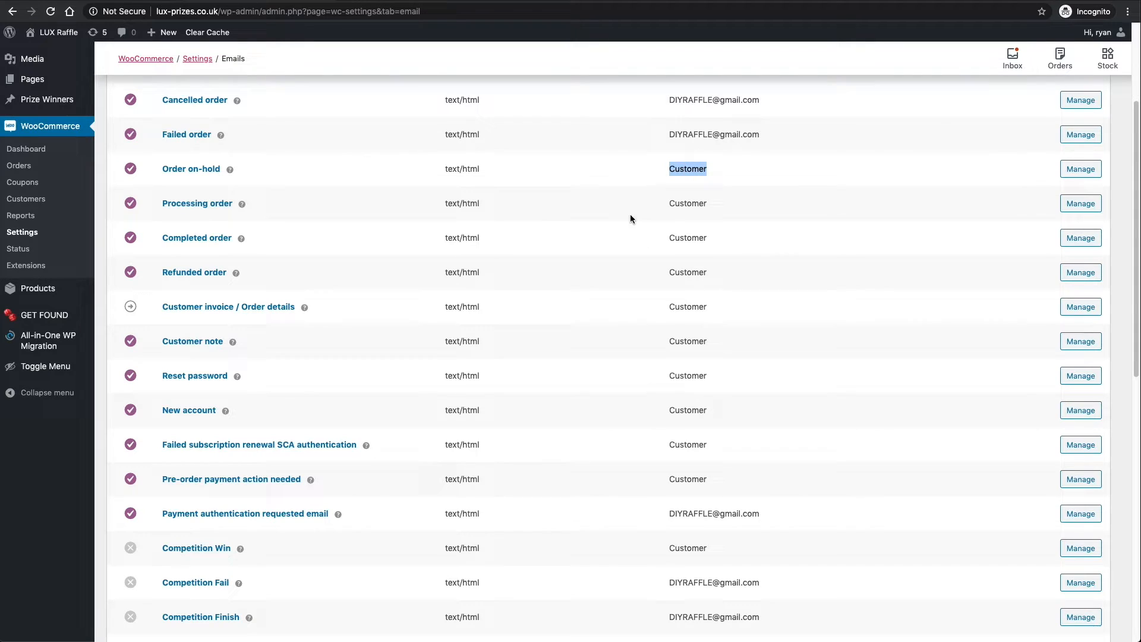
scroll("down", 3)
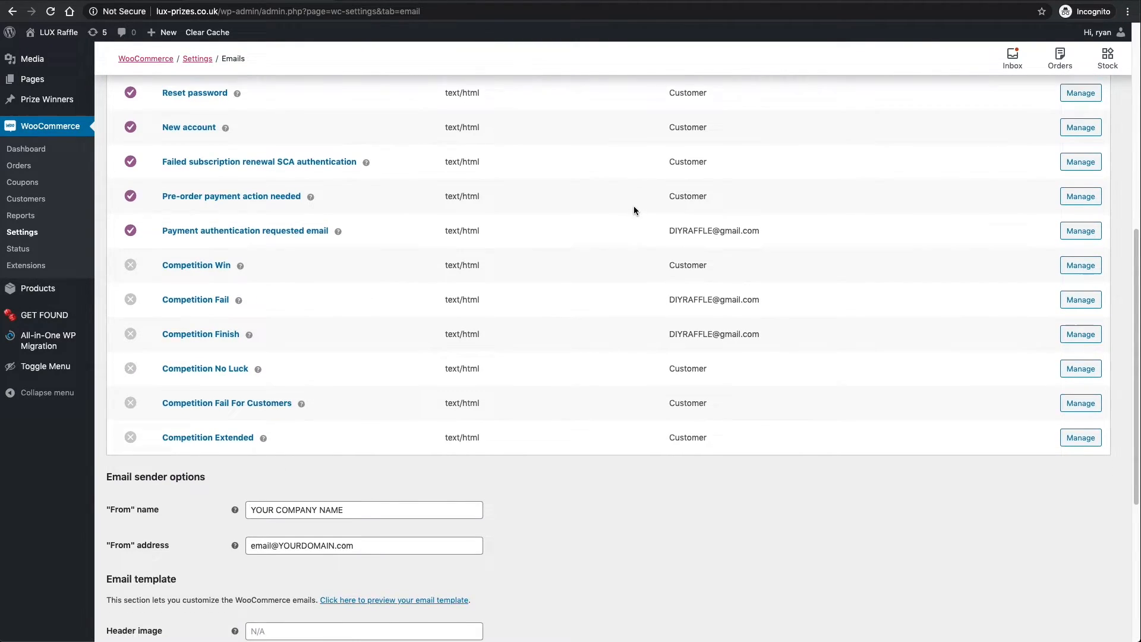
scroll("down", 3)
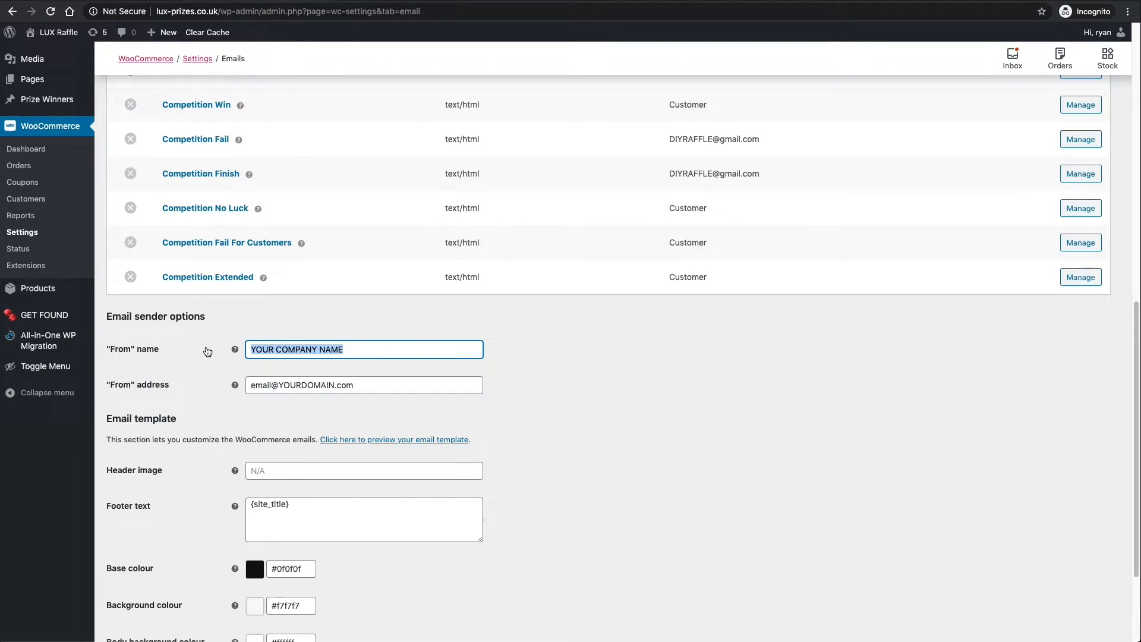
type("LUX")
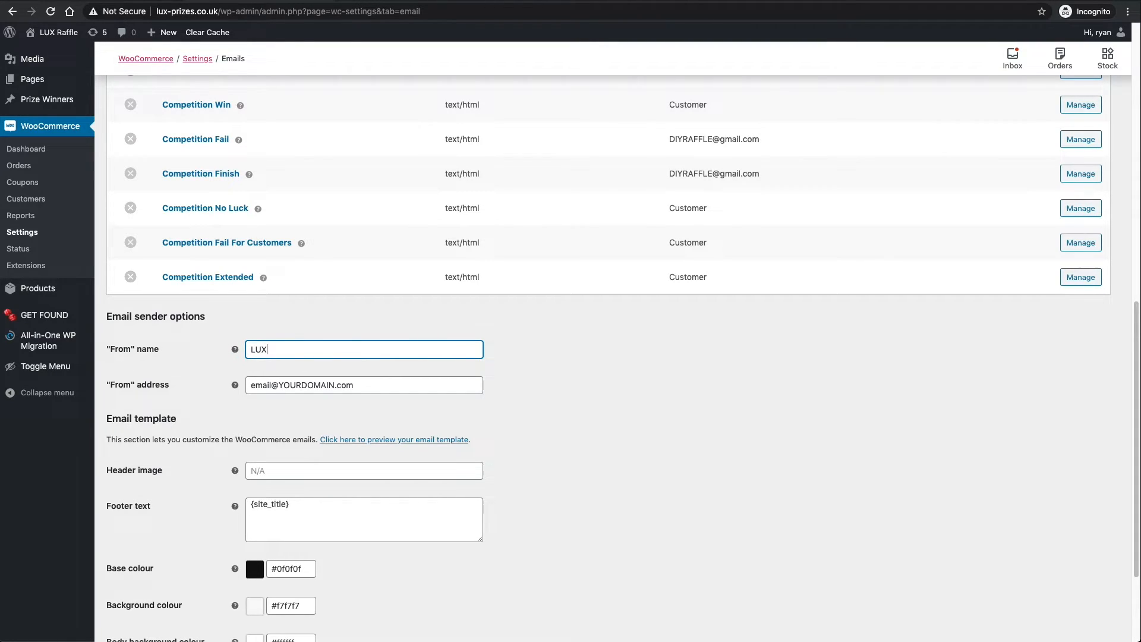
type("Prize")
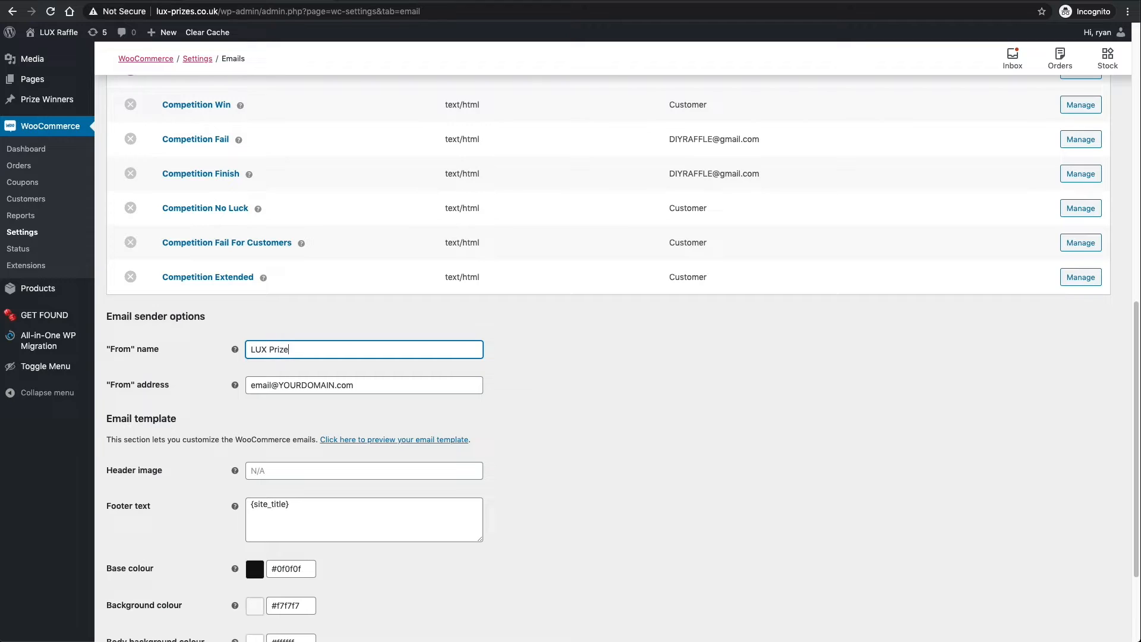
type("s")
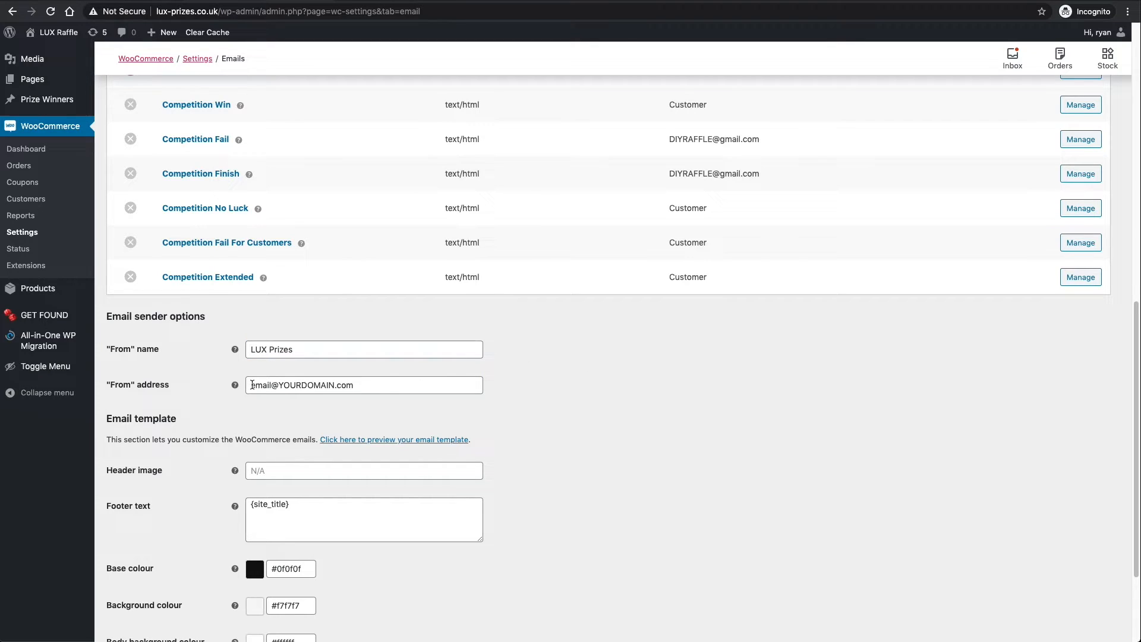
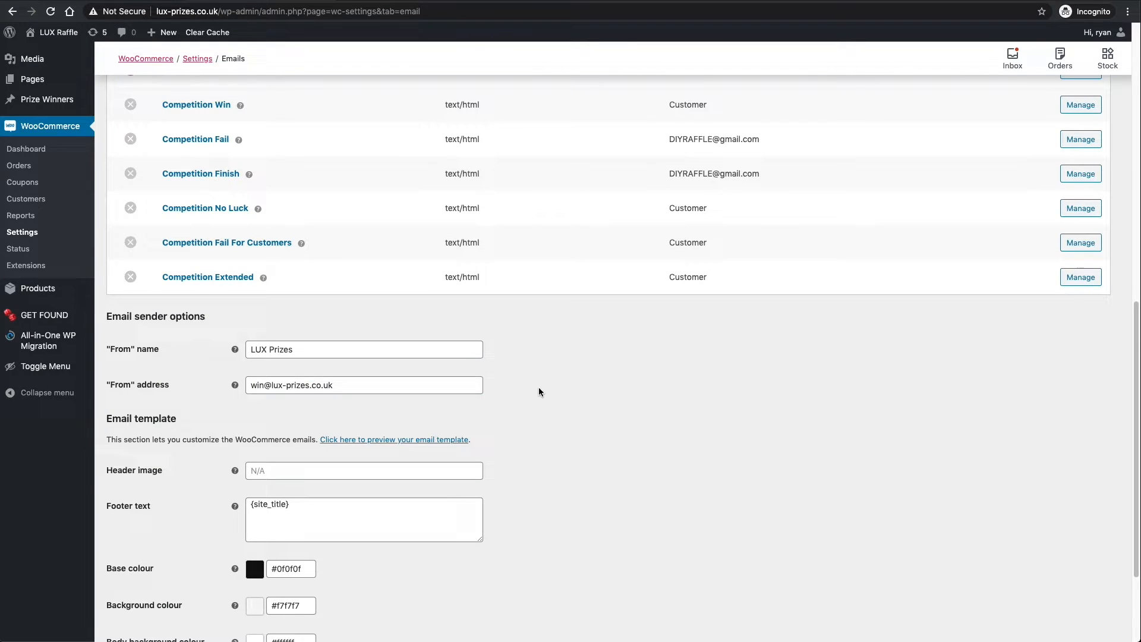
scroll("down", 3)
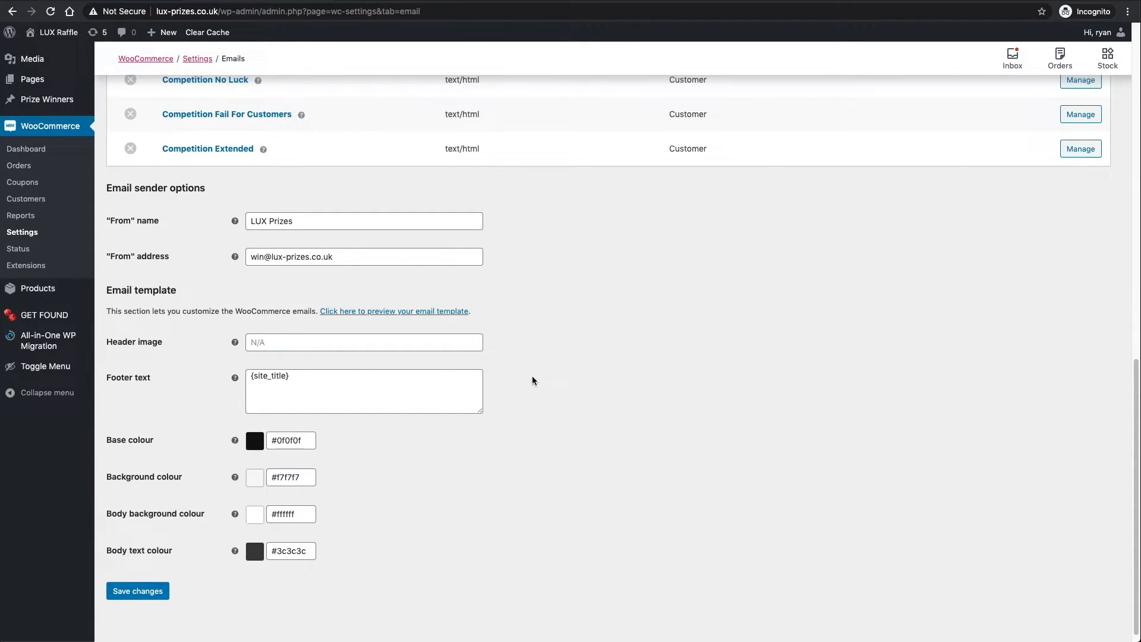
mouse_move(145, 350)
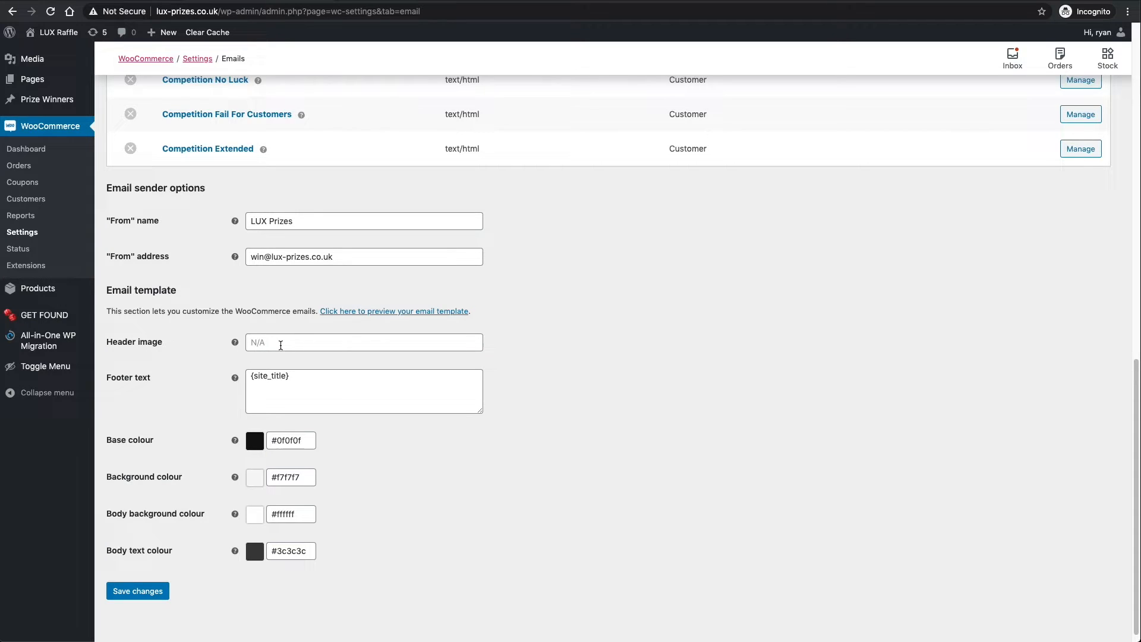
mouse_move(269, 332)
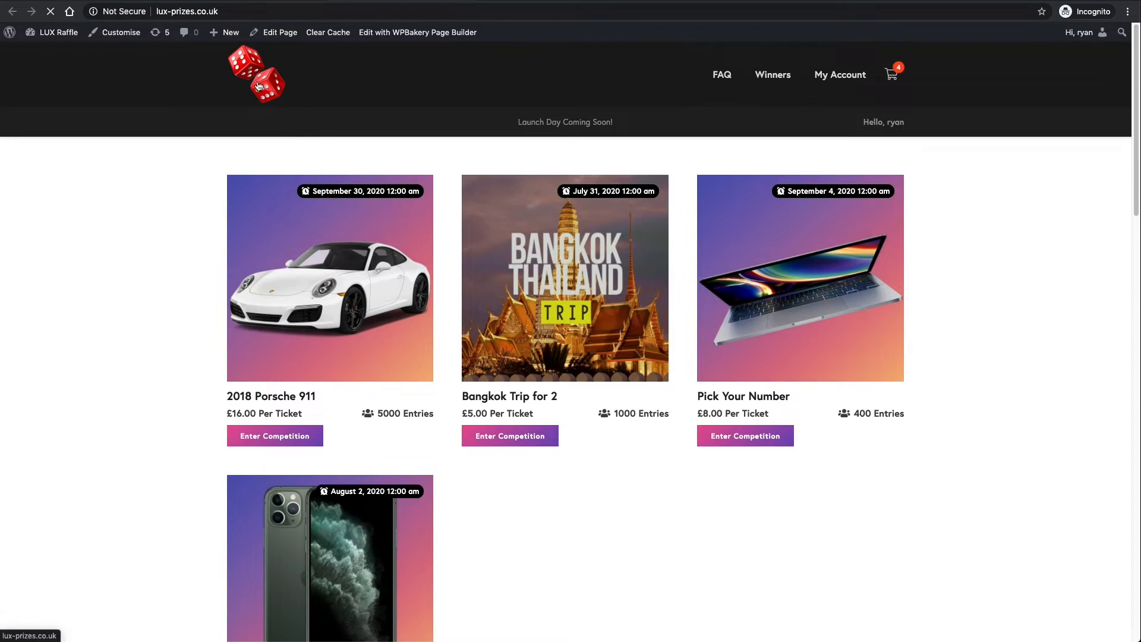
Copy the image address of the red dice logo on the storefront
right_click(255, 75)
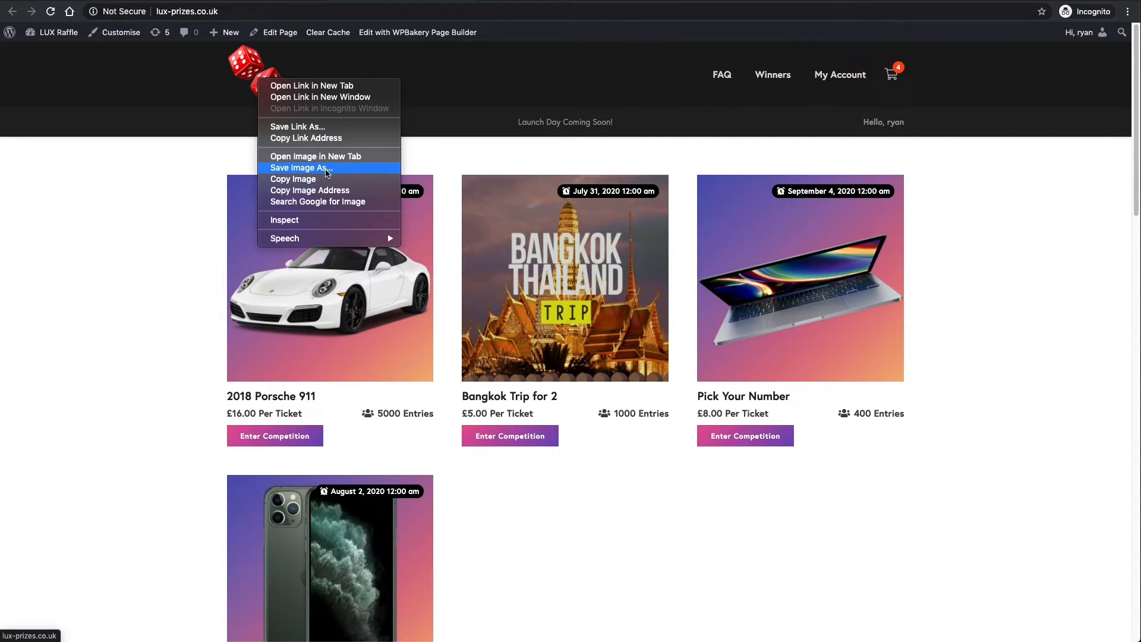
mouse_move(337, 206)
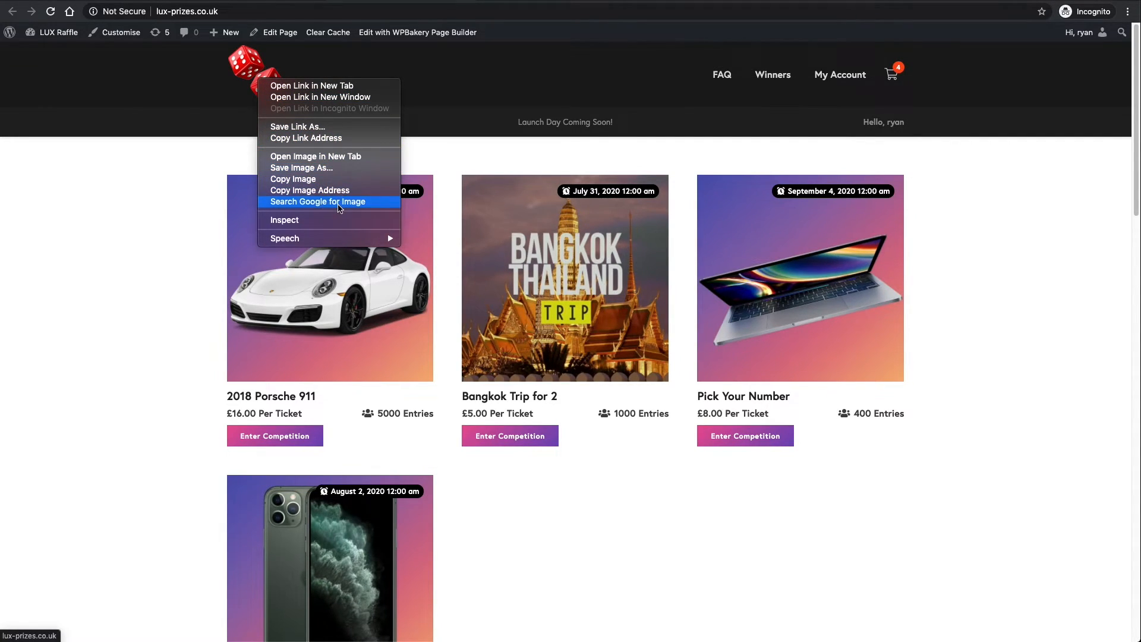
mouse_move(309, 191)
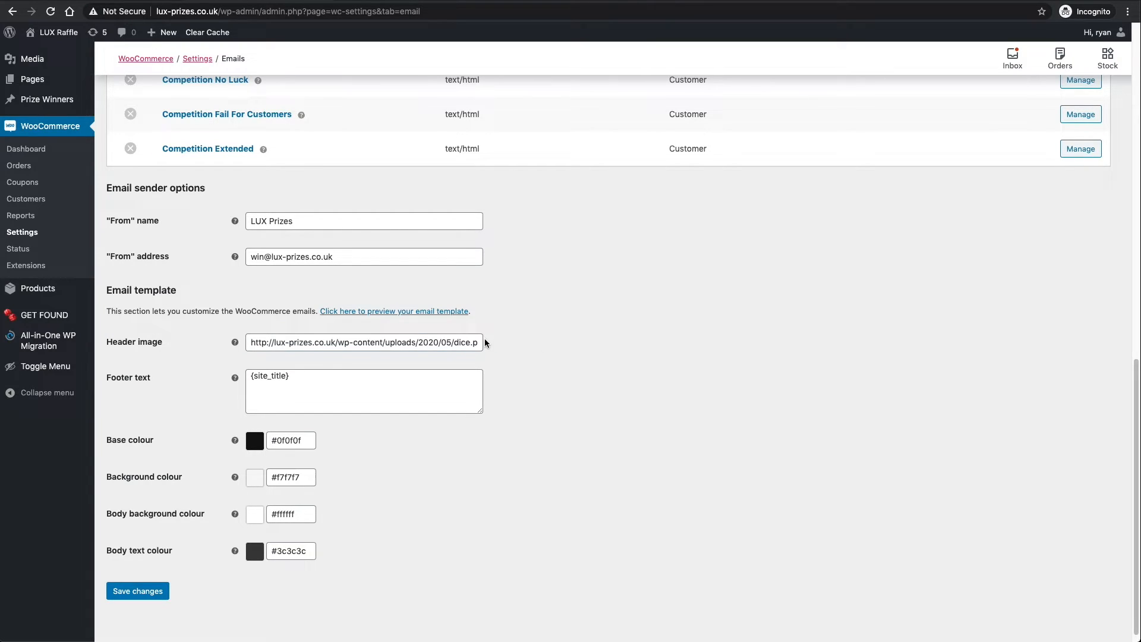
Preview the email template, then return and save the sender and header image settings
left_click(394, 311)
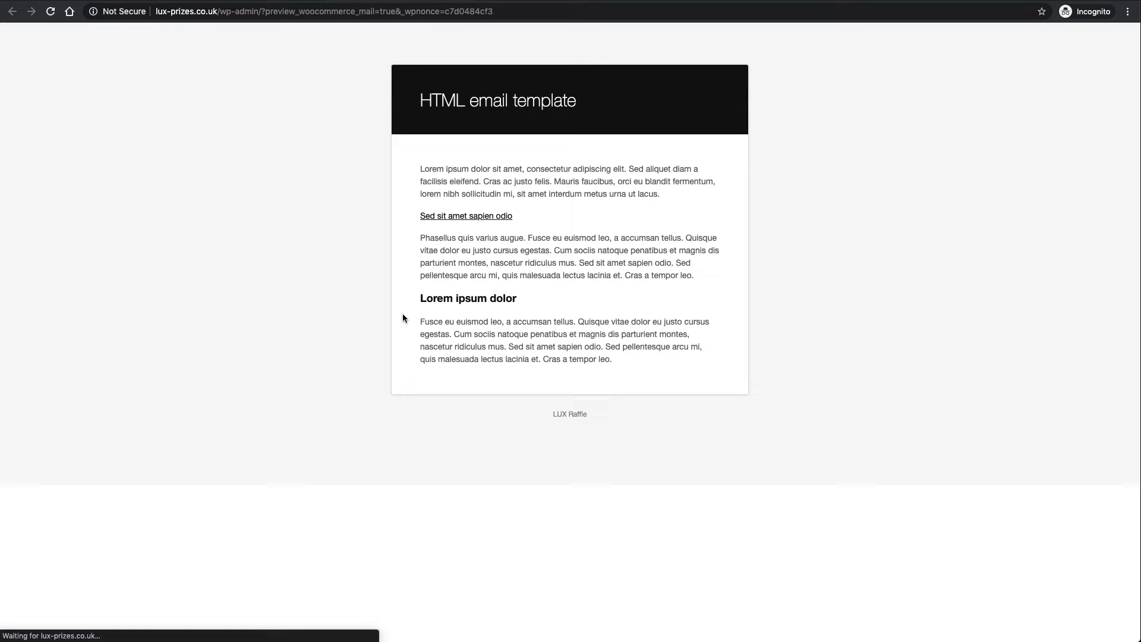
left_click(12, 11)
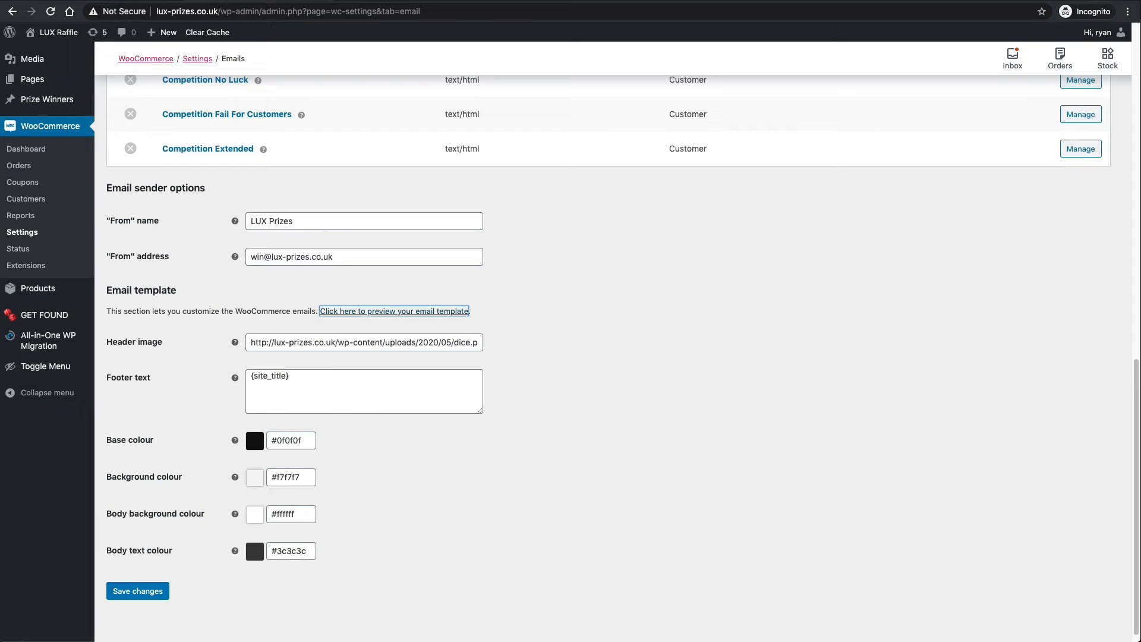
left_click(137, 590)
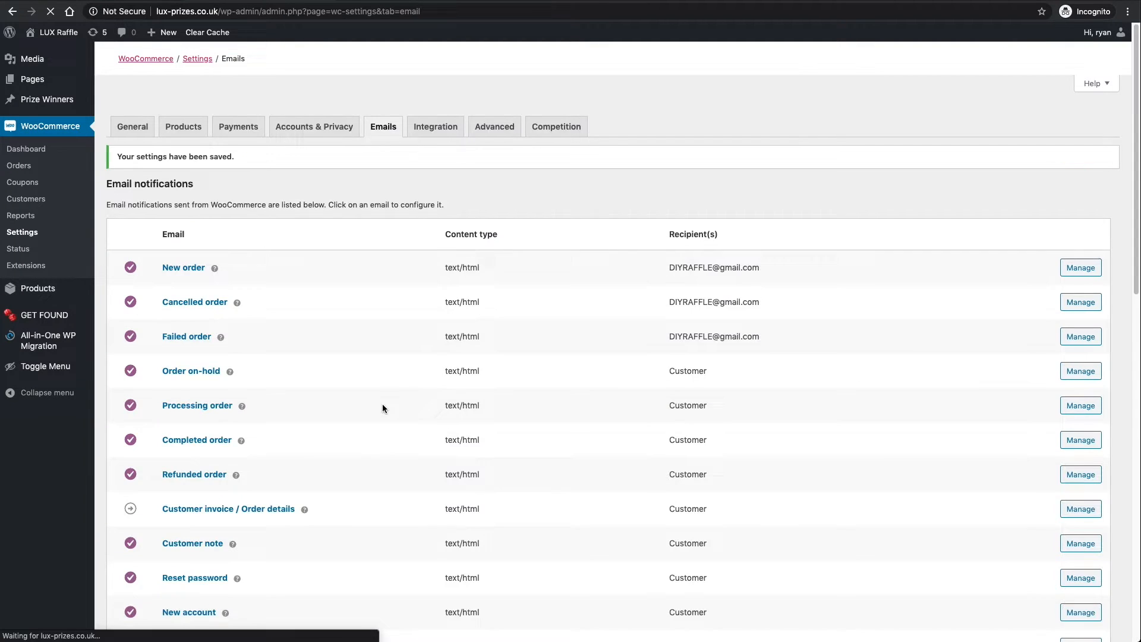
Preview the saved email template to check the red dice header image
scroll("down", 3)
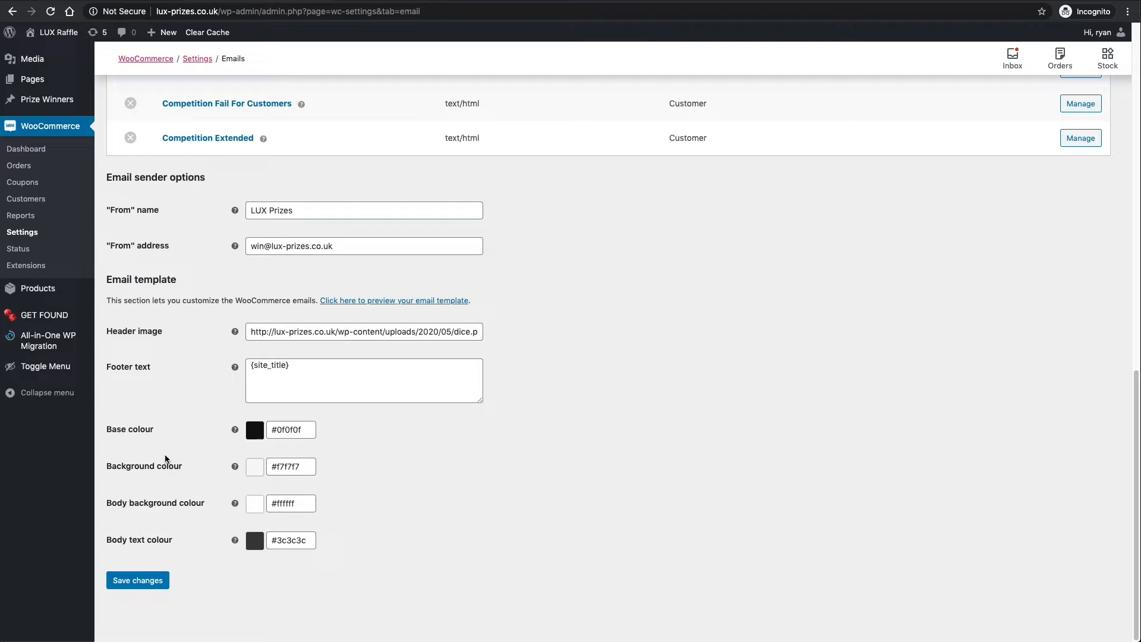
left_click(393, 299)
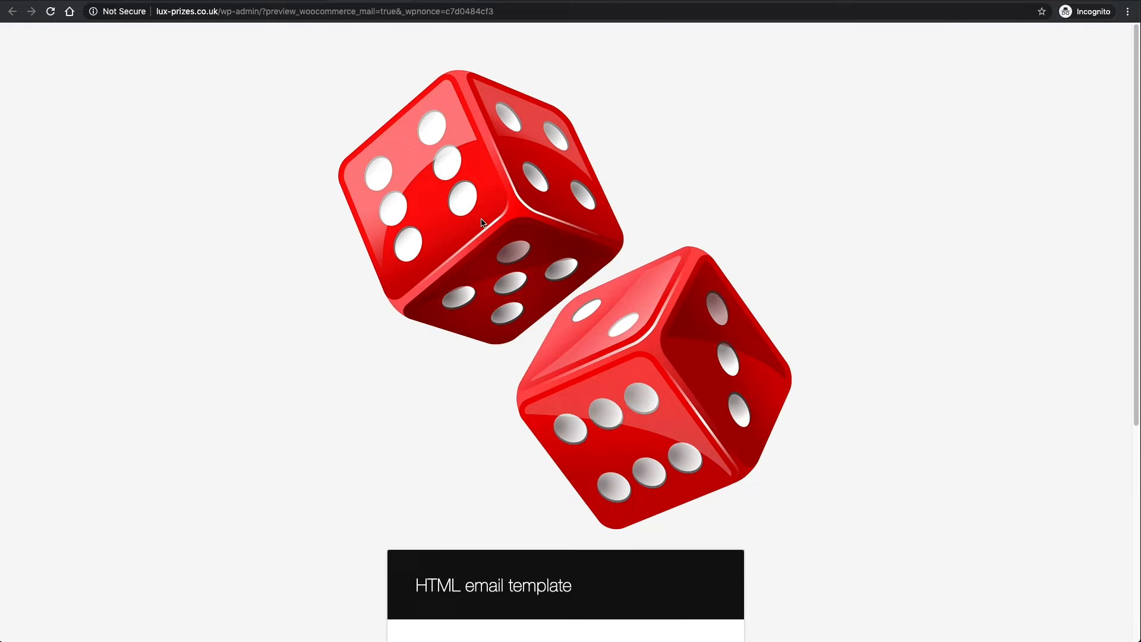
scroll("down", 3)
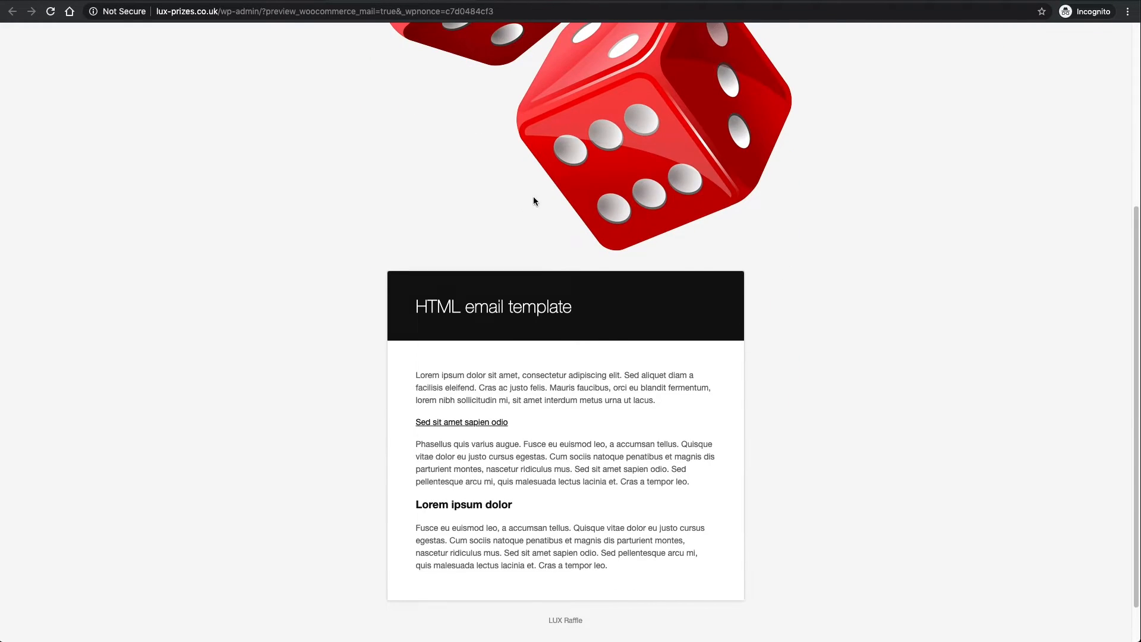
scroll("down", 3)
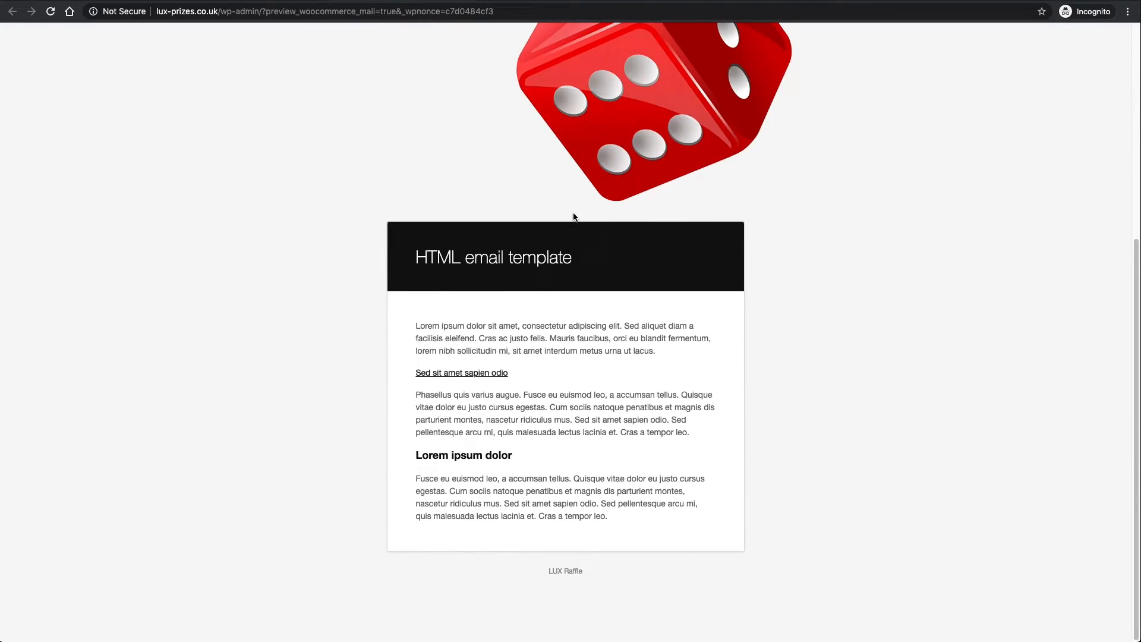
scroll("up", 3)
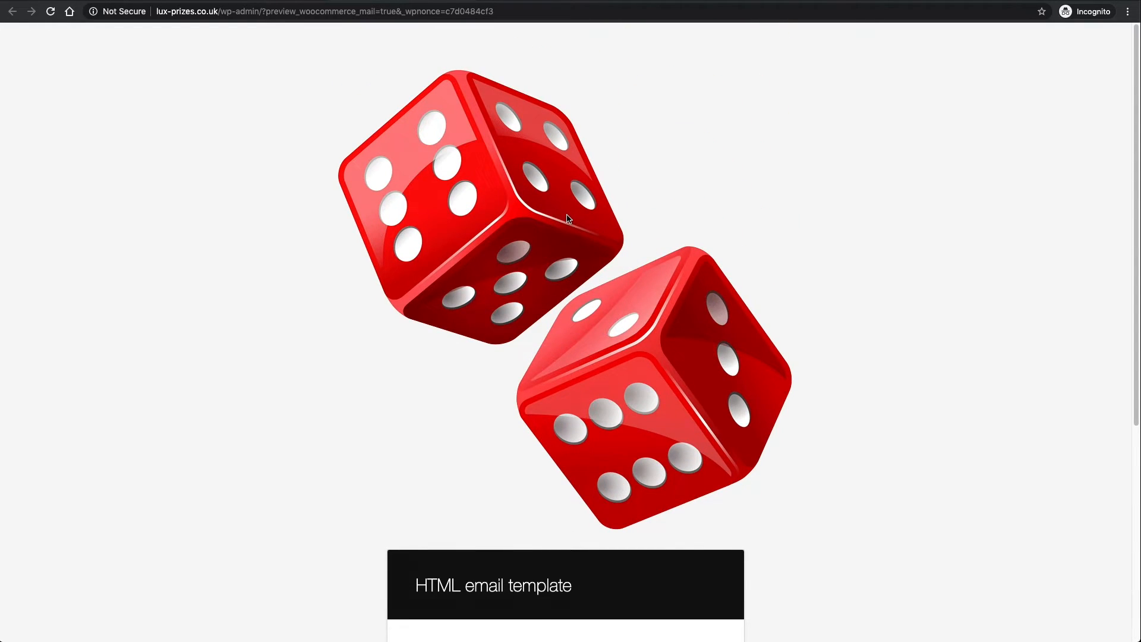
mouse_move(571, 245)
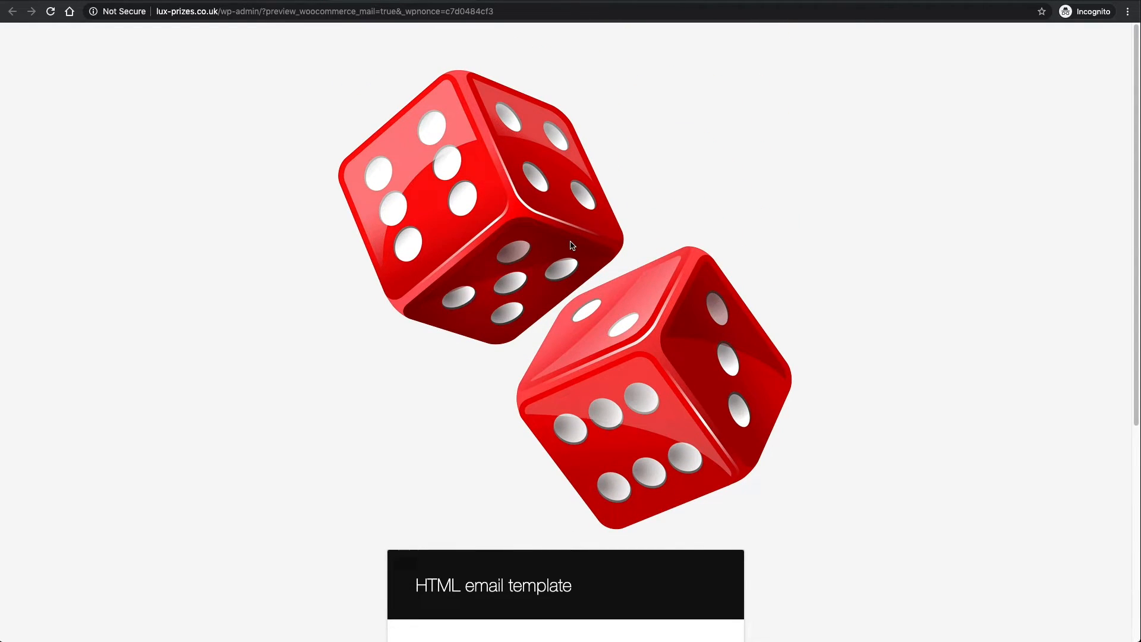
mouse_move(354, 23)
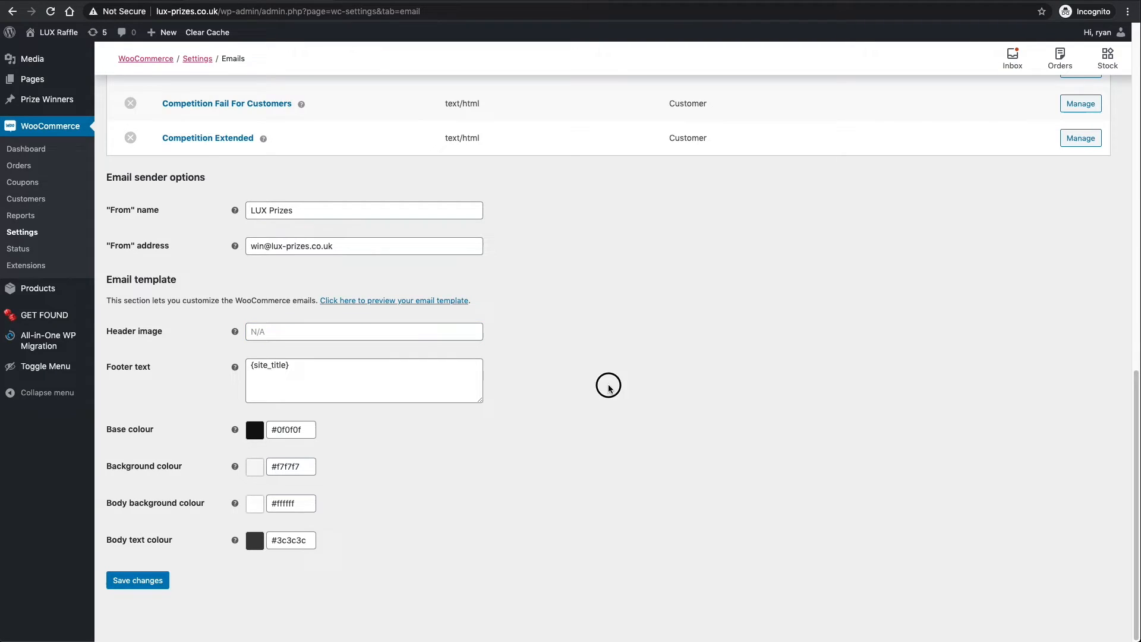
Save the email settings and scroll down to the email template options
left_click(137, 580)
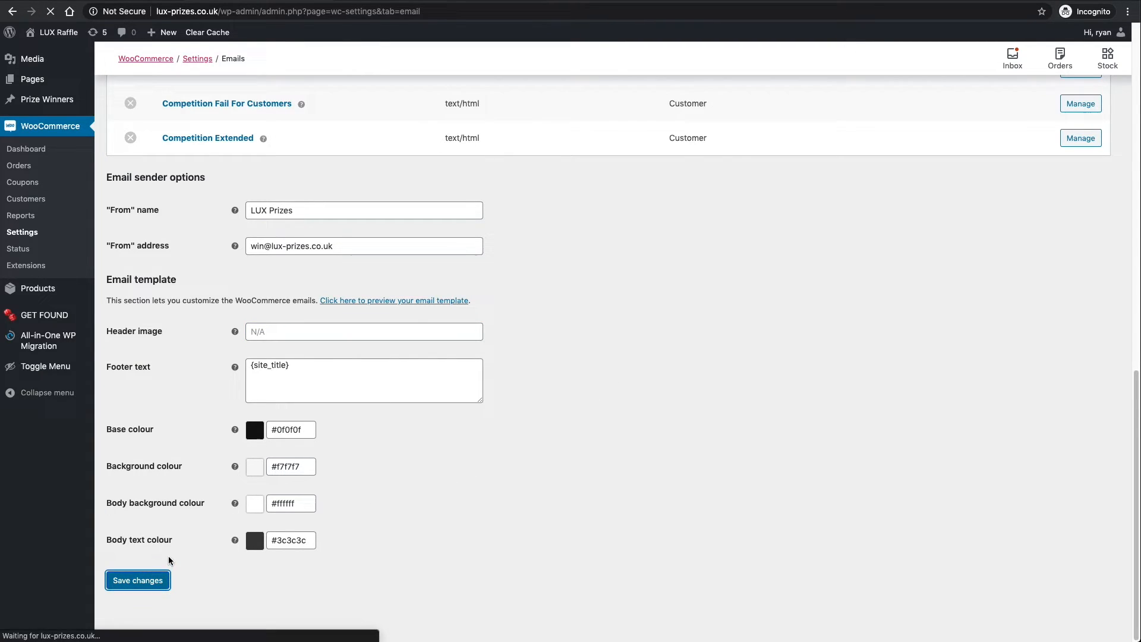
left_click(138, 580)
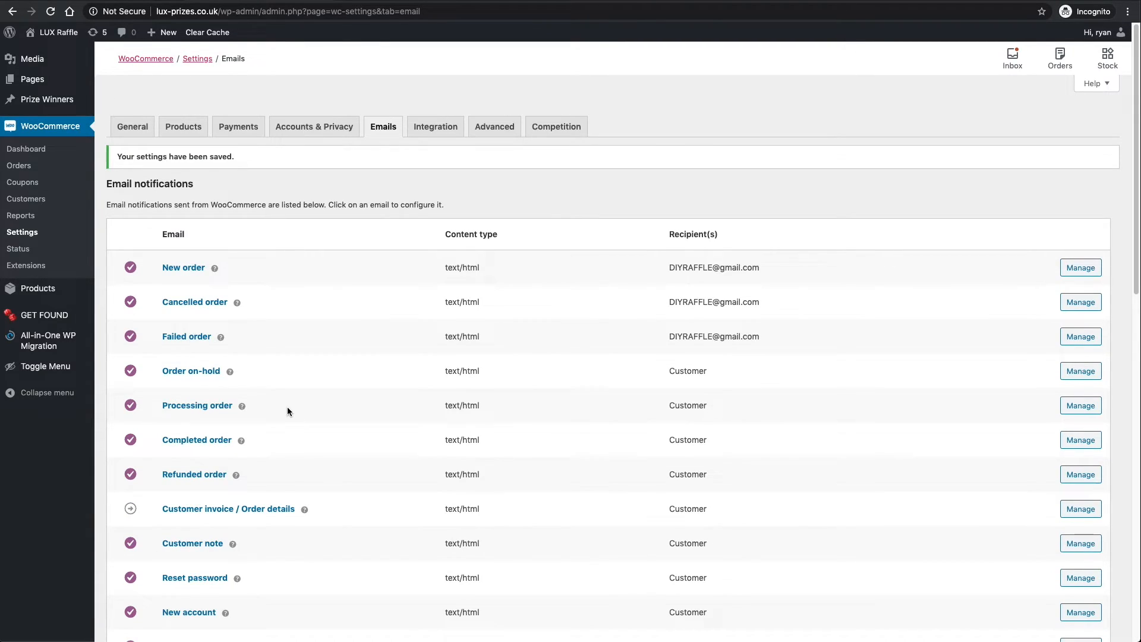
scroll("down", 3)
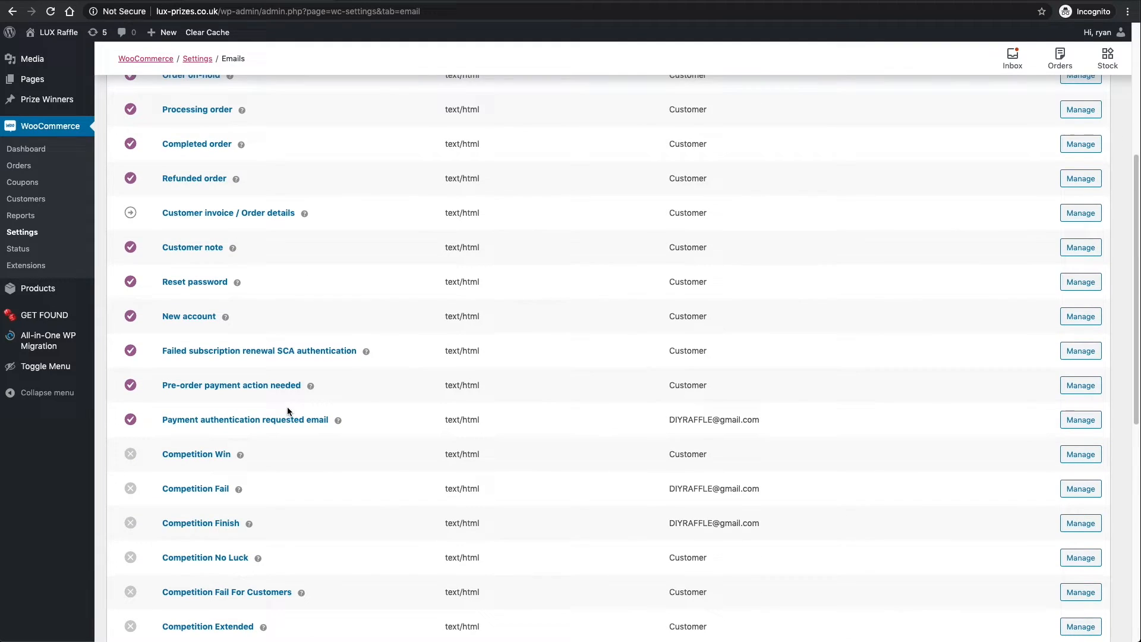
scroll("down", 3)
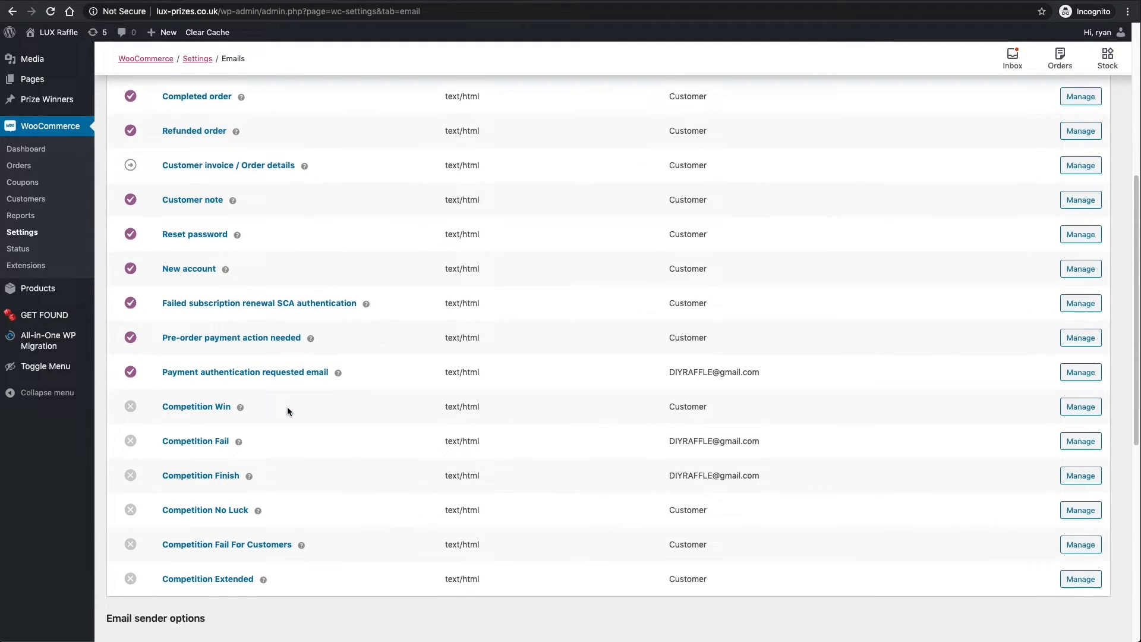
scroll("down", 3)
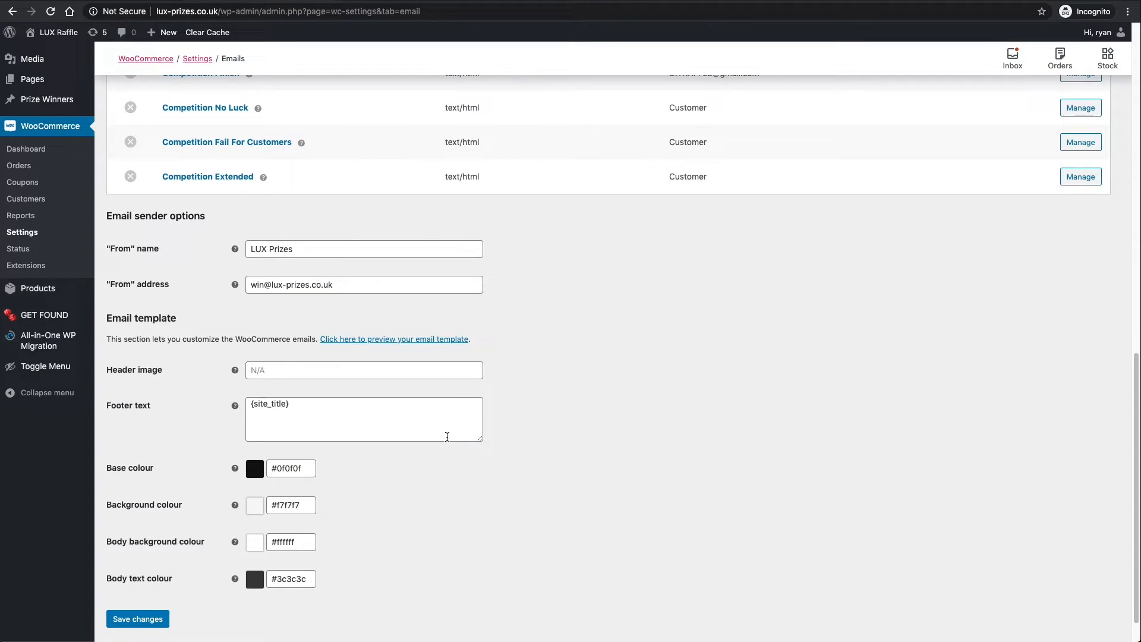
Preview the template, check footer text {site_title} and base colour #0f0f0f, and save again
left_click(363, 418)
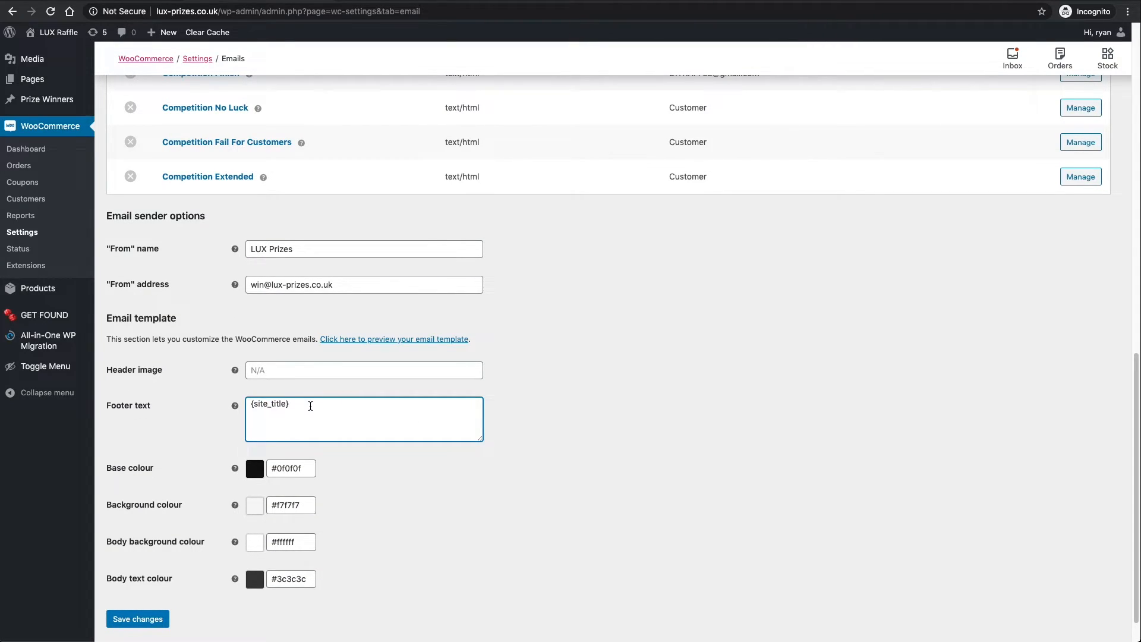
left_click(393, 338)
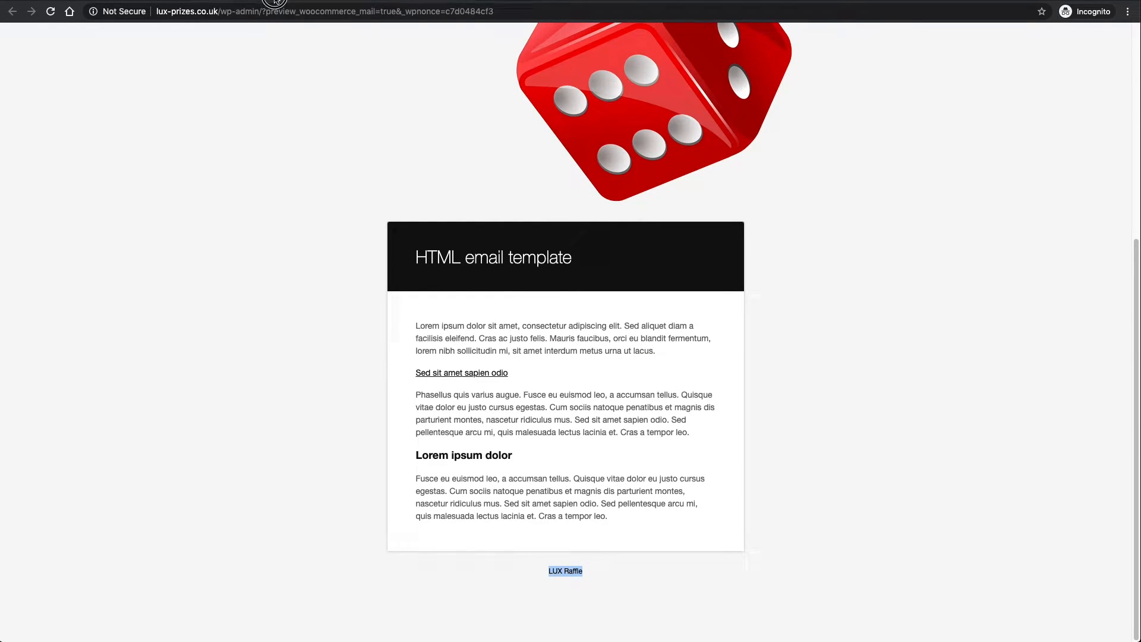
left_click(13, 11)
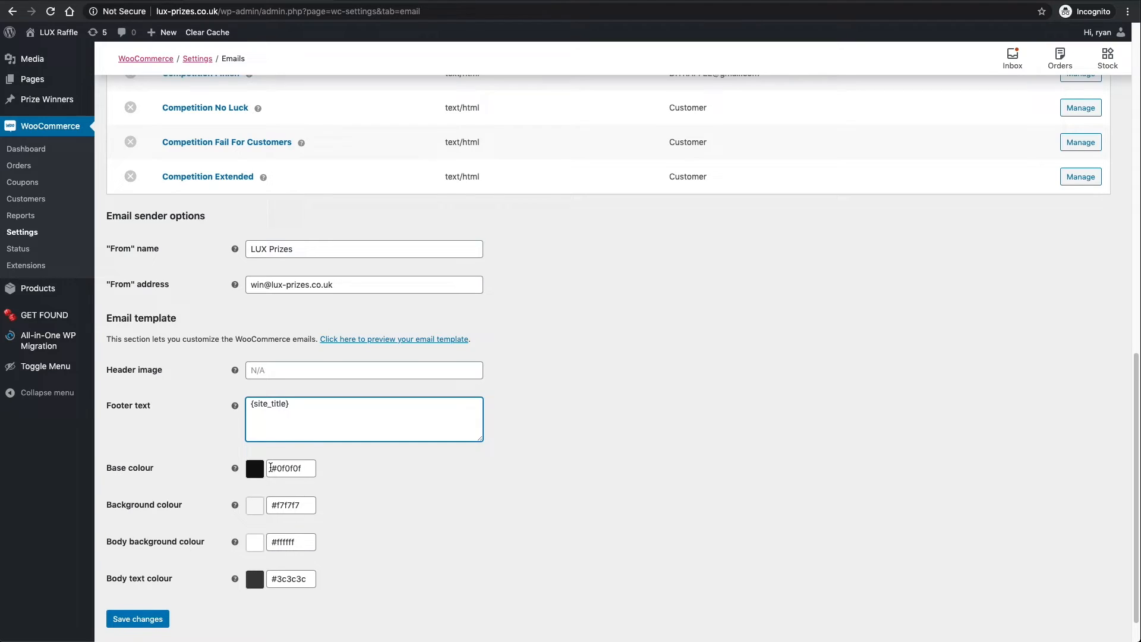
scroll("down", 3)
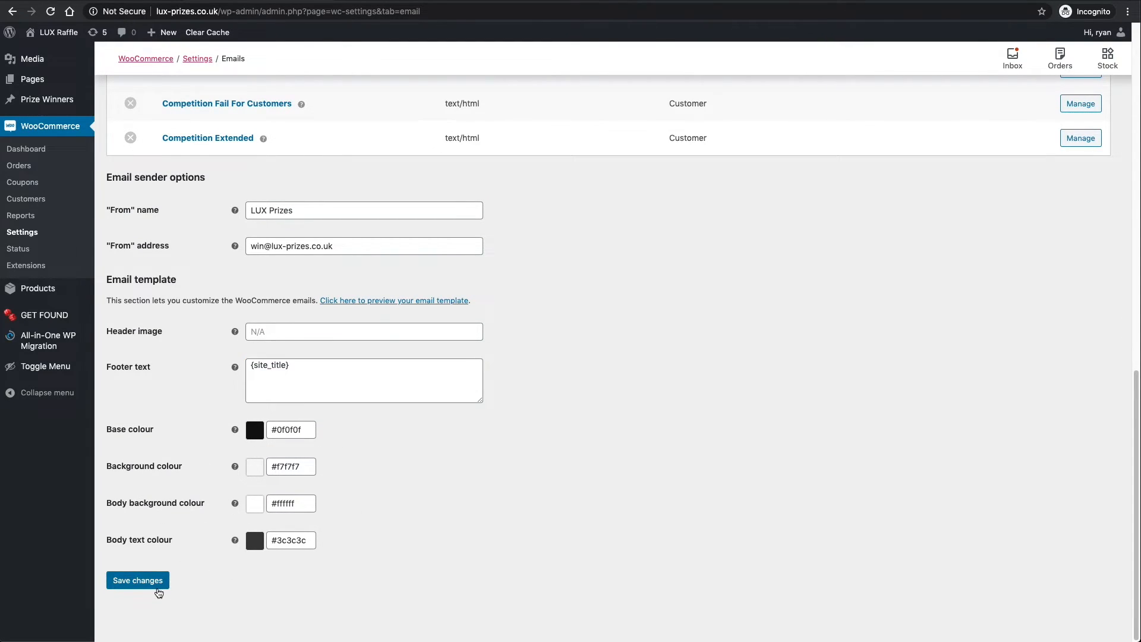
left_click(136, 580)
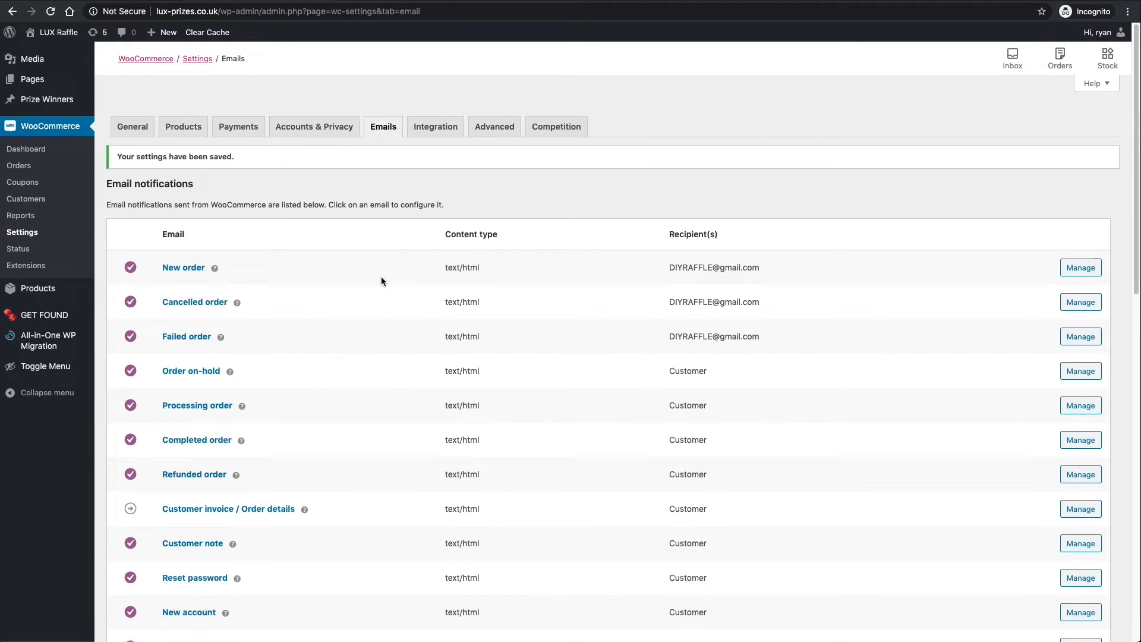
Switch to WooCommerce's Advanced settings tab
left_click(435, 126)
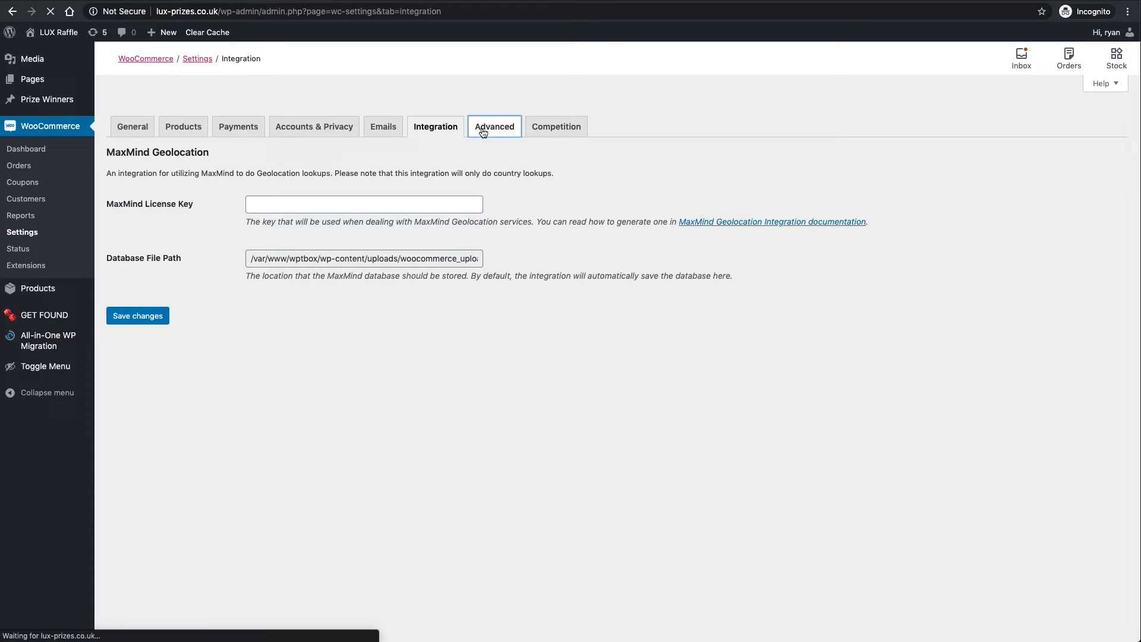
left_click(493, 126)
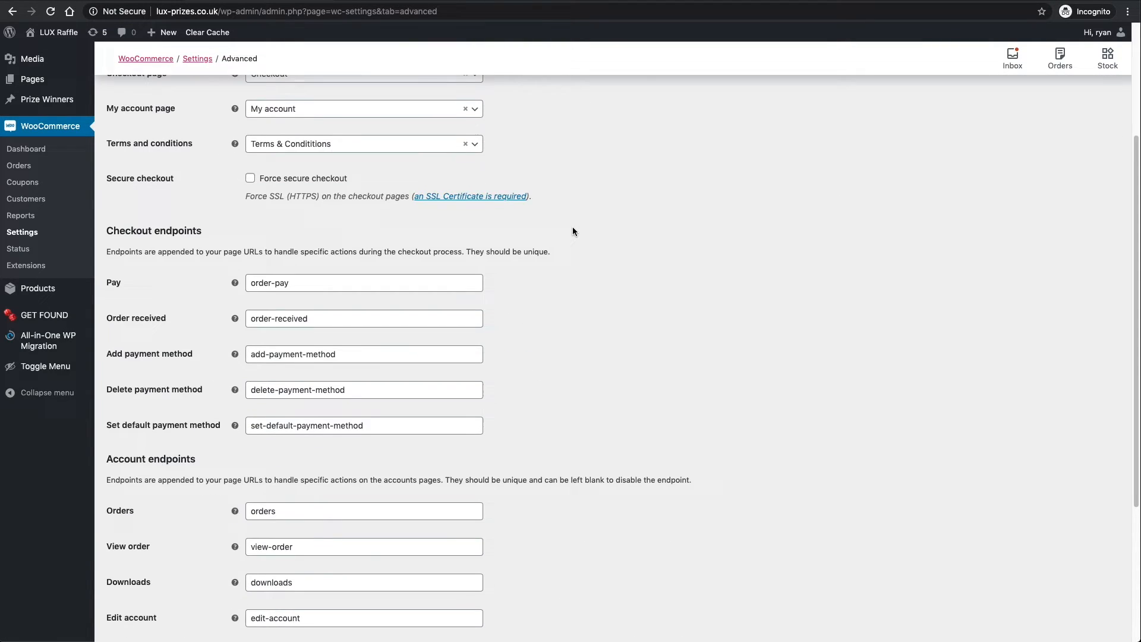
scroll("up", 3)
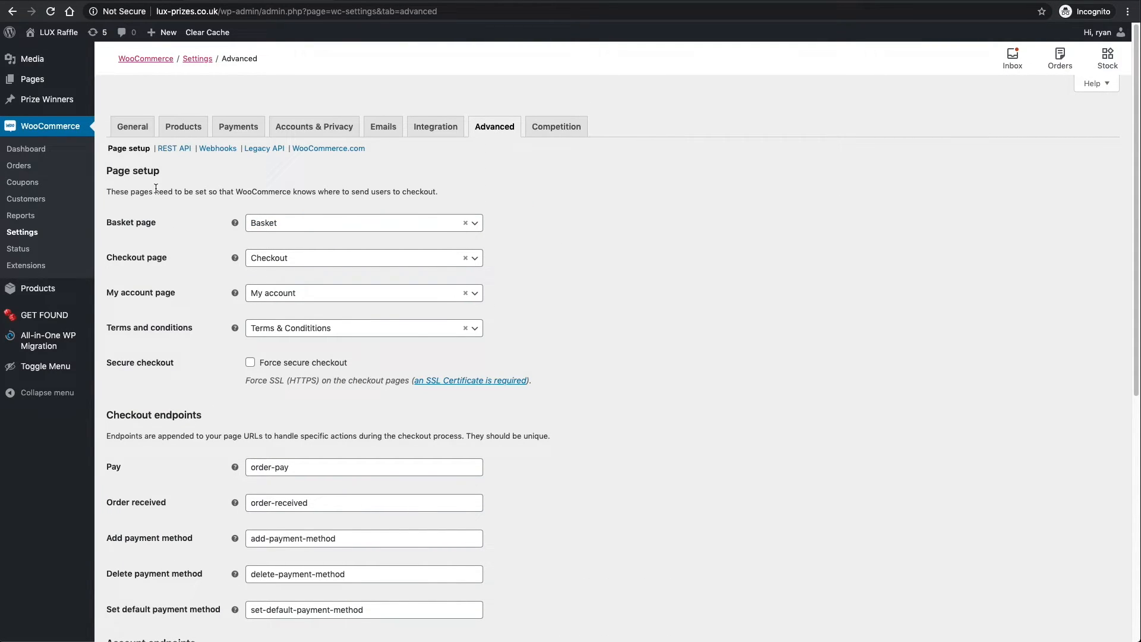
scroll("up", 3)
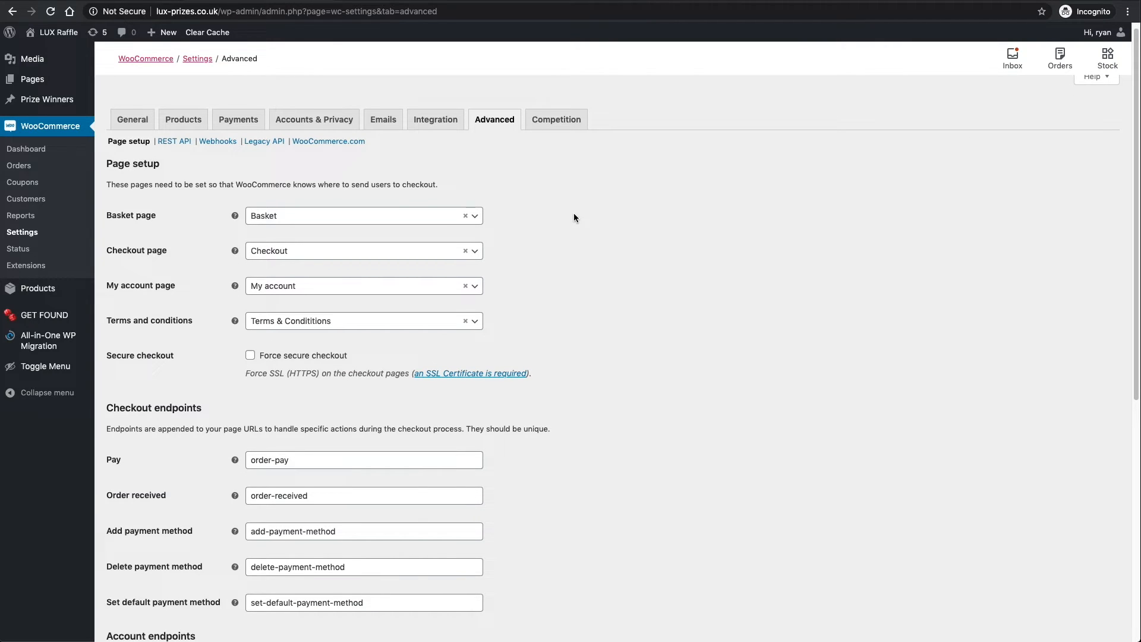
scroll("down", 3)
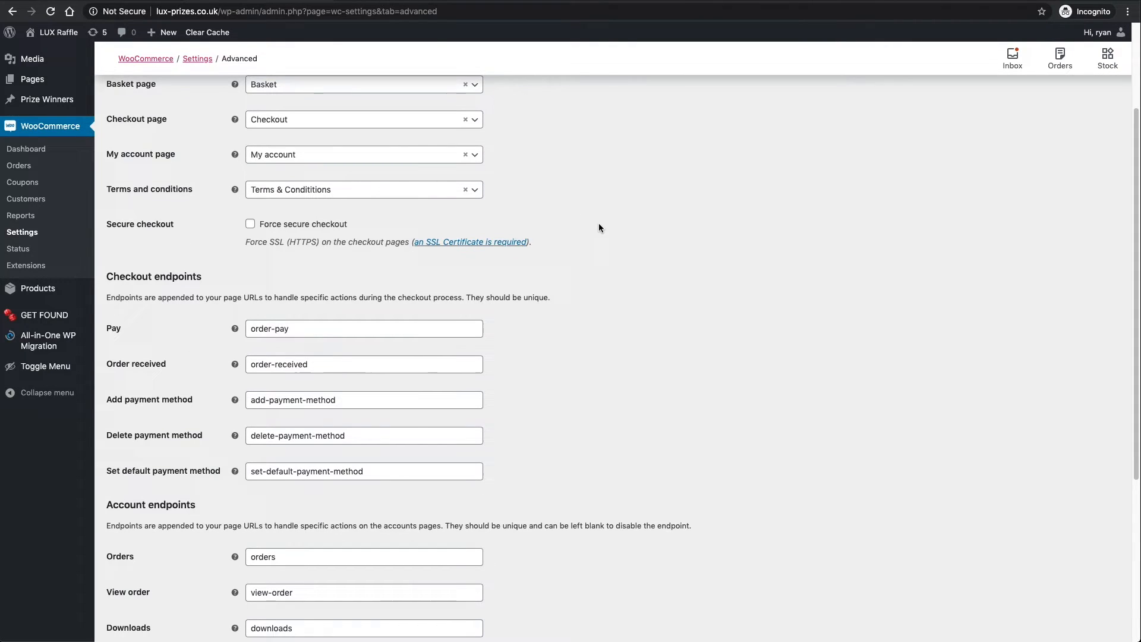
mouse_move(313, 233)
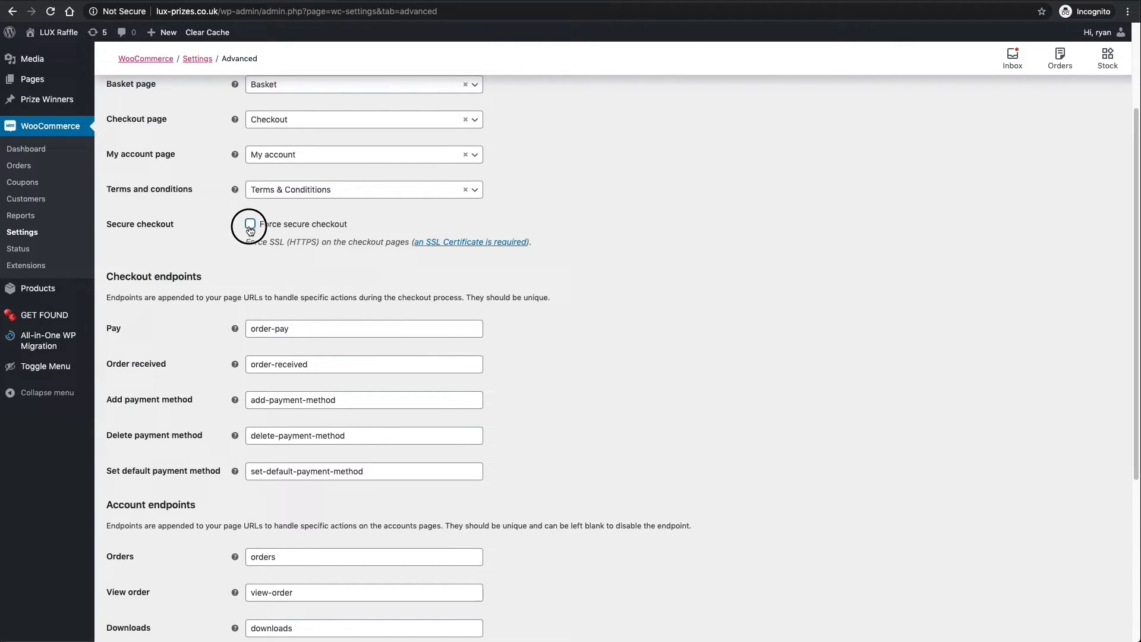
Enable Force secure checkout and save the Advanced settings
left_click(249, 224)
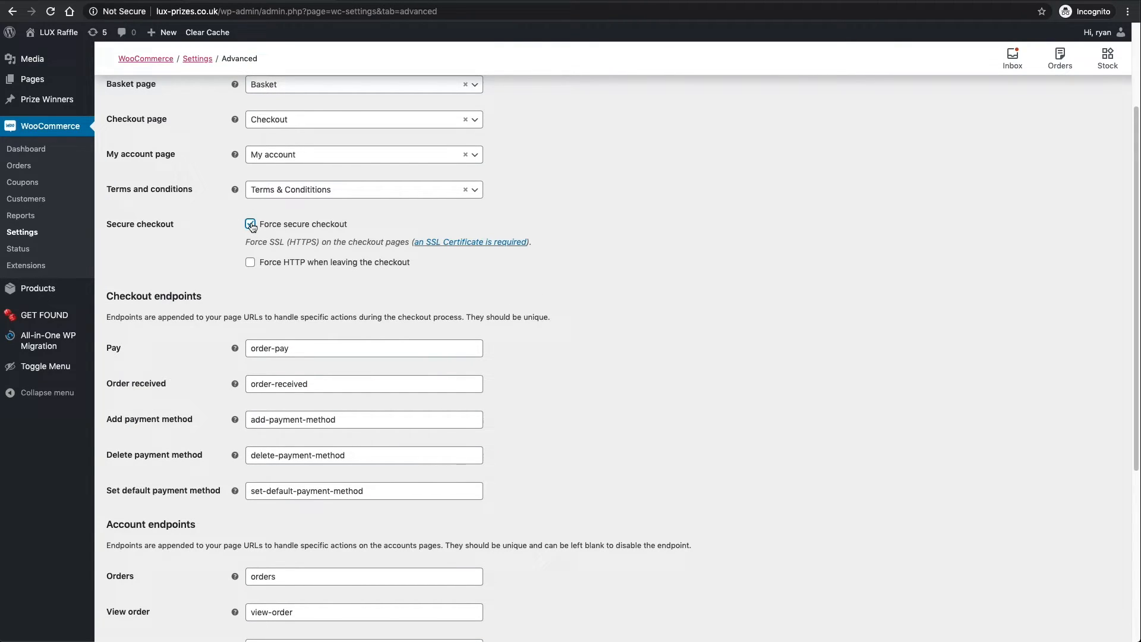
left_click(249, 224)
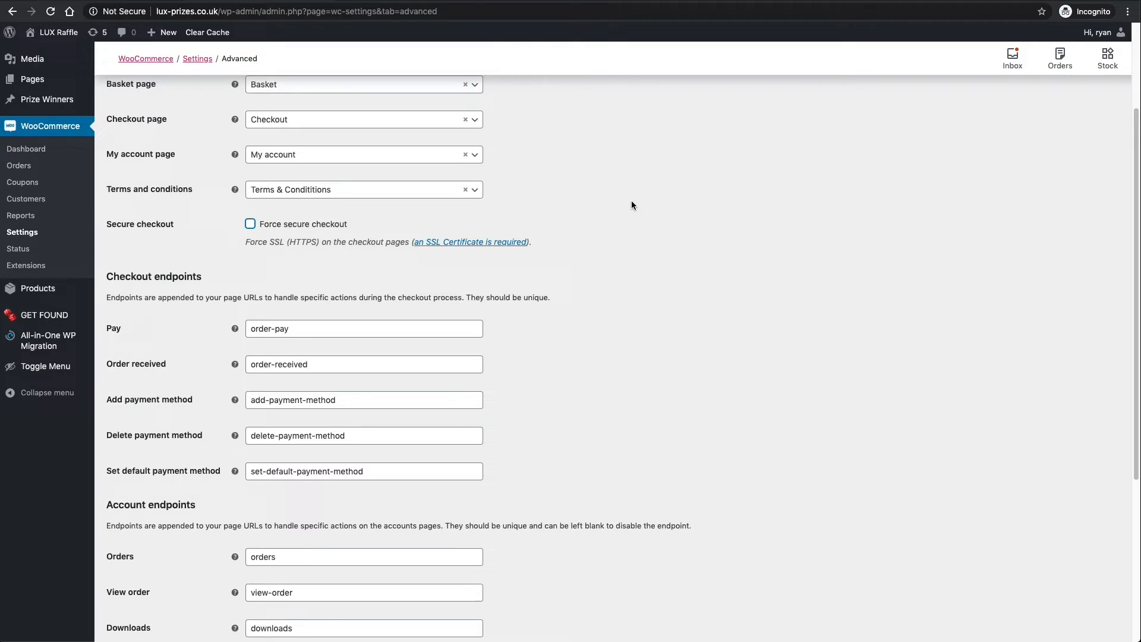
scroll("down", 3)
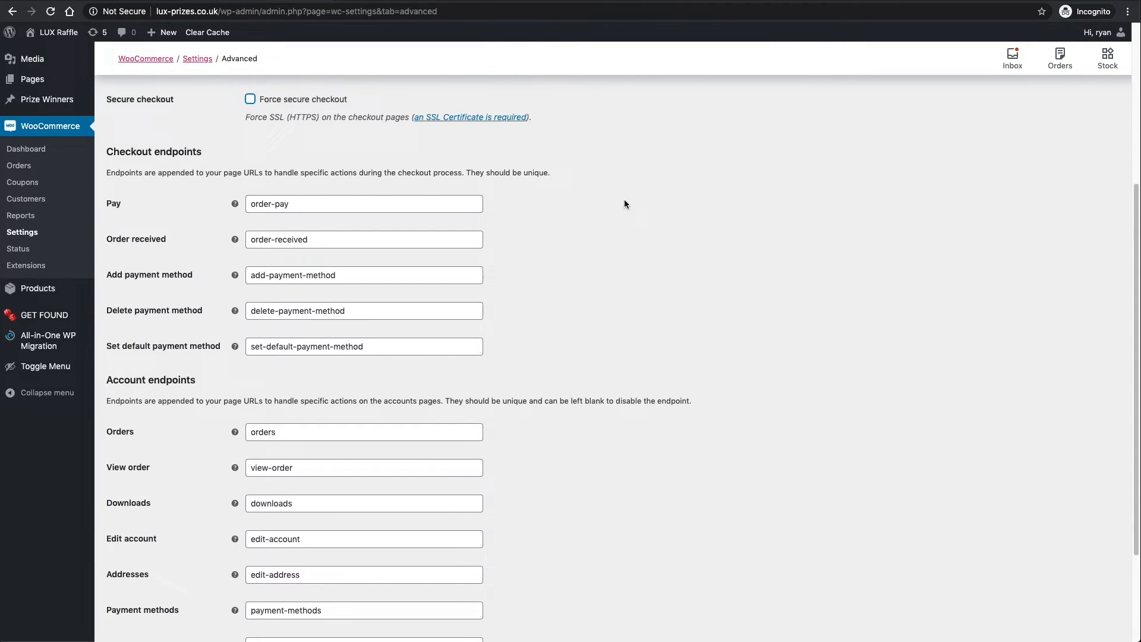
scroll("up", 3)
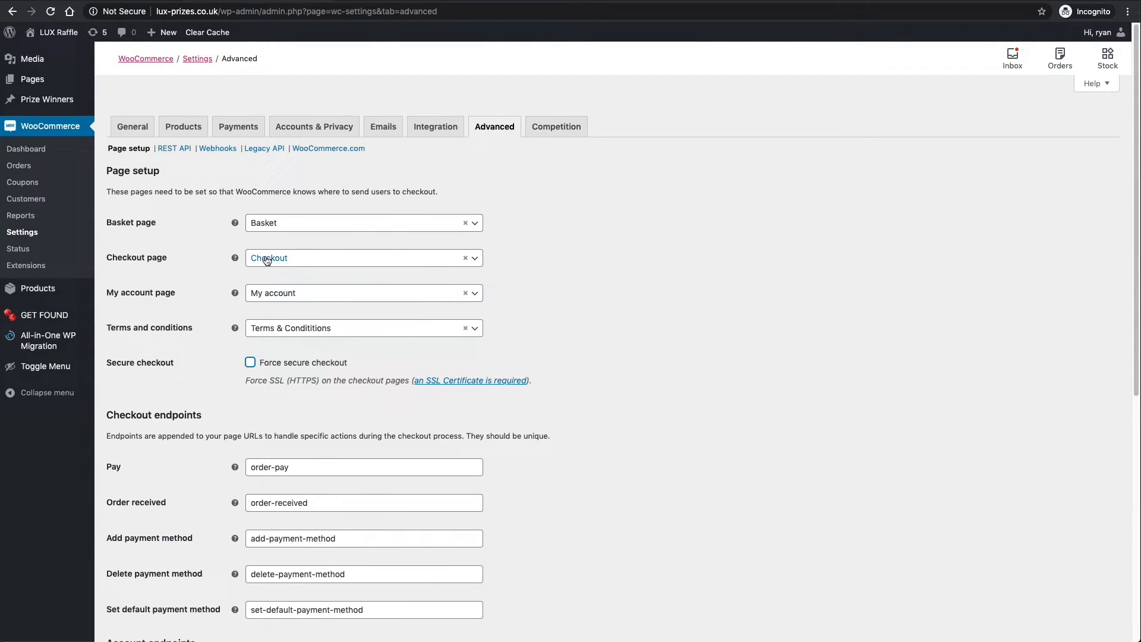
left_click(250, 363)
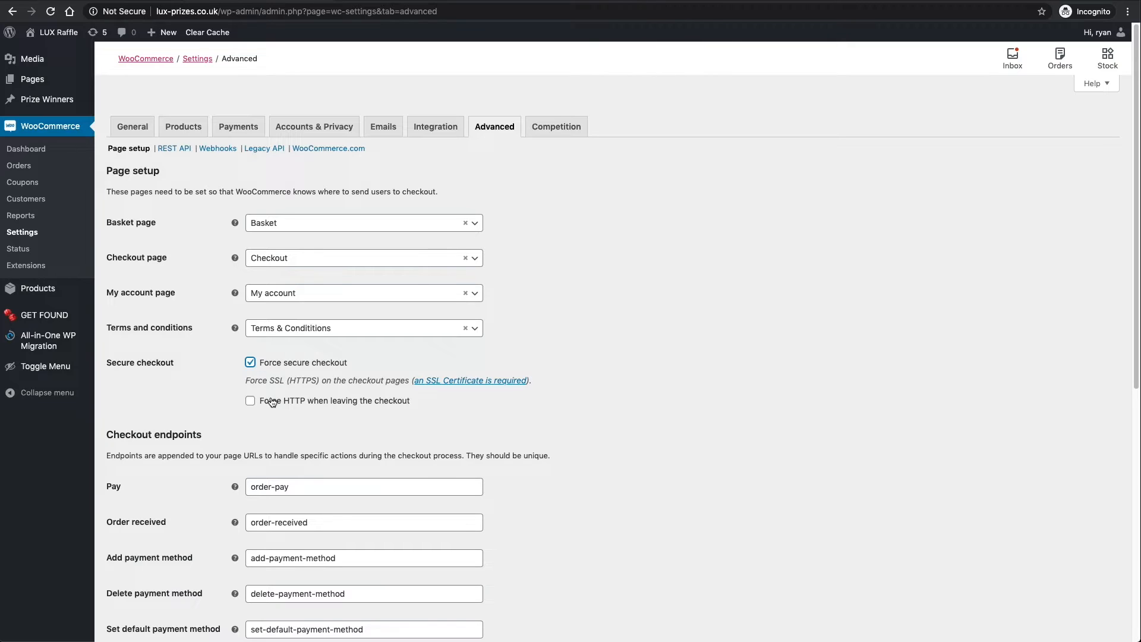
left_click(137, 580)
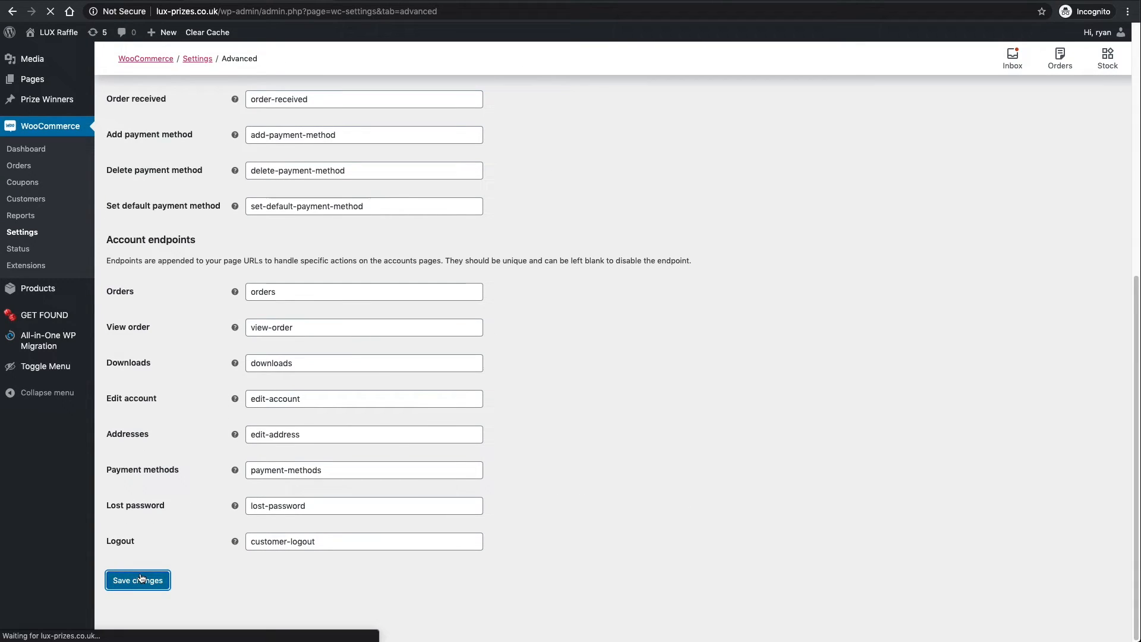
left_click(138, 580)
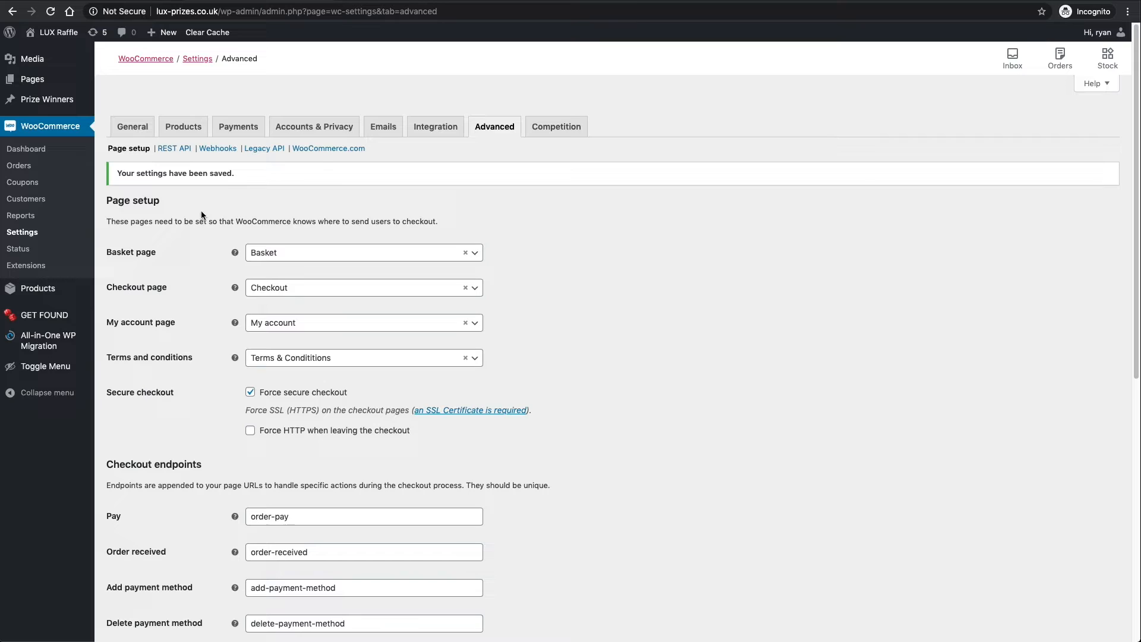
mouse_move(557, 256)
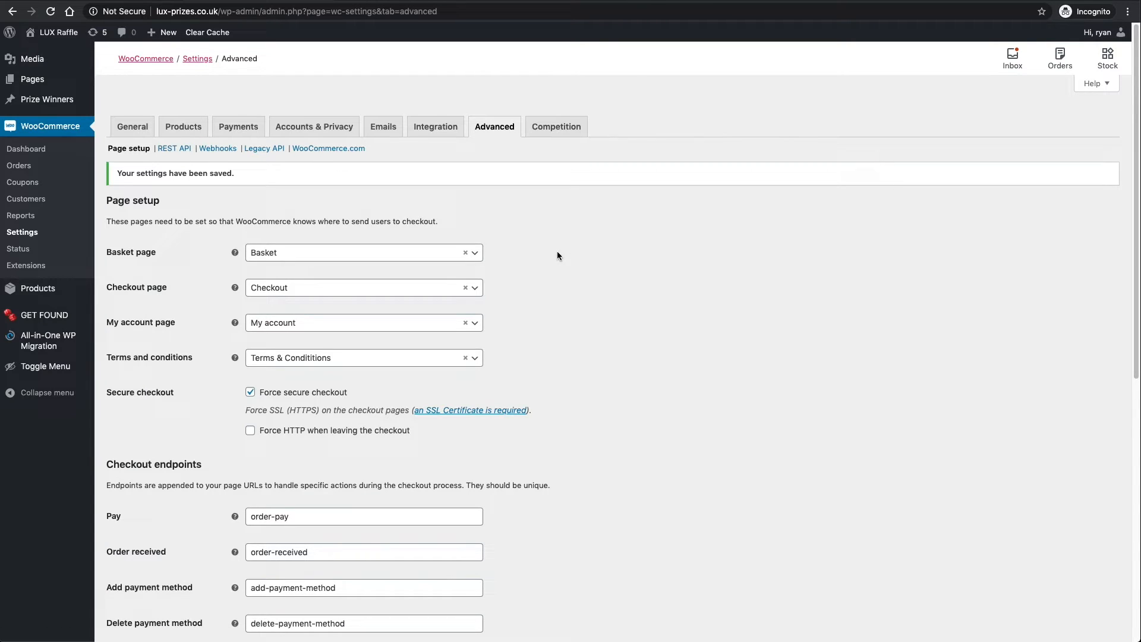
mouse_move(467, 190)
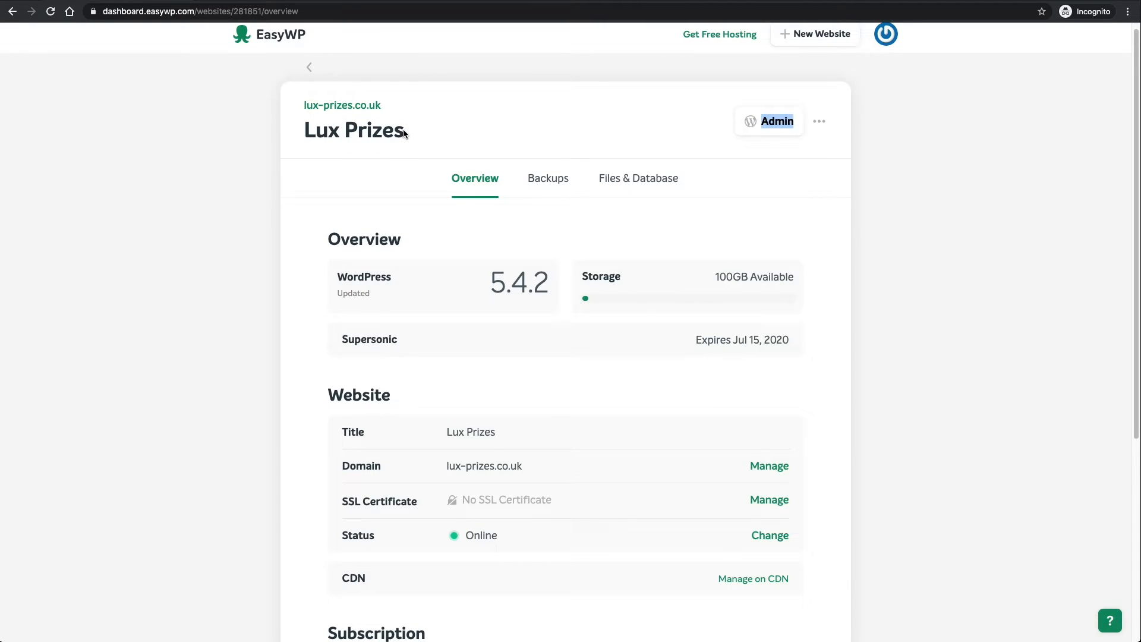
Open SSL certificate management for Lux Prizes in EasyWP and start adding a certificate
scroll("down", 3)
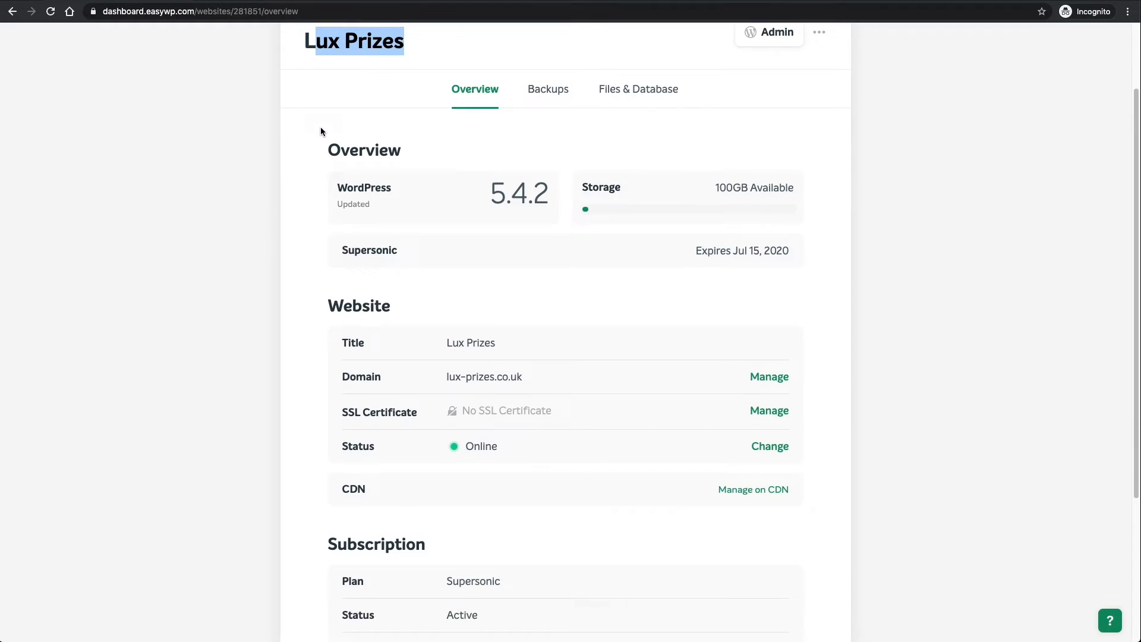
scroll("down", 3)
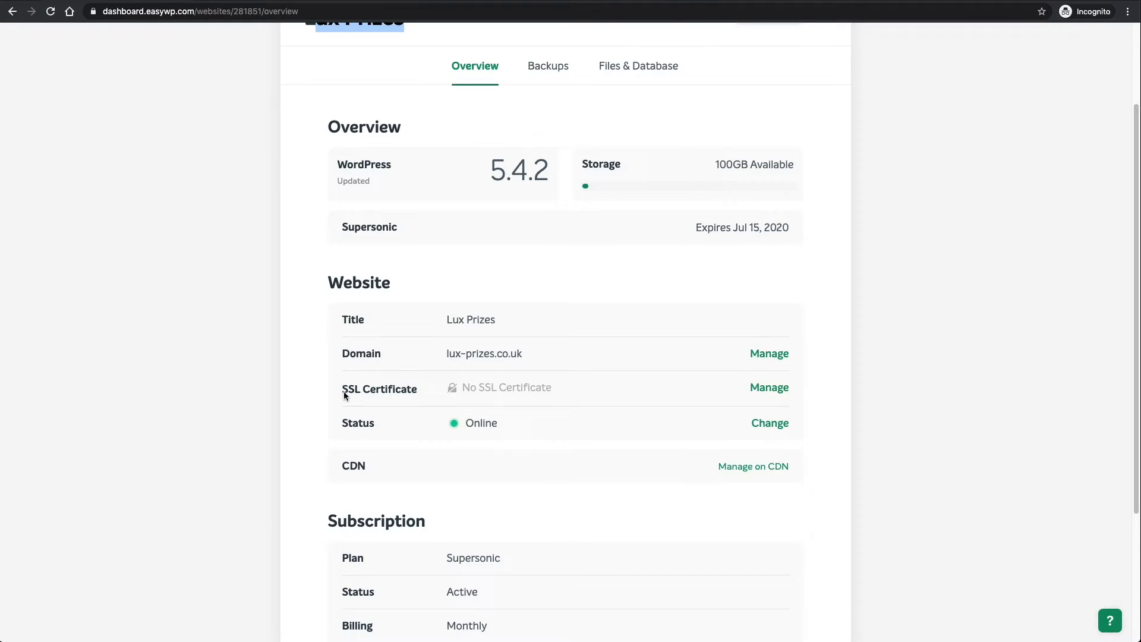
double_click(379, 389)
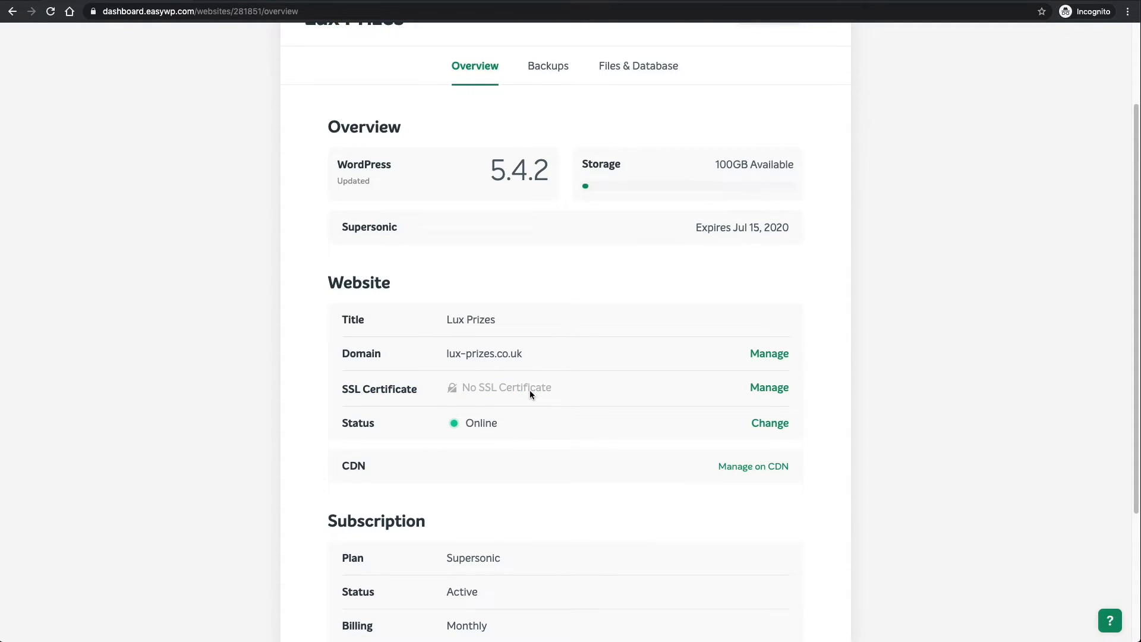
left_click(768, 387)
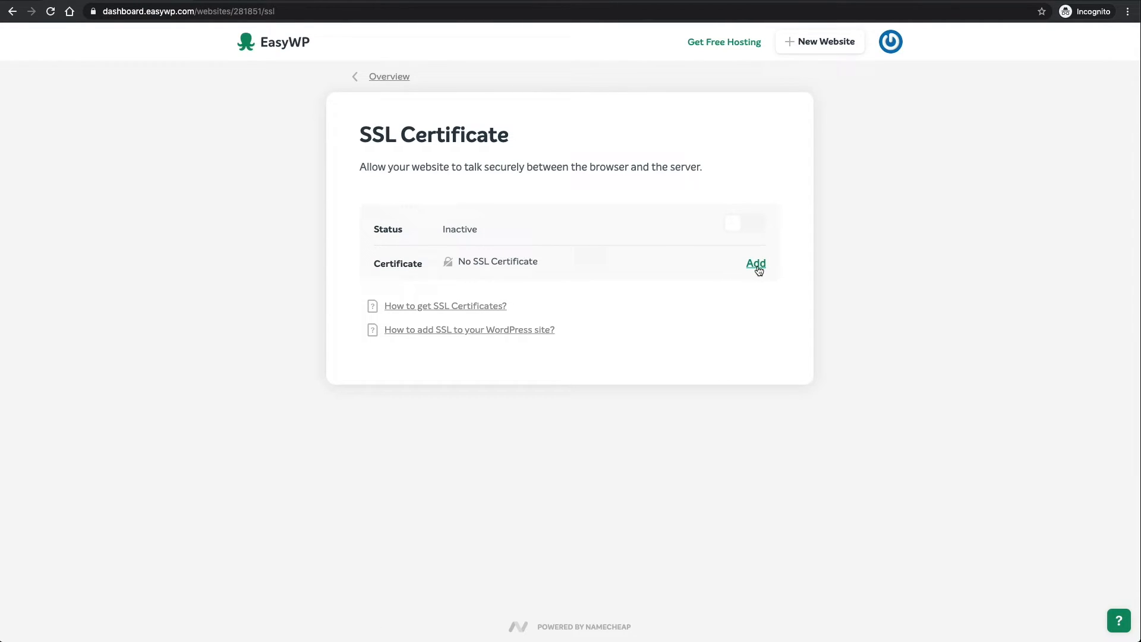
left_click(755, 263)
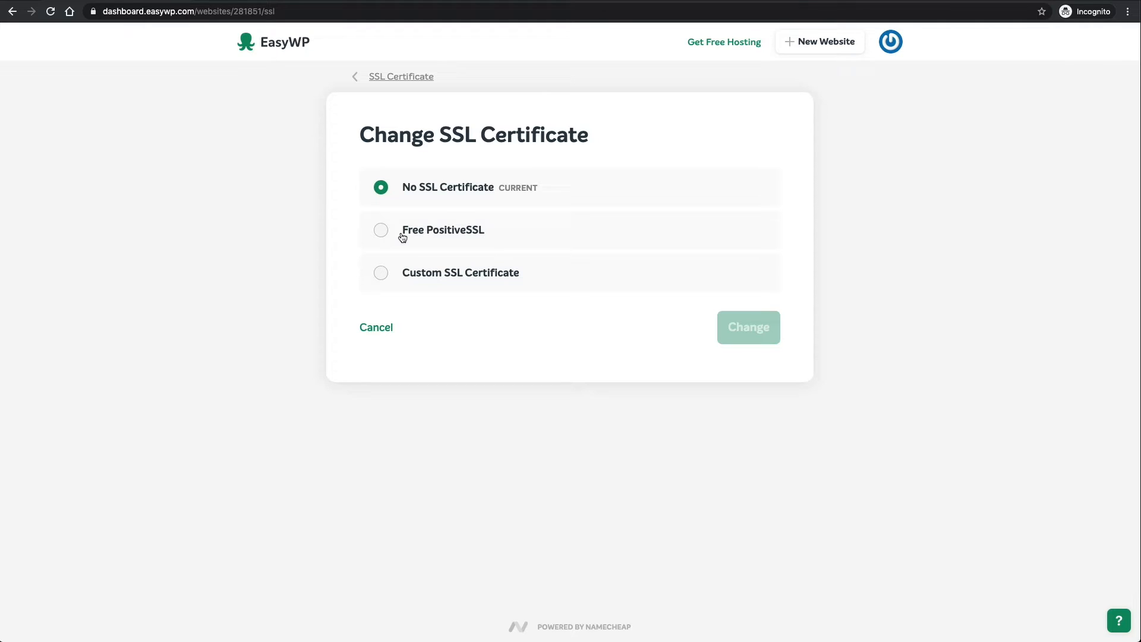
mouse_move(442, 237)
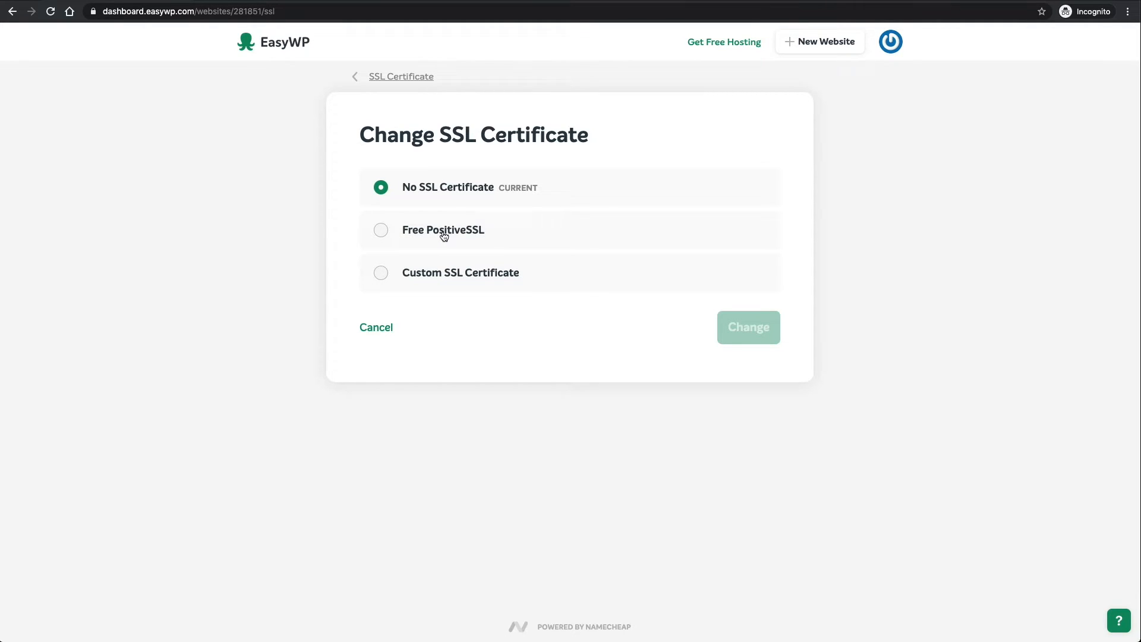
left_click(381, 230)
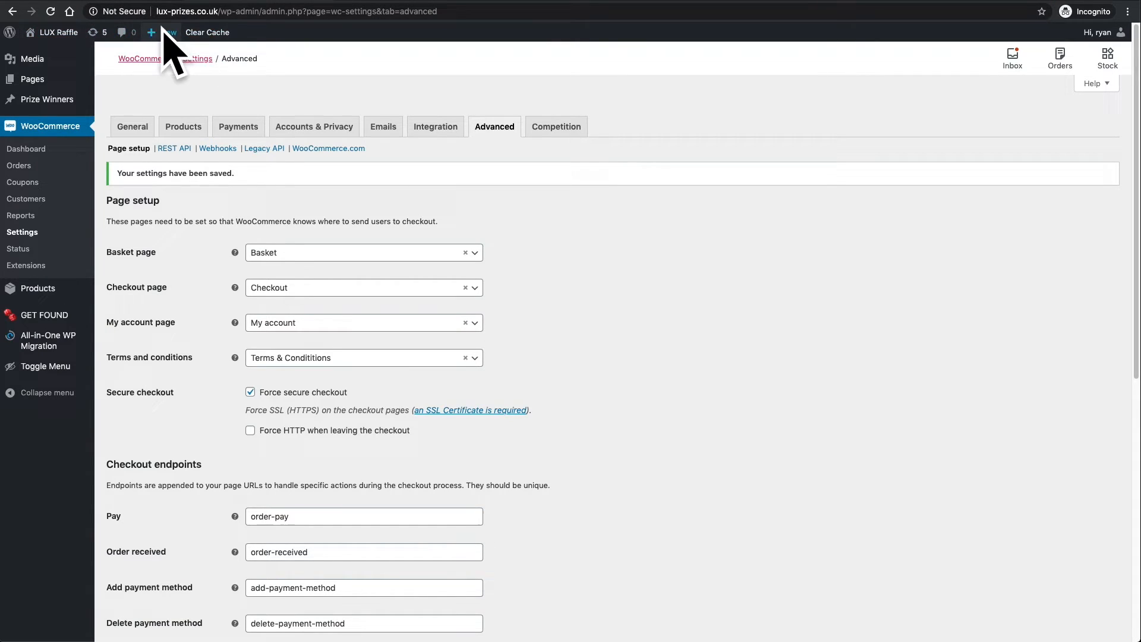
mouse_move(227, 50)
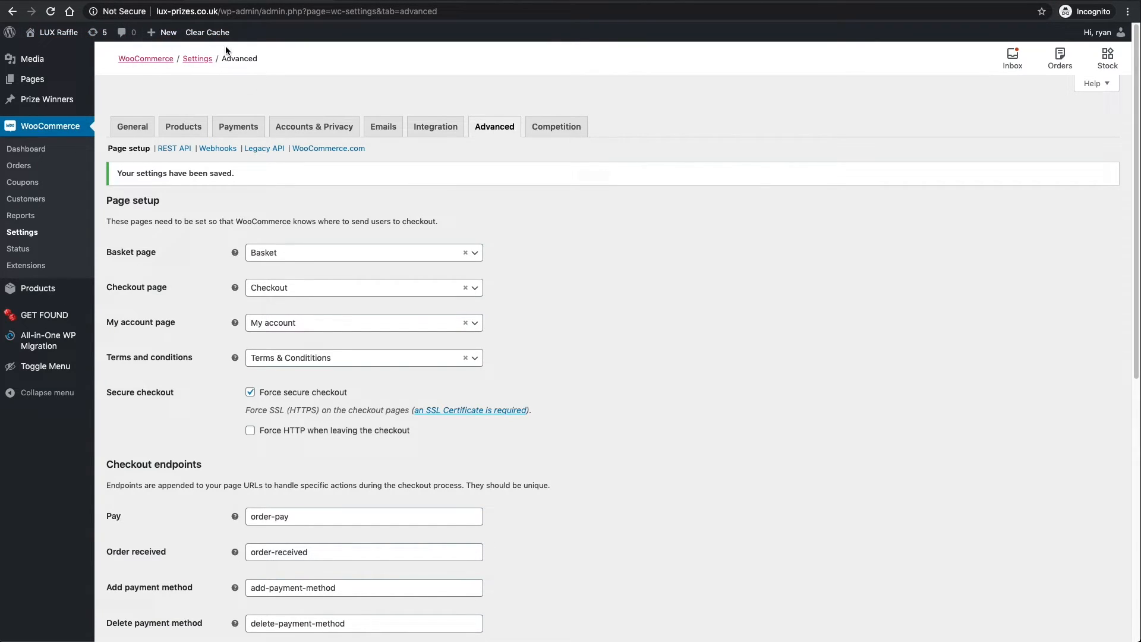
mouse_move(334, 95)
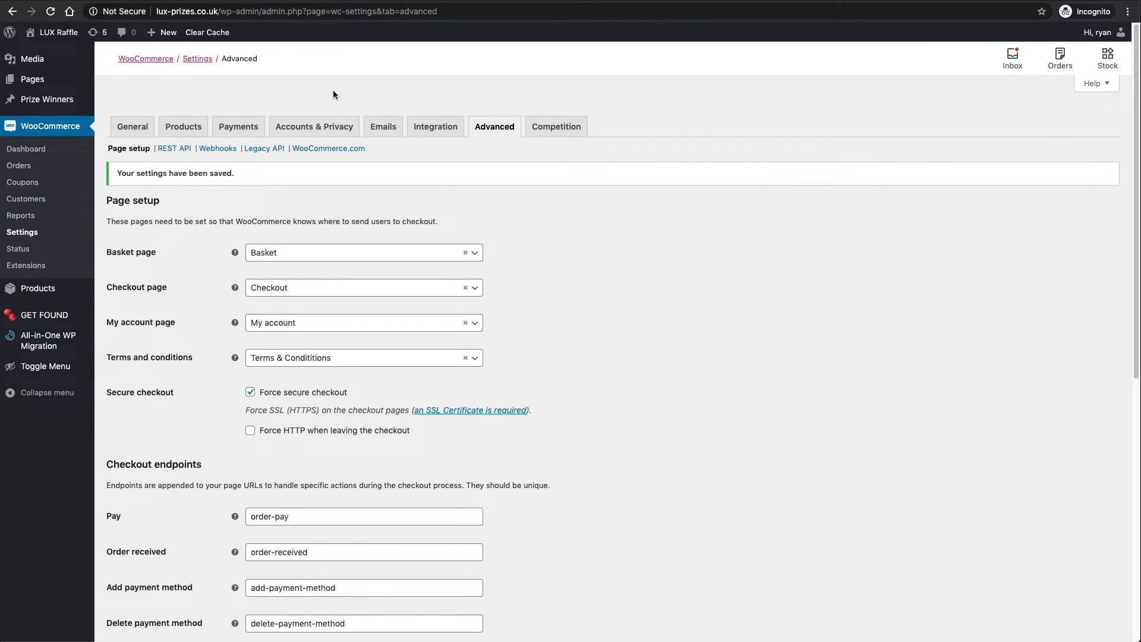
mouse_move(327, 99)
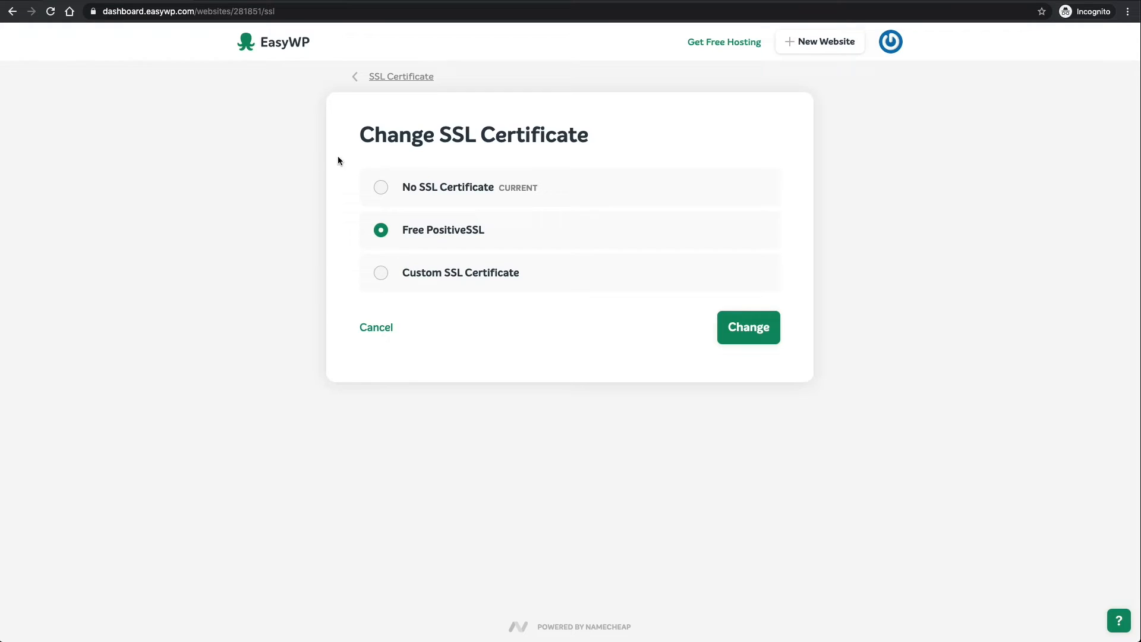
mouse_move(366, 147)
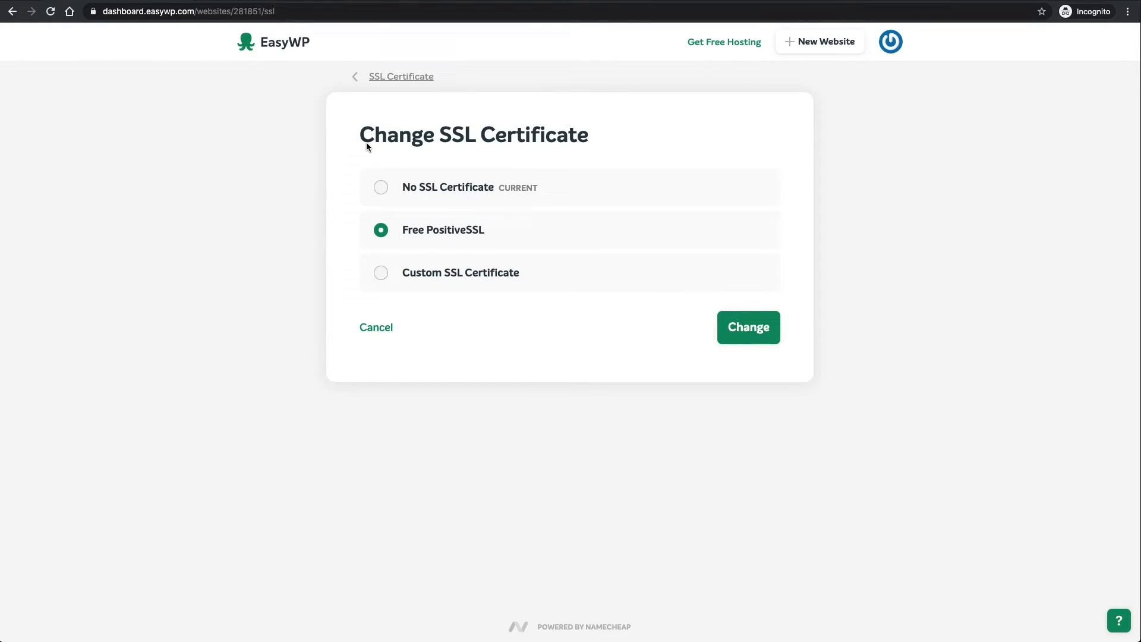
mouse_move(405, 246)
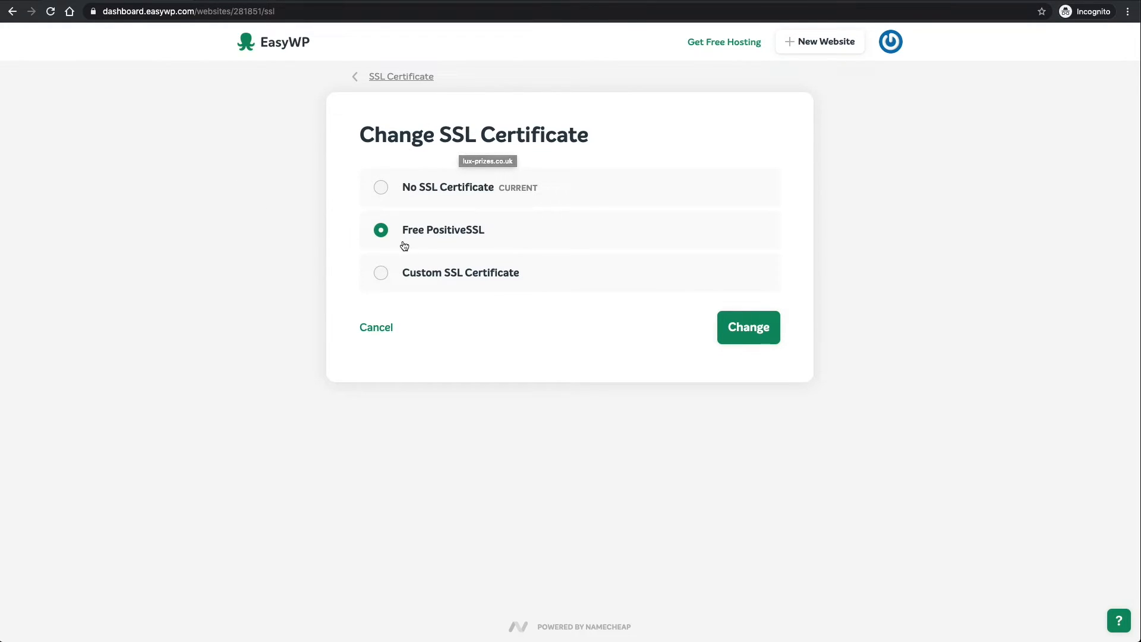
mouse_move(739, 340)
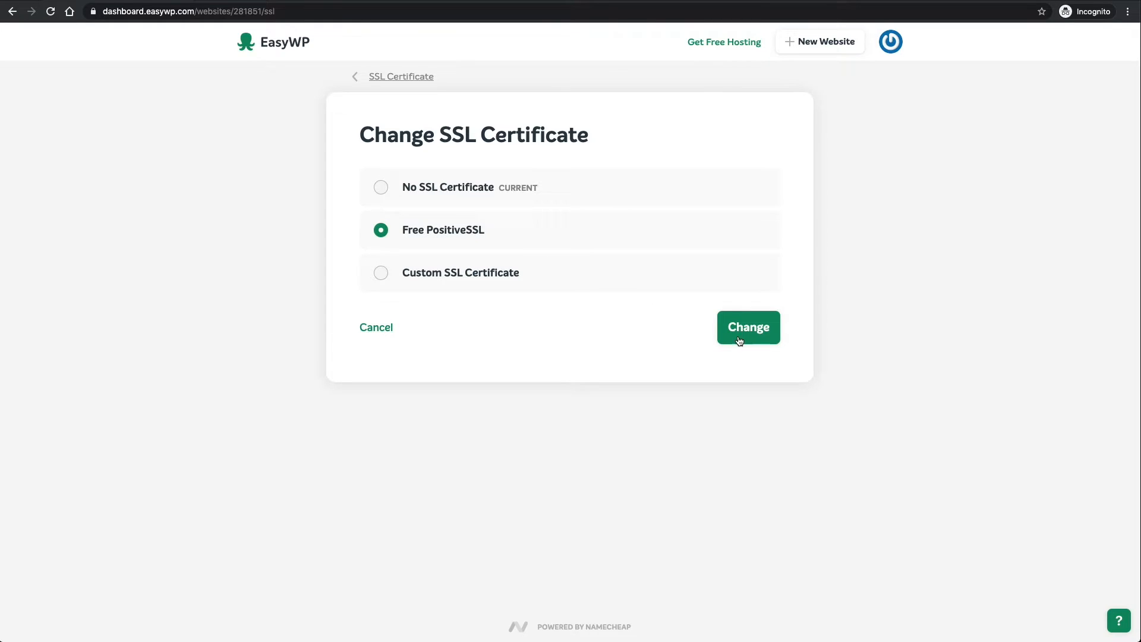
Apply Free PositiveSSL, turn the SSL status on, and return to the Lux Prizes overview
left_click(748, 327)
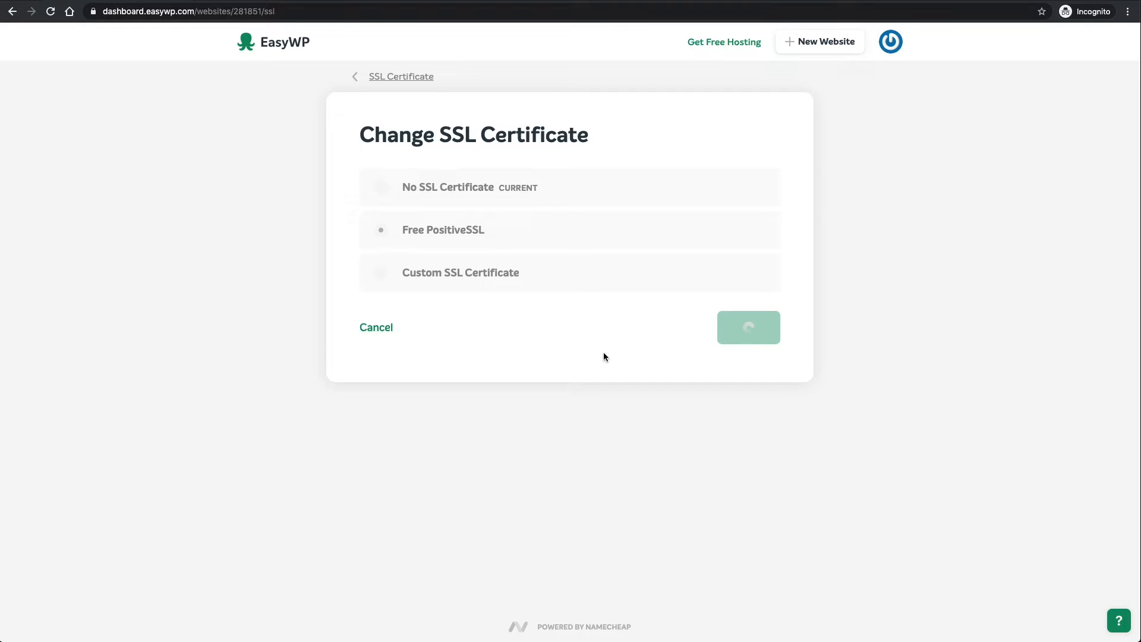
mouse_move(612, 342)
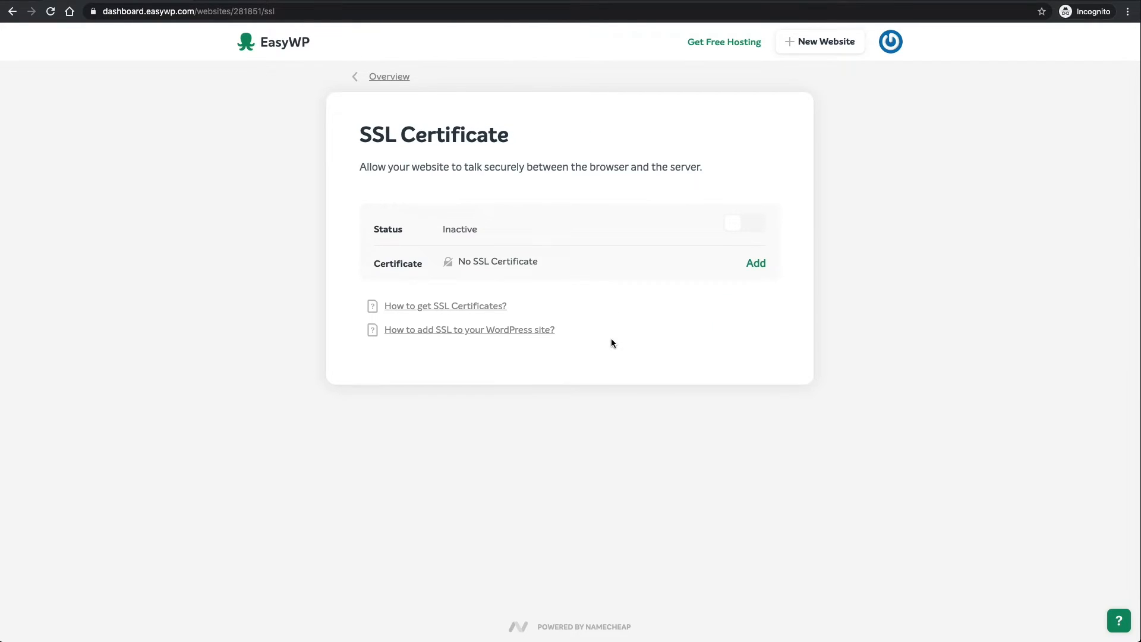
left_click(755, 263)
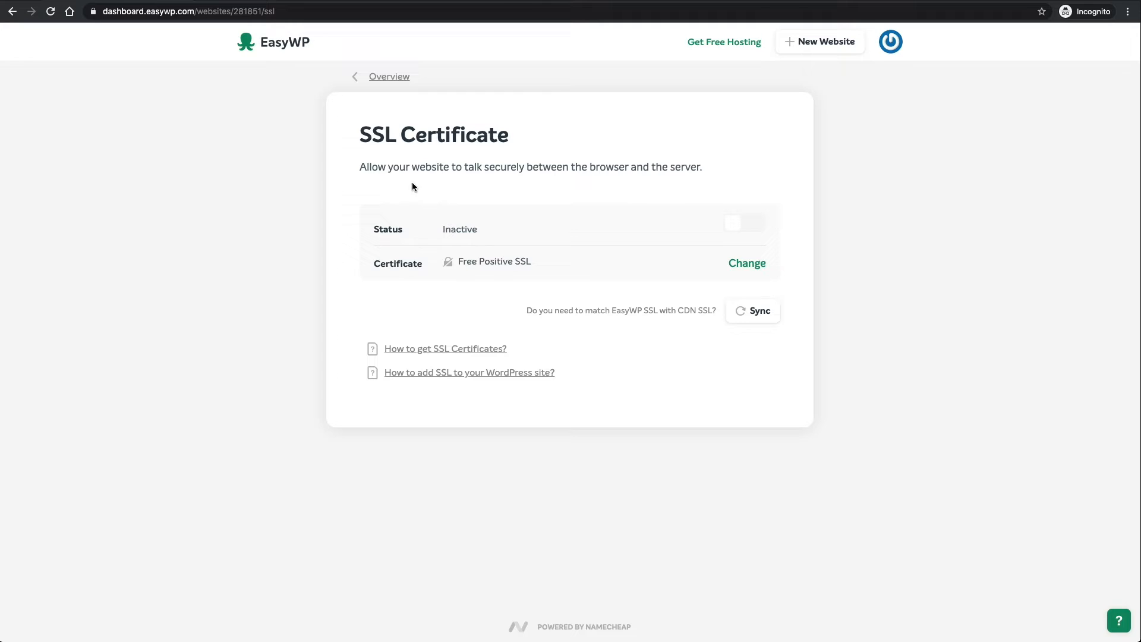
left_click(744, 222)
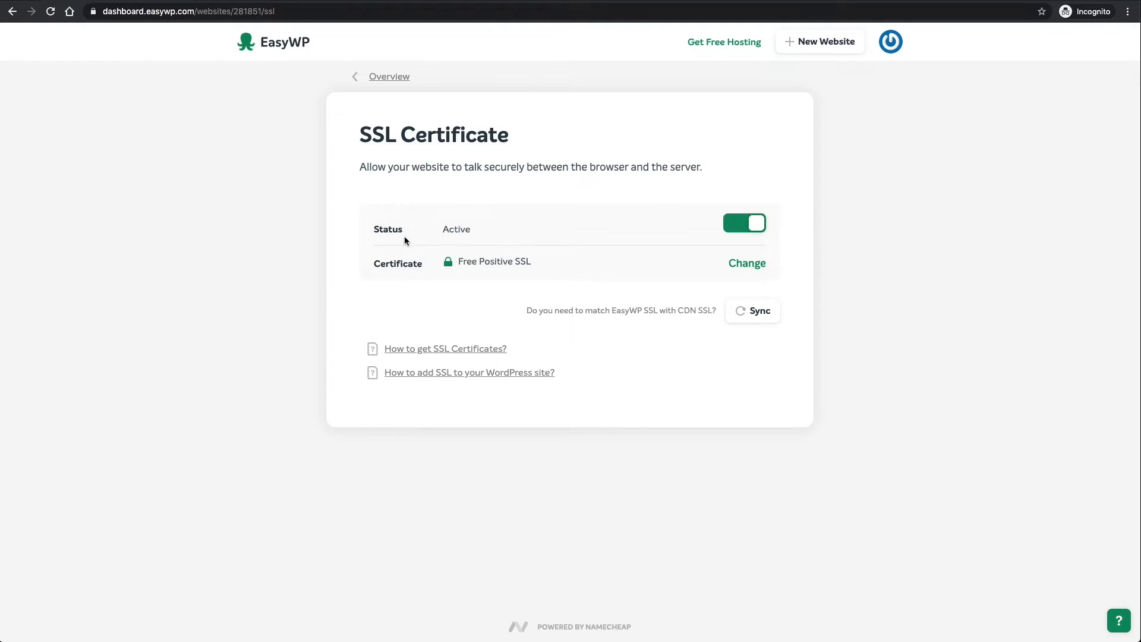
mouse_move(700, 220)
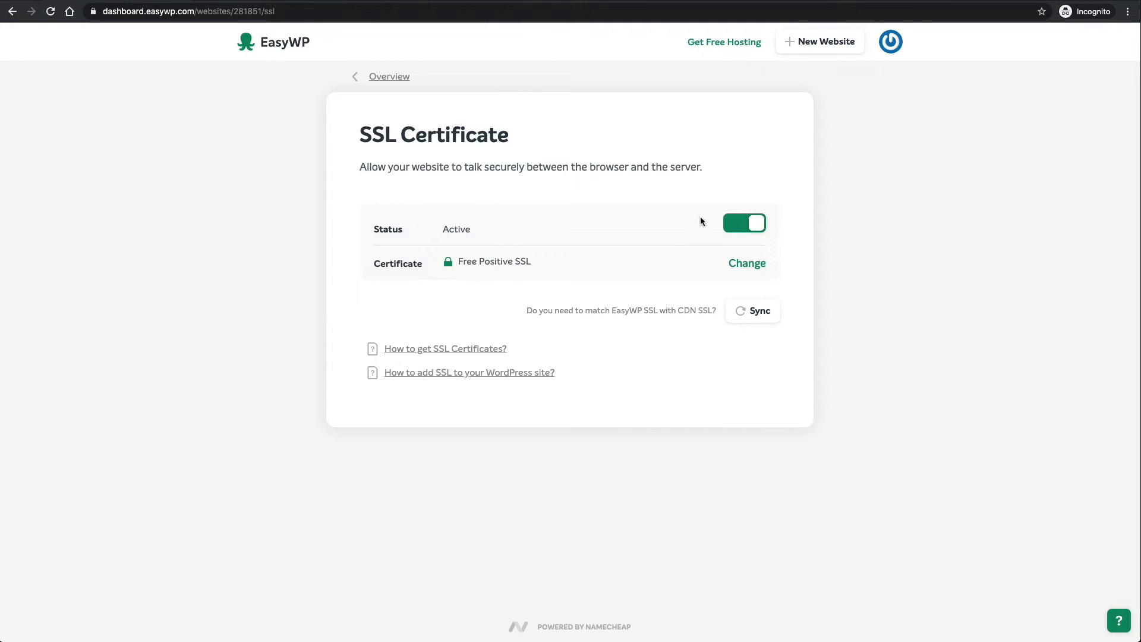
mouse_move(467, 275)
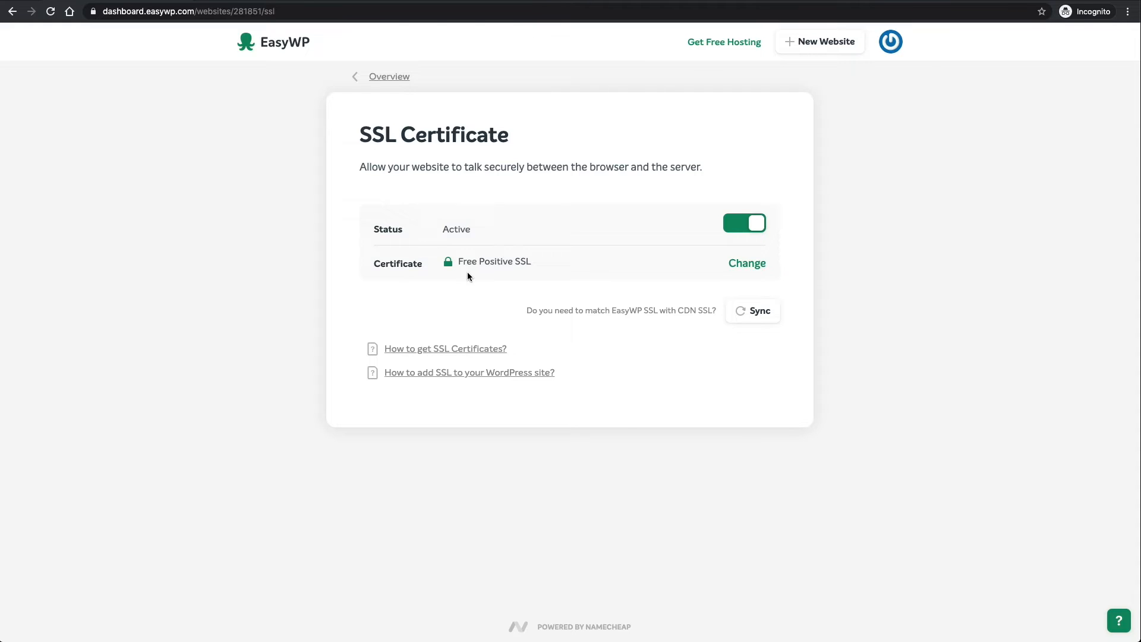
mouse_move(569, 333)
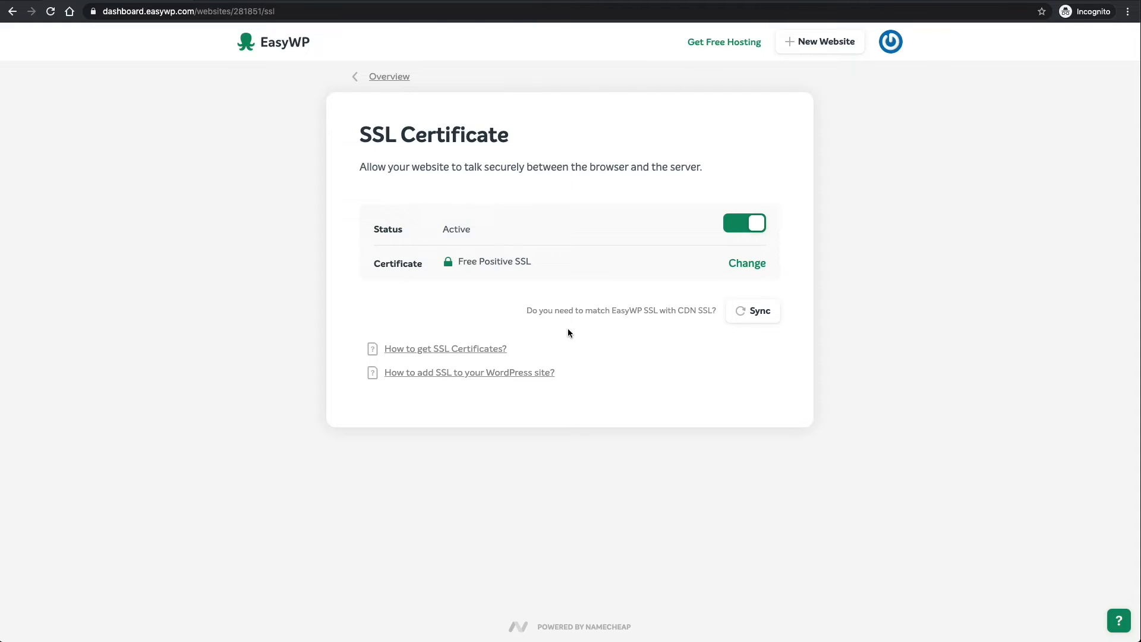
mouse_move(662, 324)
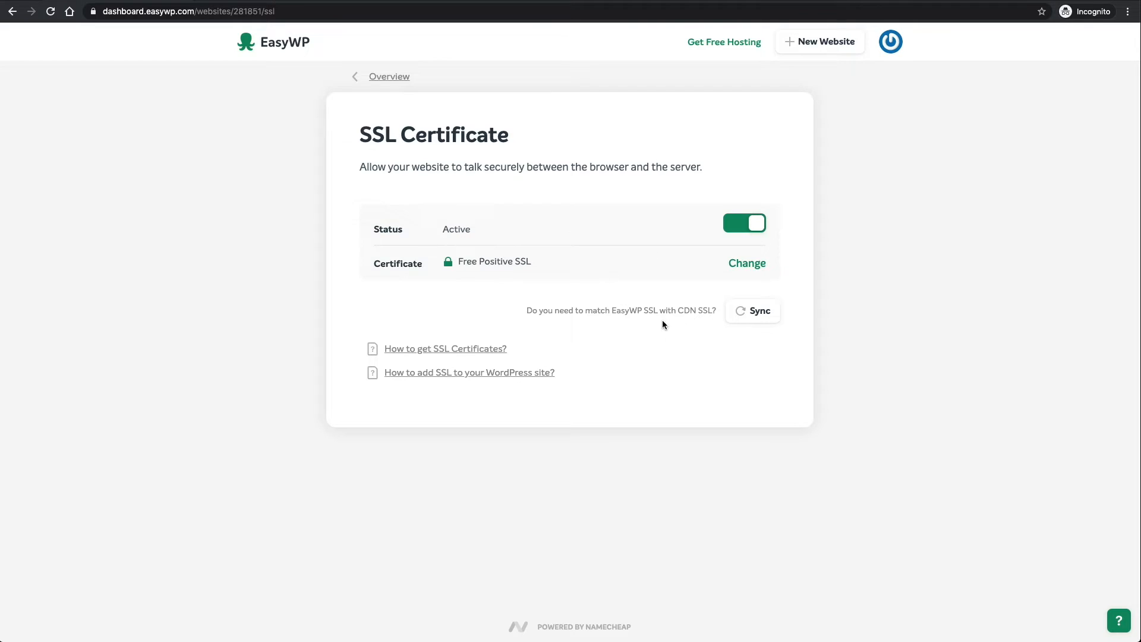
mouse_move(568, 320)
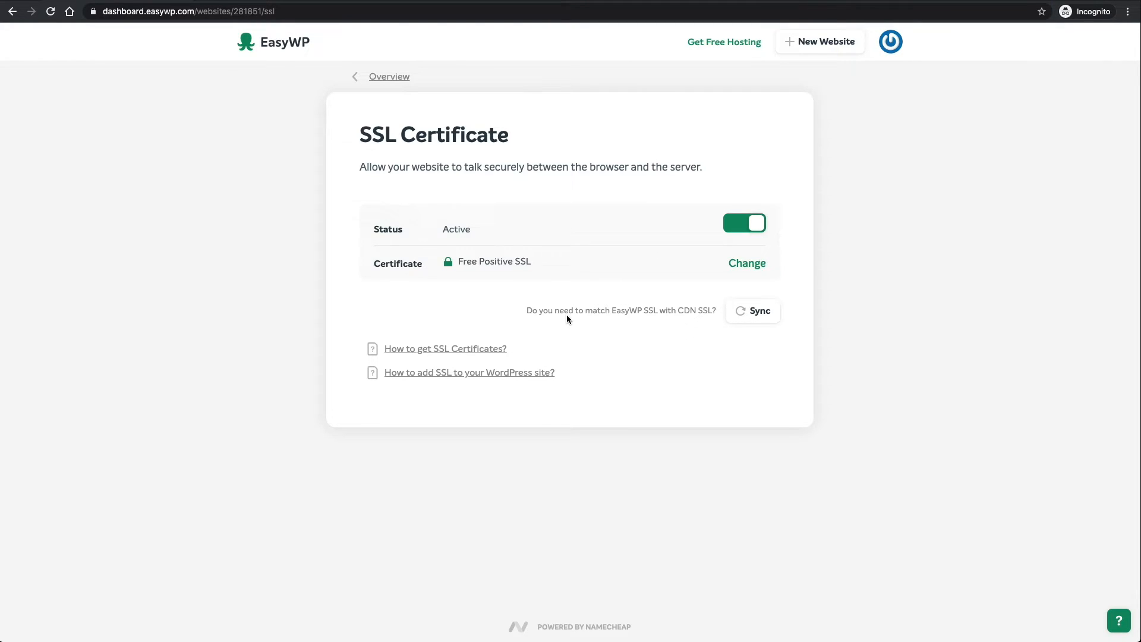
mouse_move(374, 87)
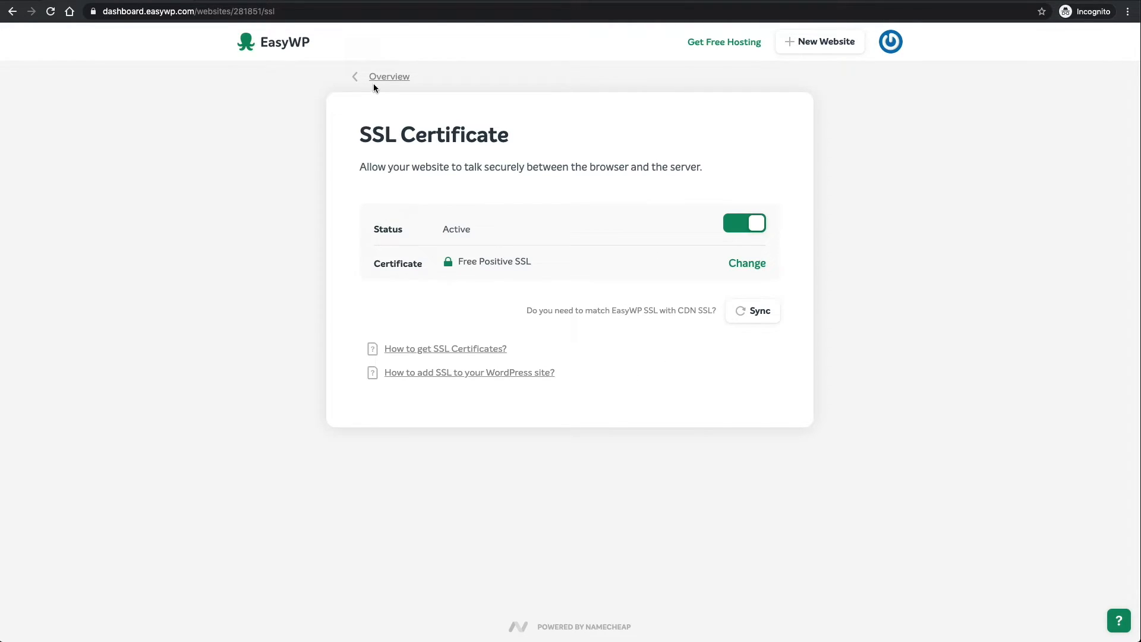
left_click(389, 77)
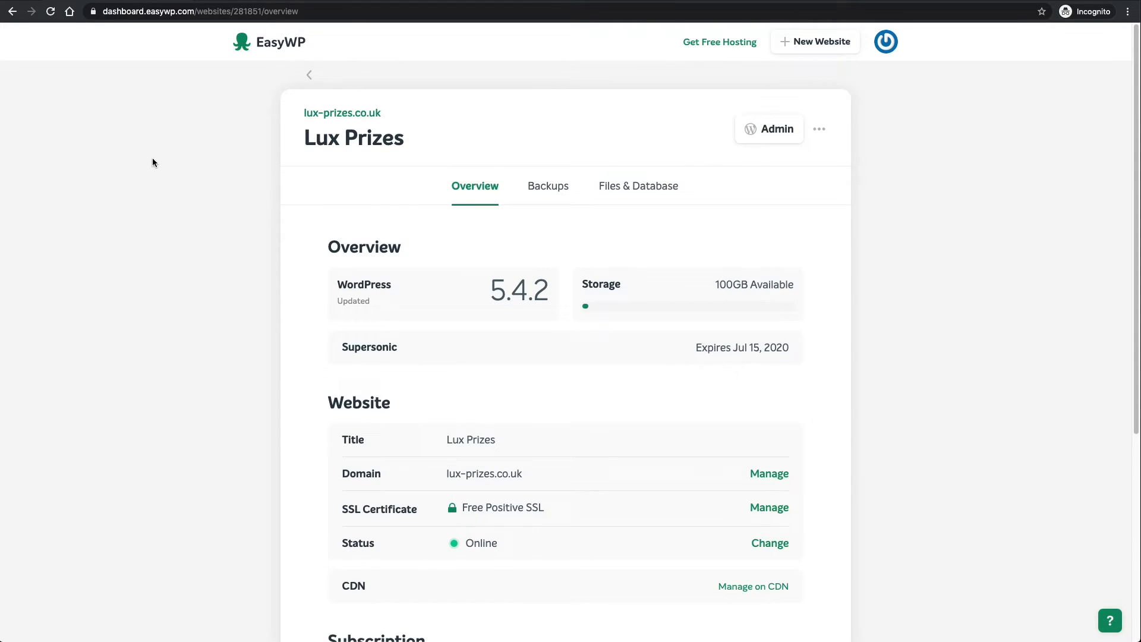
mouse_move(195, 139)
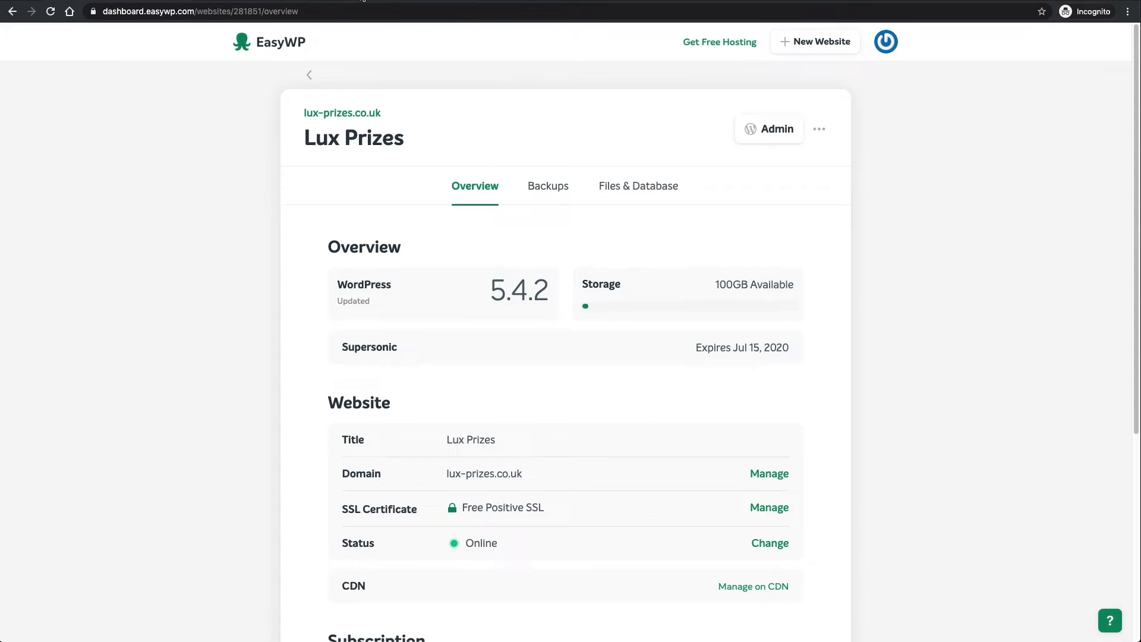
Open the Lux Prizes WordPress admin, expand the sidebar menu, and go to Users
left_click(768, 129)
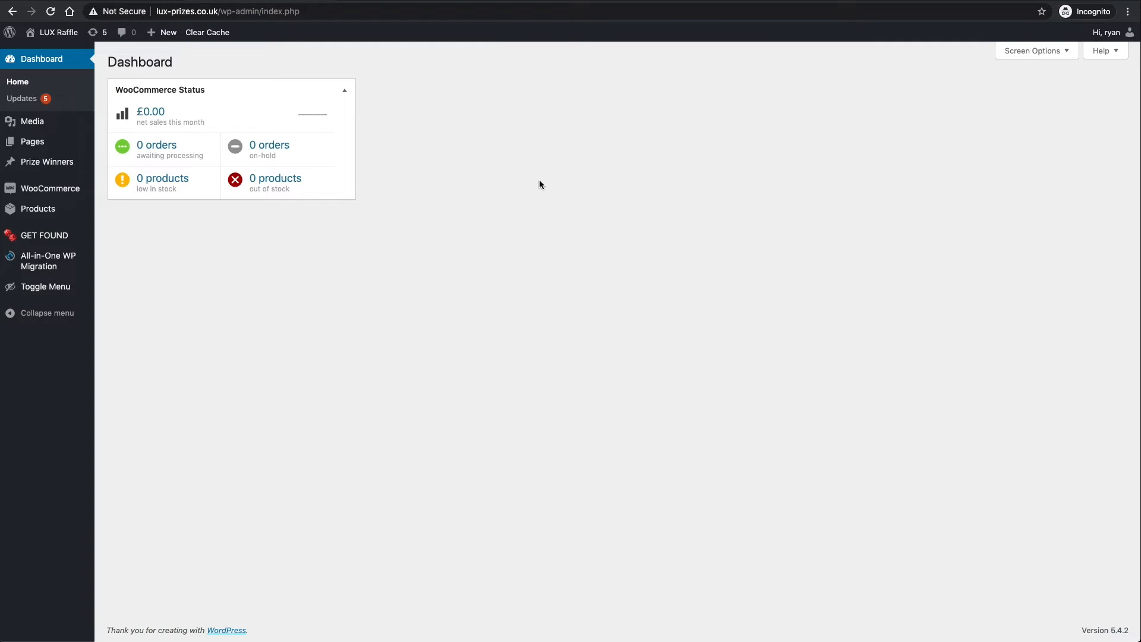
mouse_move(556, 186)
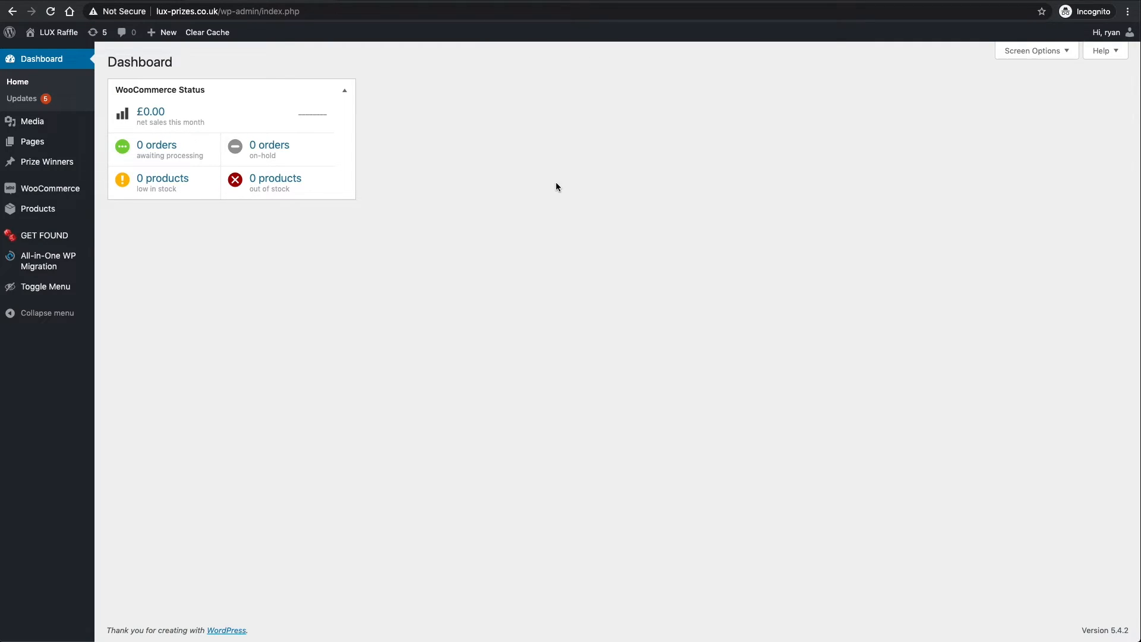
mouse_move(360, 284)
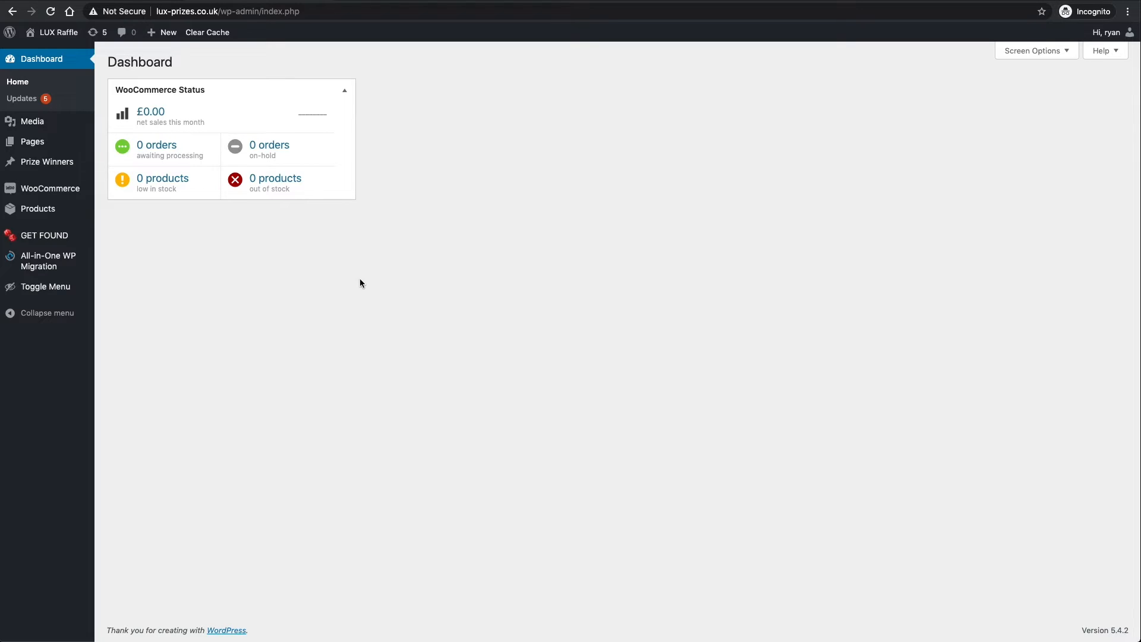
left_click(45, 286)
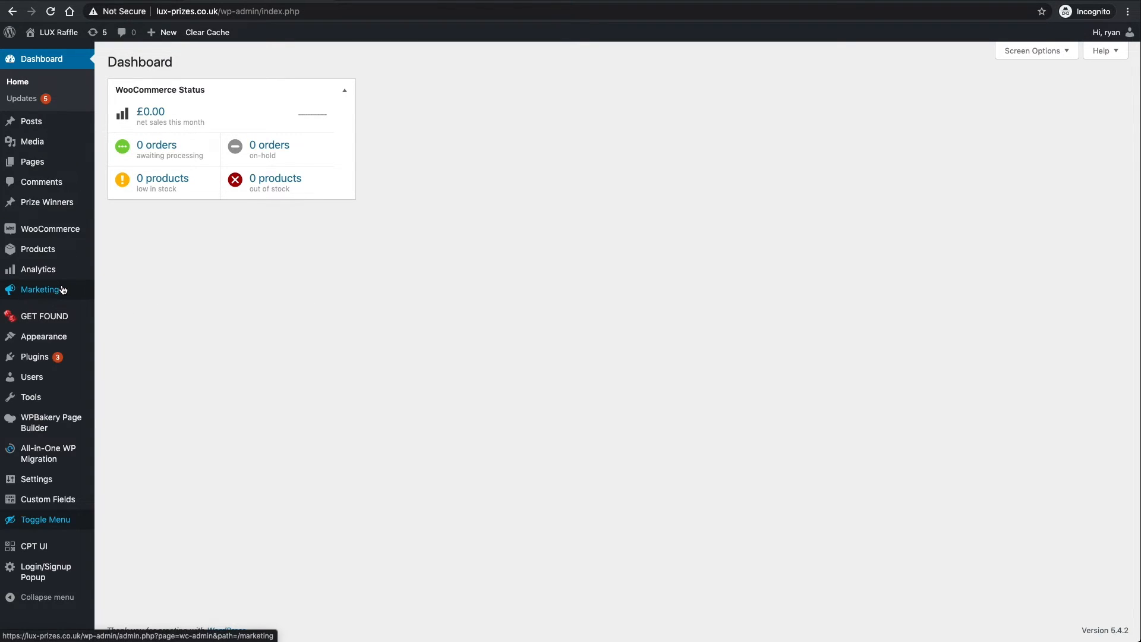
mouse_move(133, 427)
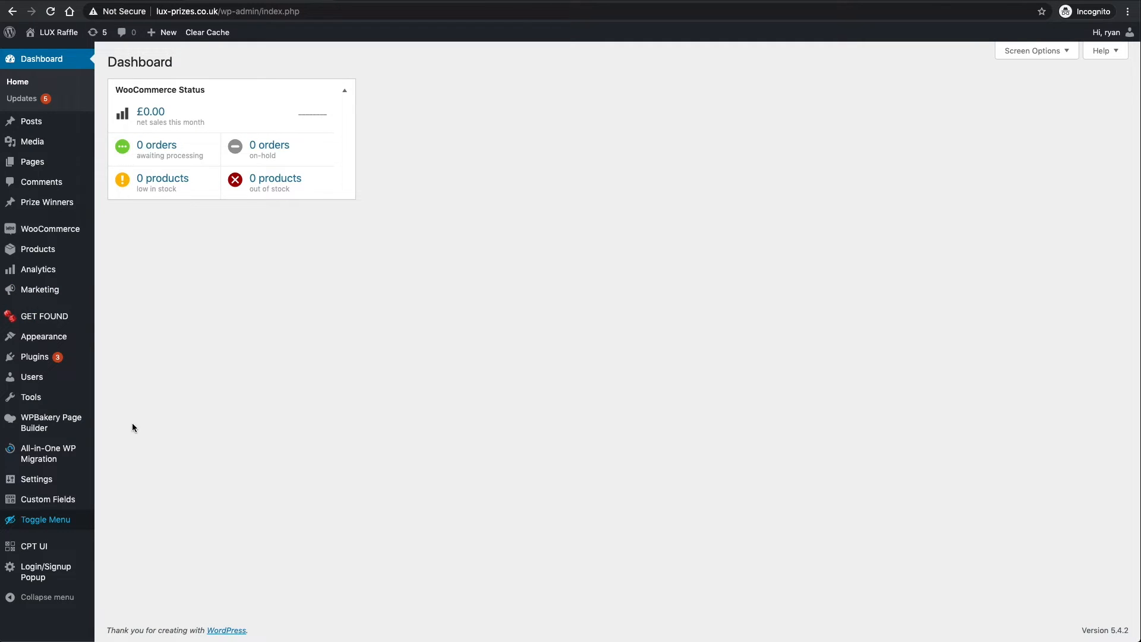
left_click(32, 376)
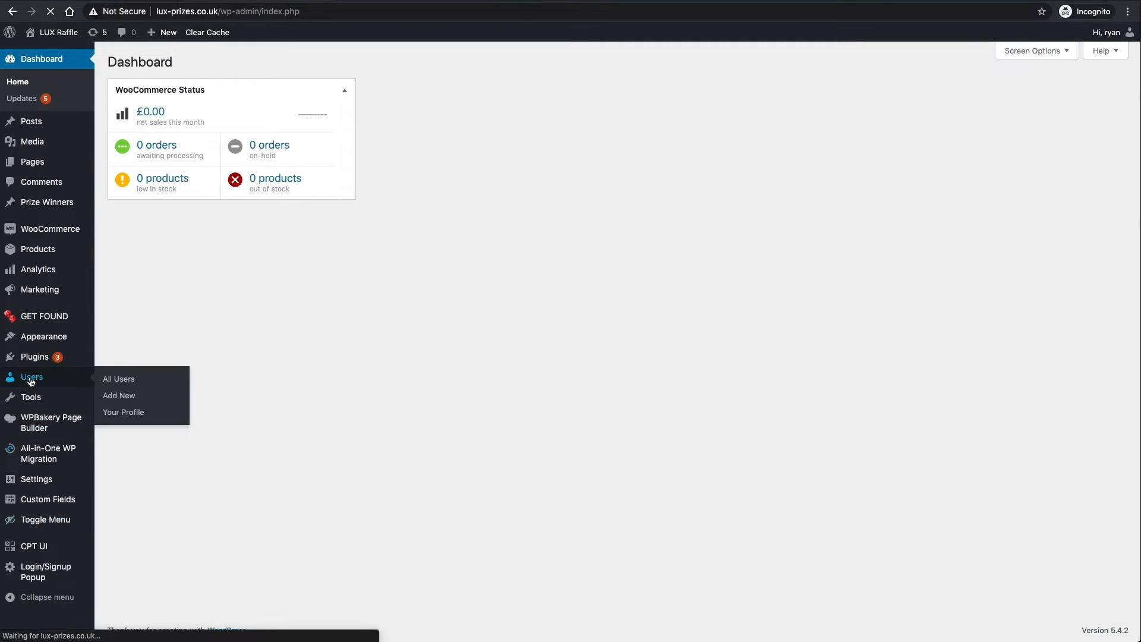
Delete the deleteme administrator account along with all its content
left_click(118, 379)
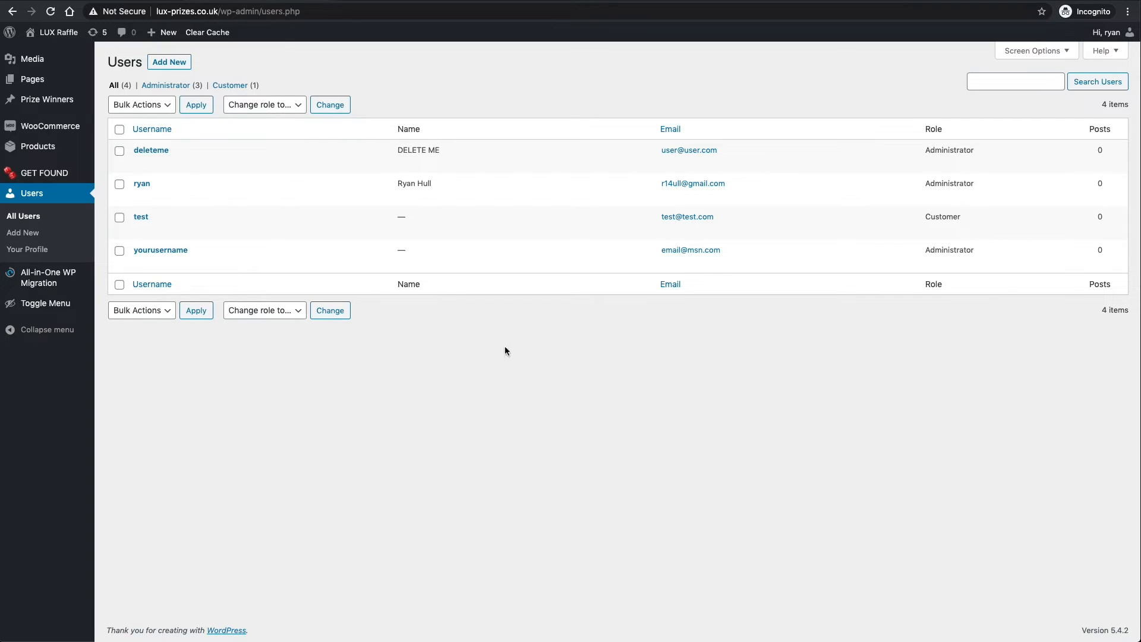
mouse_move(149, 163)
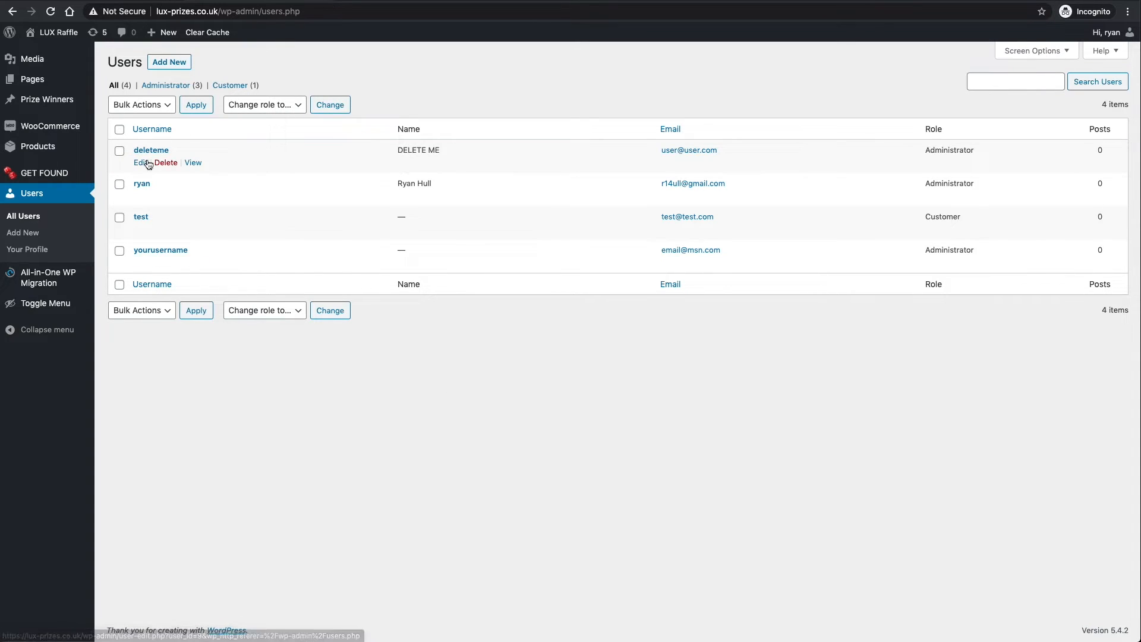
left_click(166, 163)
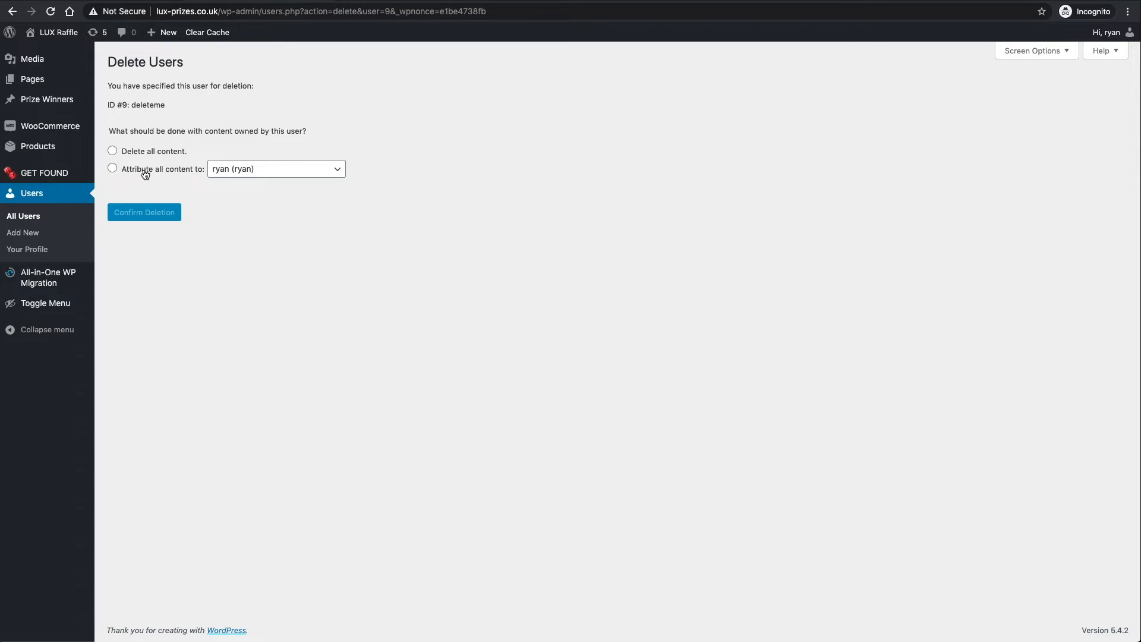
left_click(143, 211)
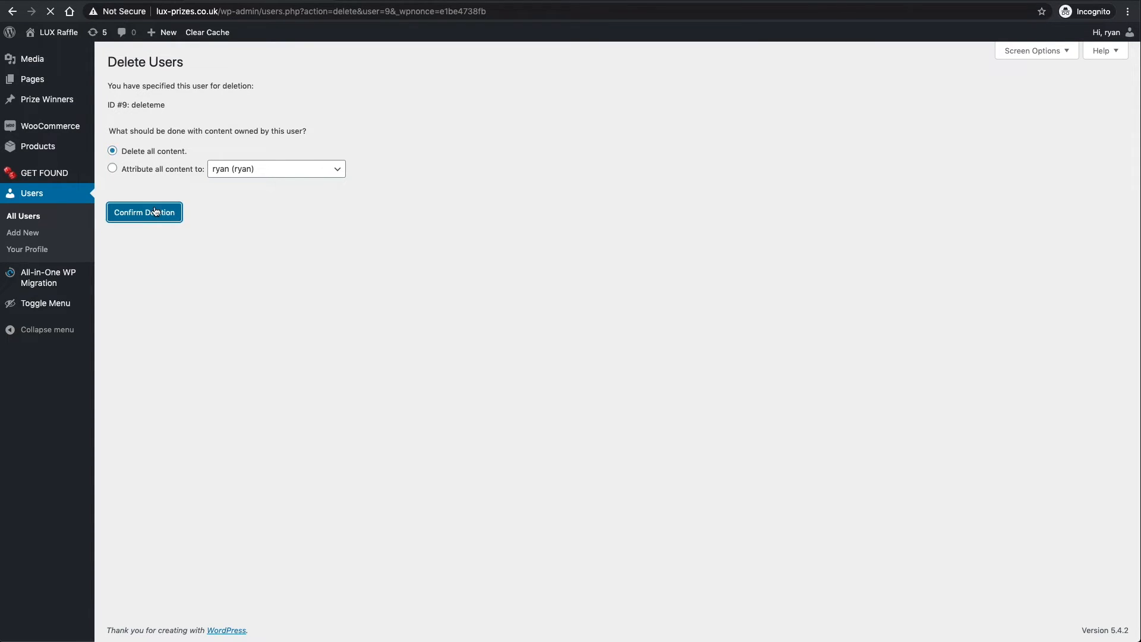
left_click(143, 212)
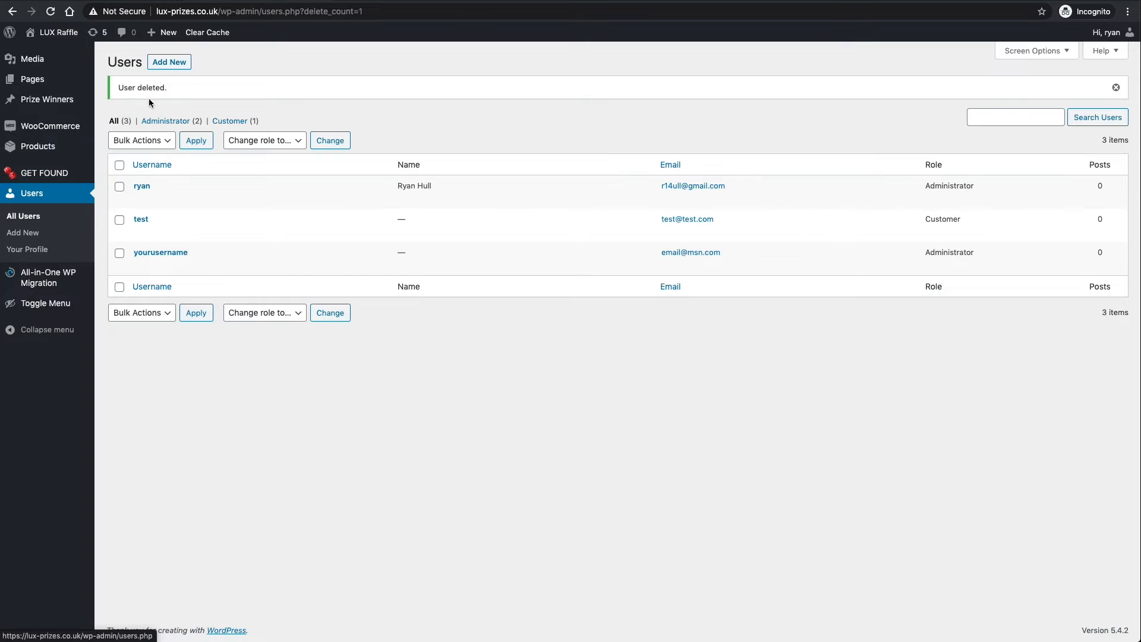
mouse_move(169, 62)
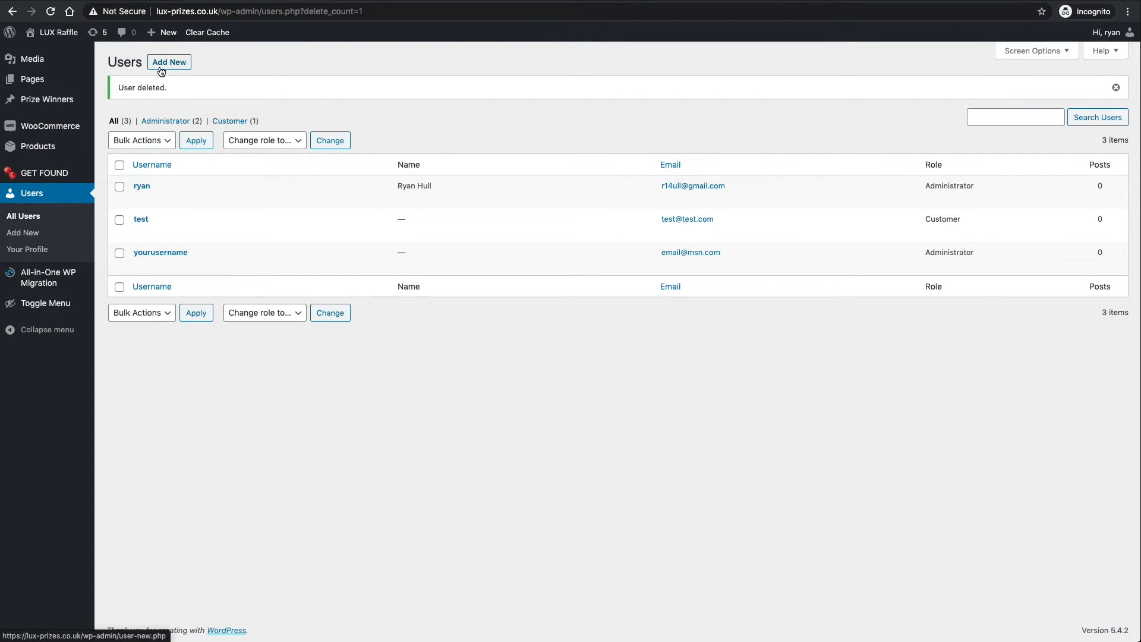
Start a new user with a custom strong password and the Administrator role
left_click(169, 62)
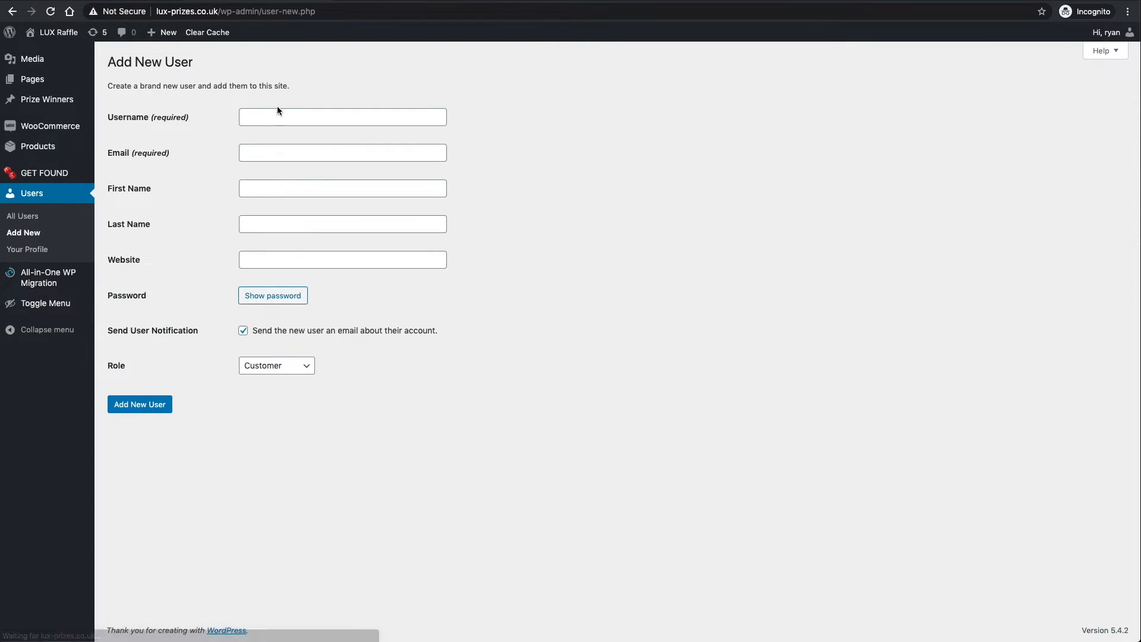
mouse_move(228, 121)
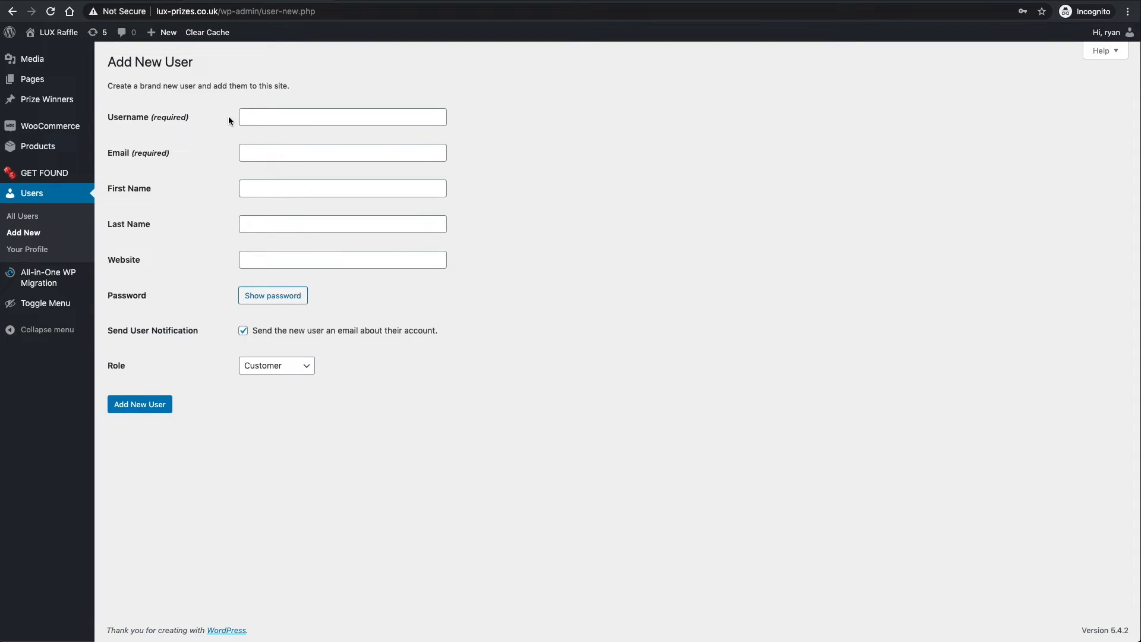
mouse_move(239, 132)
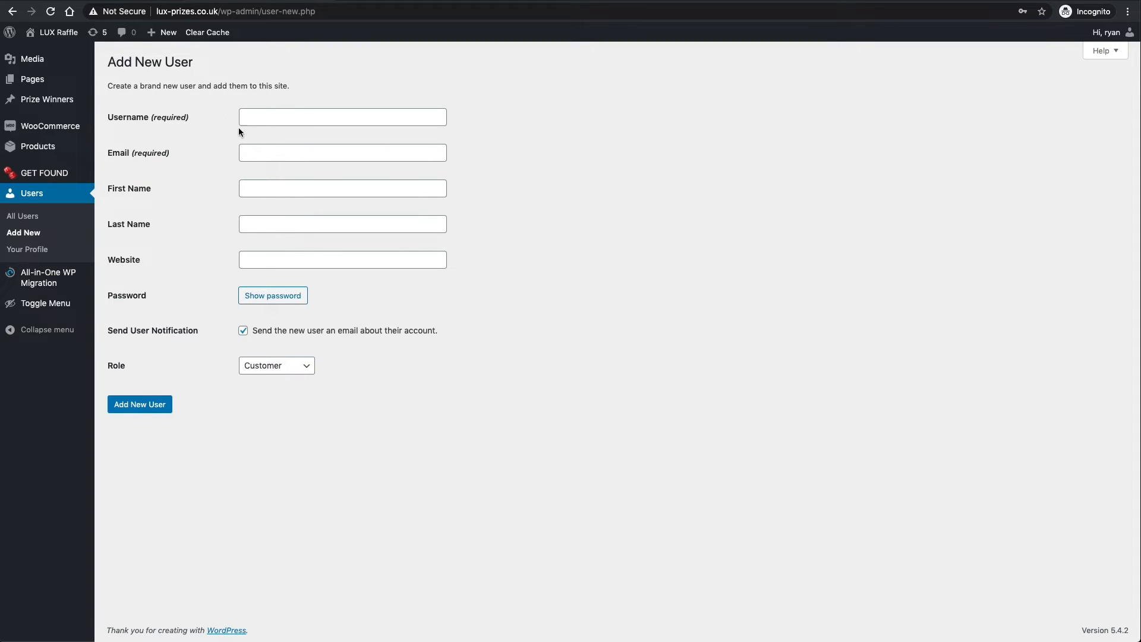
left_click(341, 117)
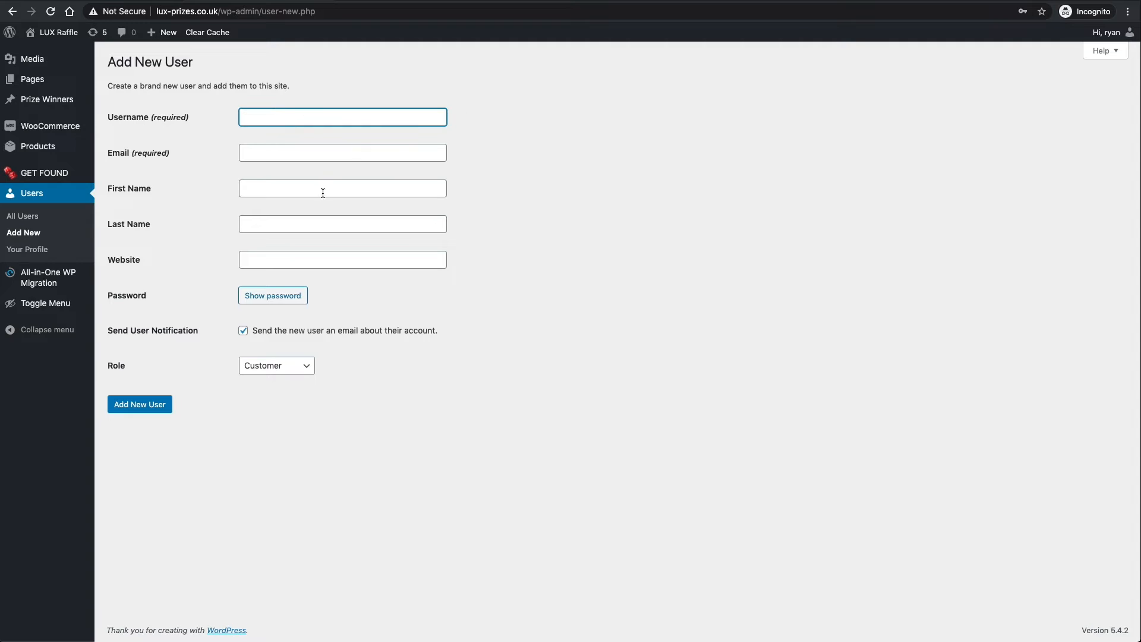
mouse_move(277, 289)
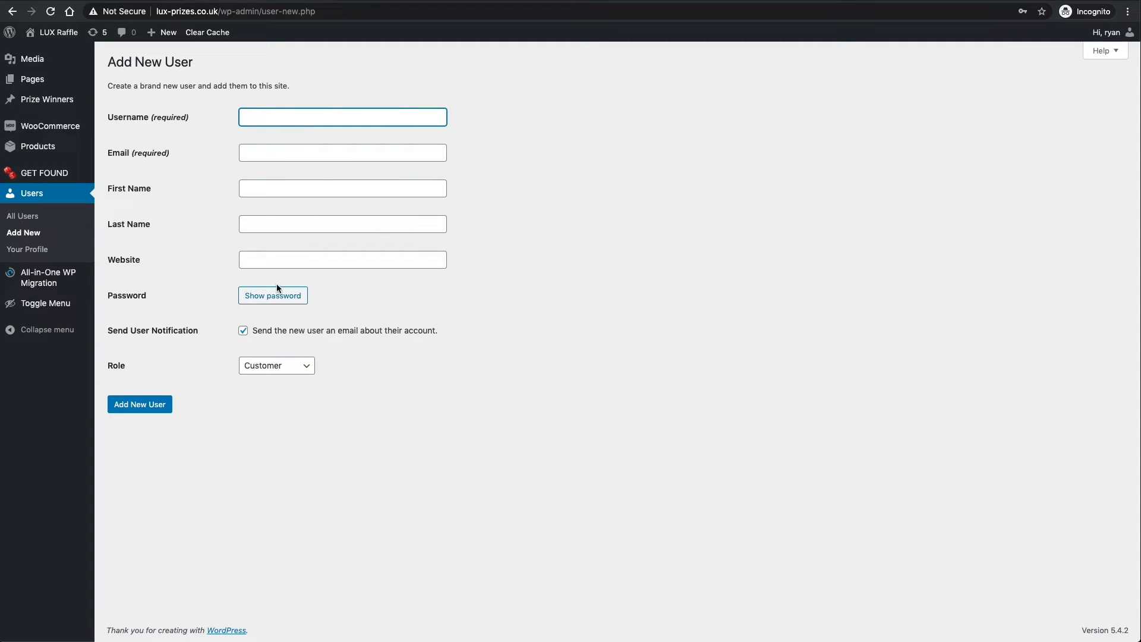
left_click(273, 294)
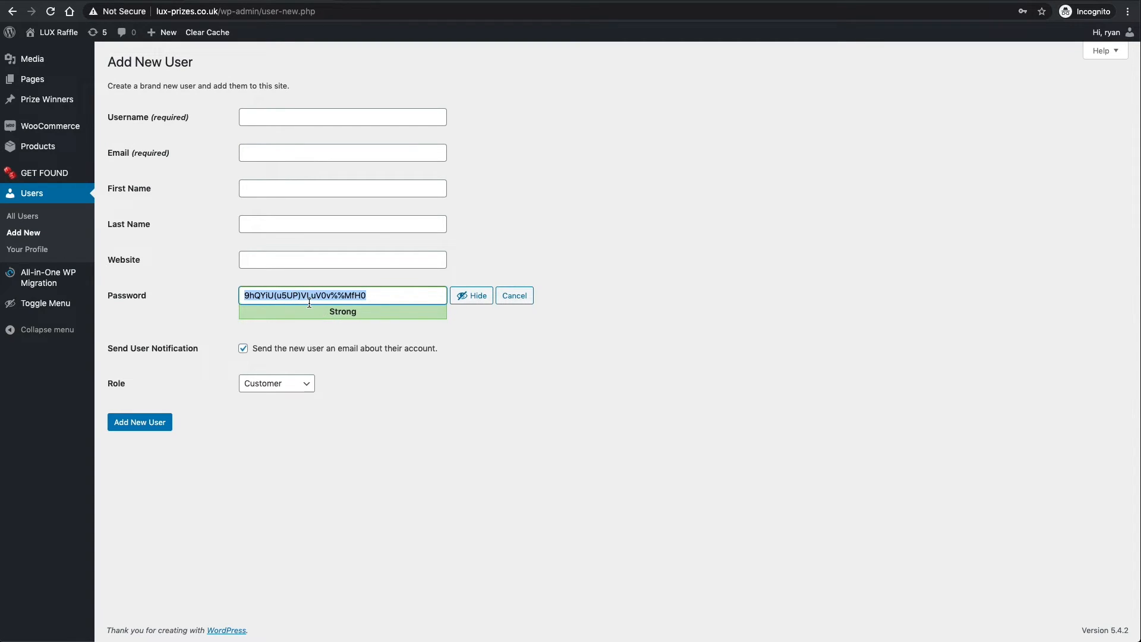
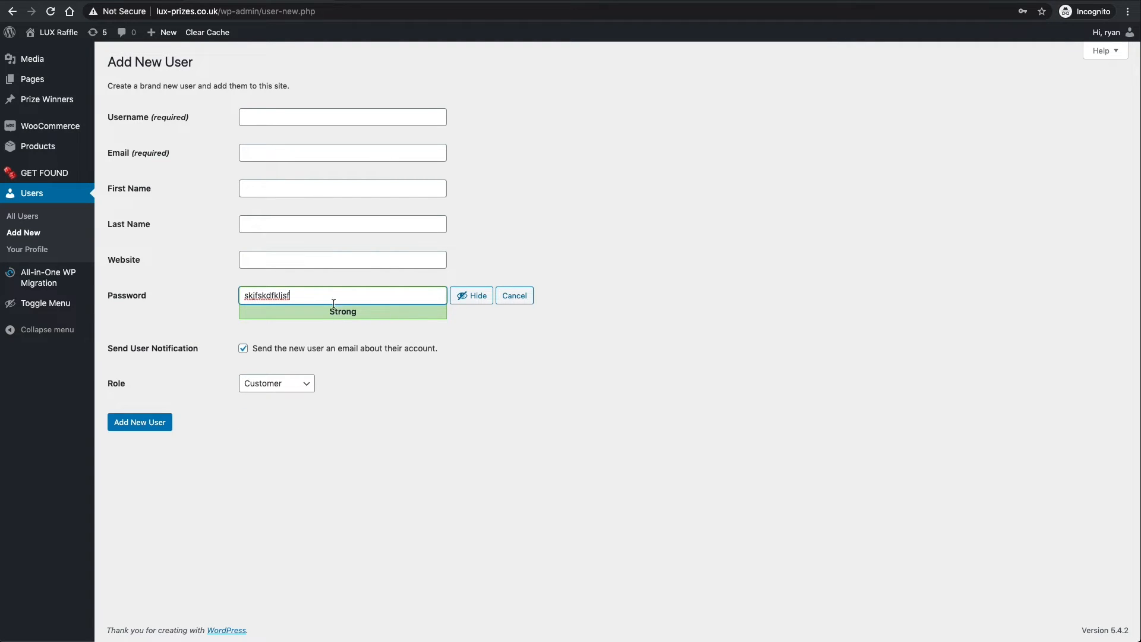
mouse_move(276, 214)
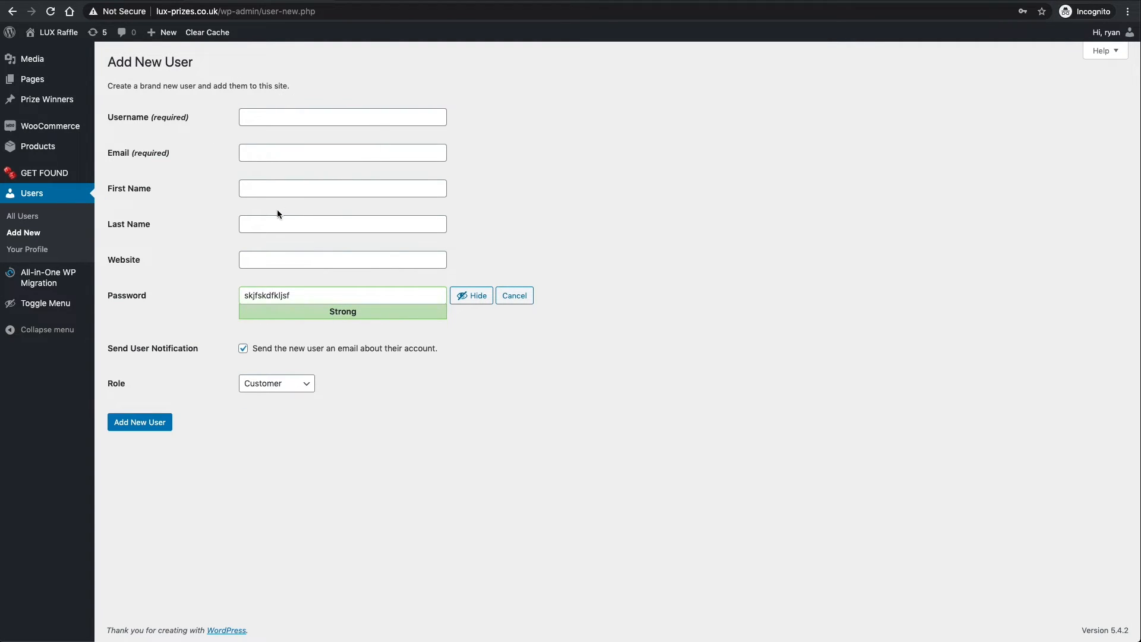
mouse_move(284, 288)
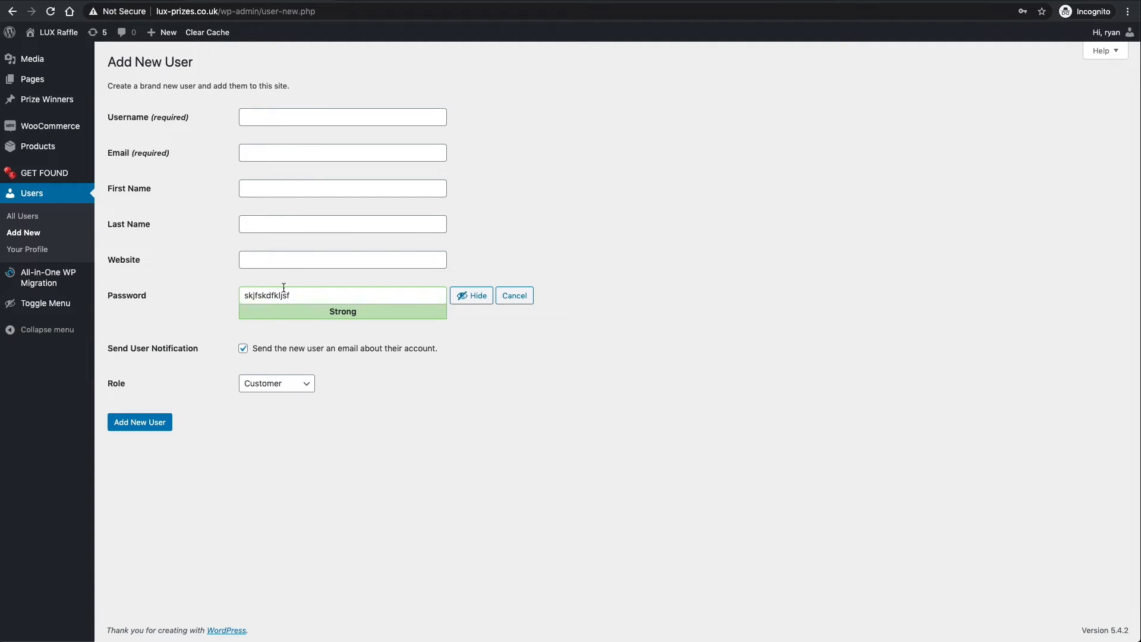
mouse_move(178, 386)
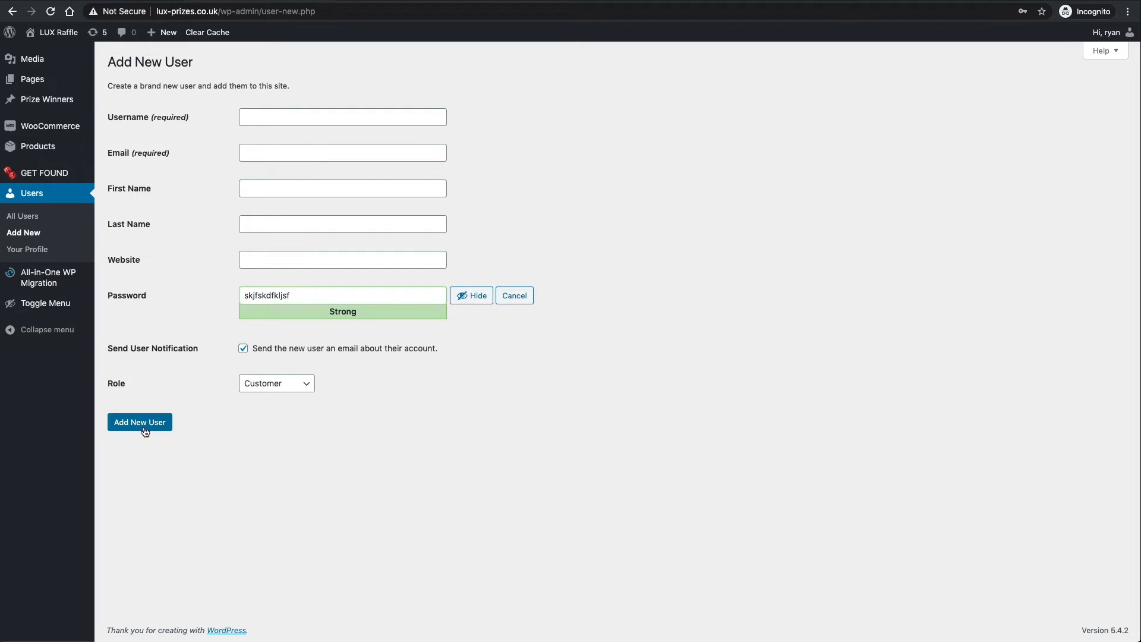
left_click(275, 383)
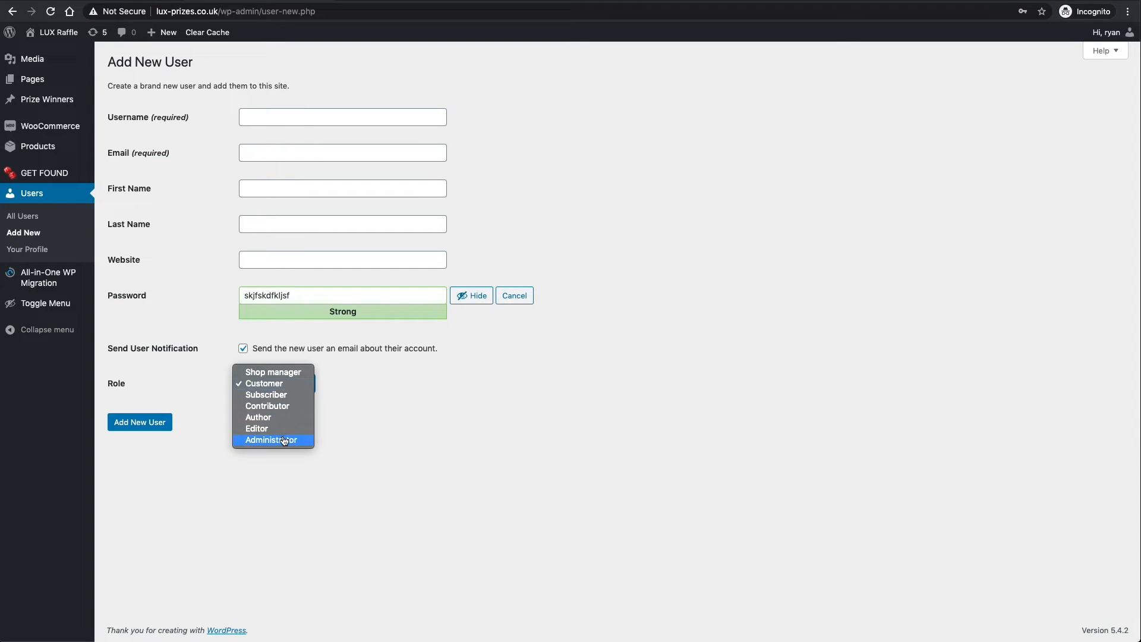
left_click(271, 440)
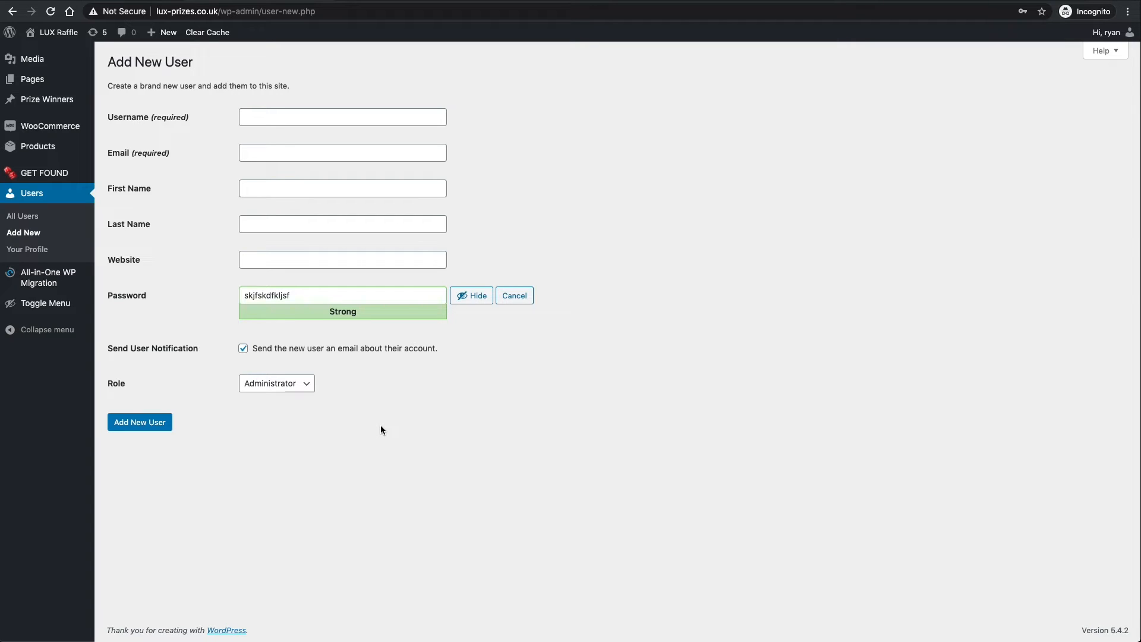
mouse_move(398, 408)
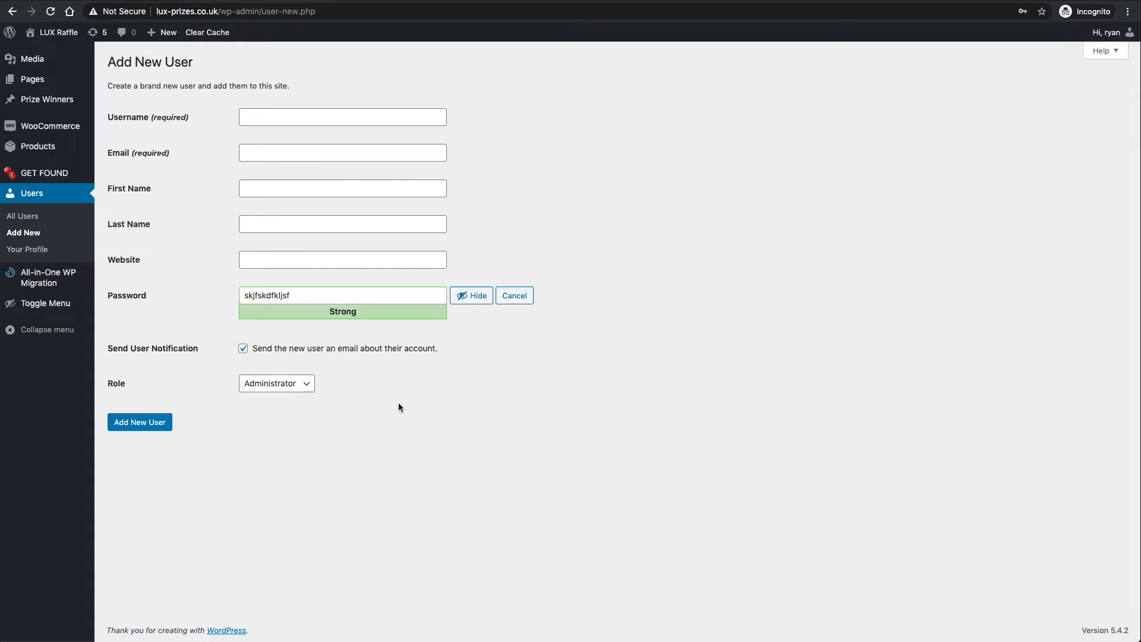
mouse_move(398, 408)
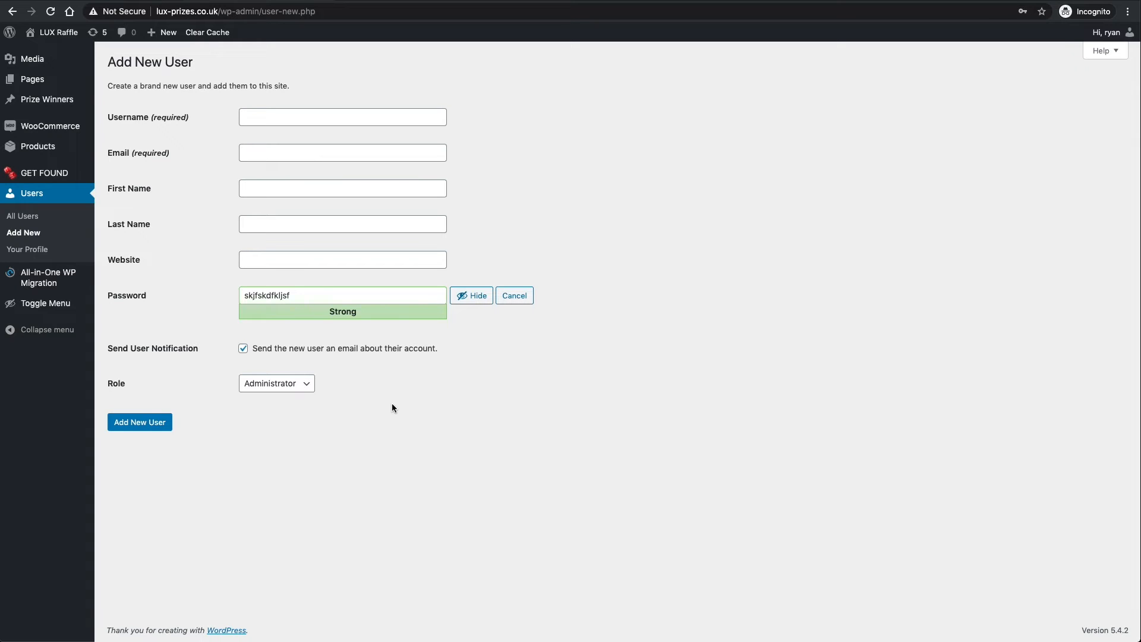
mouse_move(135, 253)
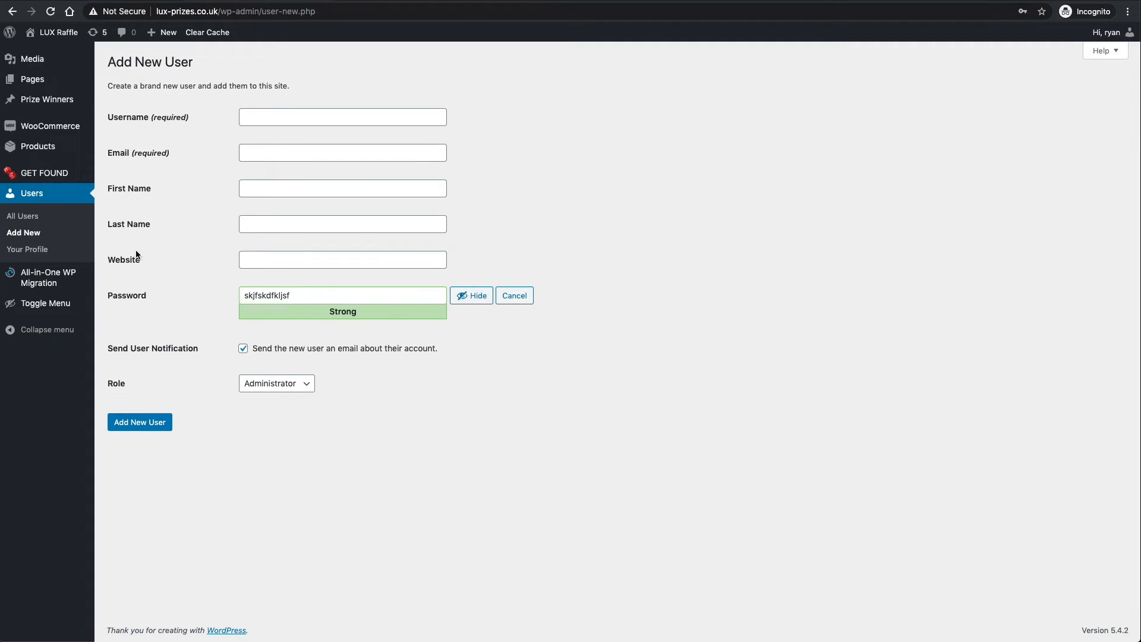
Abandon the unsaved new user form and return to the All Users list
left_click(22, 215)
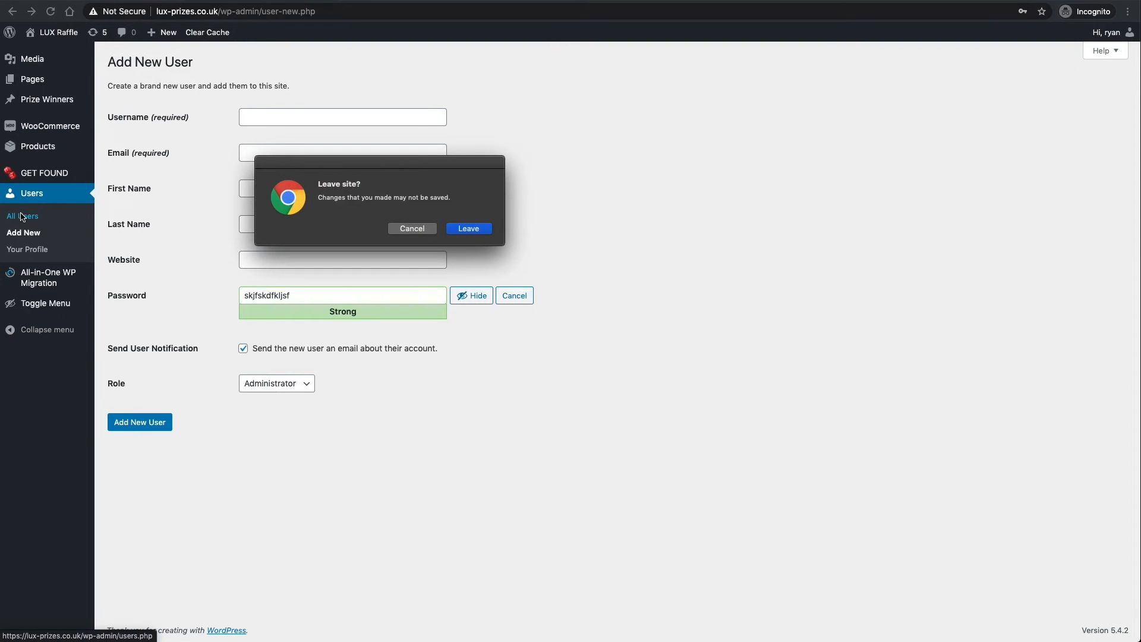
left_click(468, 227)
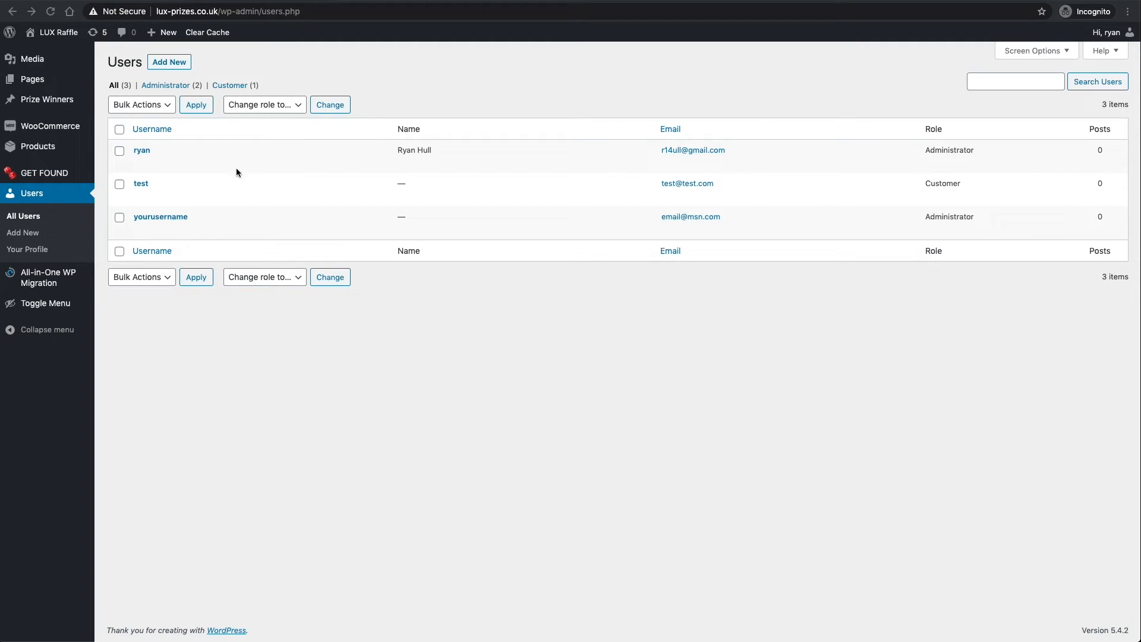
mouse_move(153, 117)
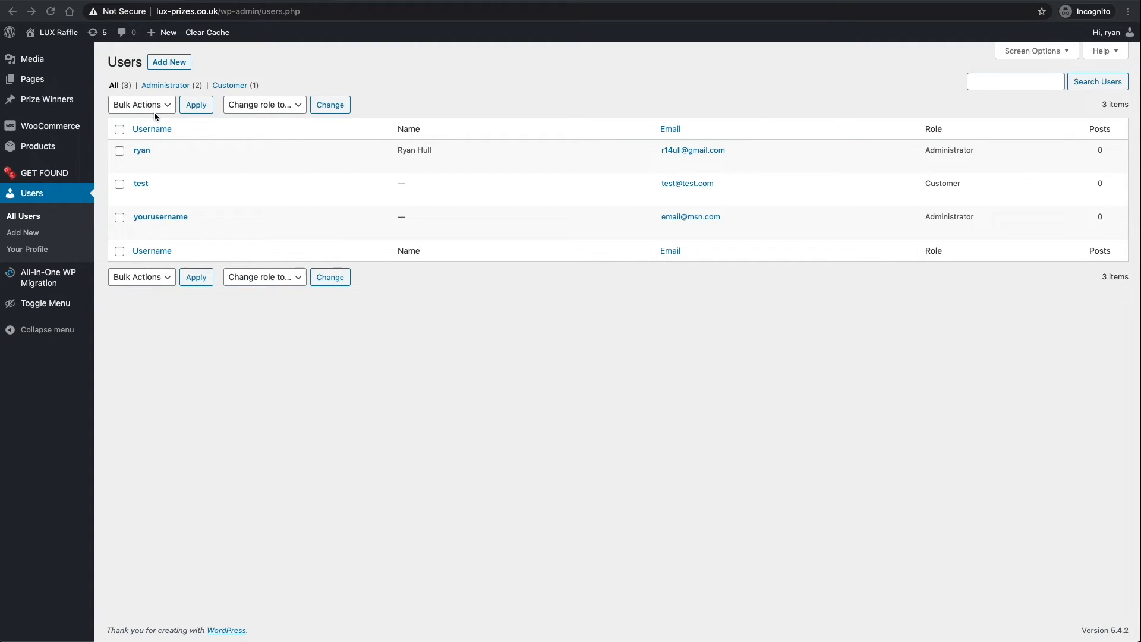
mouse_move(194, 163)
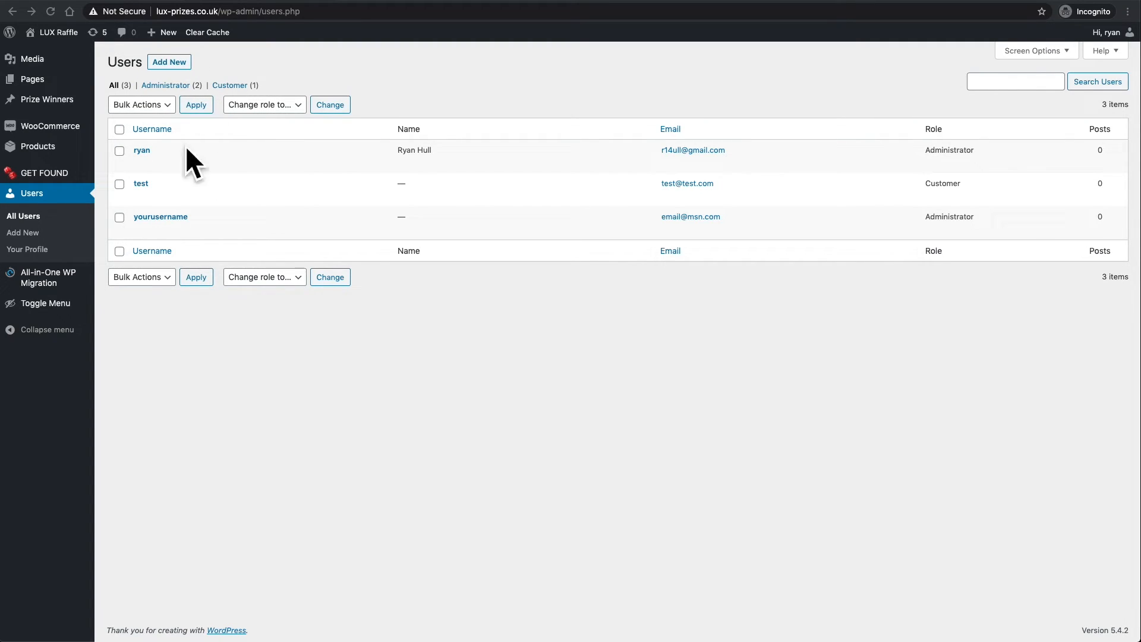
mouse_move(161, 217)
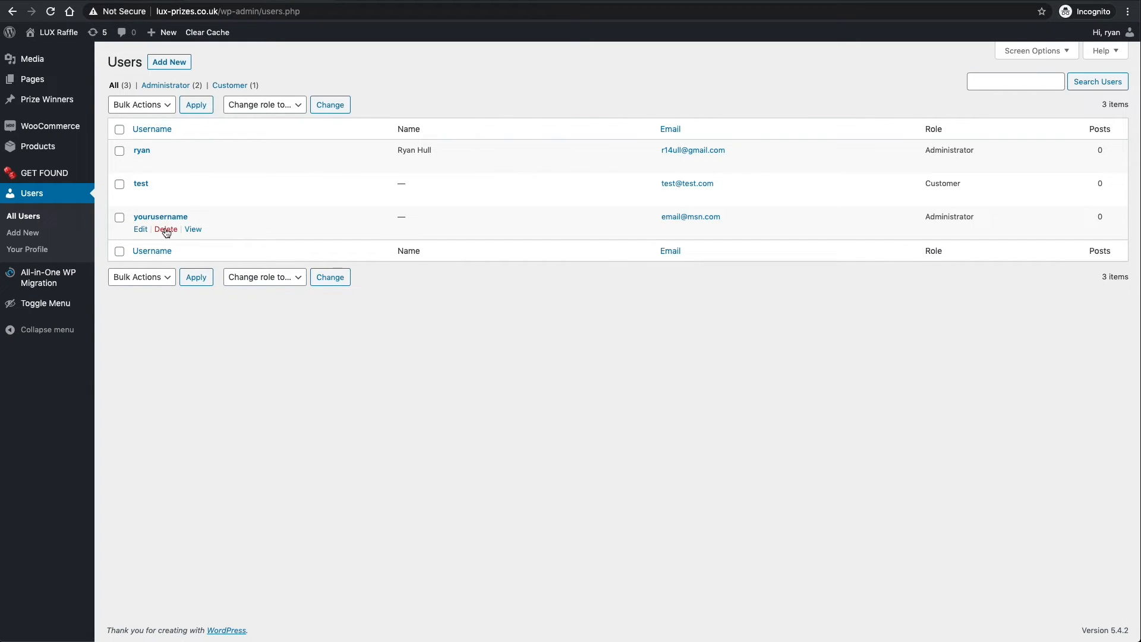
left_click(165, 230)
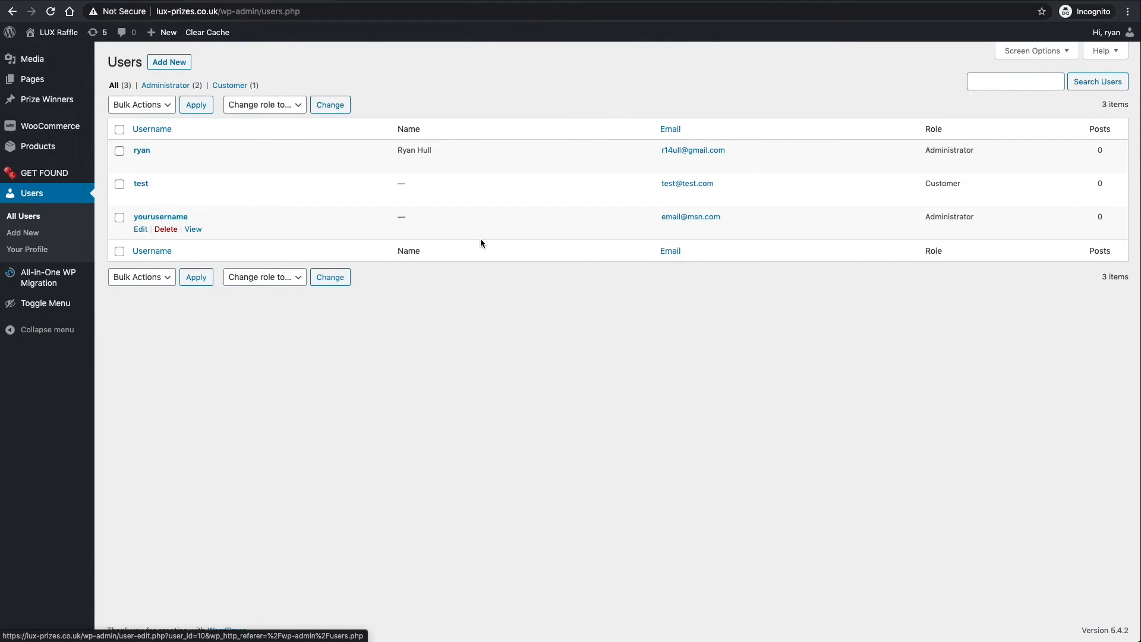
mouse_move(689, 217)
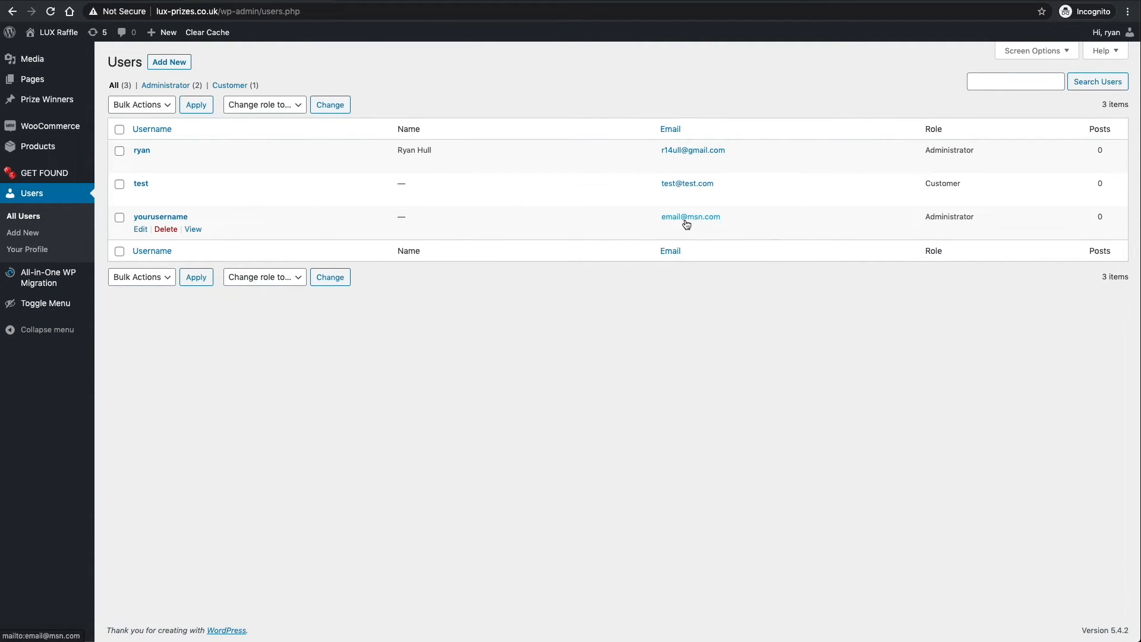
mouse_move(206, 220)
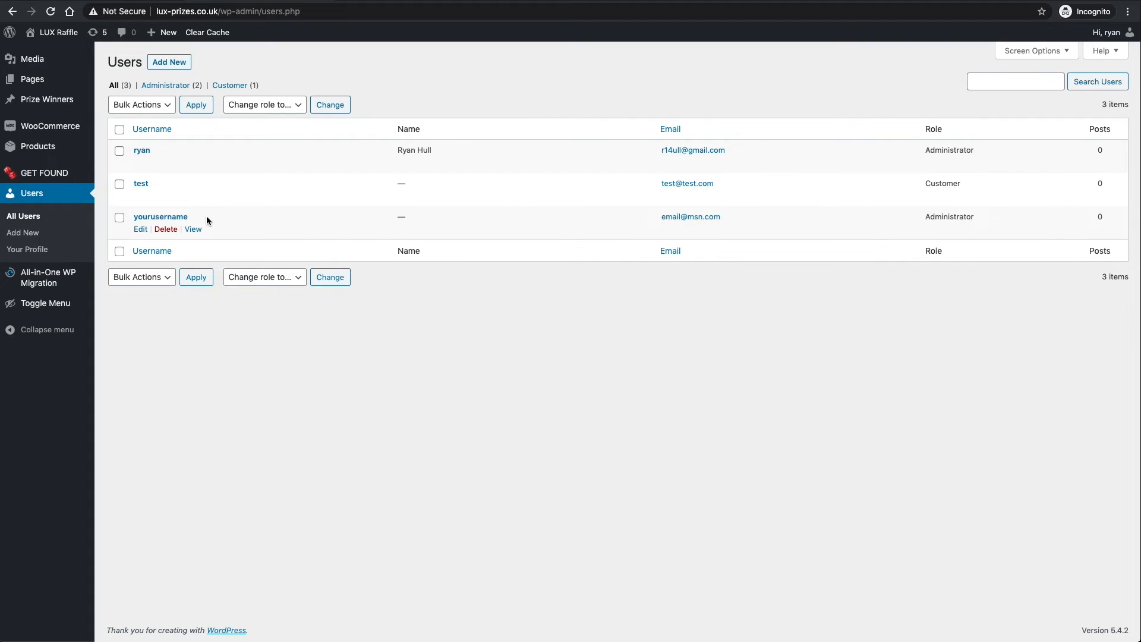
Delete the yourusername and test accounts, leaving ryan as the only administrator
left_click(165, 228)
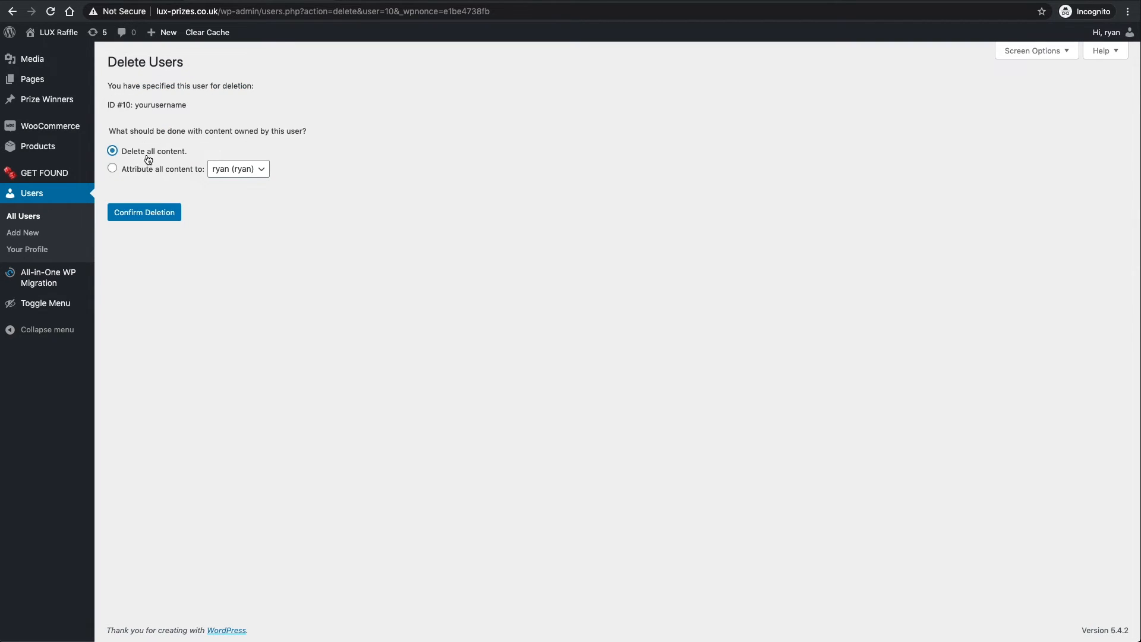
left_click(143, 212)
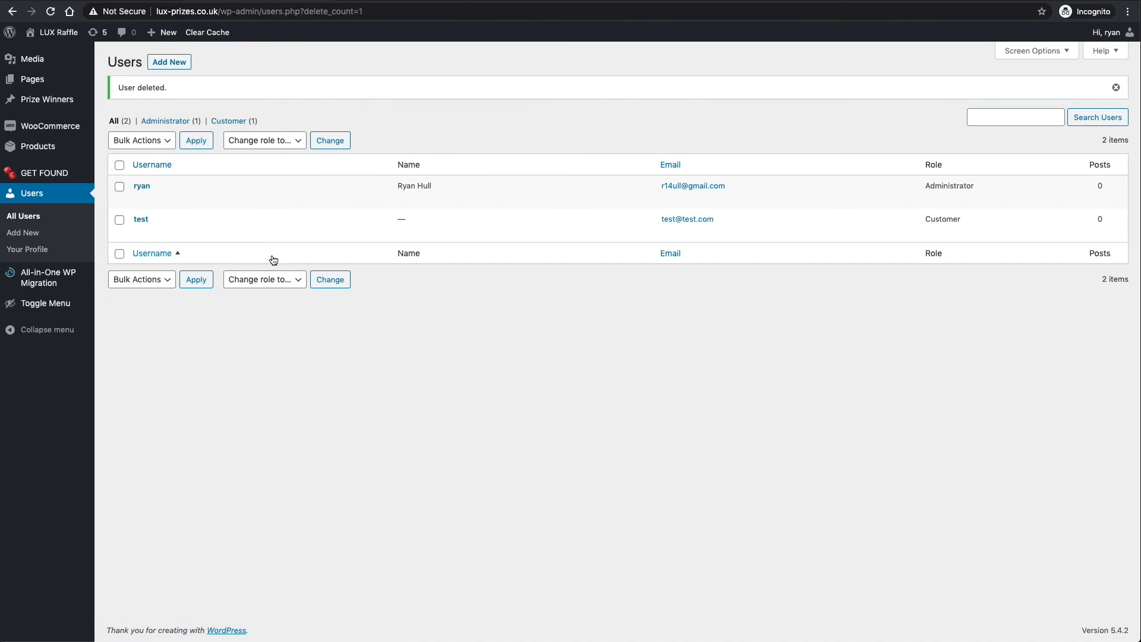
mouse_move(141, 220)
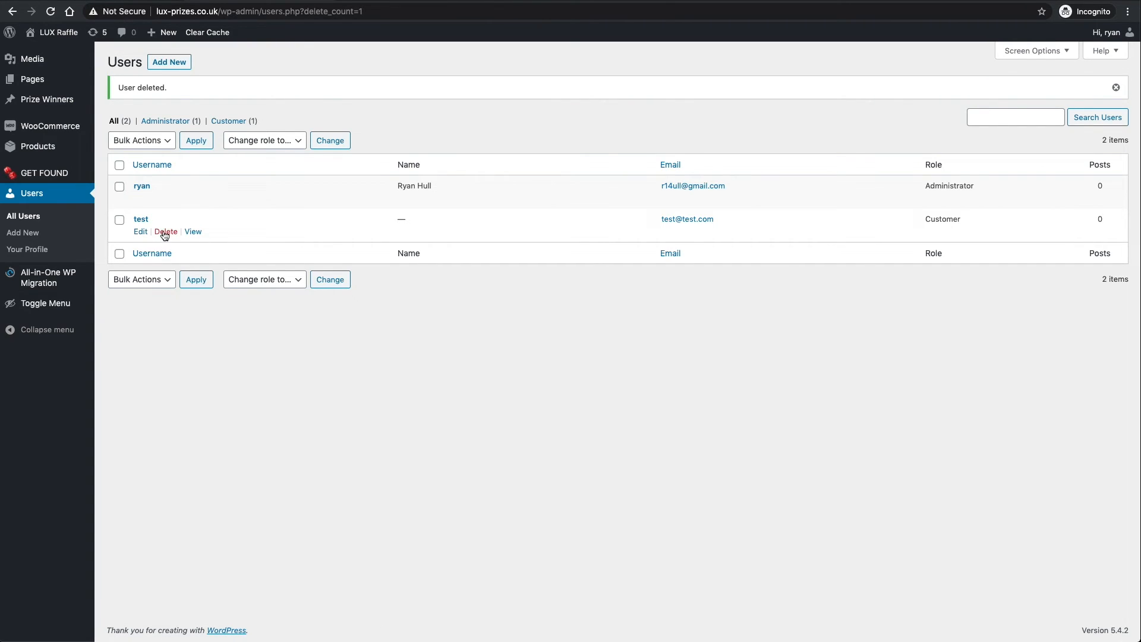
left_click(165, 231)
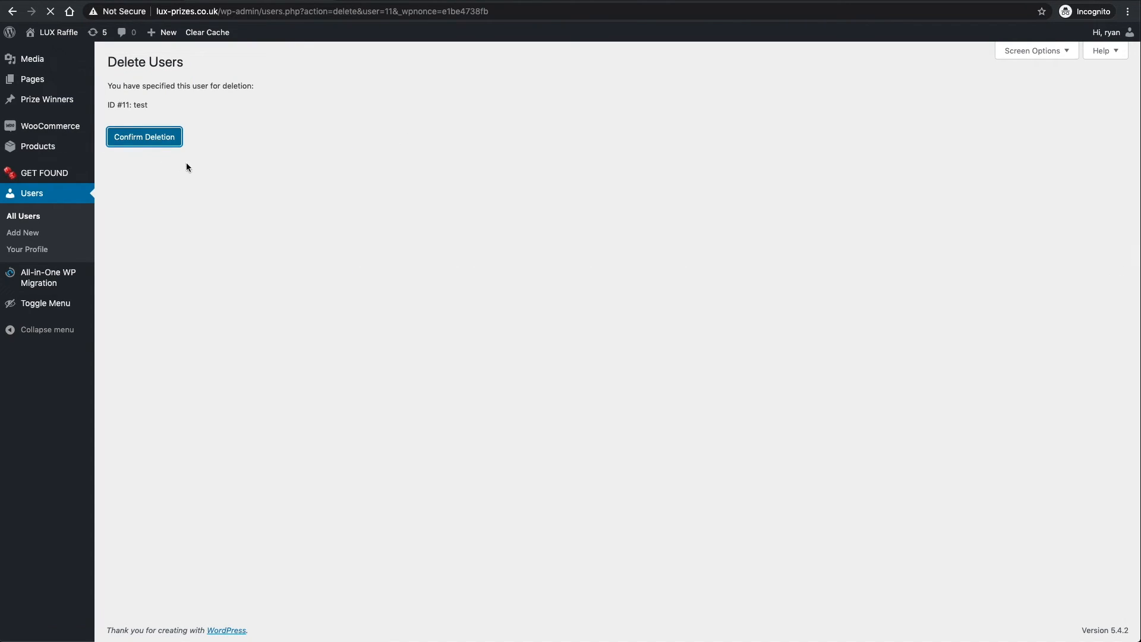
left_click(143, 137)
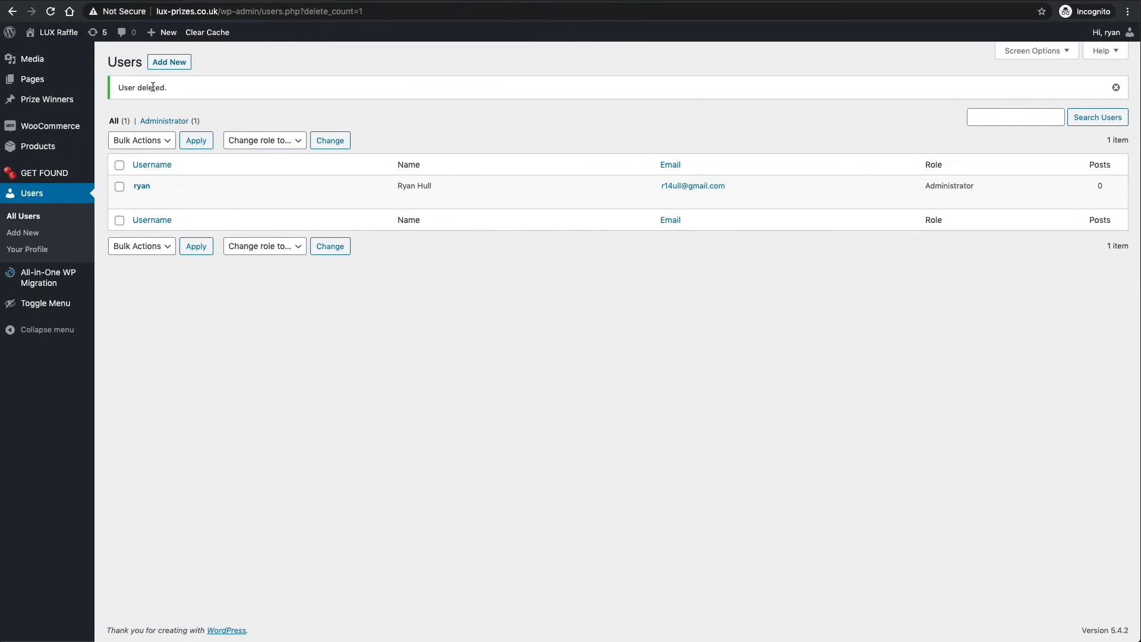
mouse_move(145, 280)
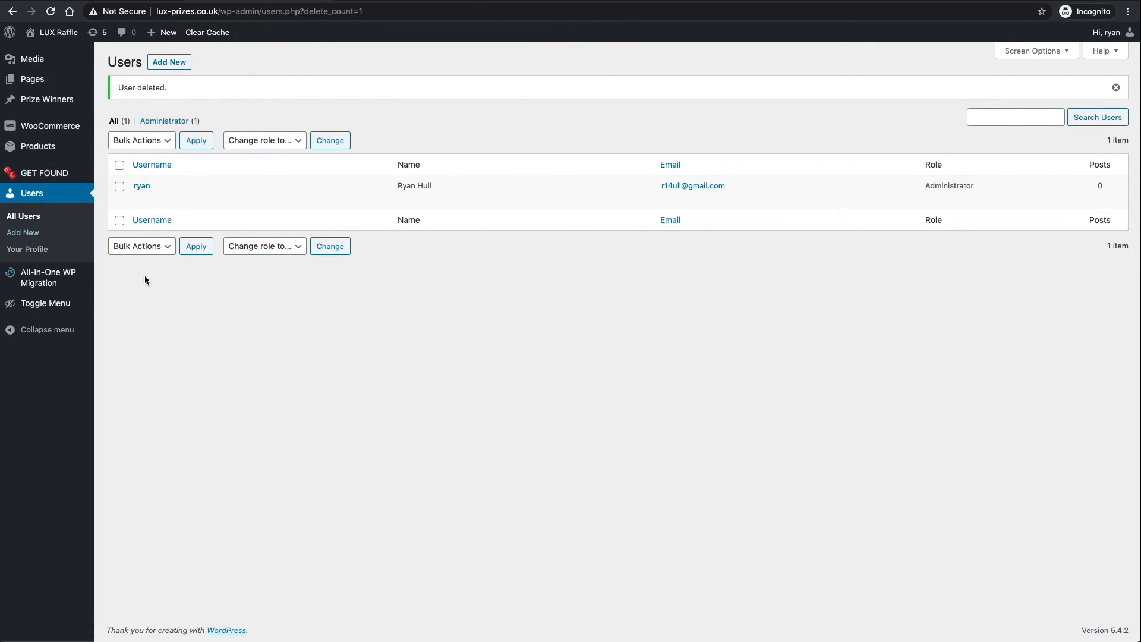
mouse_move(487, 261)
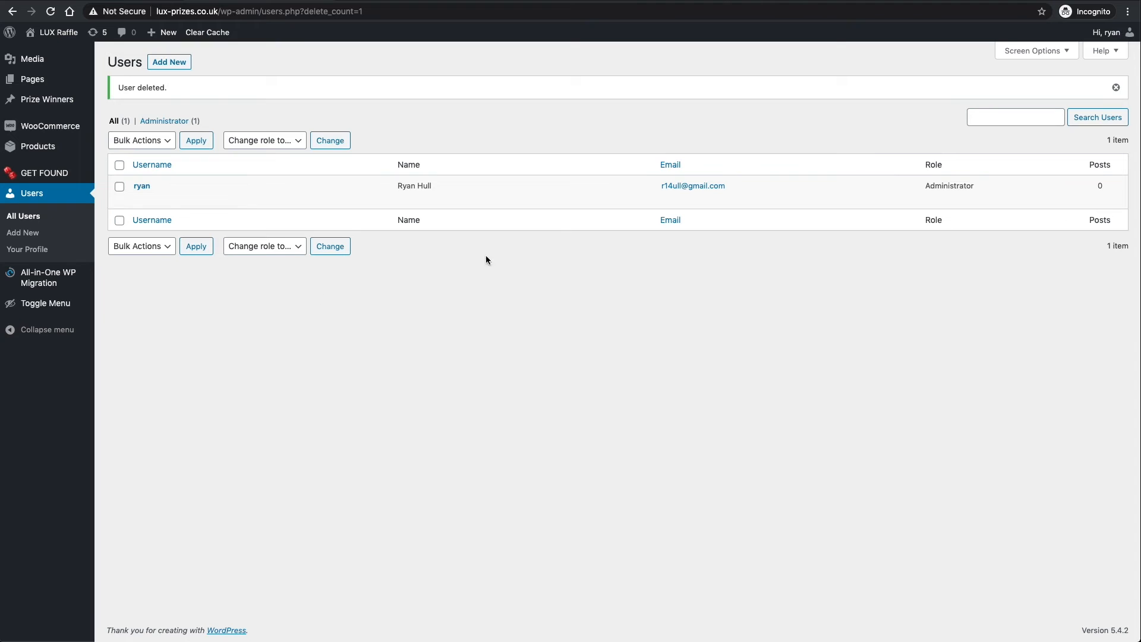
mouse_move(299, 114)
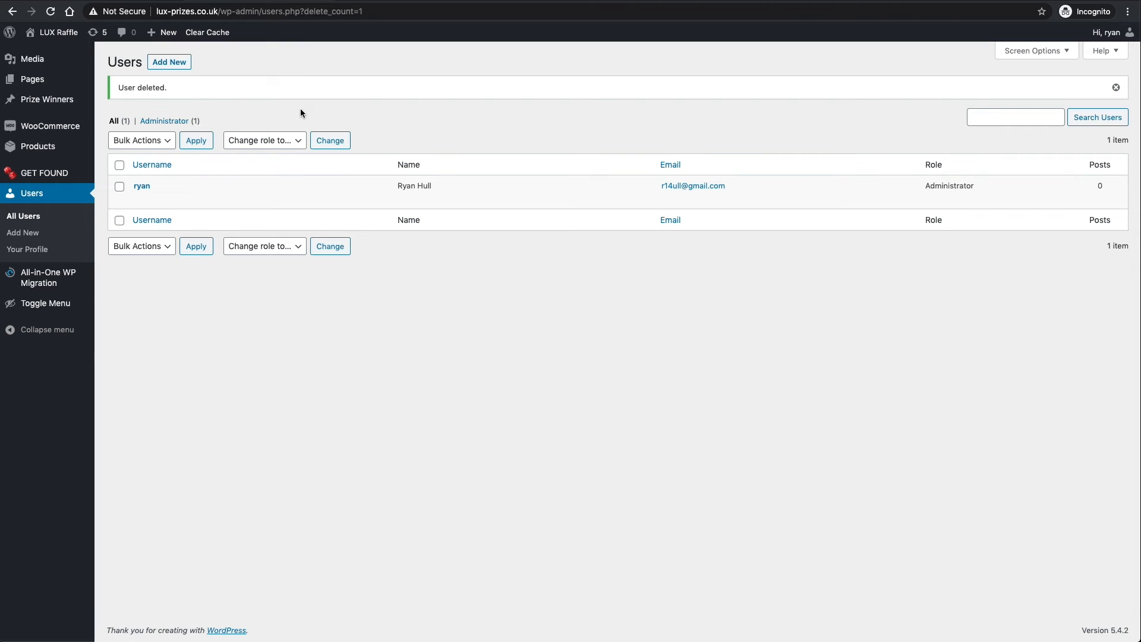
mouse_move(461, 116)
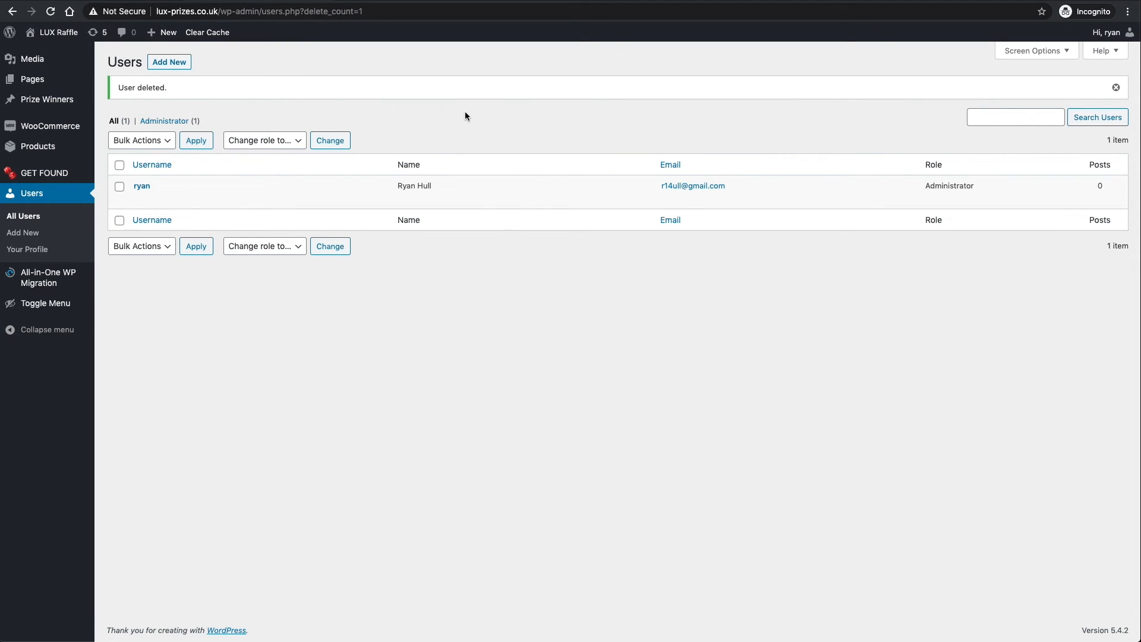
mouse_move(333, 121)
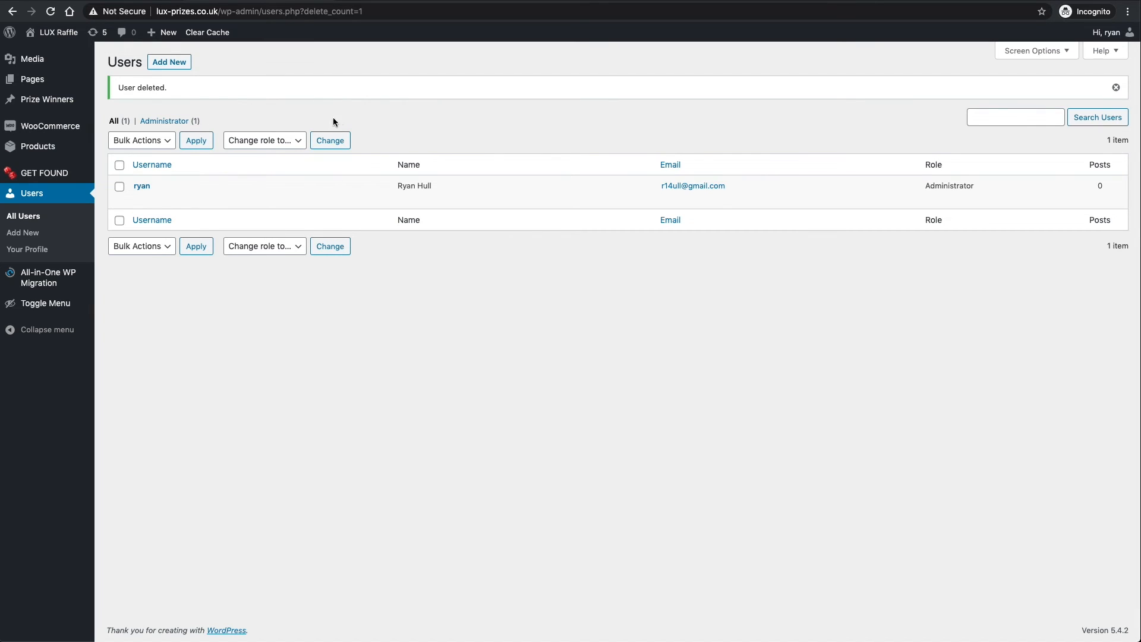
mouse_move(91, 330)
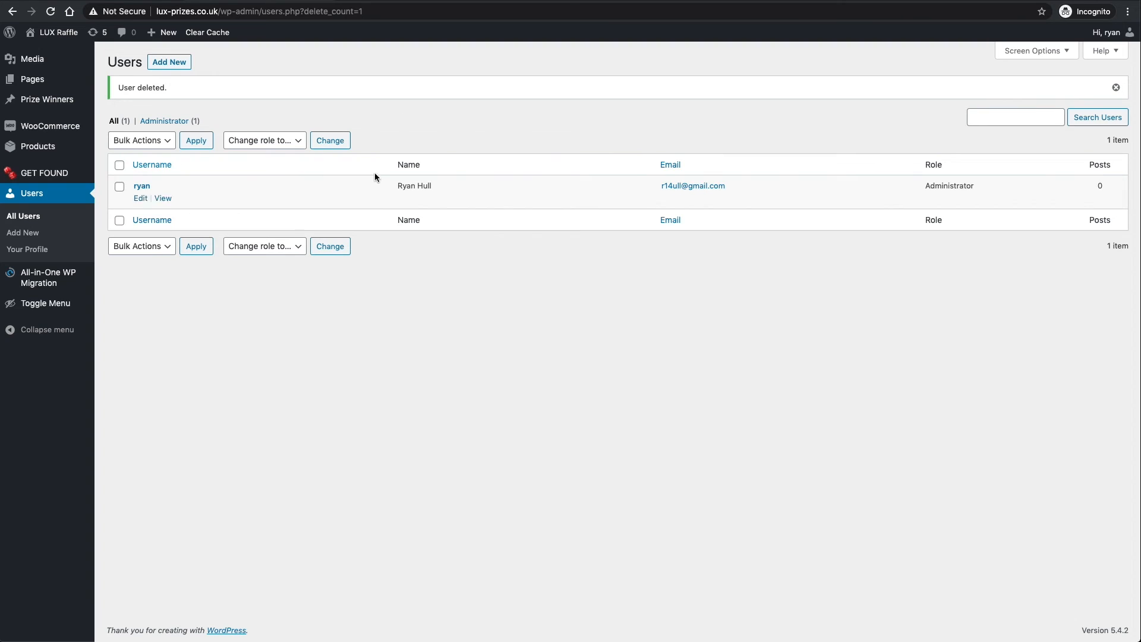
Open the Howdy account menu in the admin bar
left_click(1105, 32)
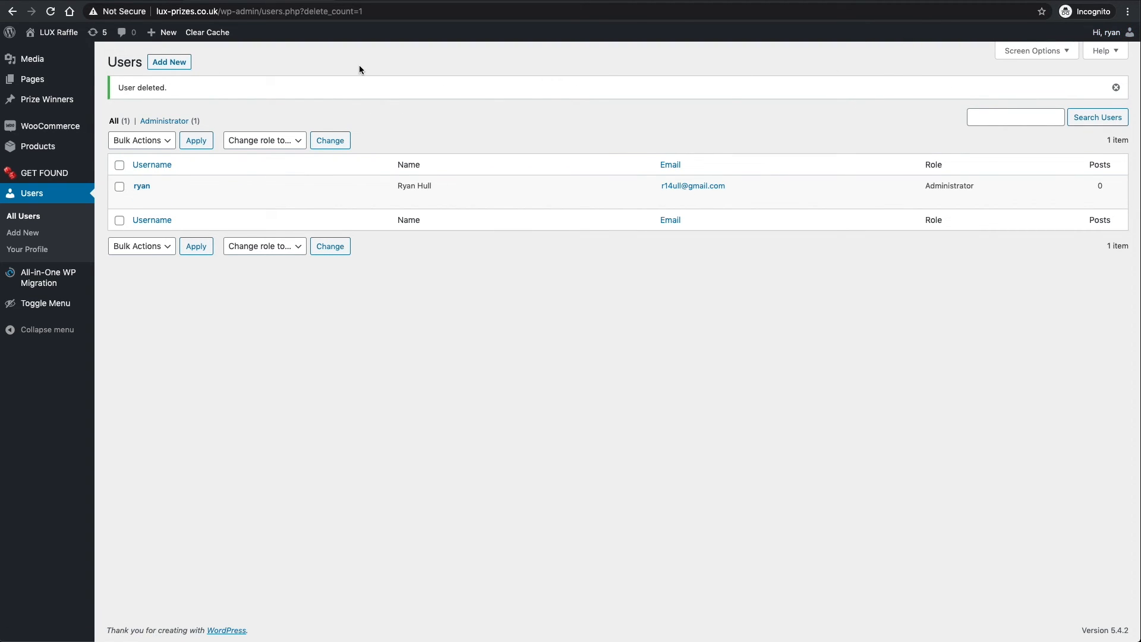
mouse_move(998, 58)
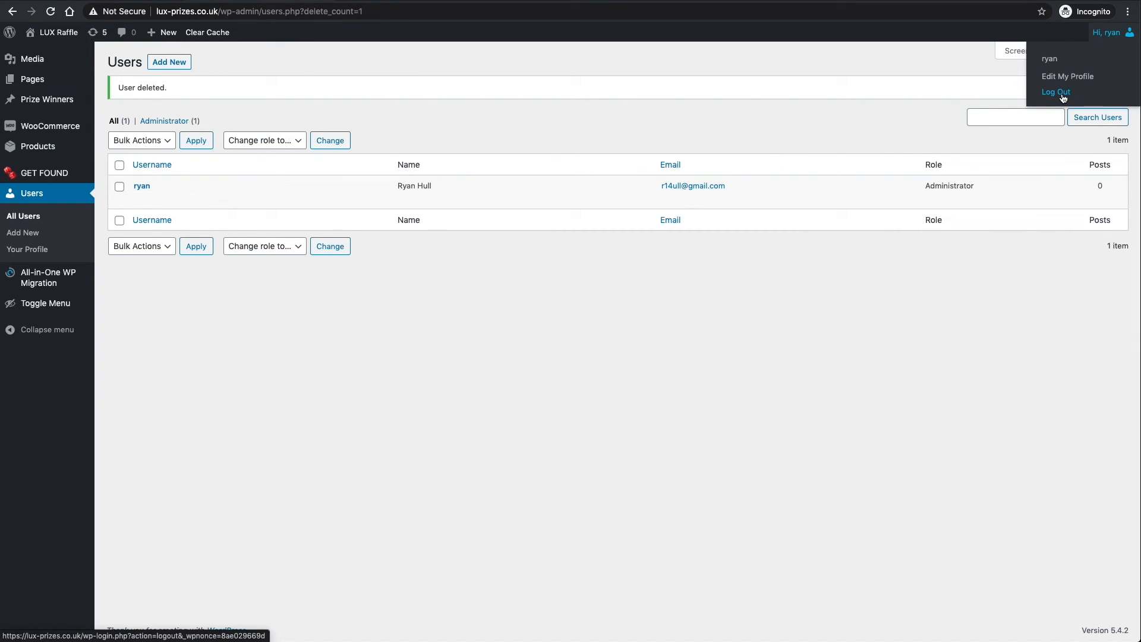
Log out, then sign back in as ryan to reach the Dashboard
left_click(1054, 91)
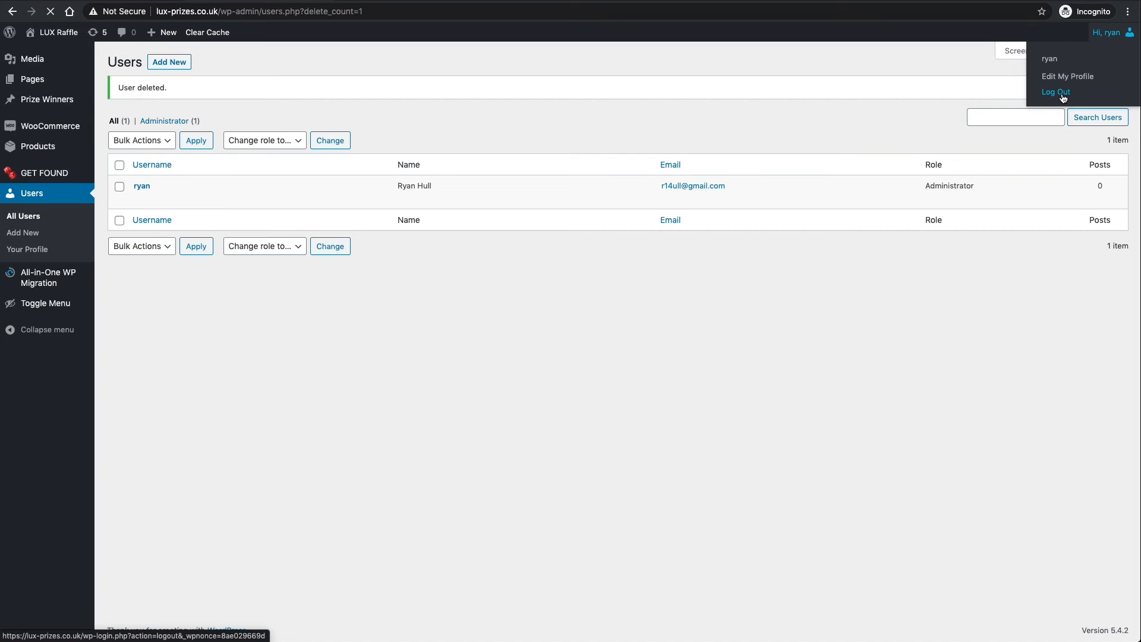
left_click(1056, 92)
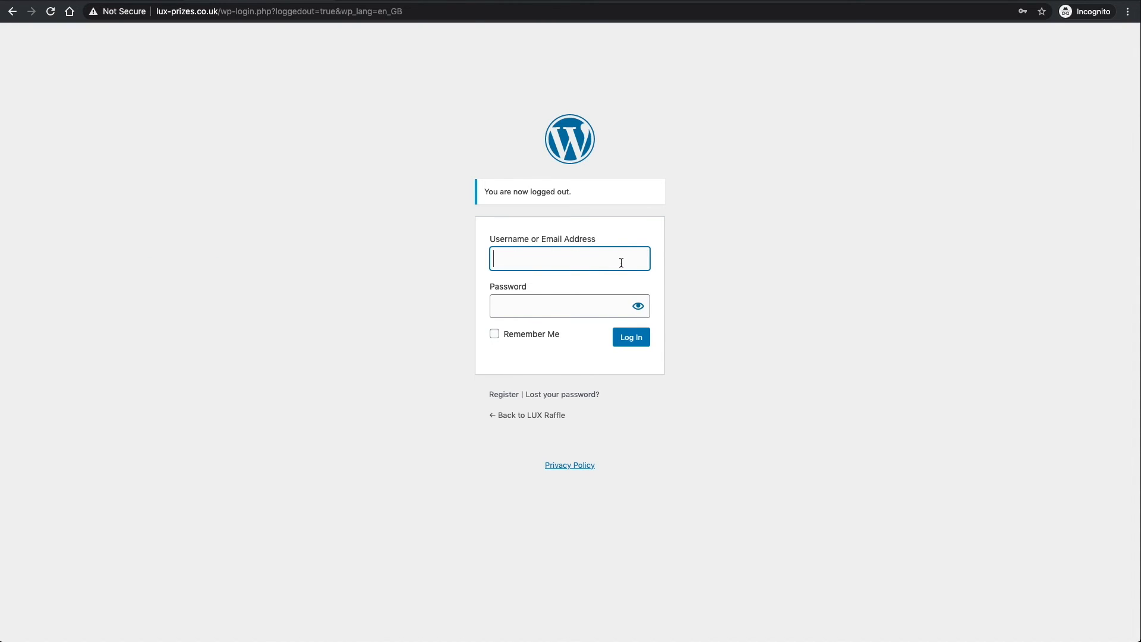
left_click(569, 259)
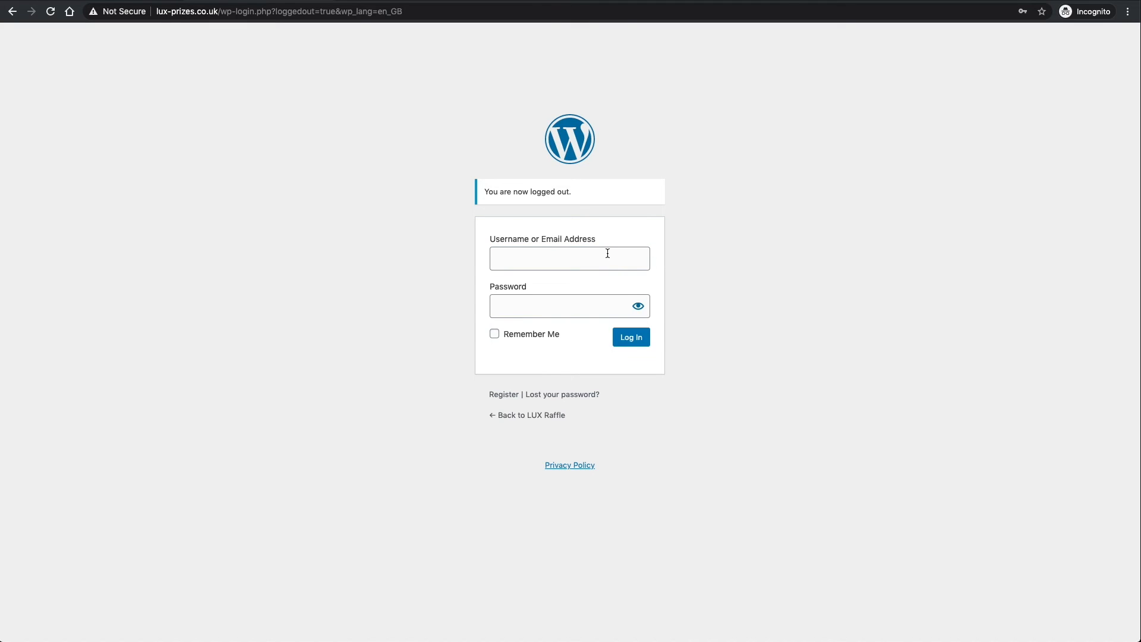
left_click(630, 337)
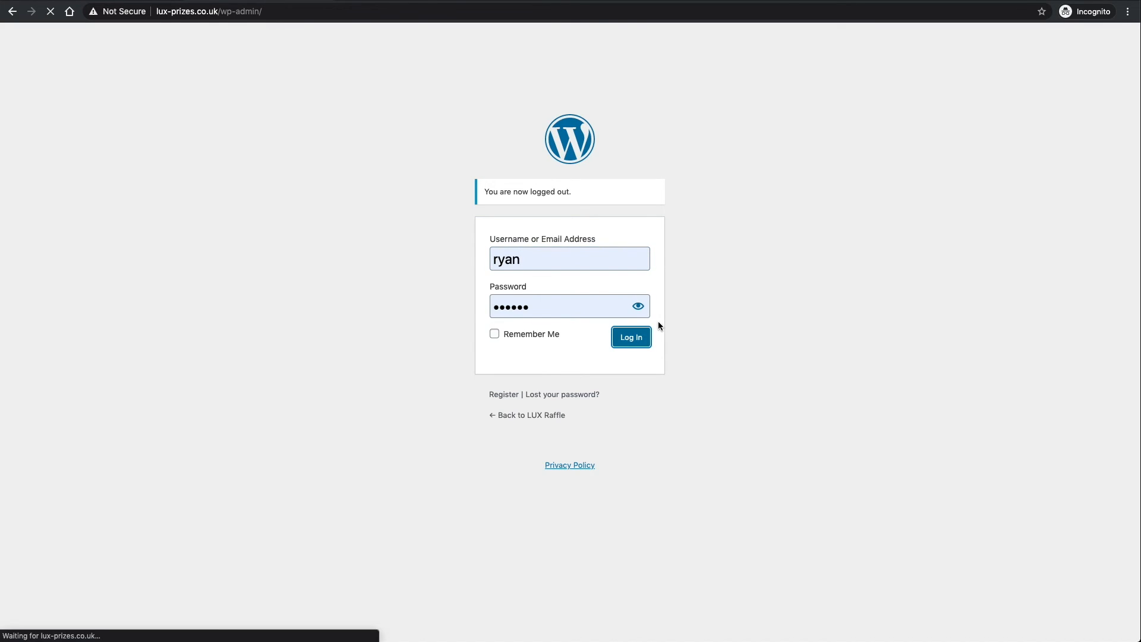
left_click(629, 336)
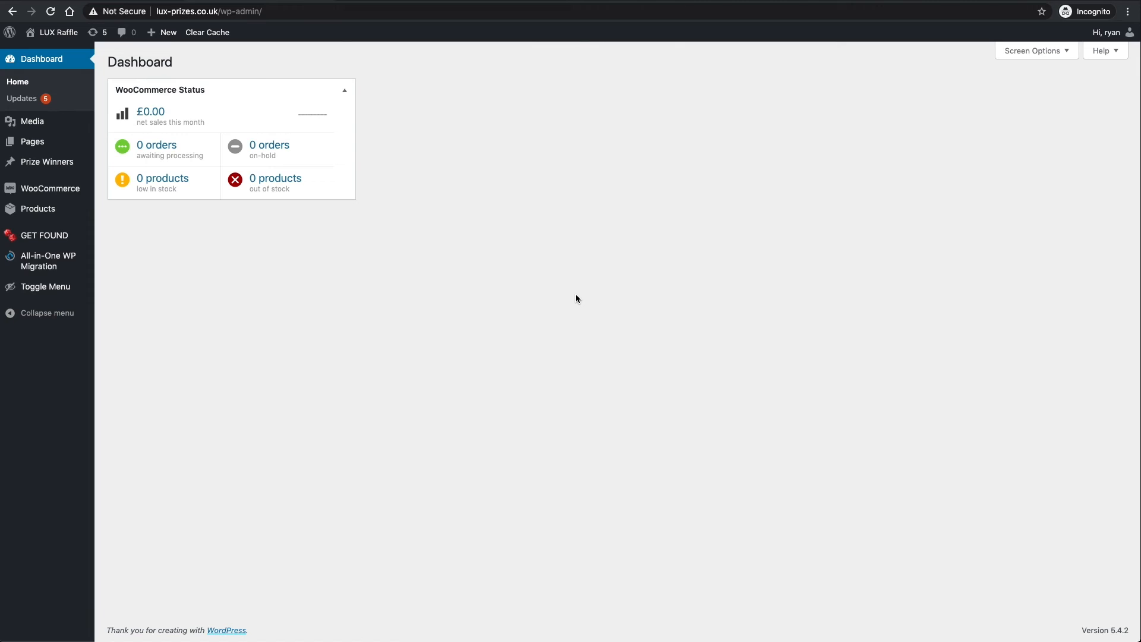
mouse_move(506, 231)
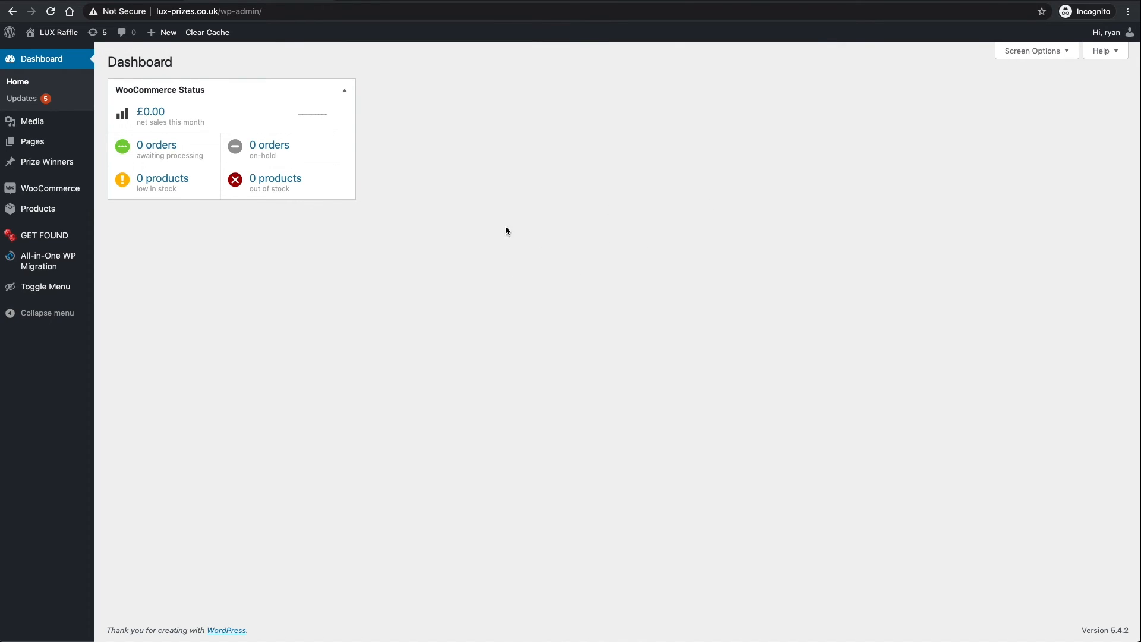
mouse_move(476, 234)
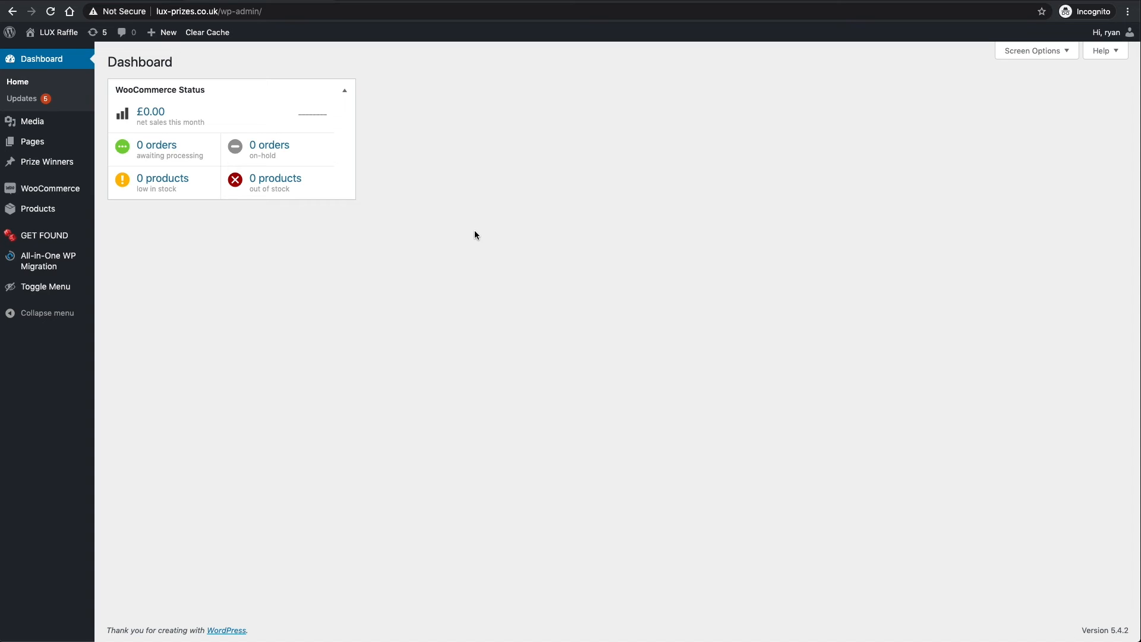
mouse_move(514, 229)
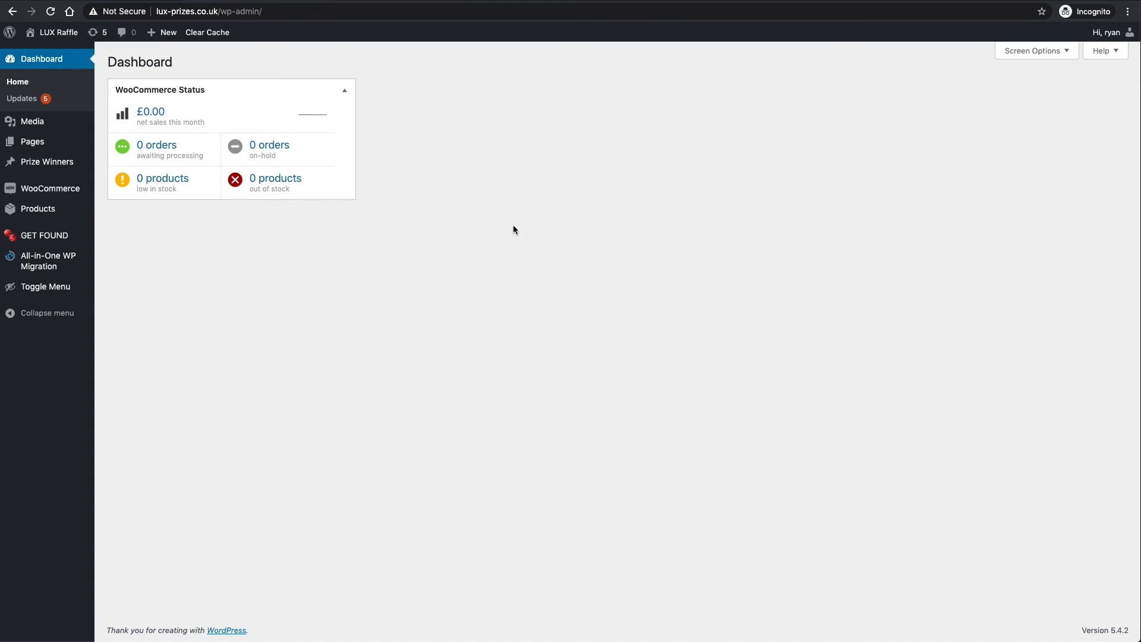
mouse_move(561, 202)
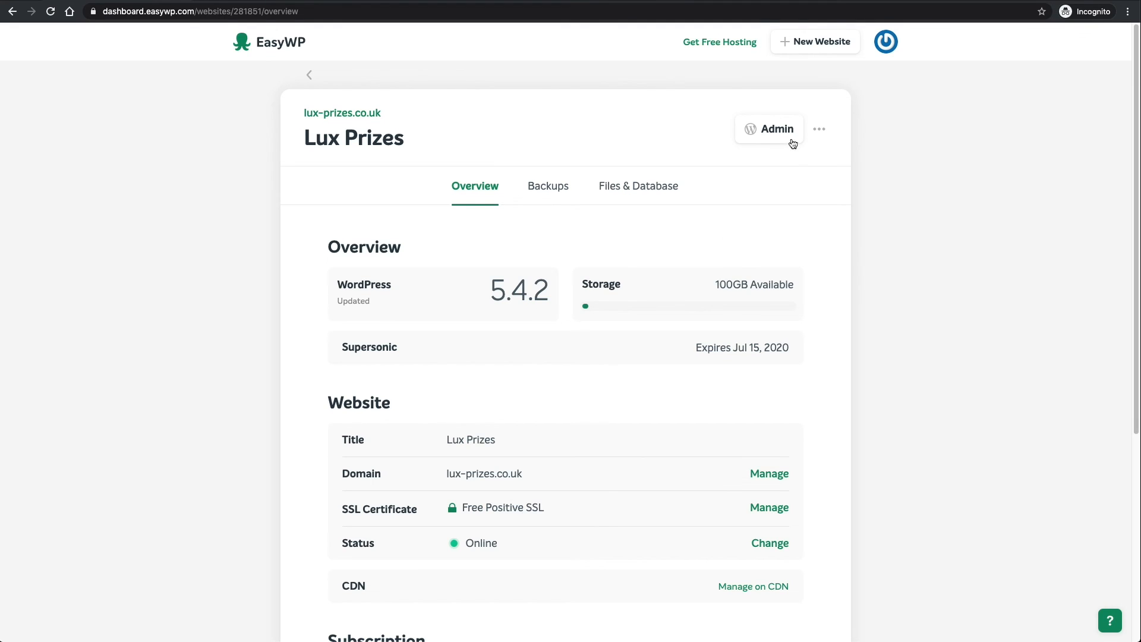
mouse_move(310, 33)
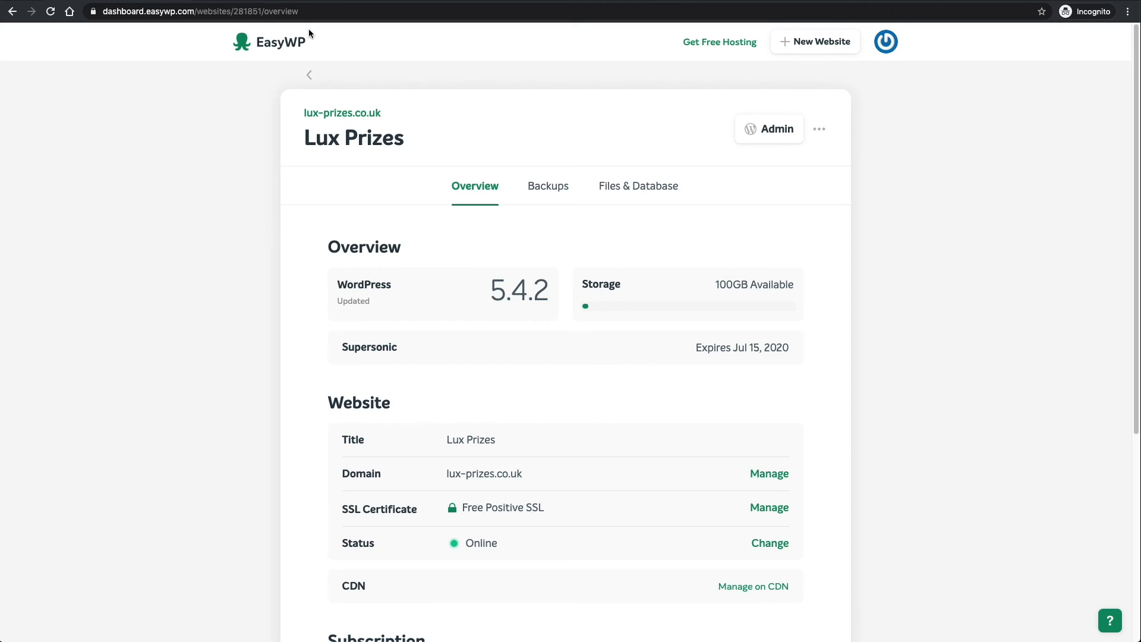
Reopen the Lux Prizes WordPress admin from the EasyWP site overview
left_click(768, 129)
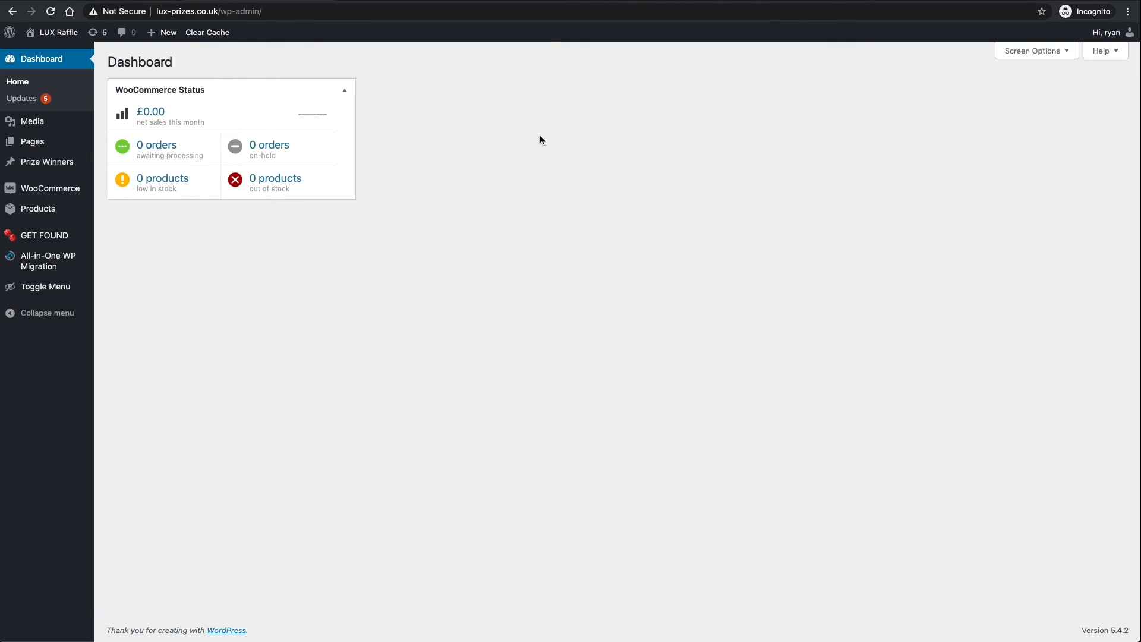
mouse_move(542, 149)
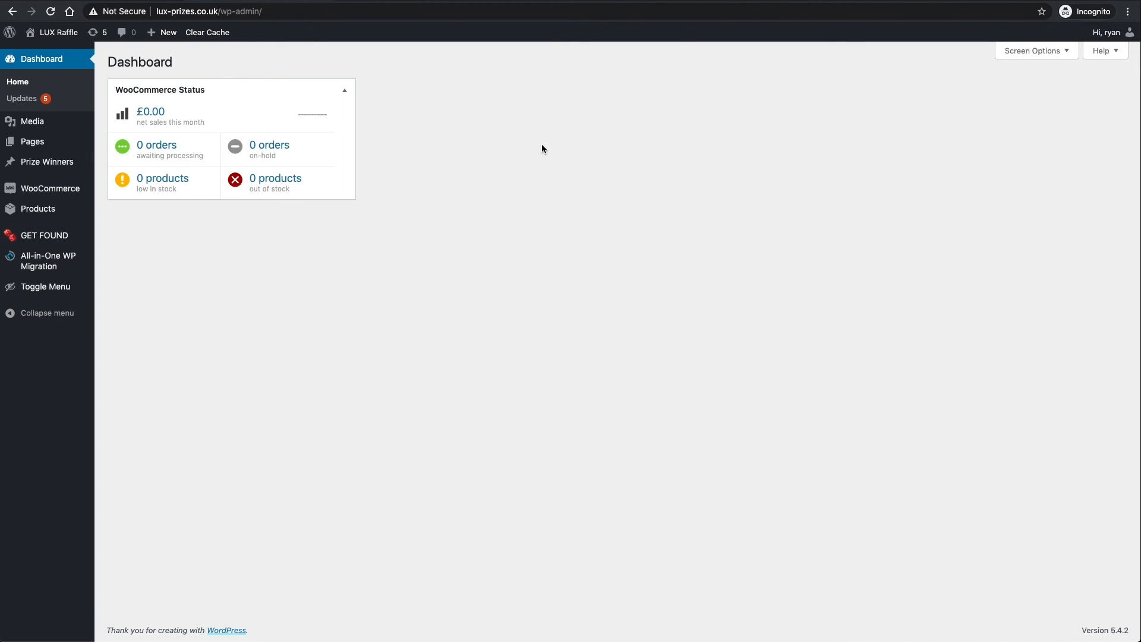
mouse_move(443, 143)
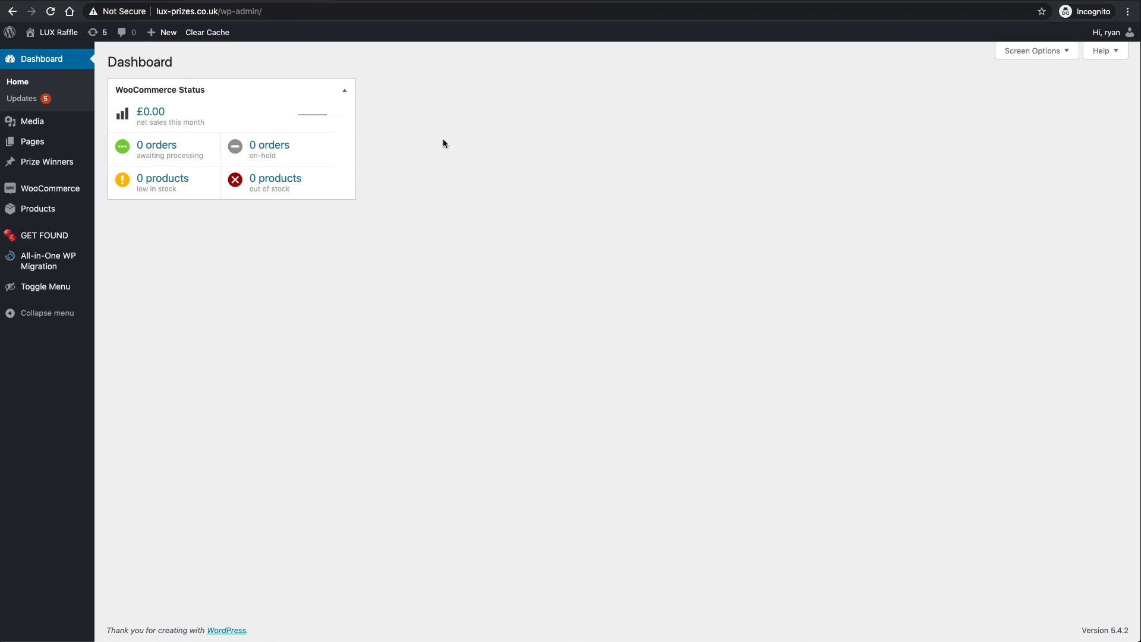
mouse_move(635, 167)
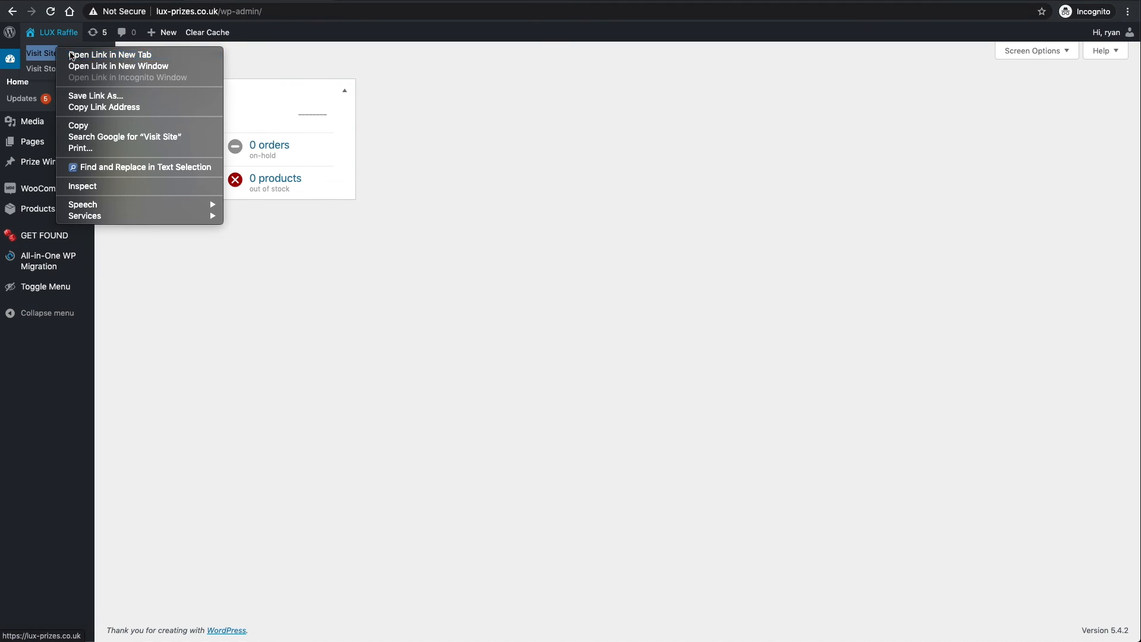
Open the live storefront in a new tab, check the padlock, and browse the competitions
left_click(110, 54)
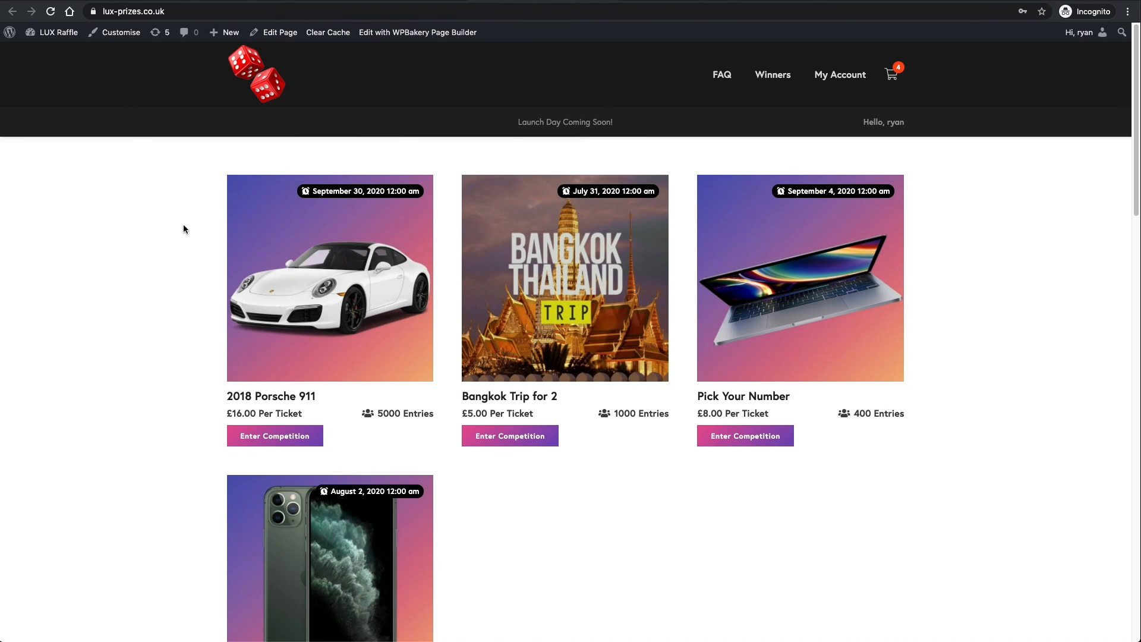
mouse_move(96, 15)
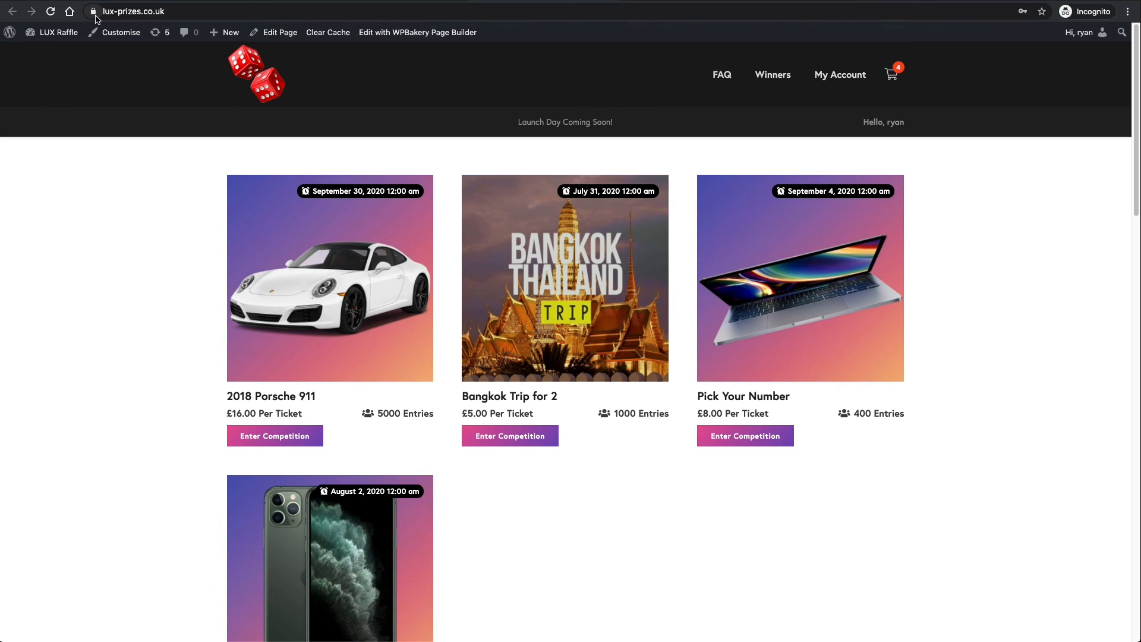
mouse_move(94, 11)
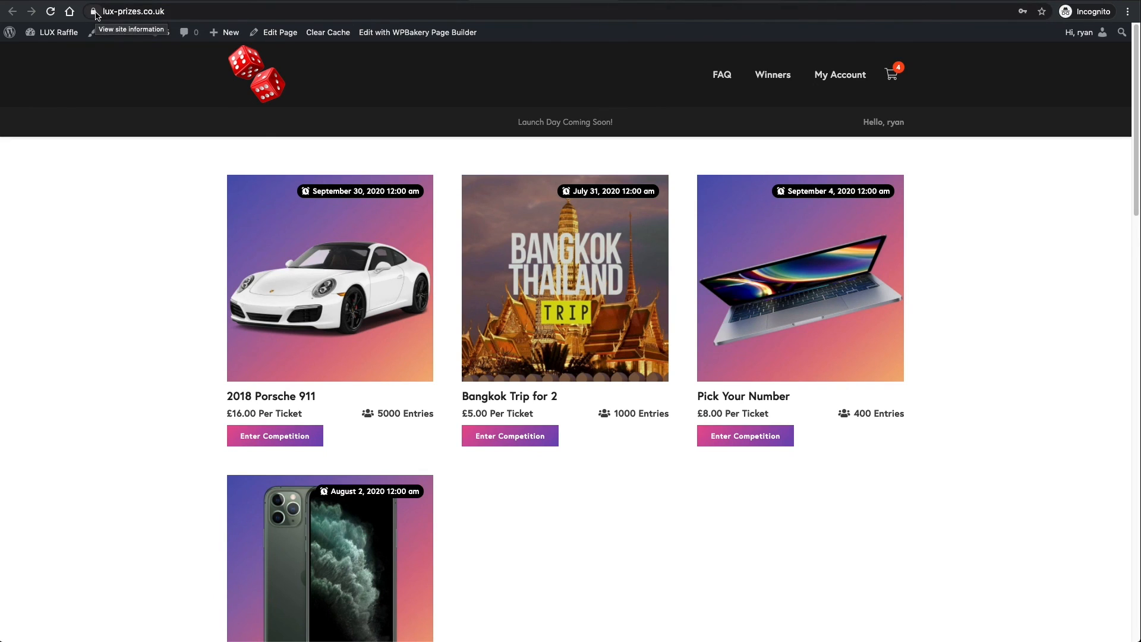
left_click(94, 10)
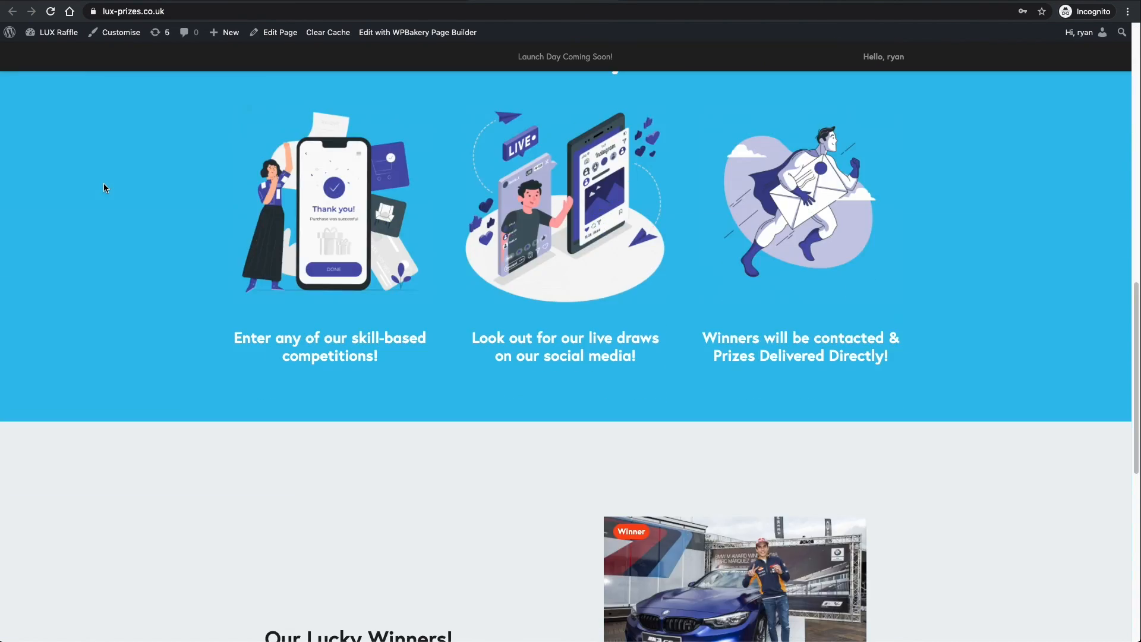
scroll("up", 3)
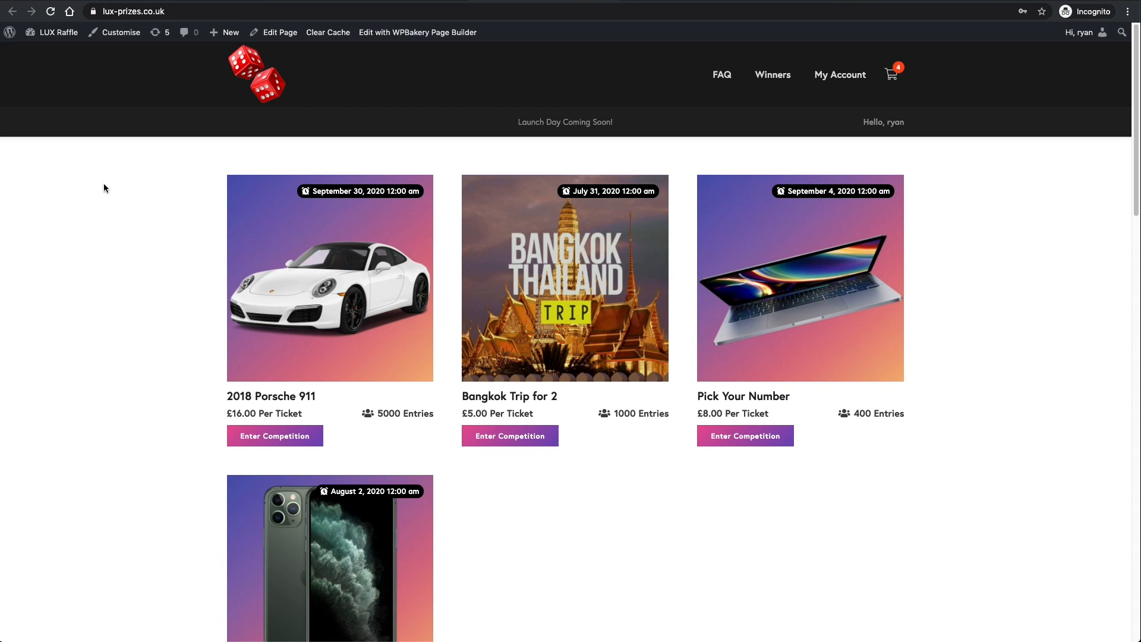
mouse_move(115, 231)
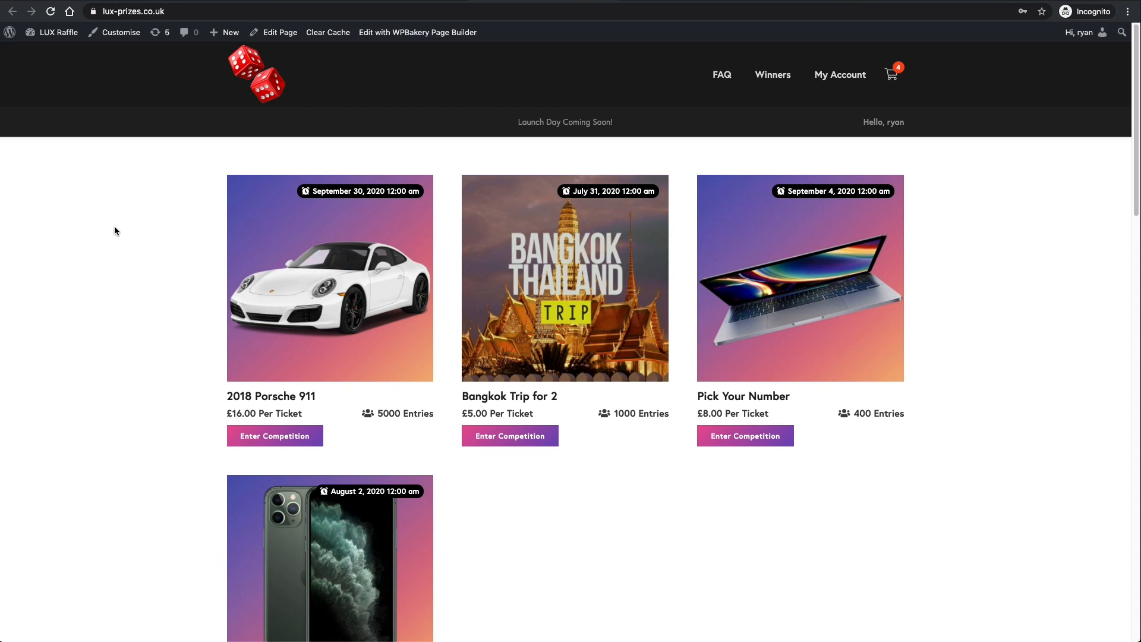
mouse_move(223, 401)
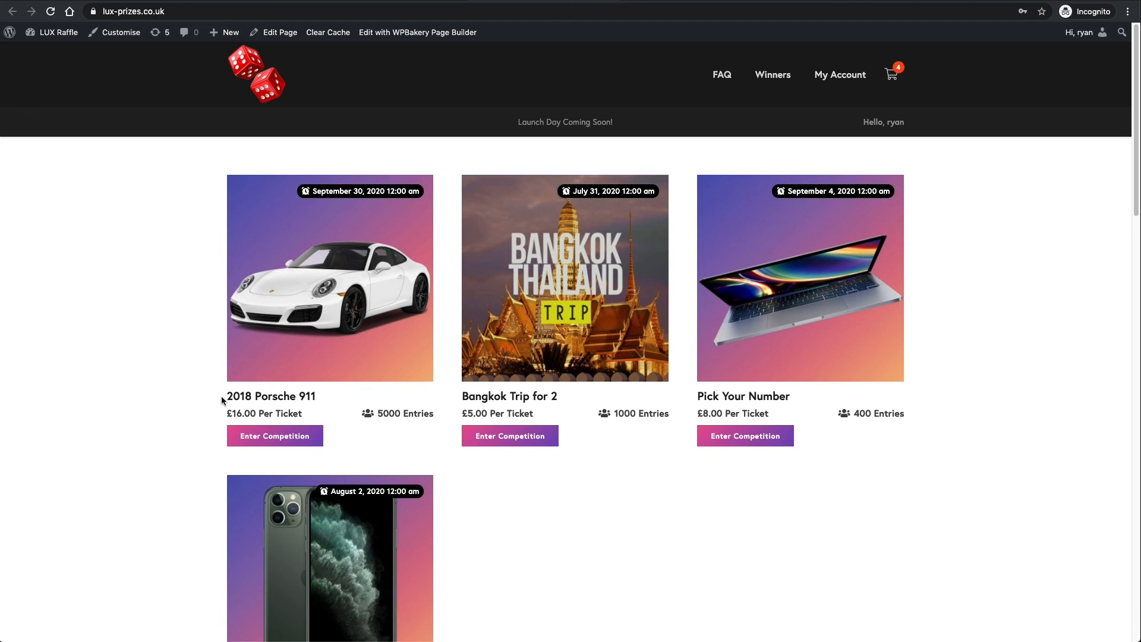
mouse_move(353, 401)
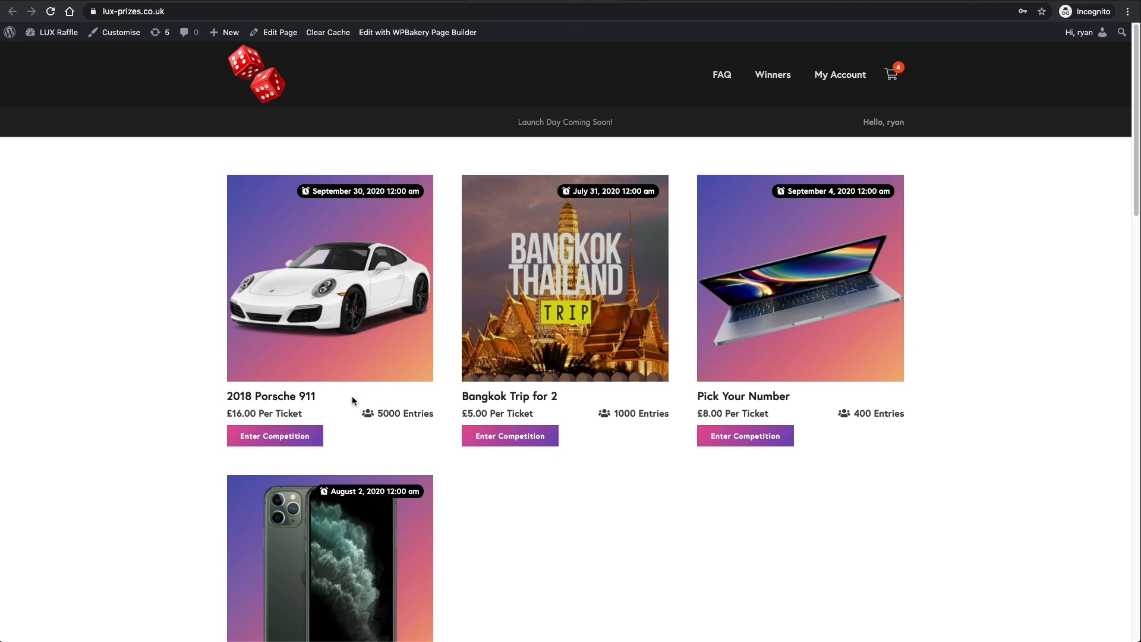
scroll("down", 3)
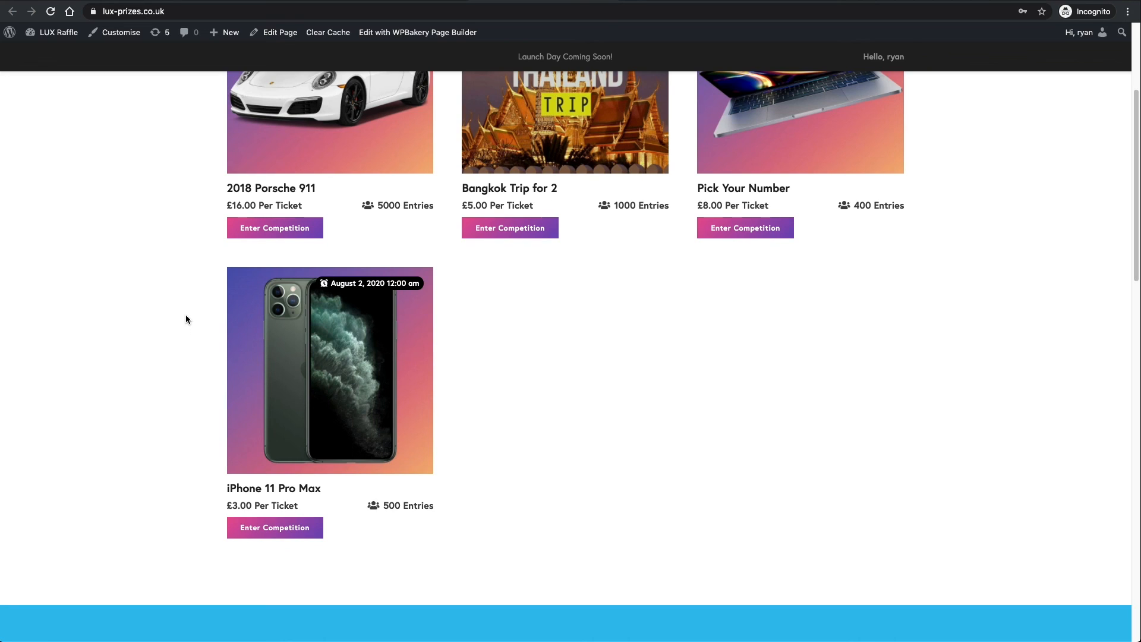
mouse_move(656, 403)
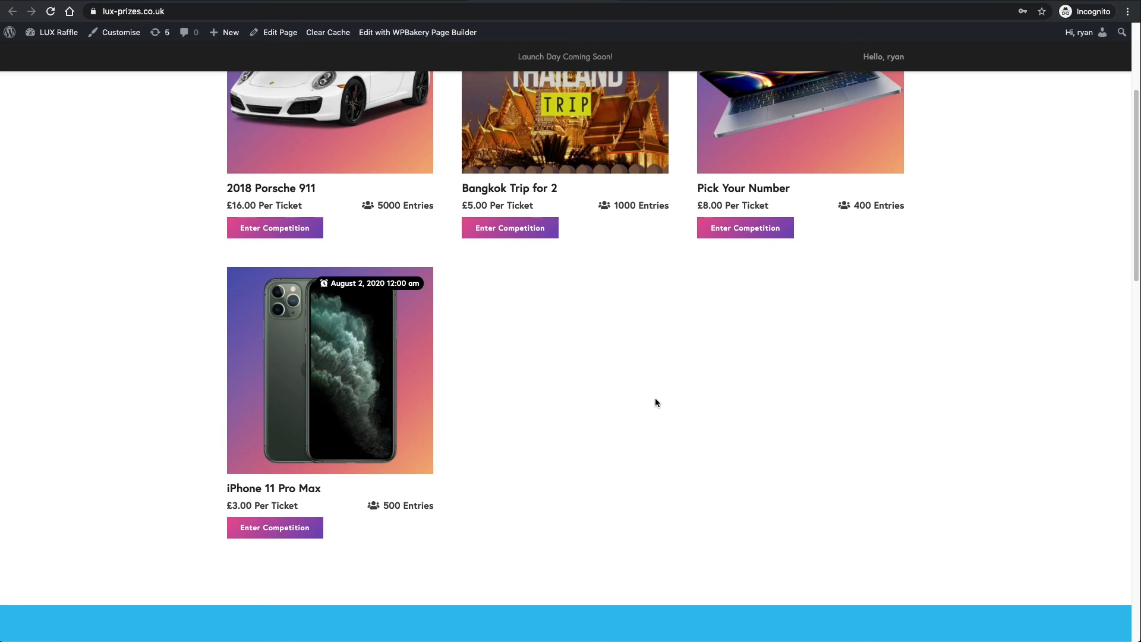